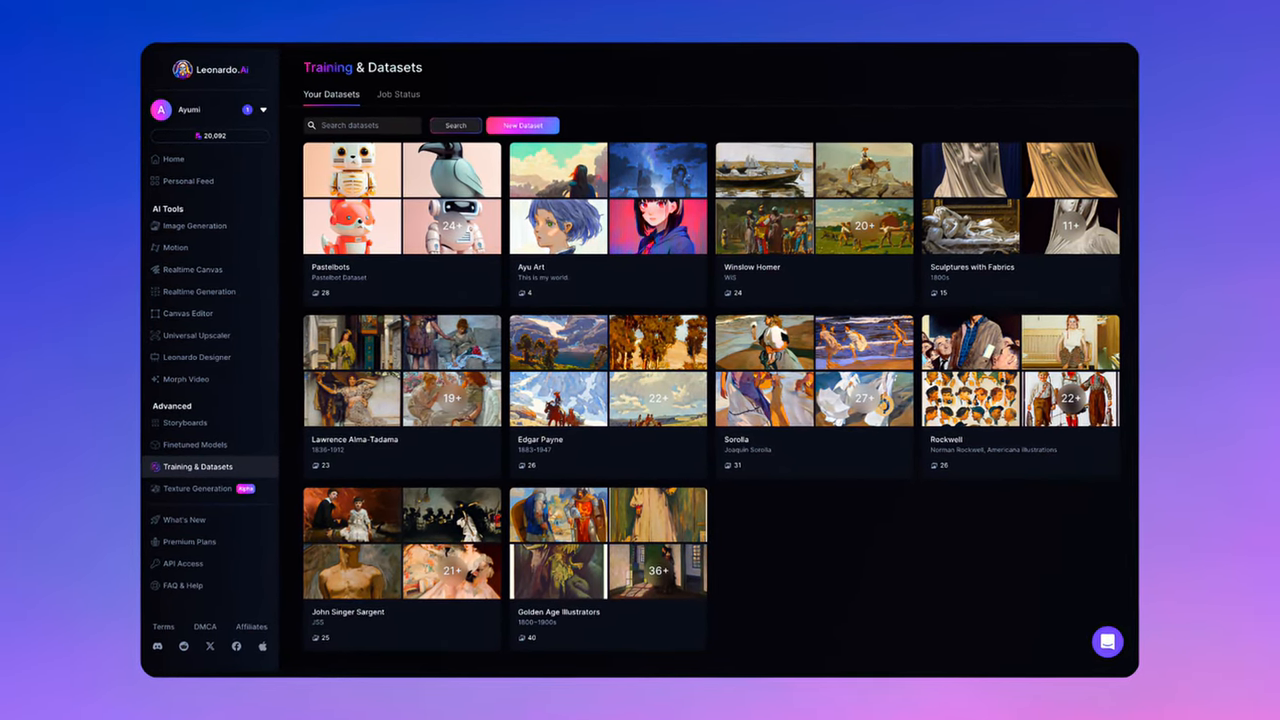
- Step through the Image Generation V2 overview, view What's New, then return to the home gallery
{"action": "left_click", "coordinate": [184, 516]}
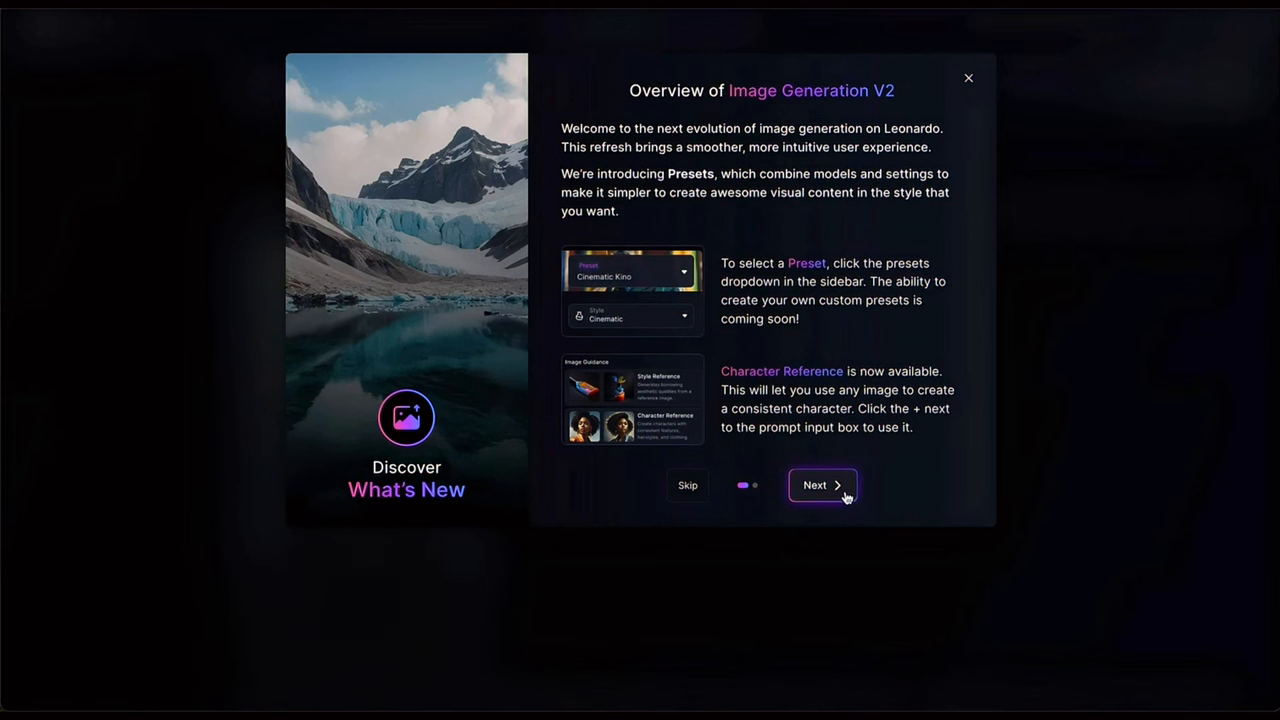
{"action": "left_click", "coordinate": [822, 486]}
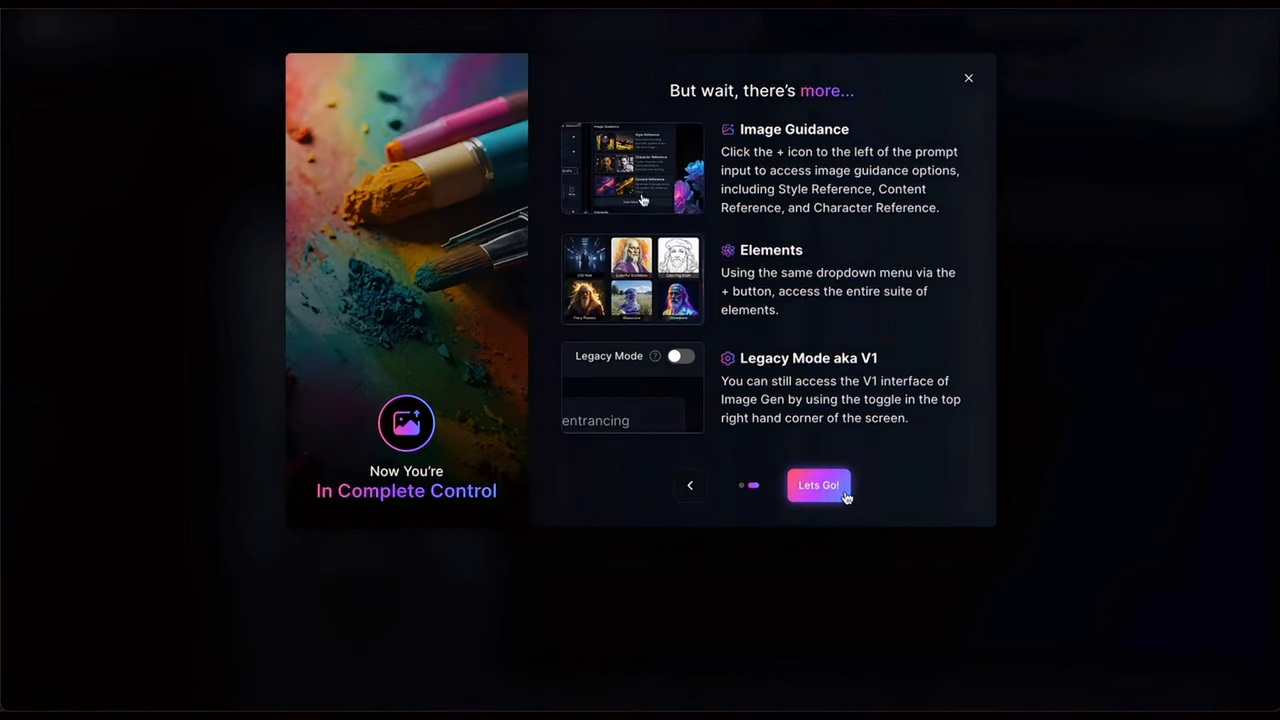
{"action": "left_click", "coordinate": [820, 486]}
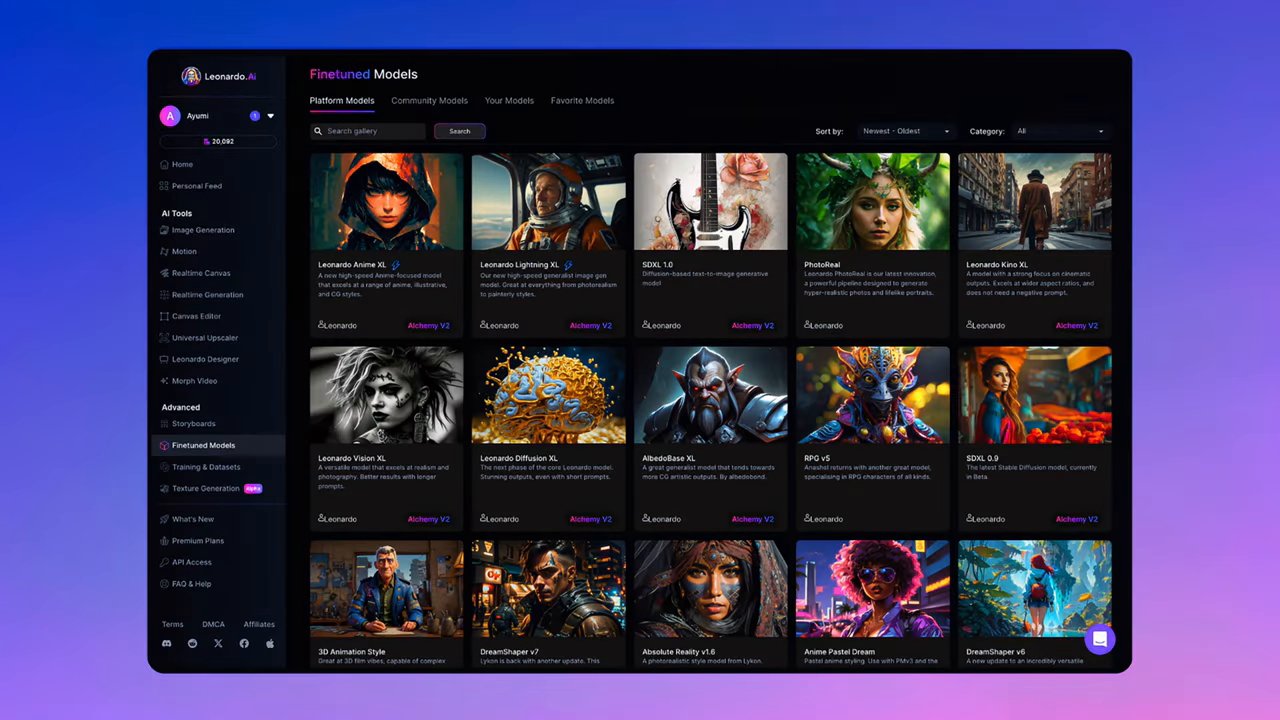
{"action": "left_click", "coordinate": [196, 516]}
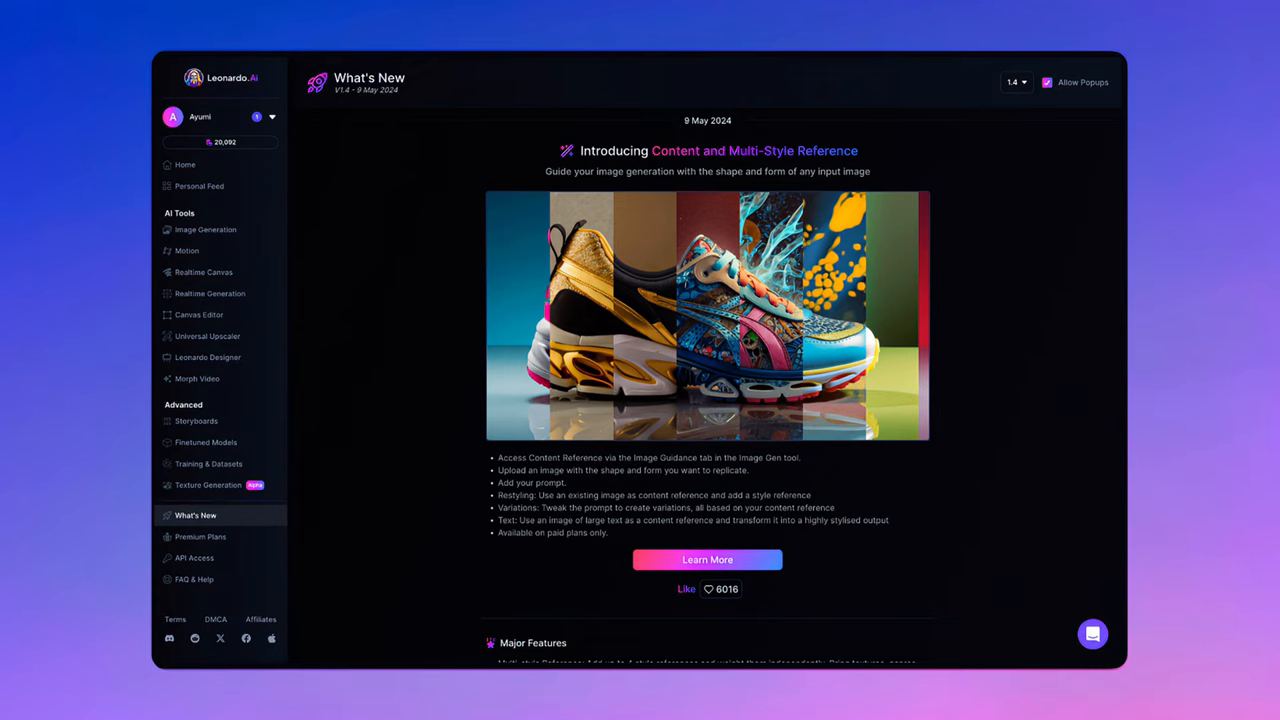
{"action": "left_click", "coordinate": [184, 164]}
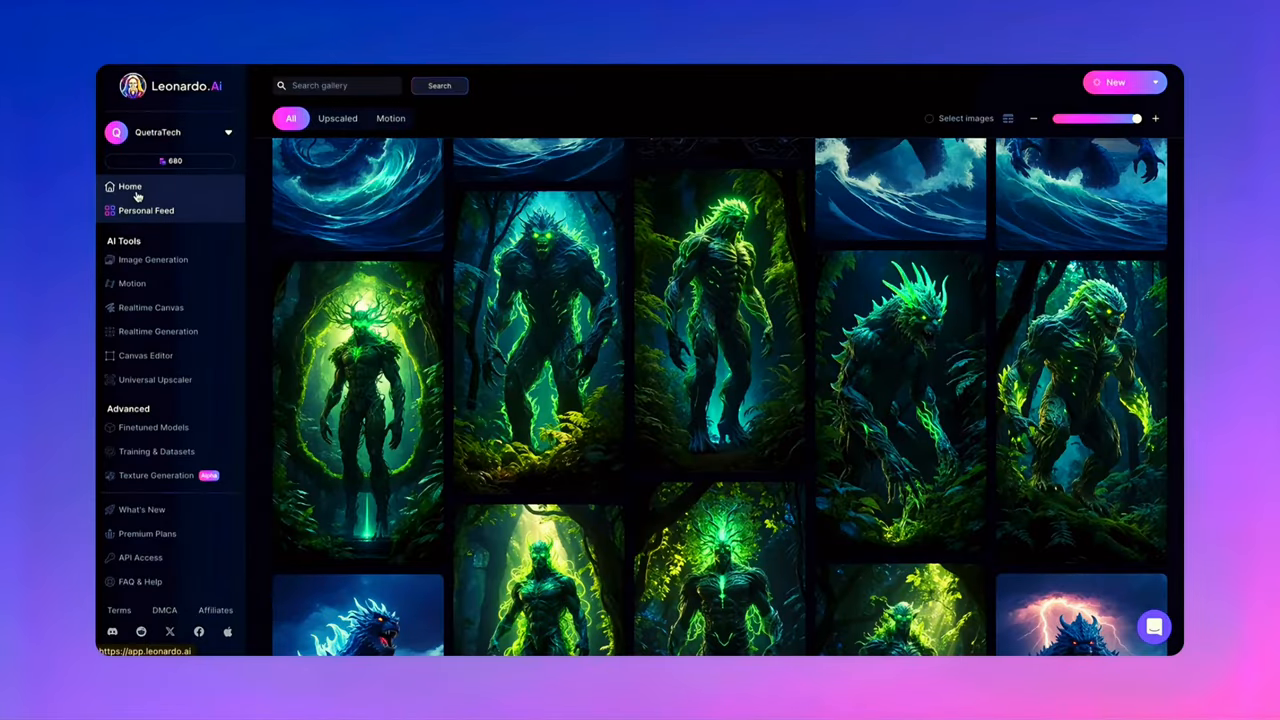
- Browse Community Creations on Home, check the account dropdown, and return to the Get Started tools
{"action": "left_click", "coordinate": [128, 186]}
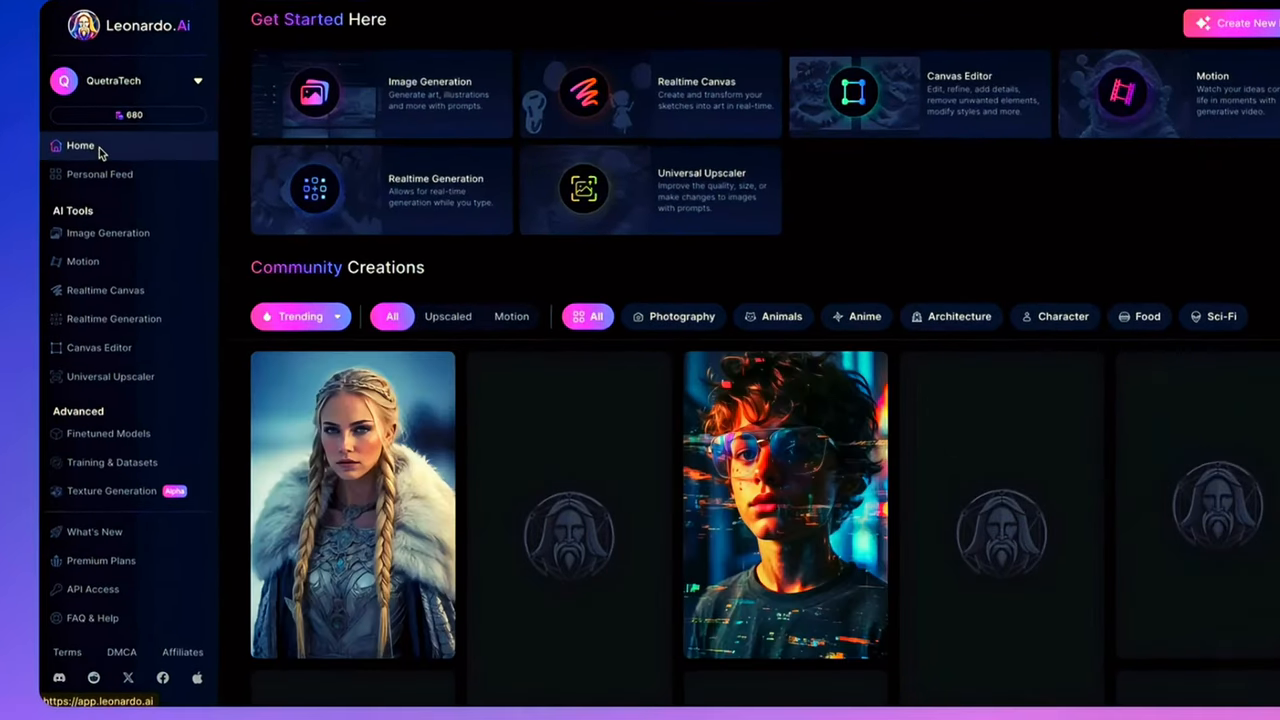
{"action": "scroll", "scroll_direction": "down", "scroll_amount": 3}
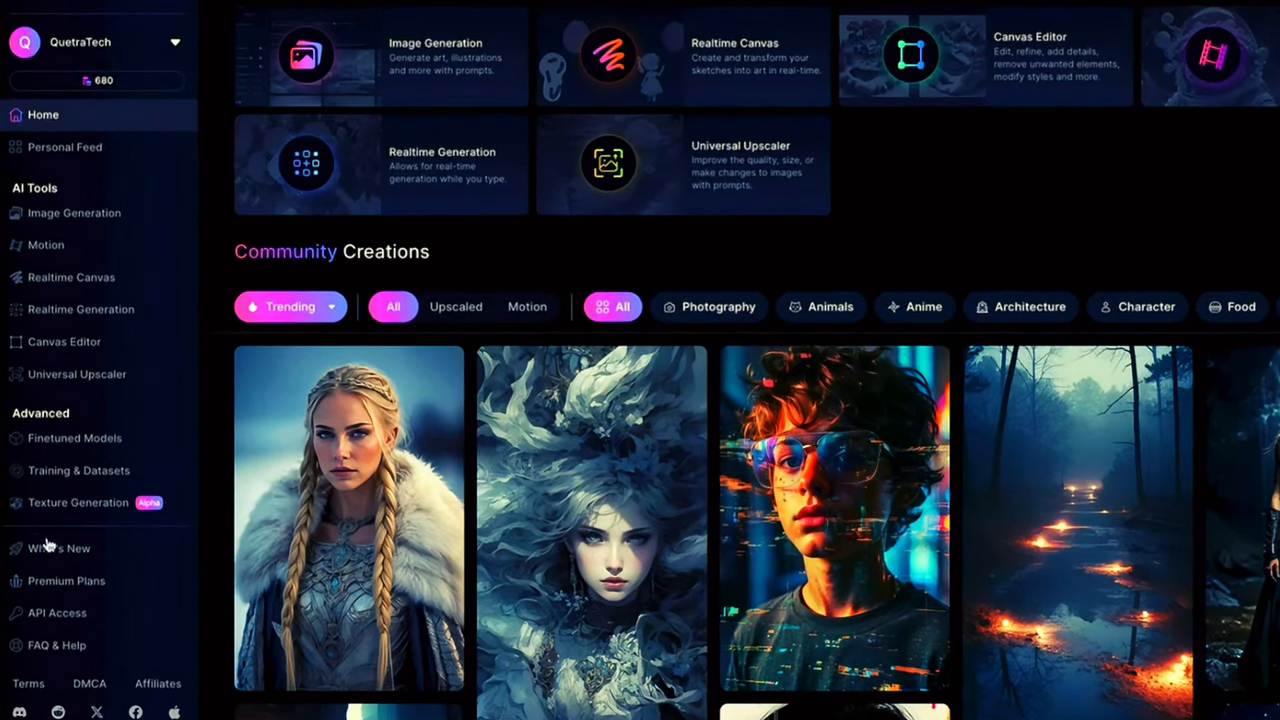
{"action": "mouse_move", "coordinate": [80, 160]}
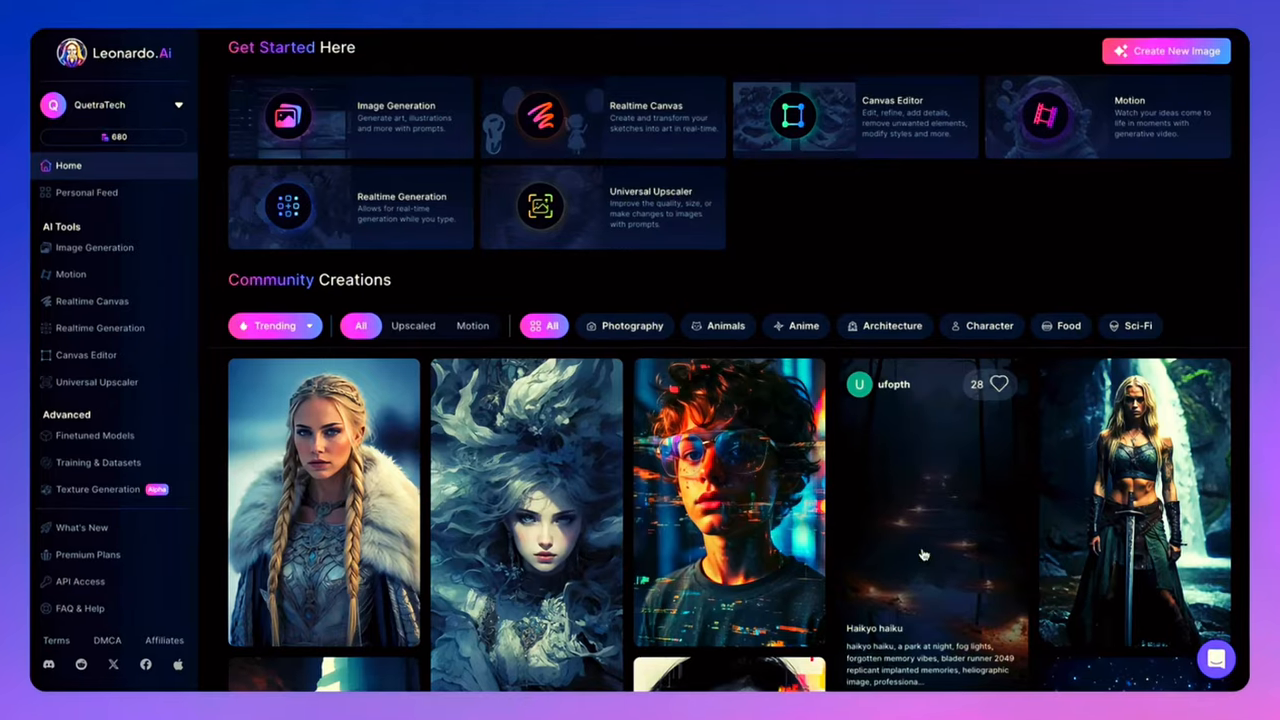
{"action": "scroll", "scroll_direction": "down", "scroll_amount": 3}
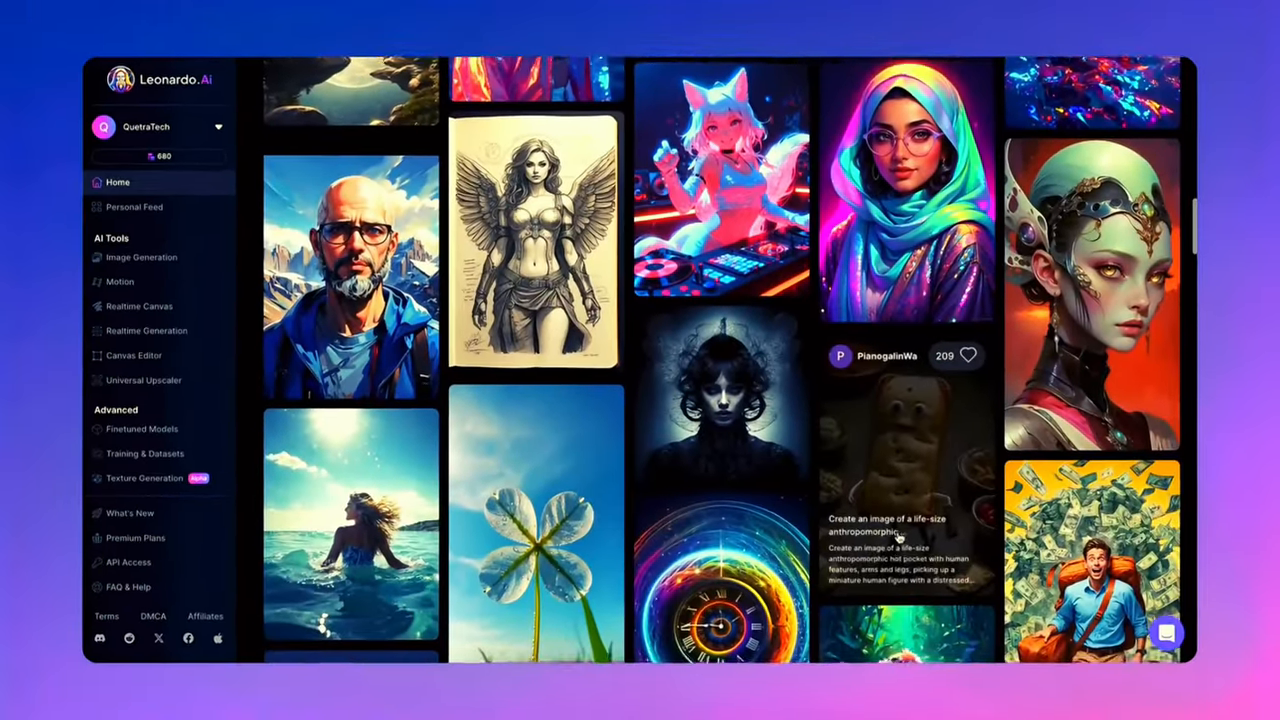
{"action": "scroll", "scroll_direction": "down", "scroll_amount": 3}
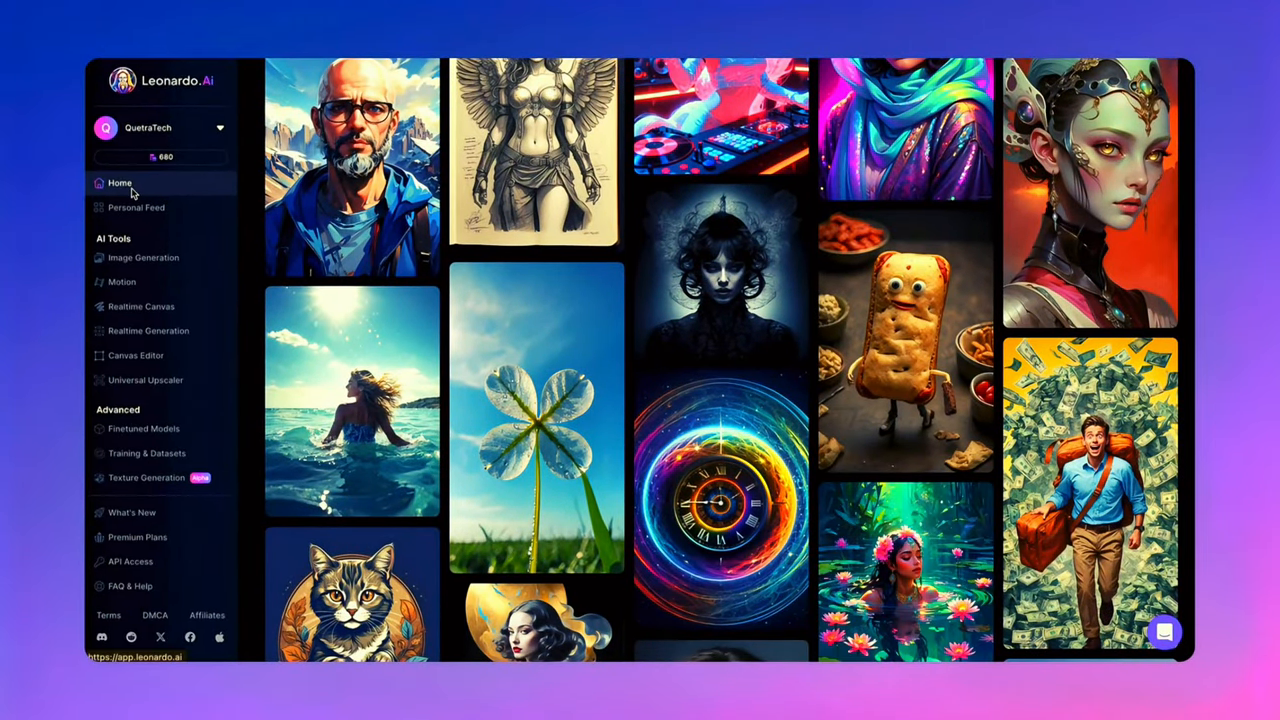
{"action": "left_click", "coordinate": [160, 128]}
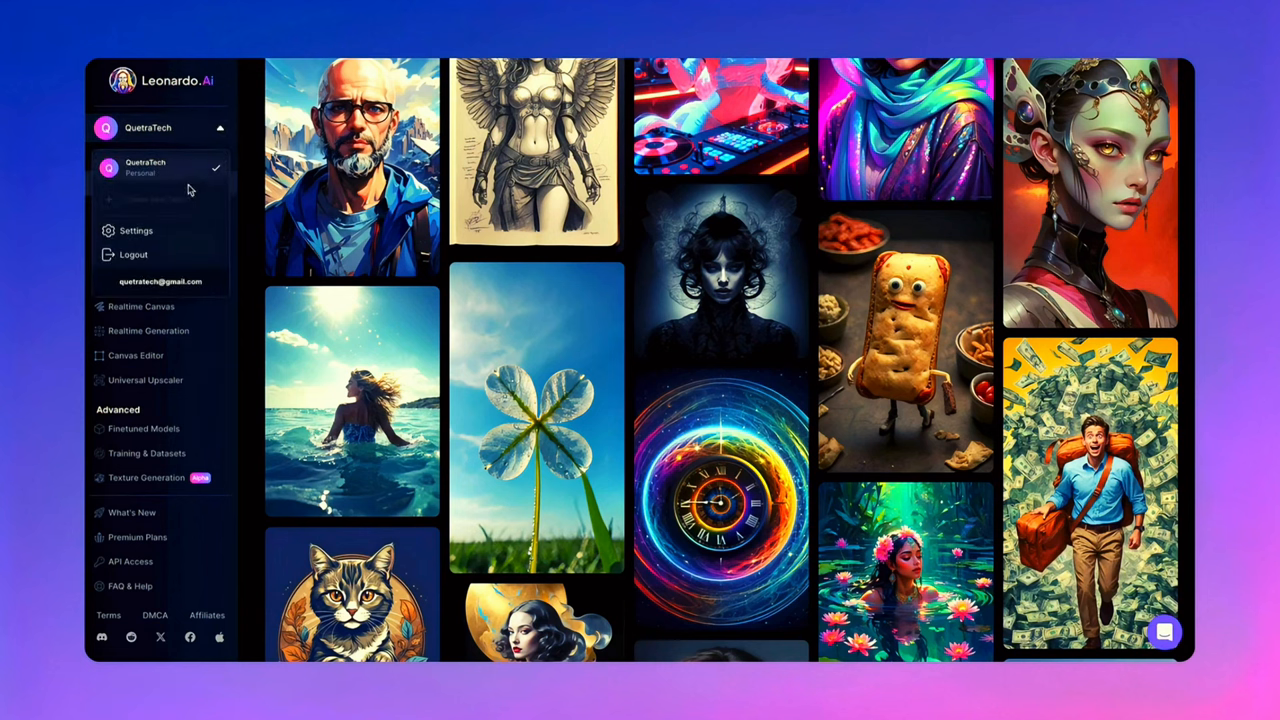
{"action": "mouse_move", "coordinate": [140, 240]}
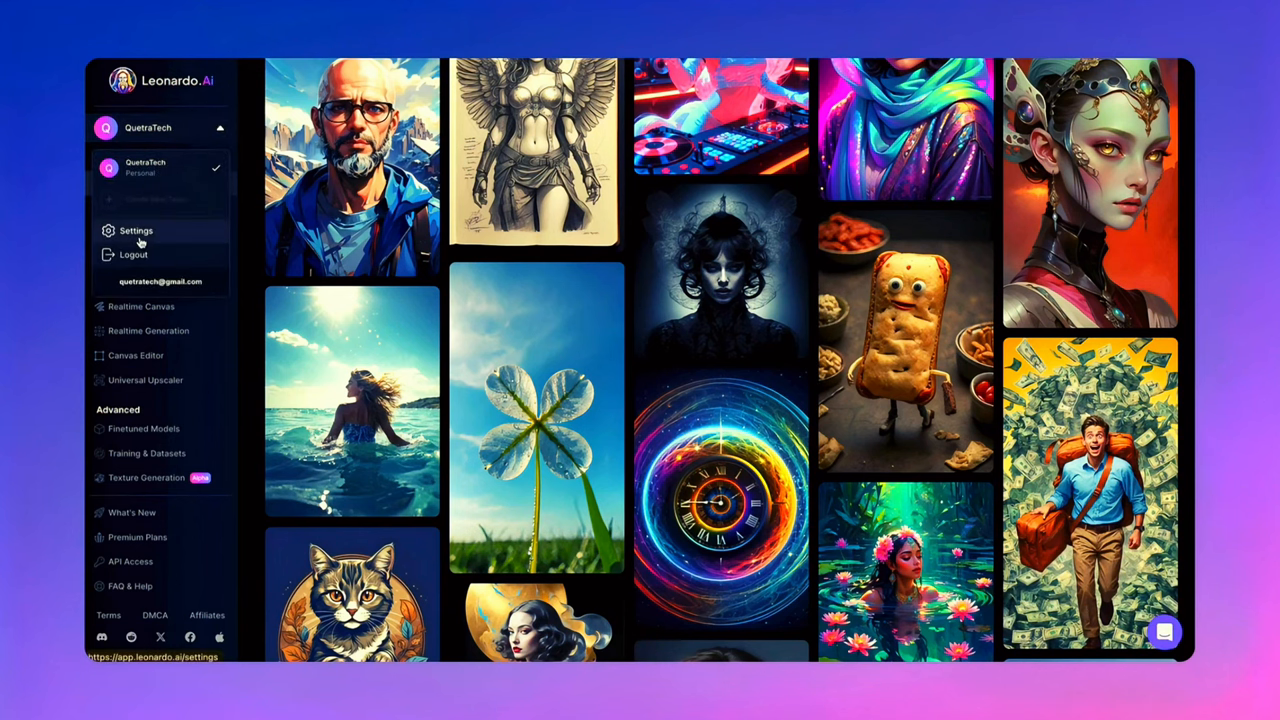
{"action": "left_click", "coordinate": [136, 232]}
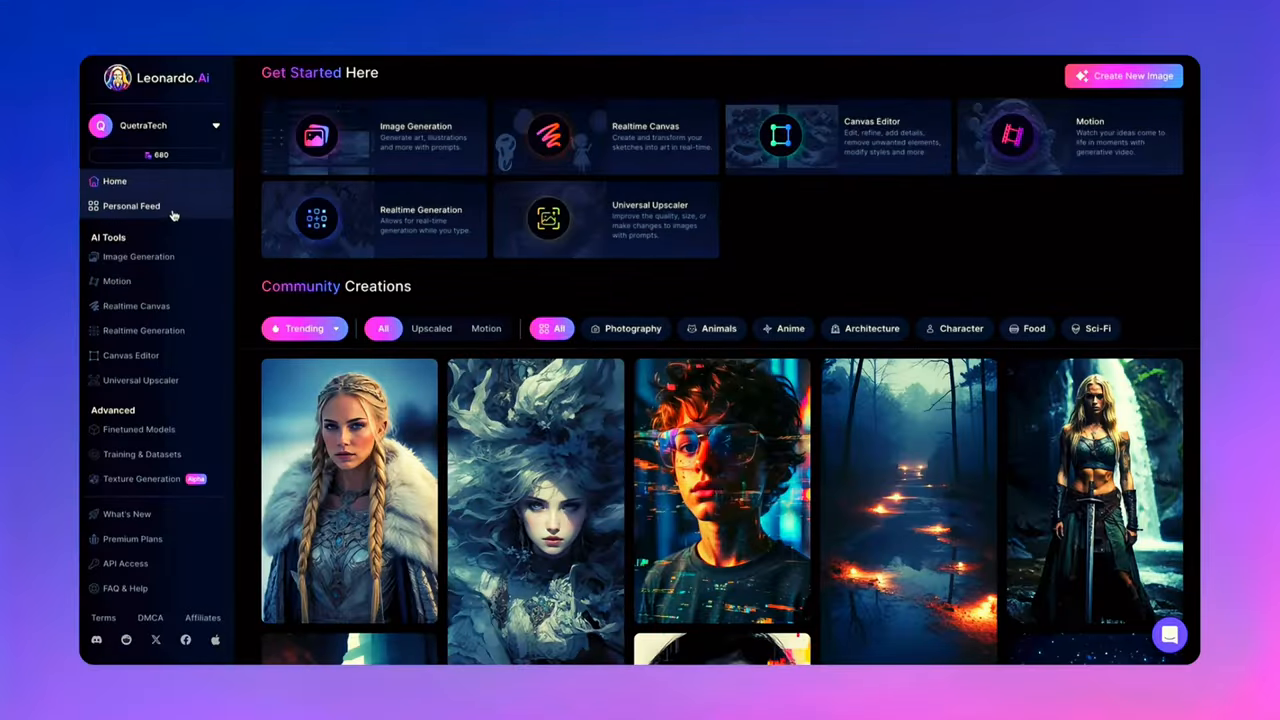
- Browse the Personal Feed, then switch through the Follower Feed to the Liked Feed
{"action": "left_click", "coordinate": [130, 206]}
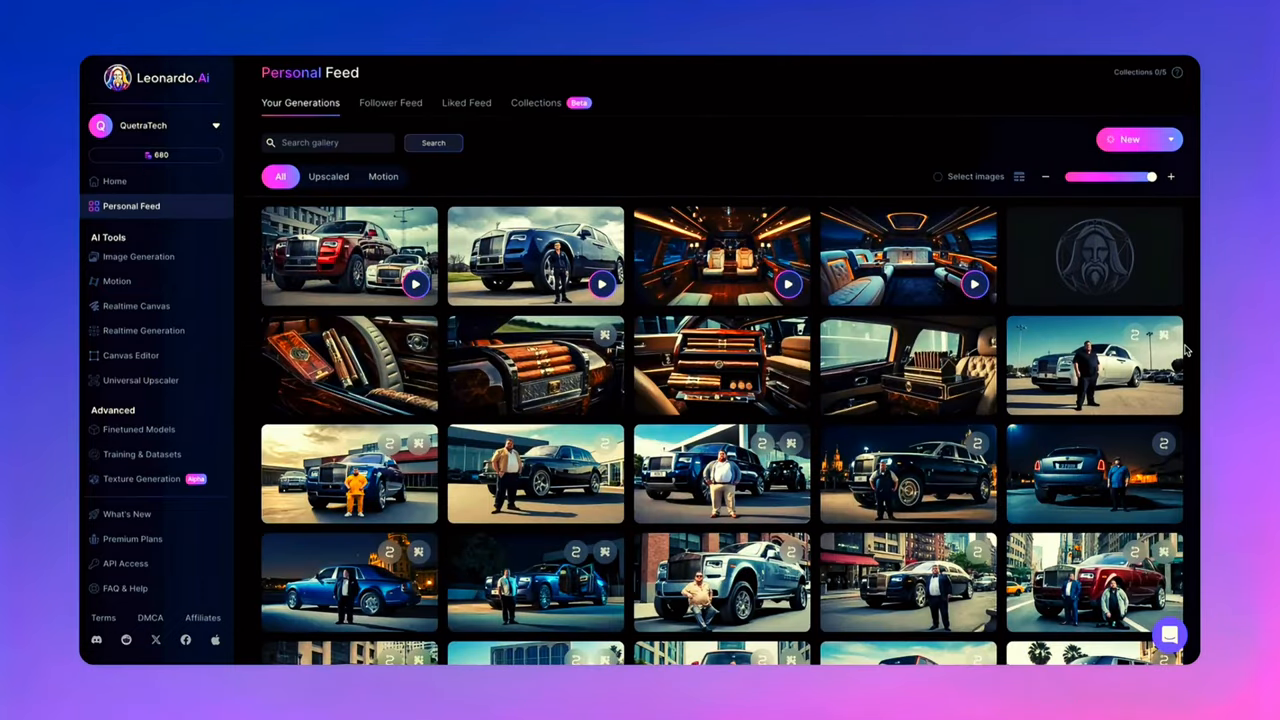
{"action": "scroll", "scroll_direction": "down", "scroll_amount": 3}
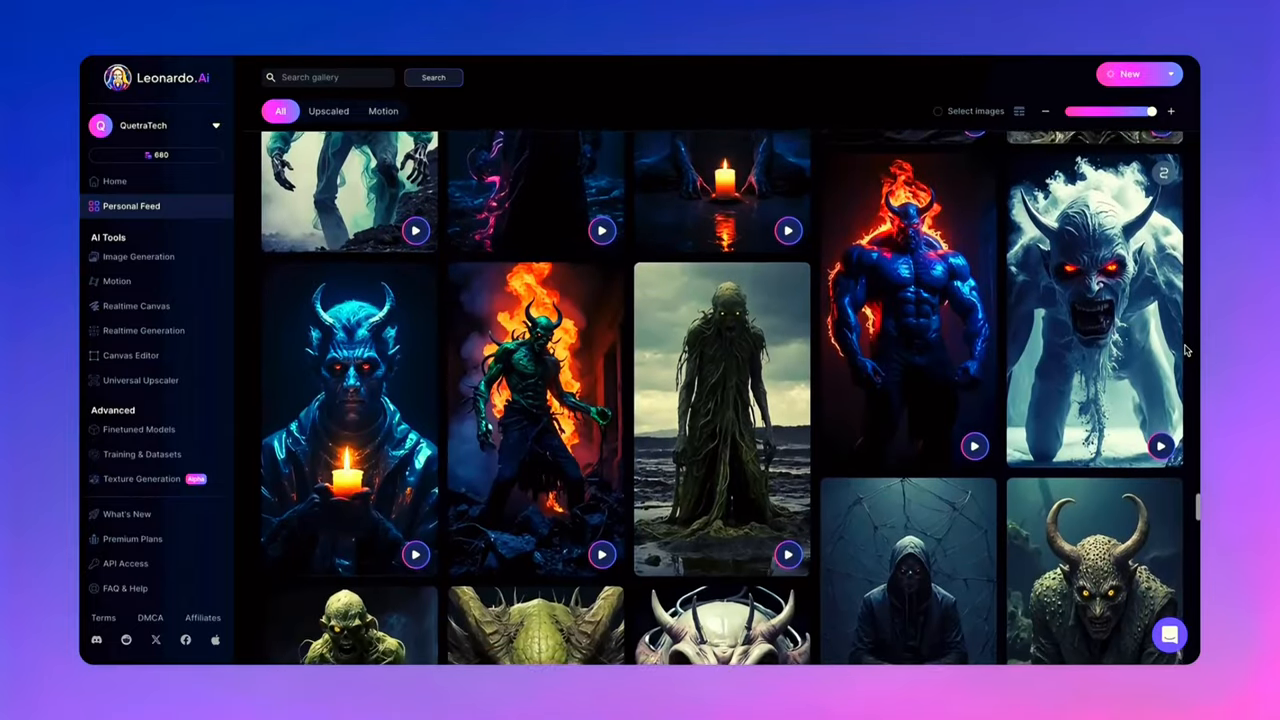
{"action": "scroll", "scroll_direction": "down", "scroll_amount": 3}
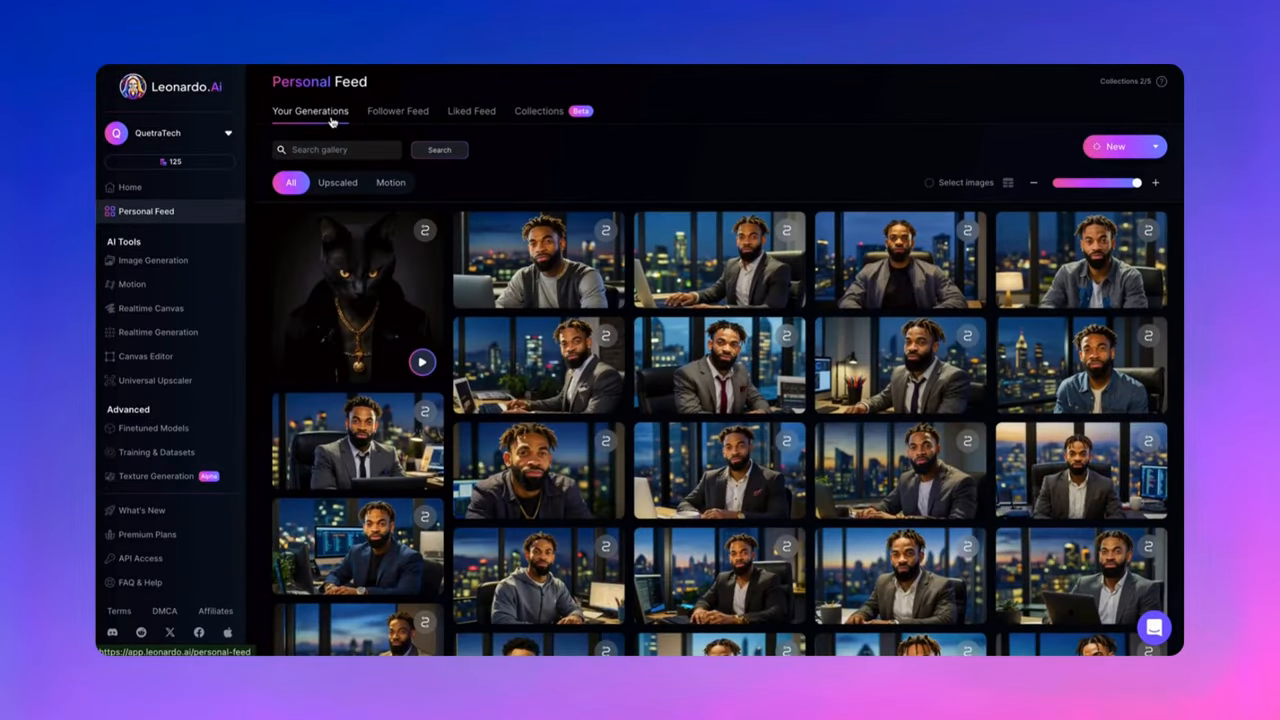
{"action": "left_click", "coordinate": [398, 112]}
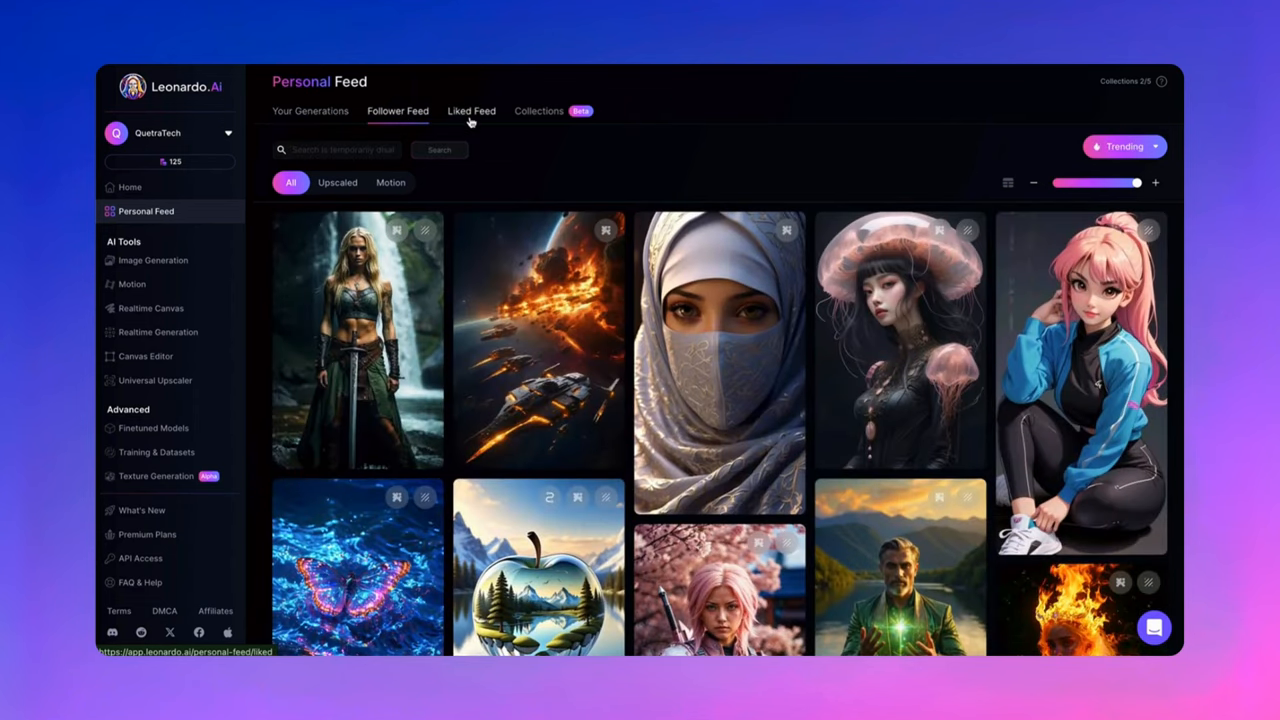
{"action": "left_click", "coordinate": [472, 112]}
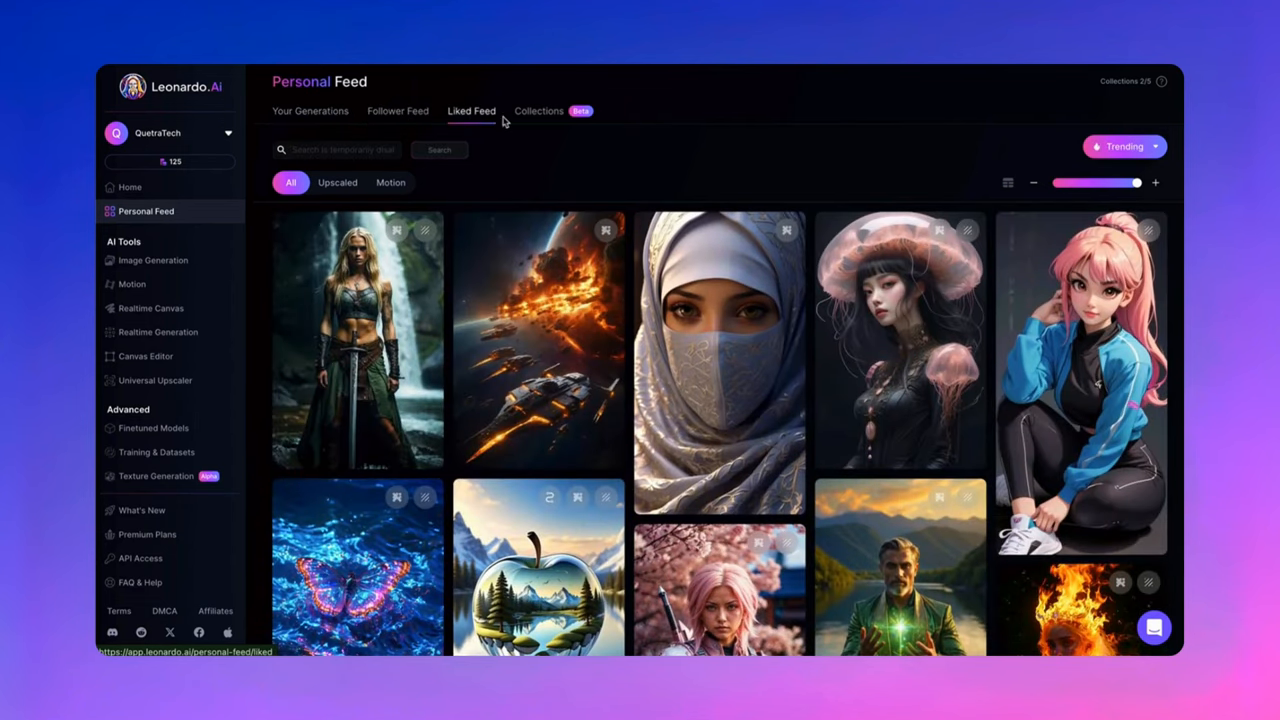
- Sort liked images by Top, adjust thumbnail size, and filter to Motion videos only
{"action": "left_click", "coordinate": [540, 110]}
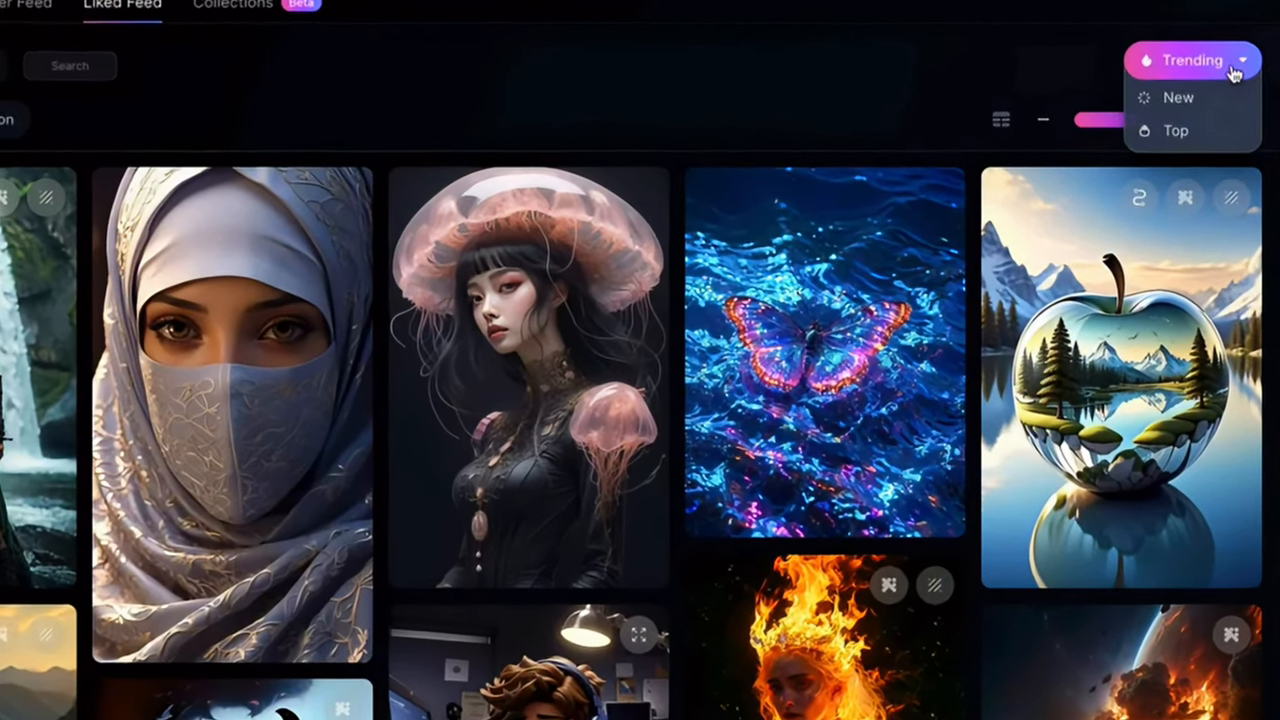
{"action": "left_click", "coordinate": [1178, 98]}
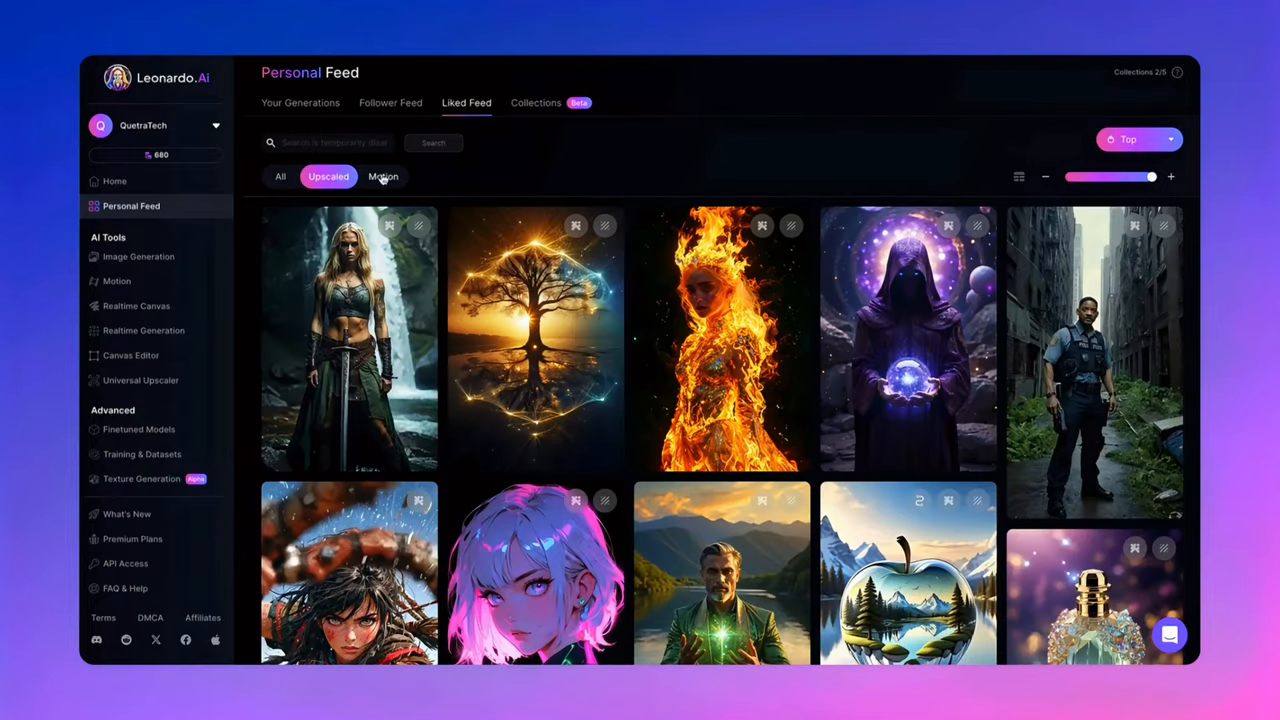
{"action": "left_click", "coordinate": [280, 176]}
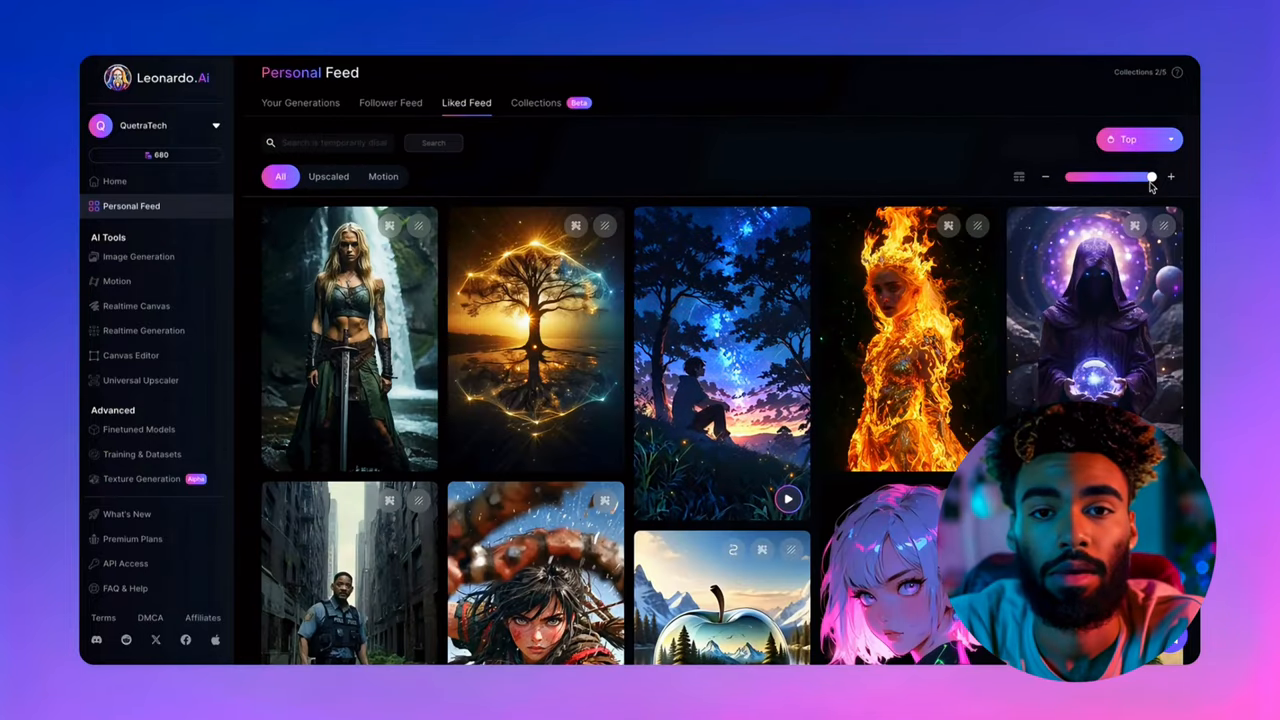
{"action": "left_click_drag", "start_coordinate": [1150, 176], "coordinate": [1130, 176]}
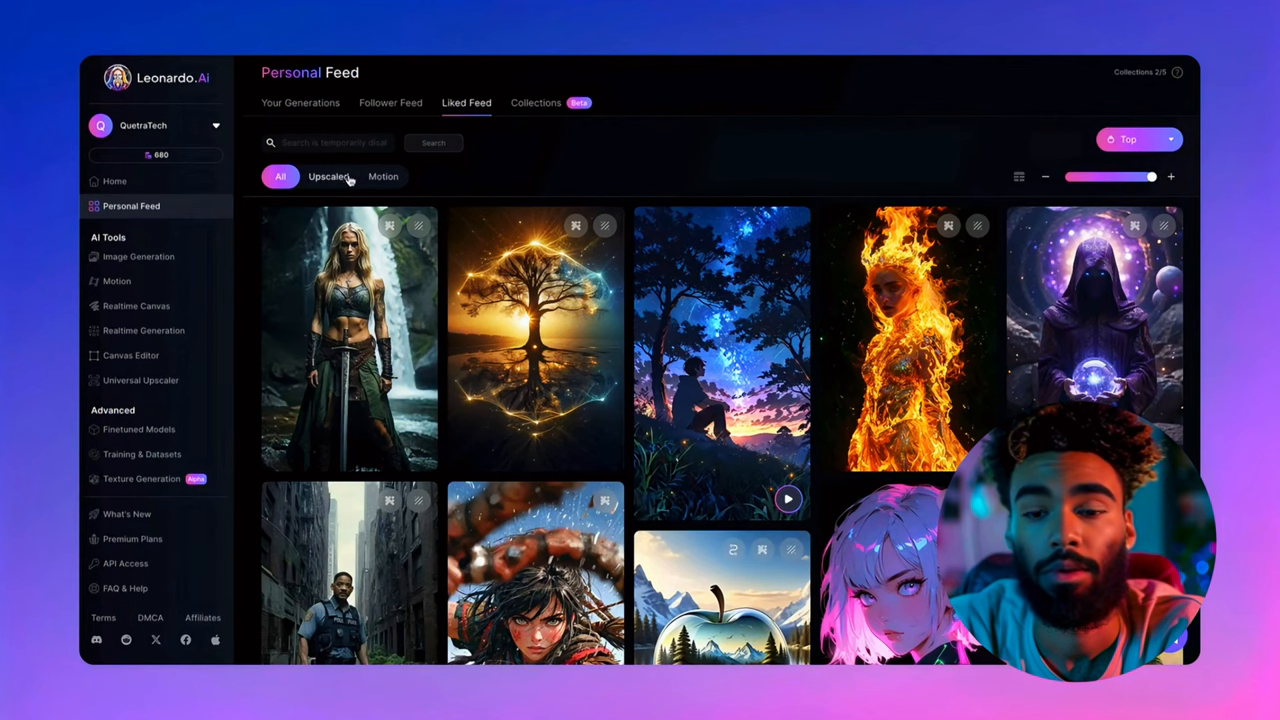
{"action": "left_click", "coordinate": [386, 178]}
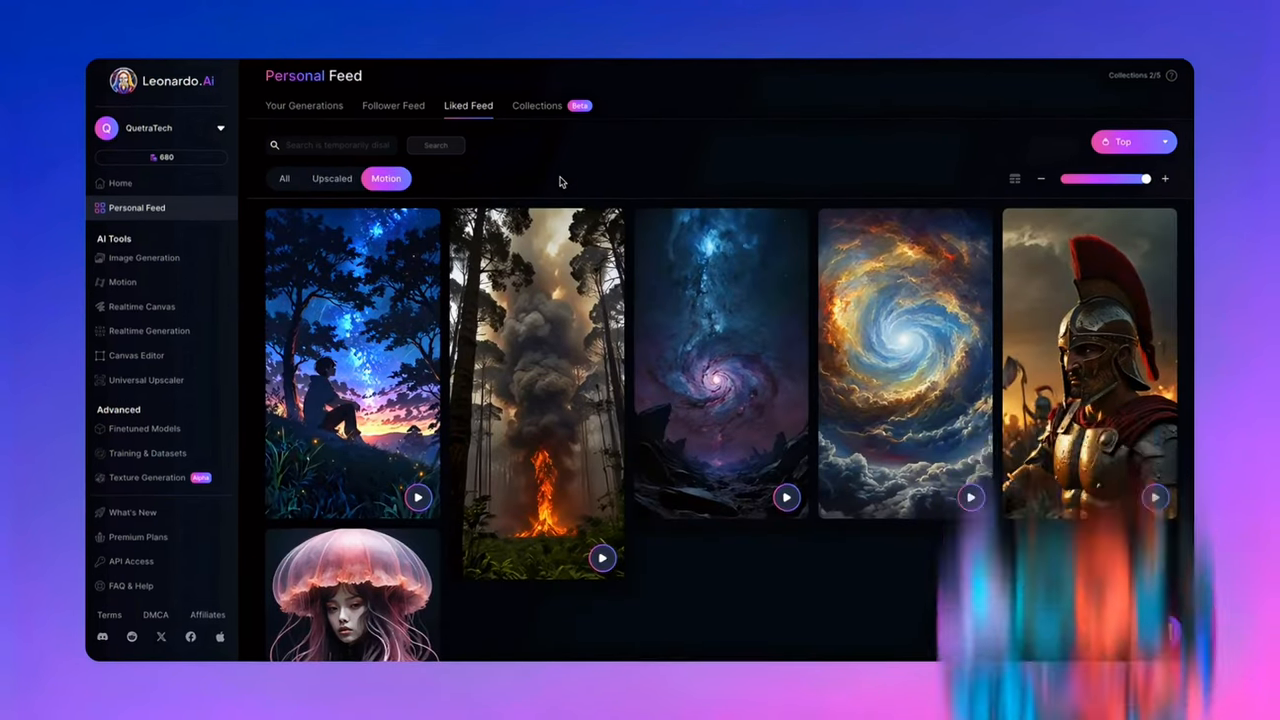
{"action": "left_click", "coordinate": [144, 258]}
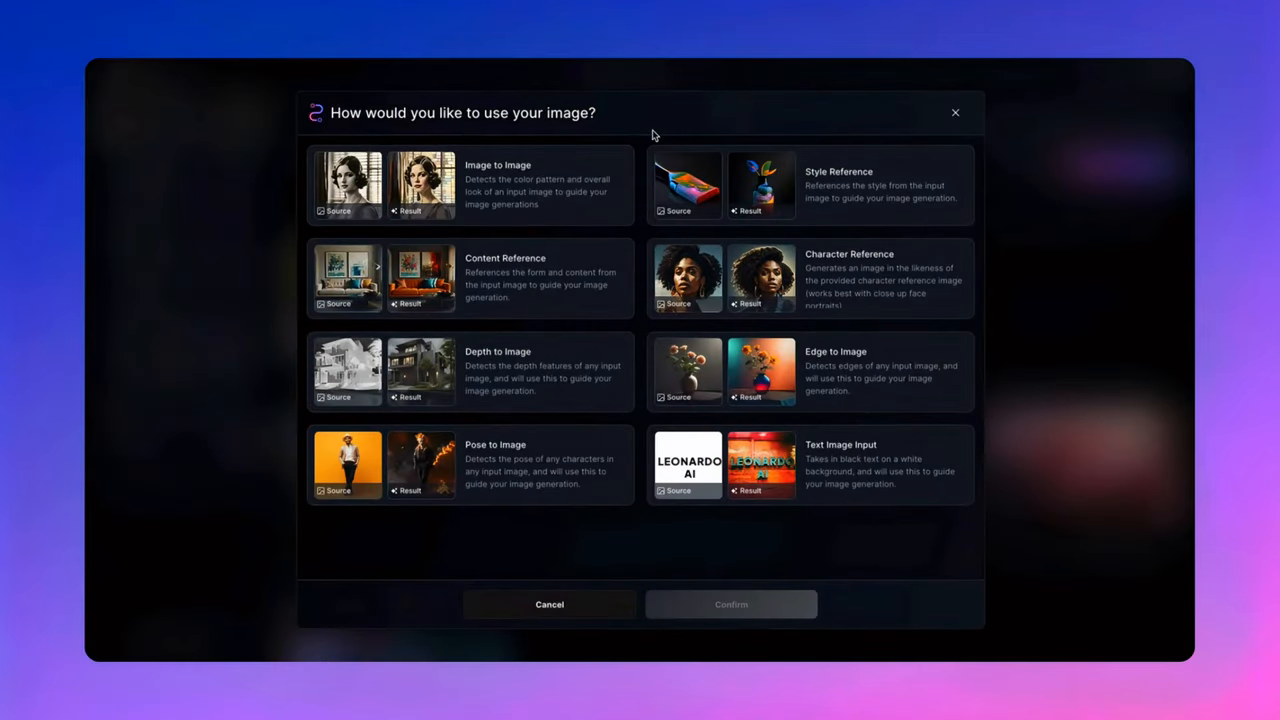
{"action": "mouse_move", "coordinate": [544, 278]}
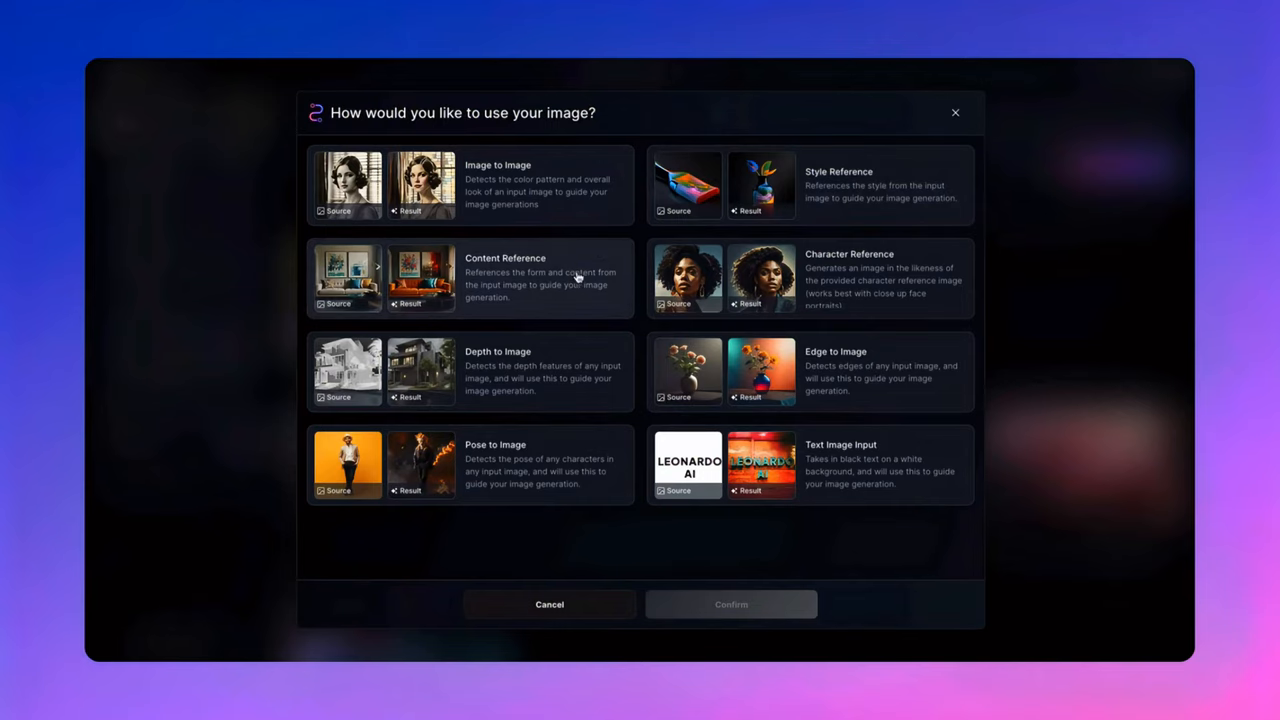
{"action": "mouse_move", "coordinate": [702, 400]}
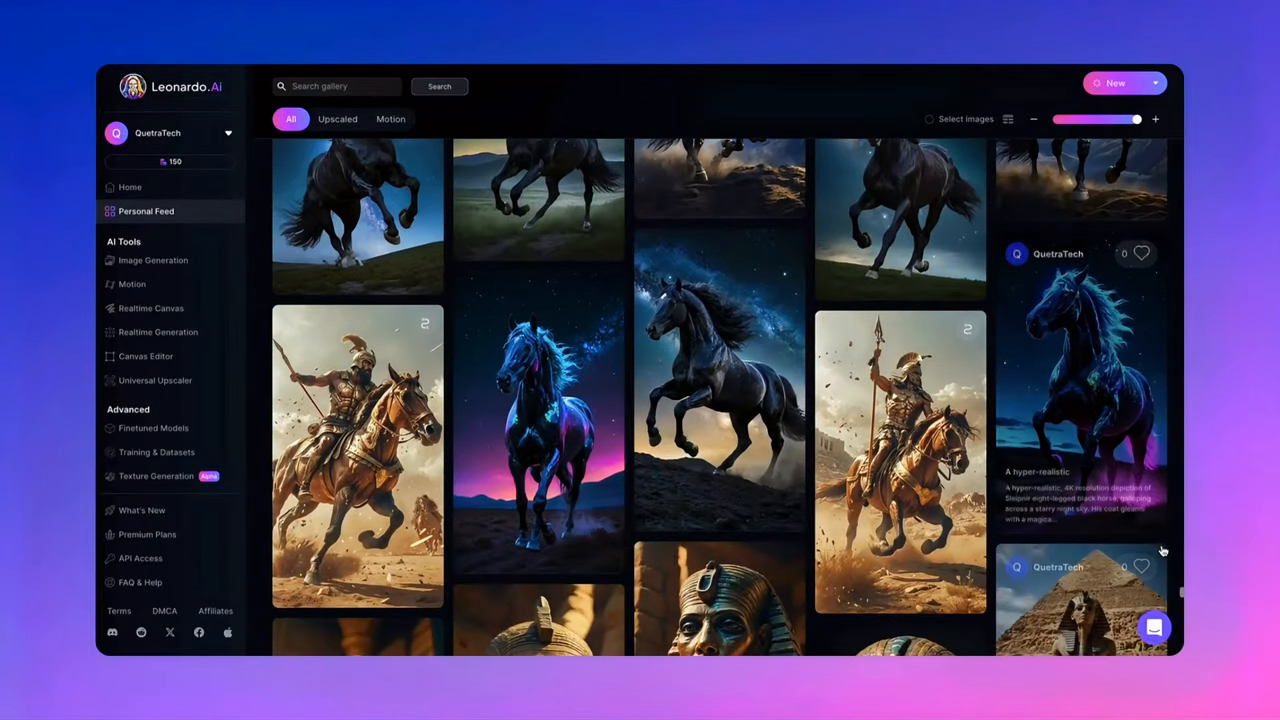
- View the moonlit wolf and fiery phoenix motion videos in Your Generations
{"action": "scroll", "scroll_direction": "down", "scroll_amount": 3}
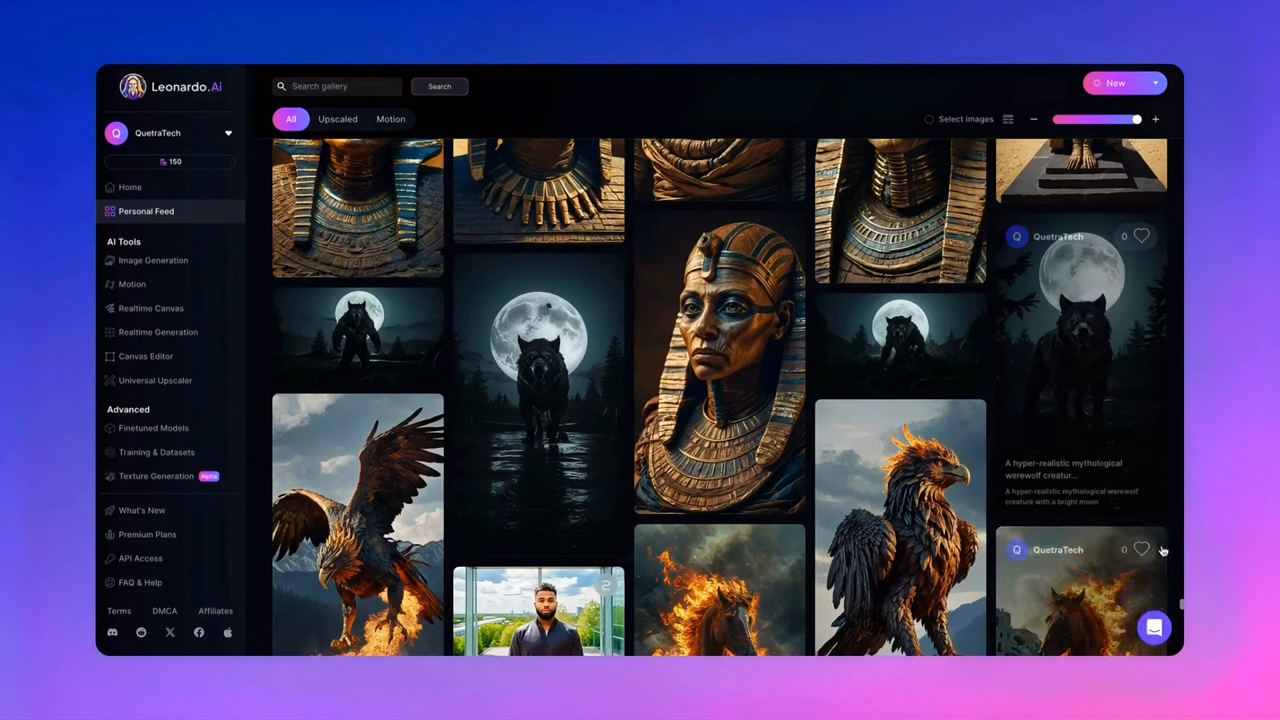
{"action": "left_click", "coordinate": [1084, 330]}
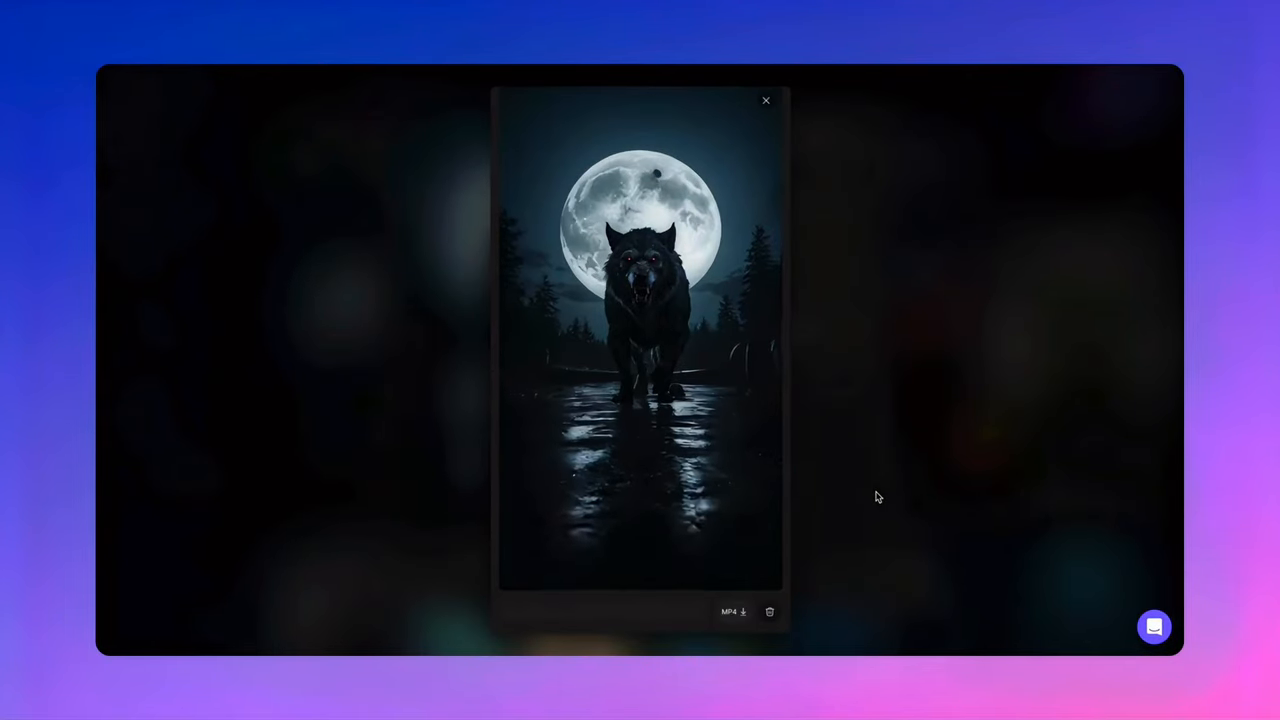
{"action": "left_click", "coordinate": [764, 104]}
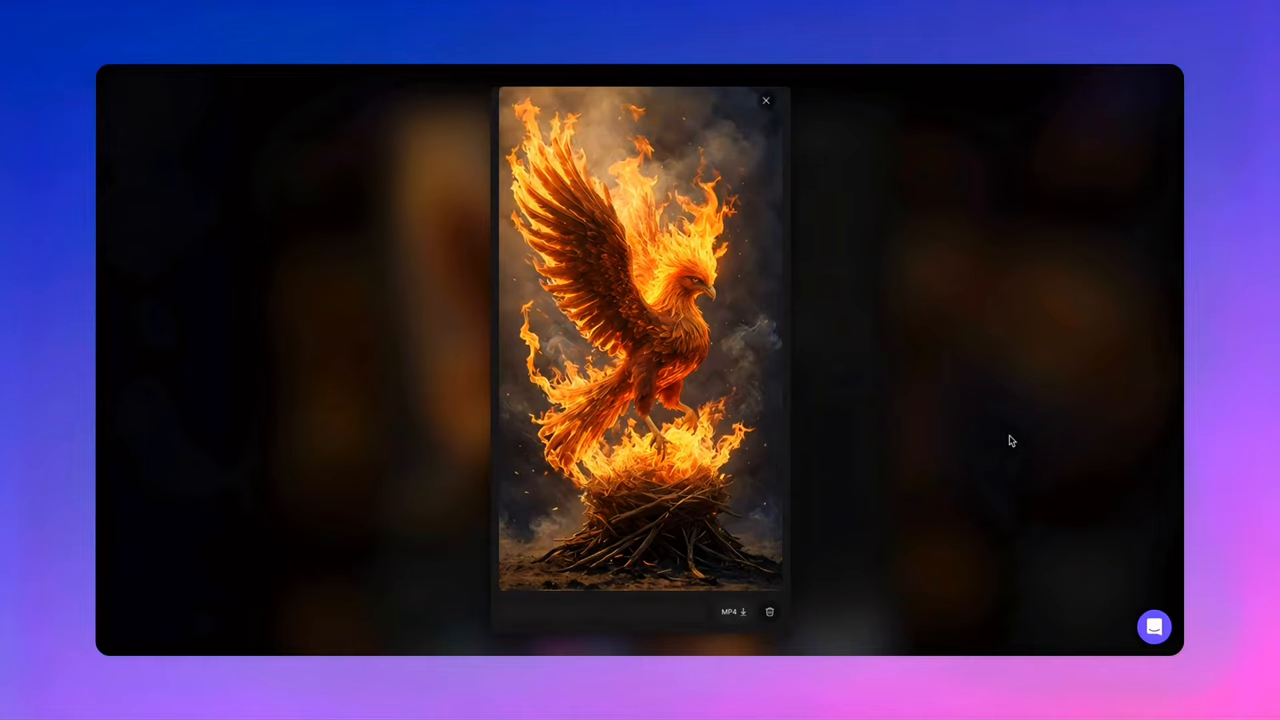
{"action": "left_click", "coordinate": [764, 100]}
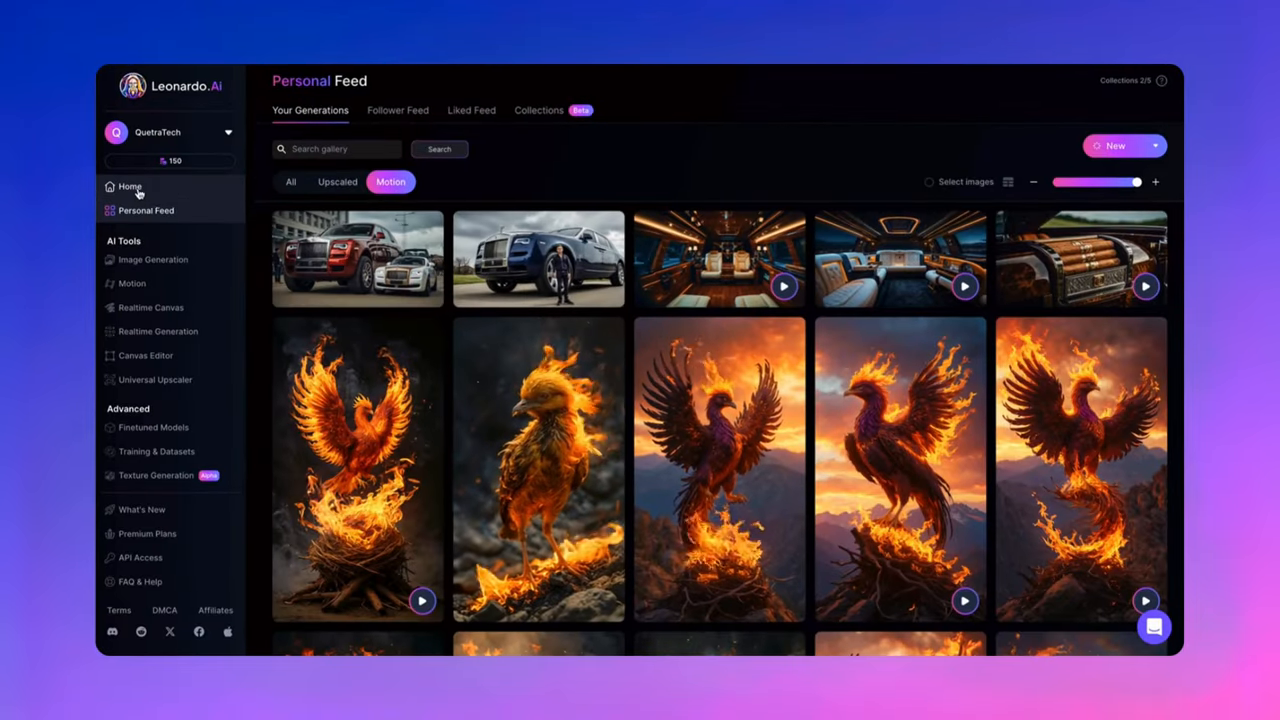
- In Image2Motion, choose the black cat with gold chain generation as the source image
{"action": "left_click", "coordinate": [128, 186]}
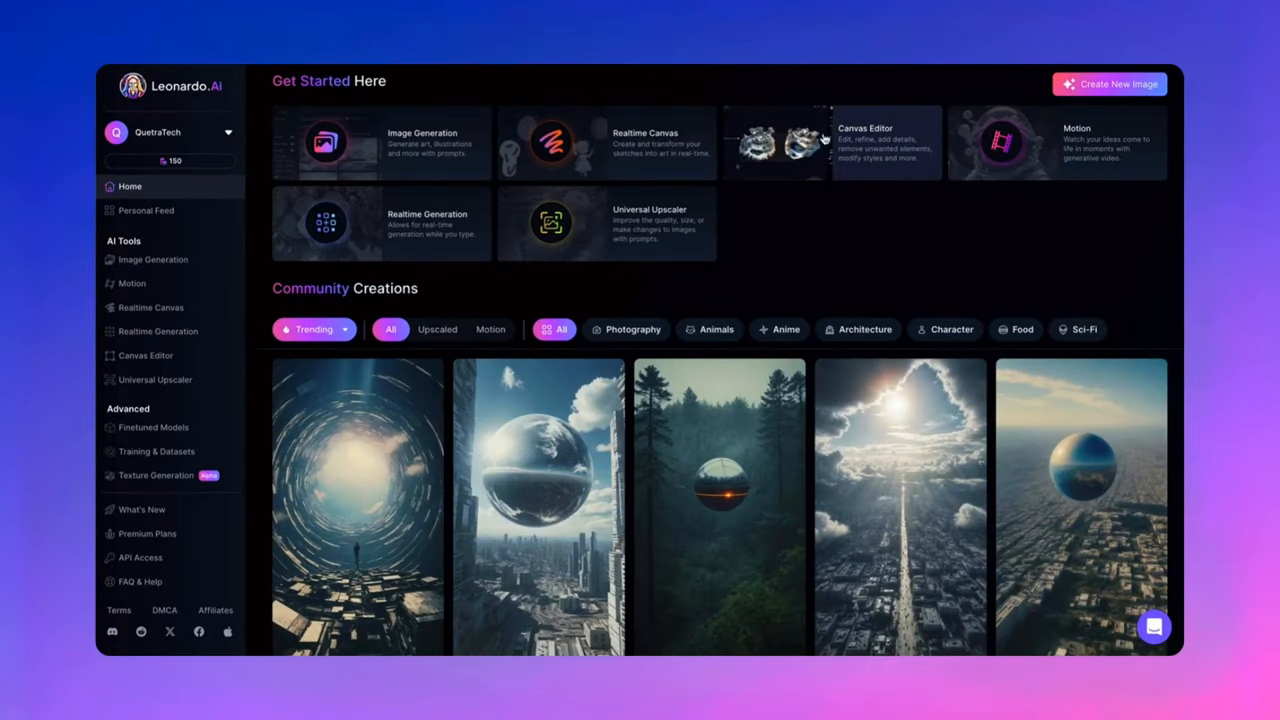
{"action": "left_click", "coordinate": [1056, 144]}
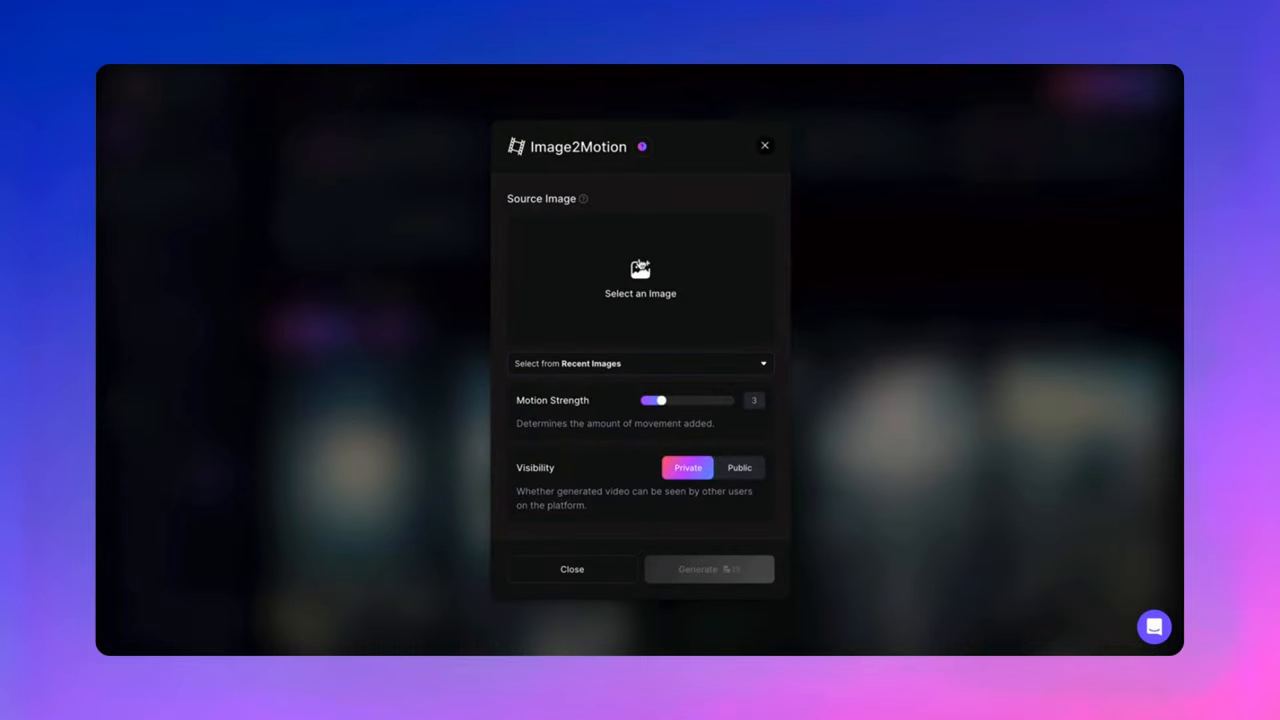
{"action": "left_click", "coordinate": [640, 364]}
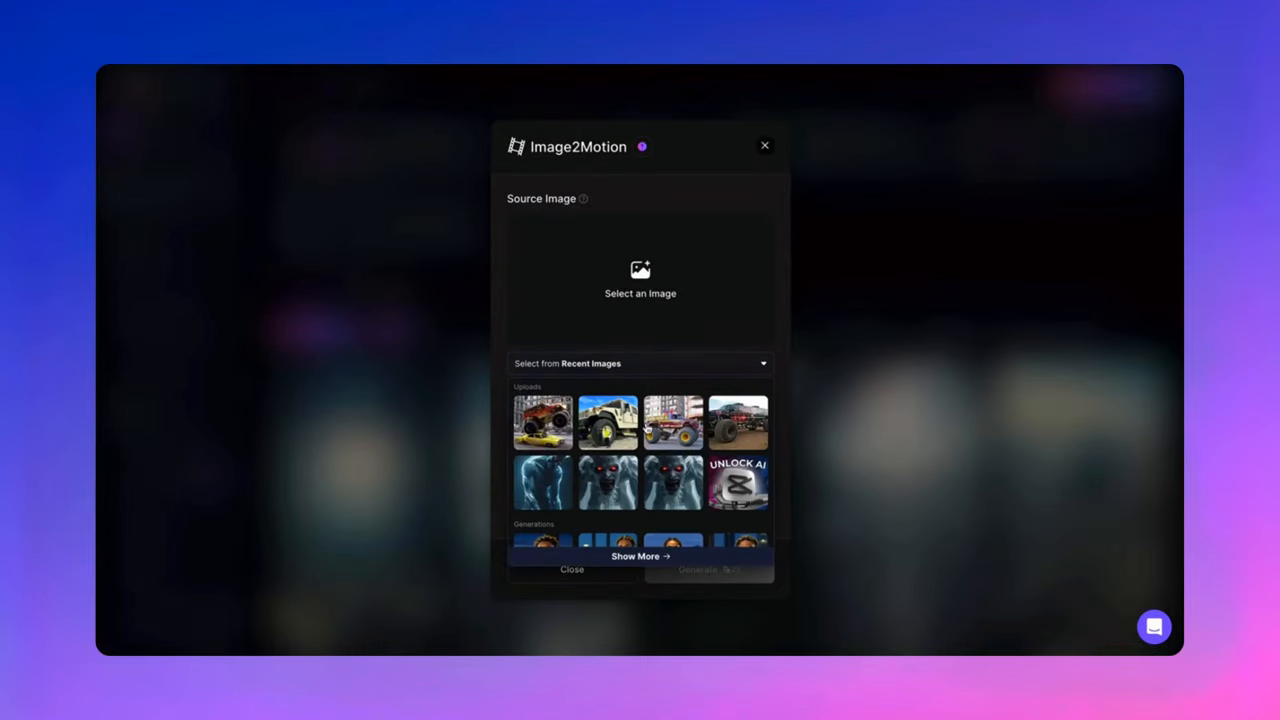
{"action": "left_click", "coordinate": [640, 276]}
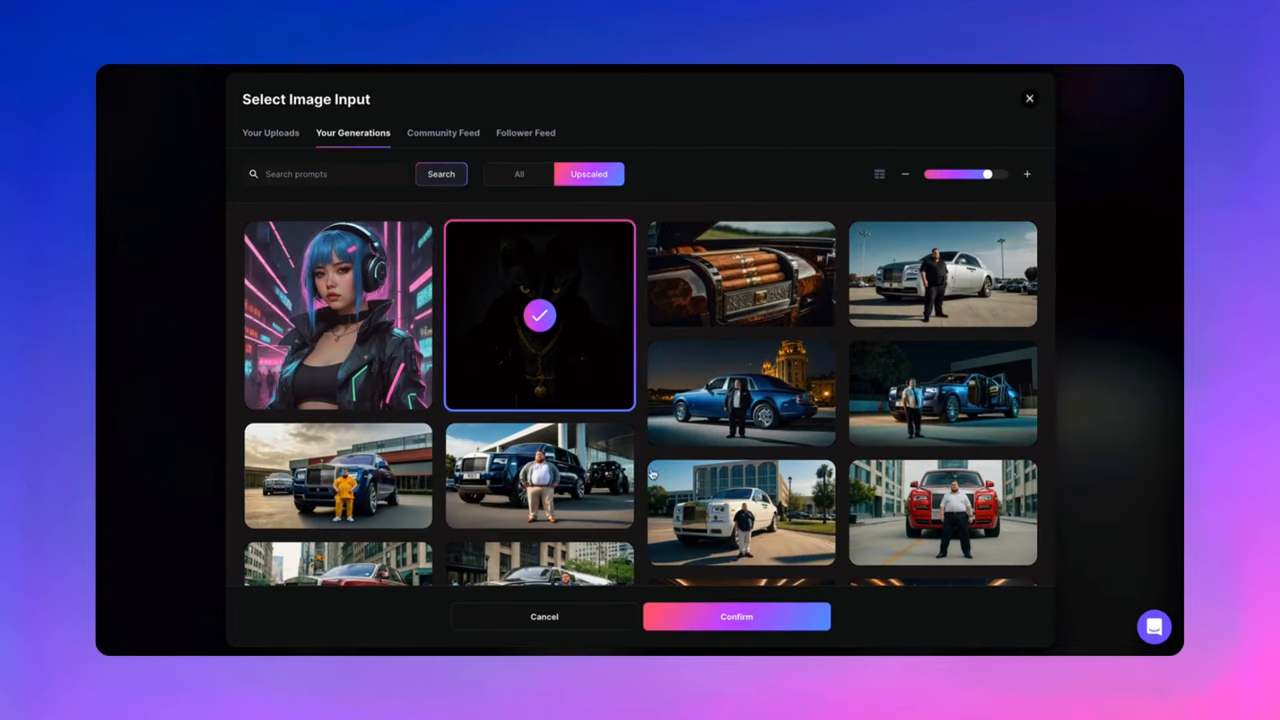
{"action": "left_click", "coordinate": [736, 616]}
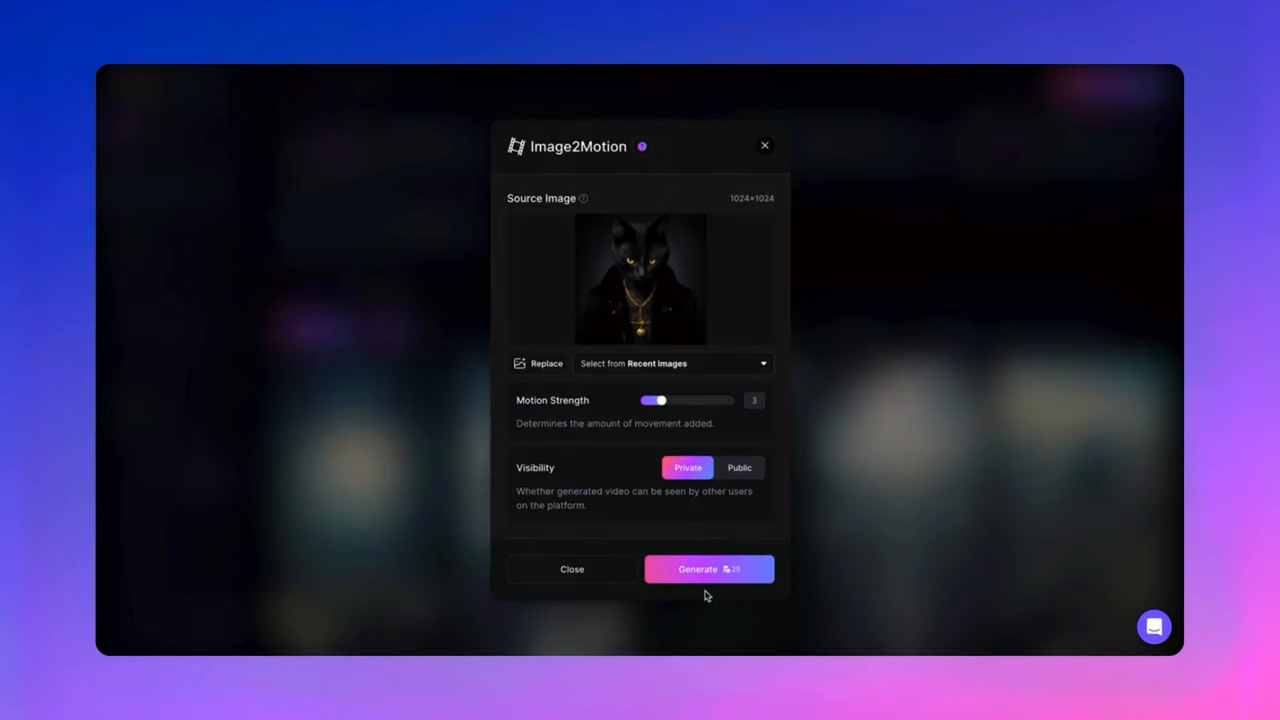
{"action": "mouse_move", "coordinate": [656, 400]}
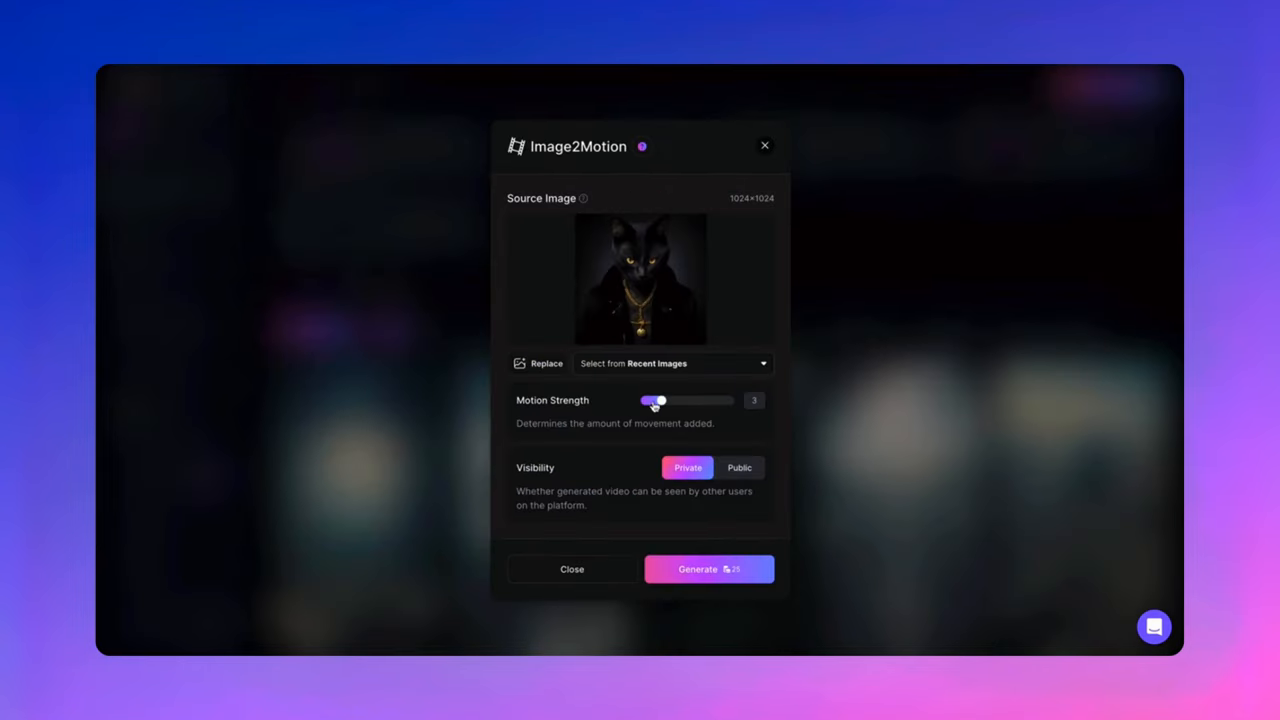
- Raise the Motion Strength slider to a stronger setting and proceed
{"action": "left_click_drag", "start_coordinate": [656, 400], "coordinate": [724, 400]}
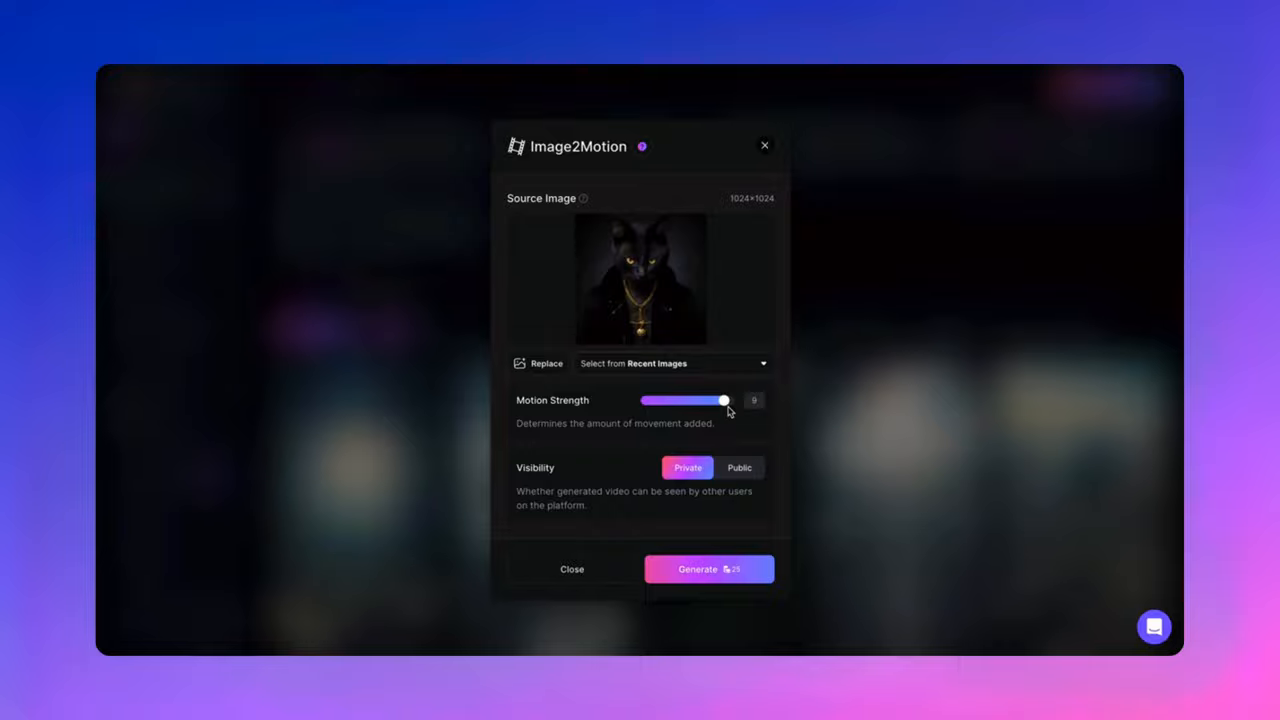
{"action": "left_click_drag", "start_coordinate": [724, 400], "coordinate": [692, 400]}
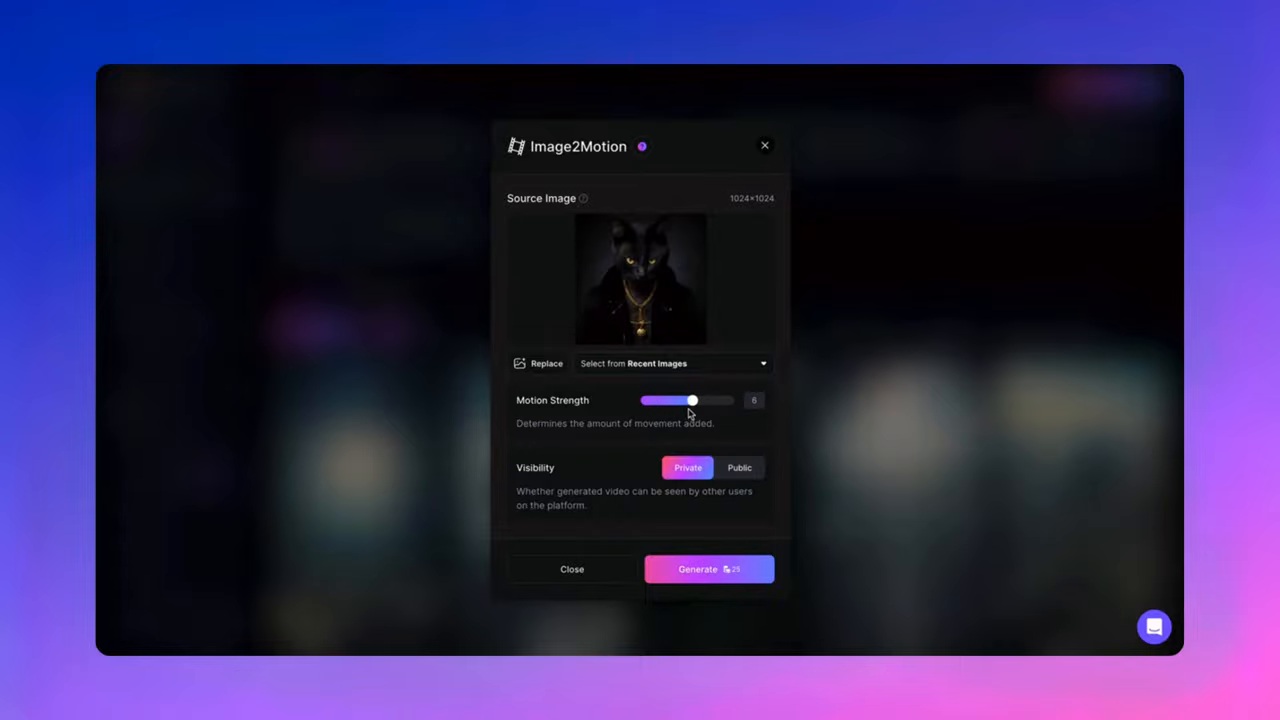
{"action": "left_click", "coordinate": [708, 568]}
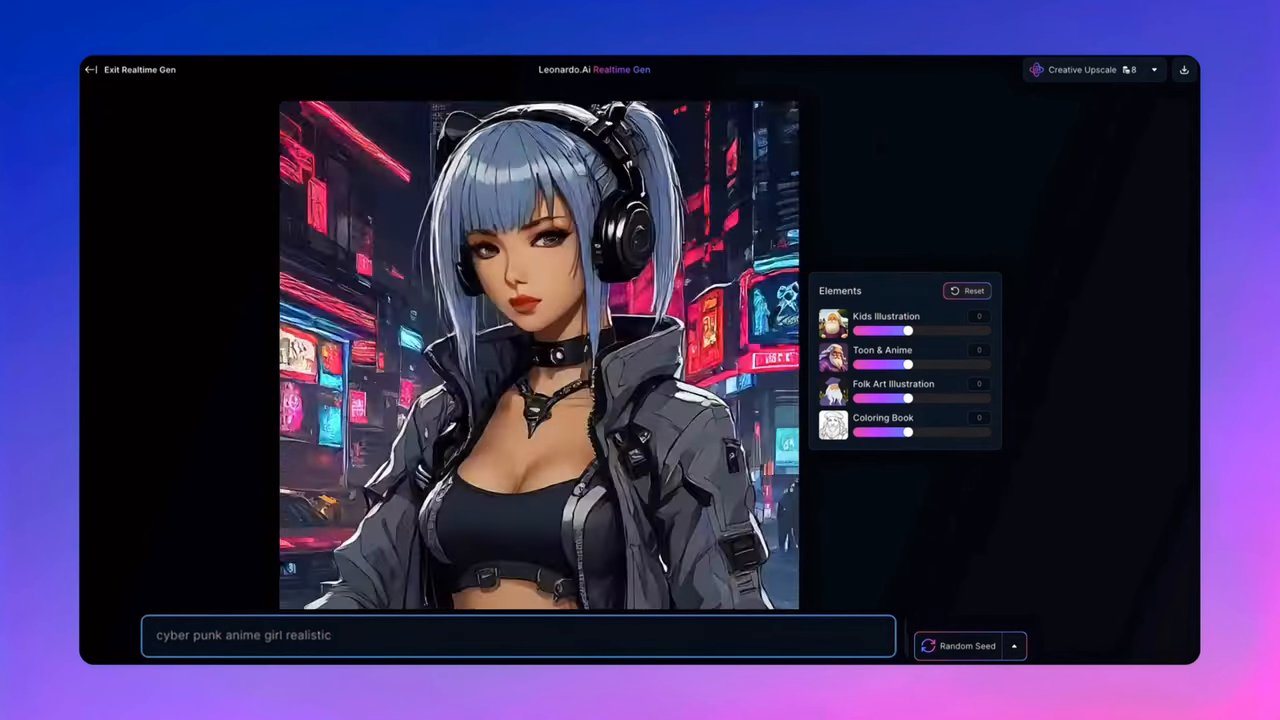
- Append 'neon' to the Realtime Gen prompt so the anime girl regenerates neon-lit
{"action": "type", "text": "neon"}
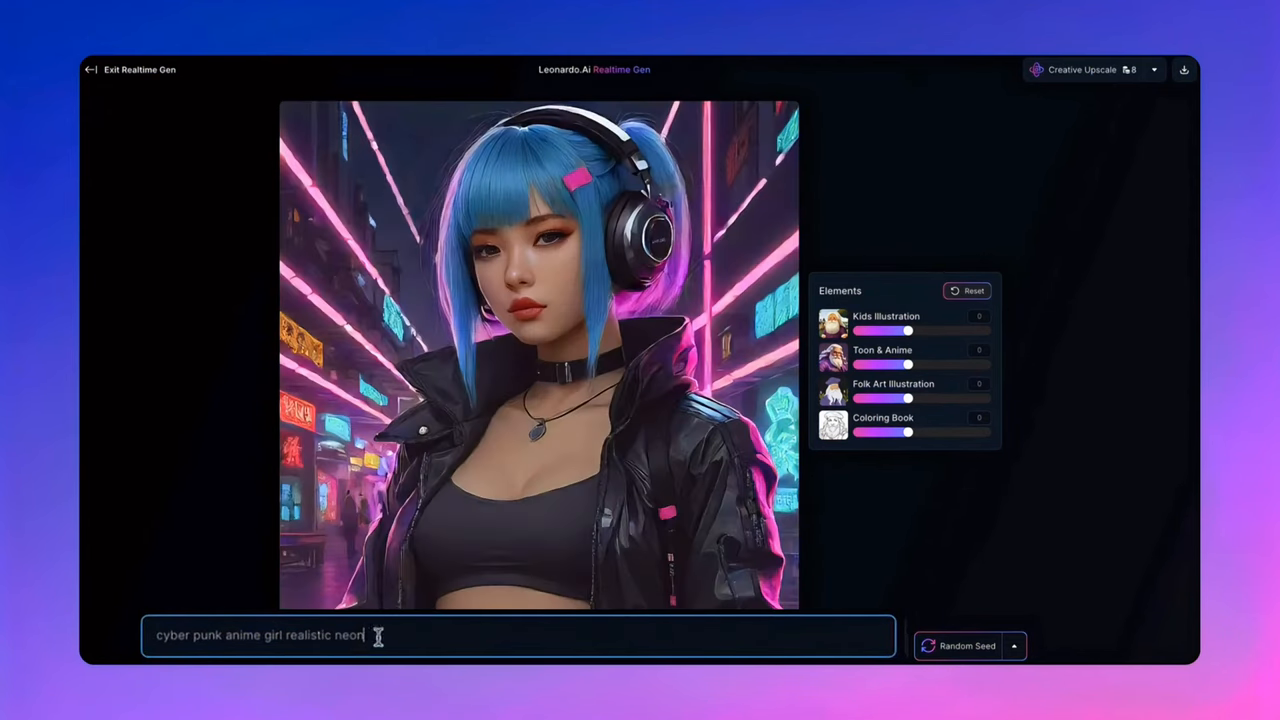
{"action": "mouse_move", "coordinate": [1088, 82]}
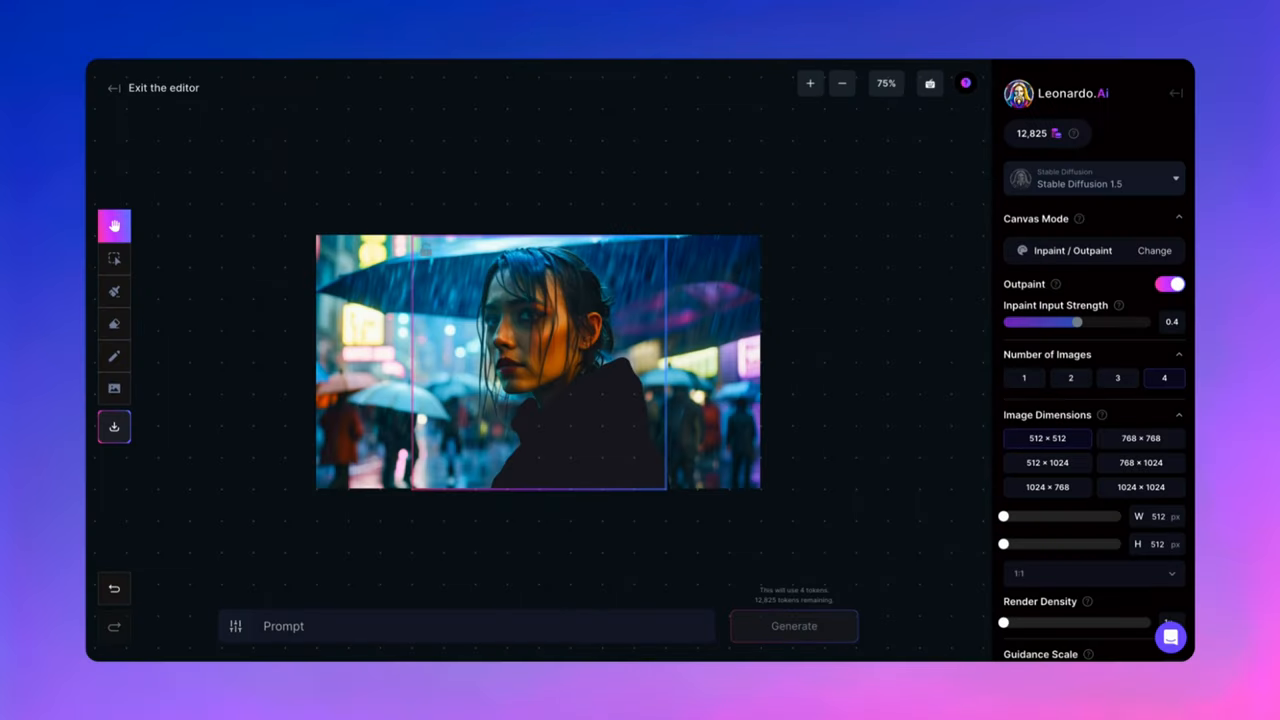
- Inpaint the masked woman into a person in sunglasses and yellow rain jacket, then leave the Canvas Editor
{"action": "left_click", "coordinate": [116, 292]}
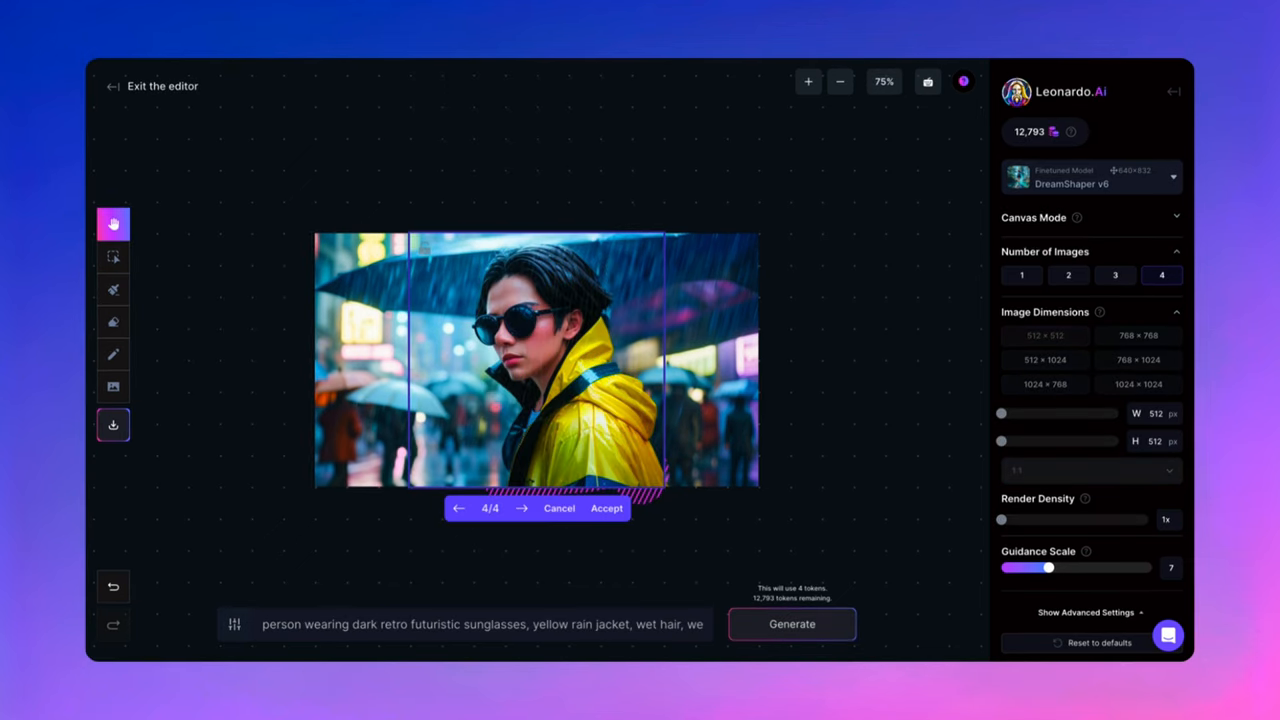
{"action": "left_click", "coordinate": [458, 508]}
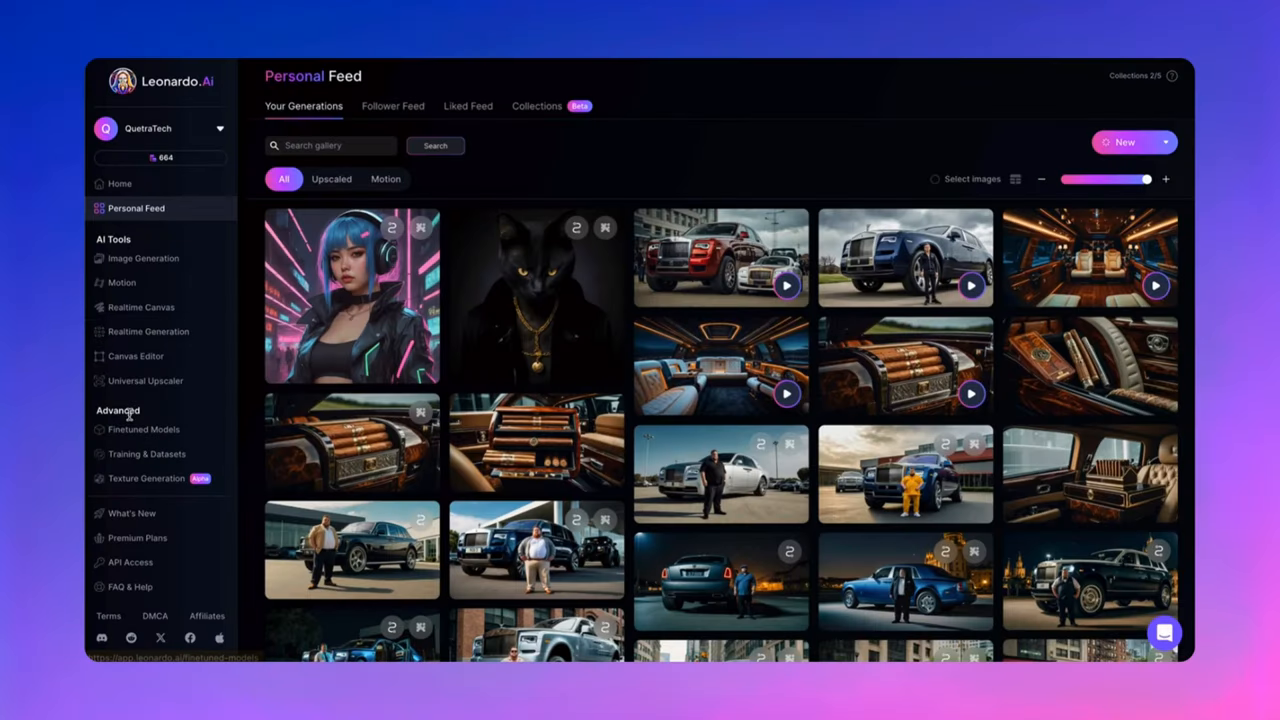
- Browse the Platform Models in the Finetuned Models gallery
{"action": "left_click", "coordinate": [144, 428]}
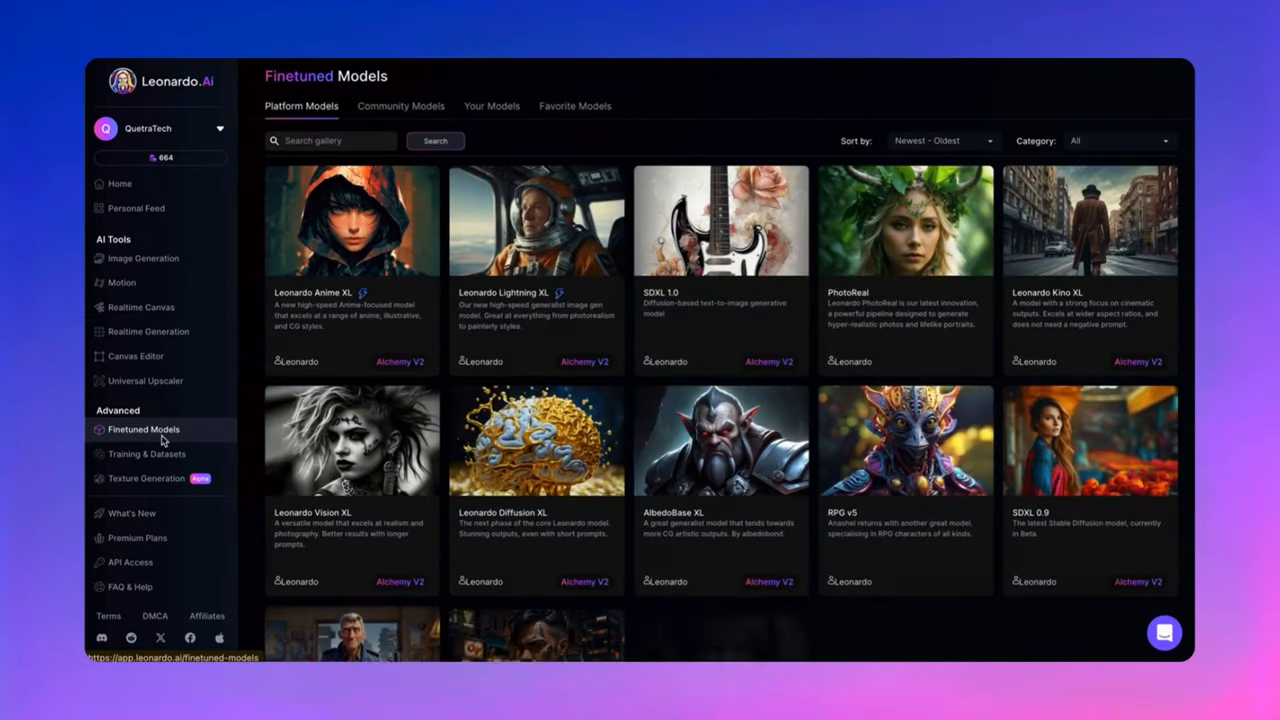
{"action": "scroll", "scroll_direction": "down", "scroll_amount": 3}
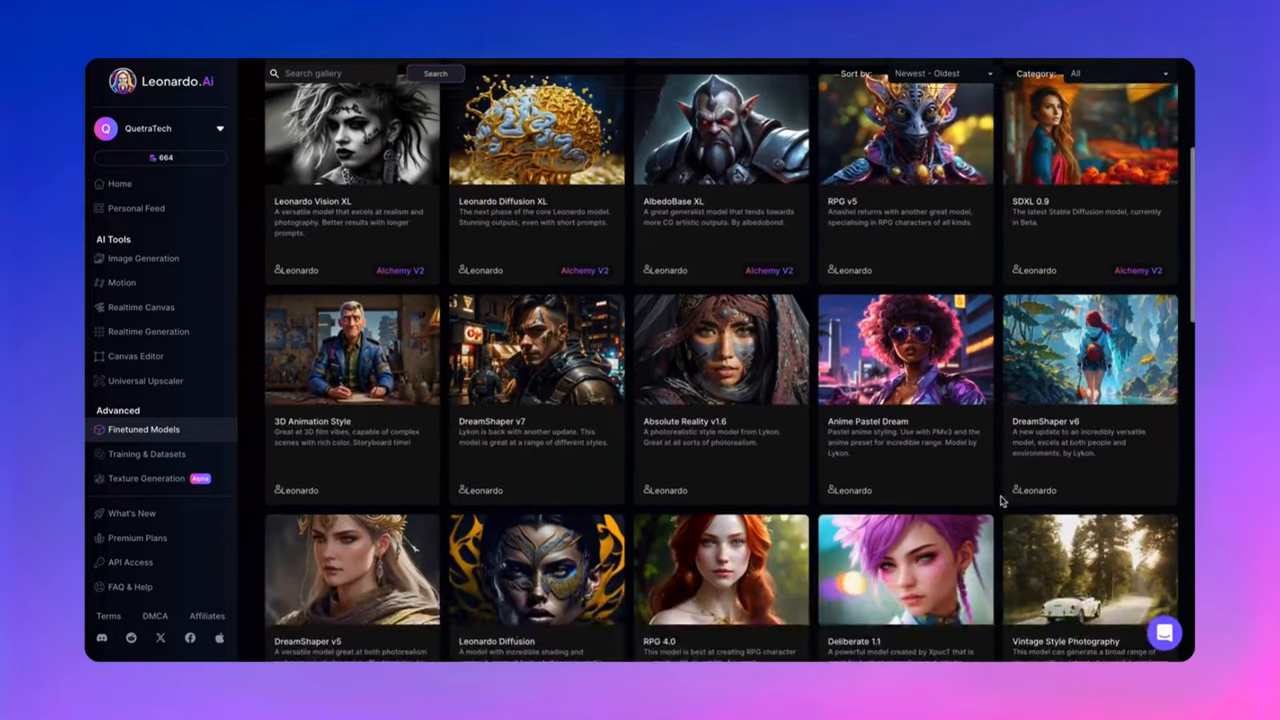
{"action": "scroll", "scroll_direction": "down", "scroll_amount": 3}
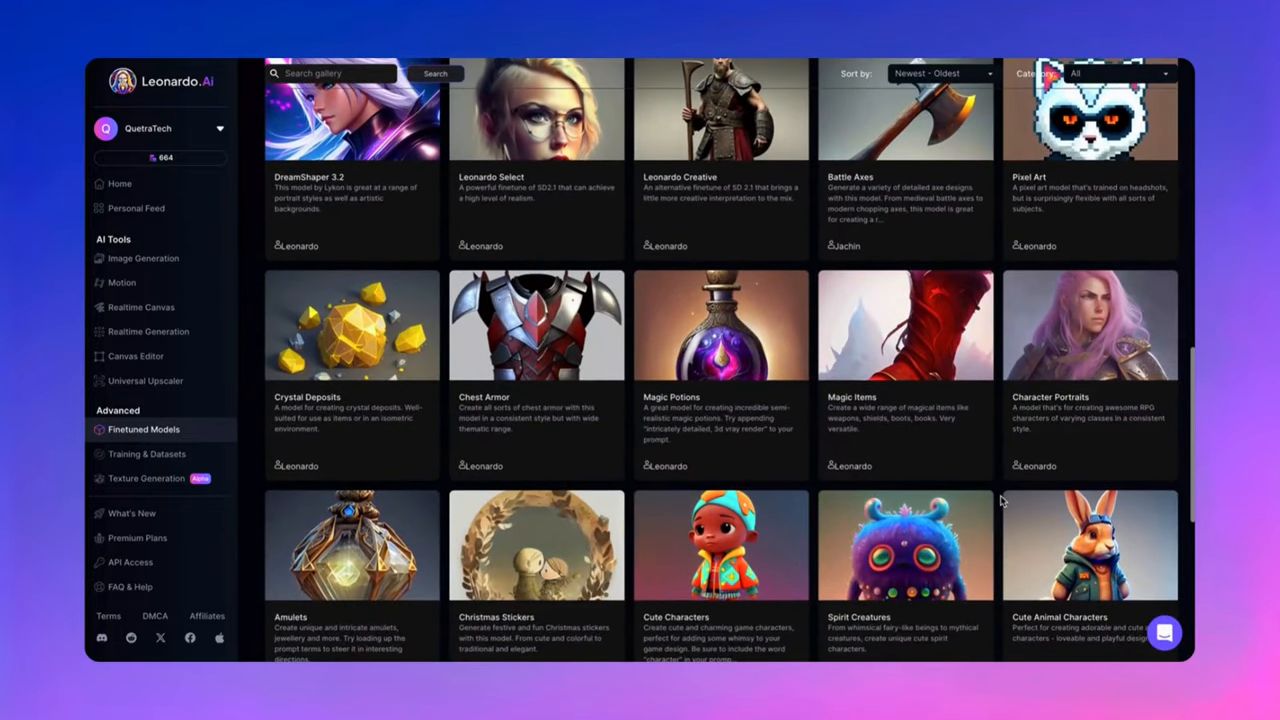
{"action": "scroll", "scroll_direction": "down", "scroll_amount": 3}
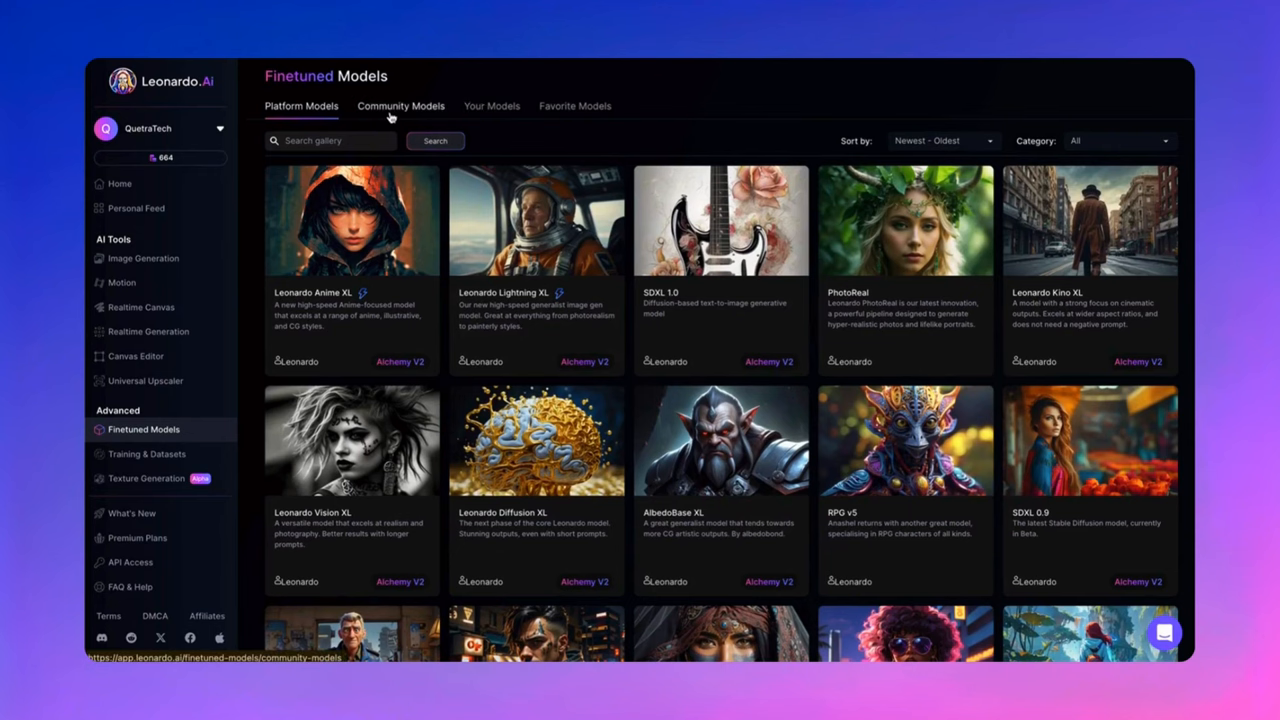
- Browse the Community Models, then move on to Training & Datasets
{"action": "left_click", "coordinate": [400, 106]}
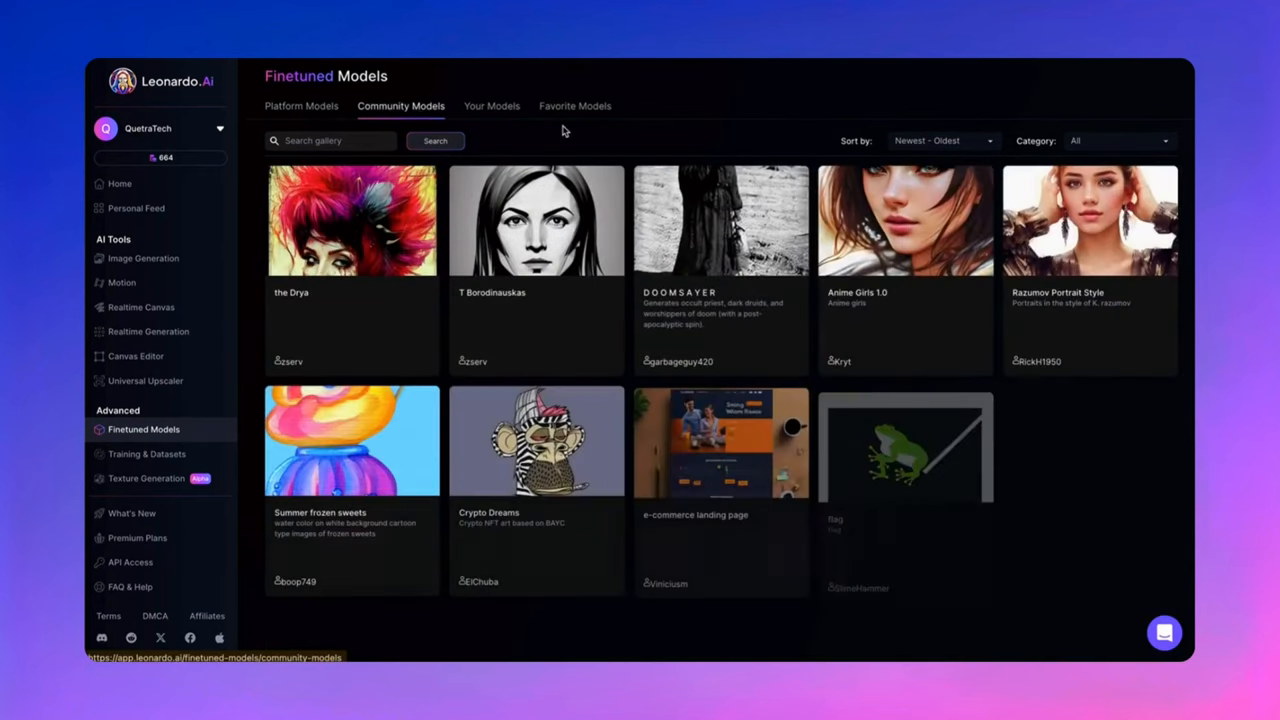
{"action": "scroll", "scroll_direction": "down", "scroll_amount": 3}
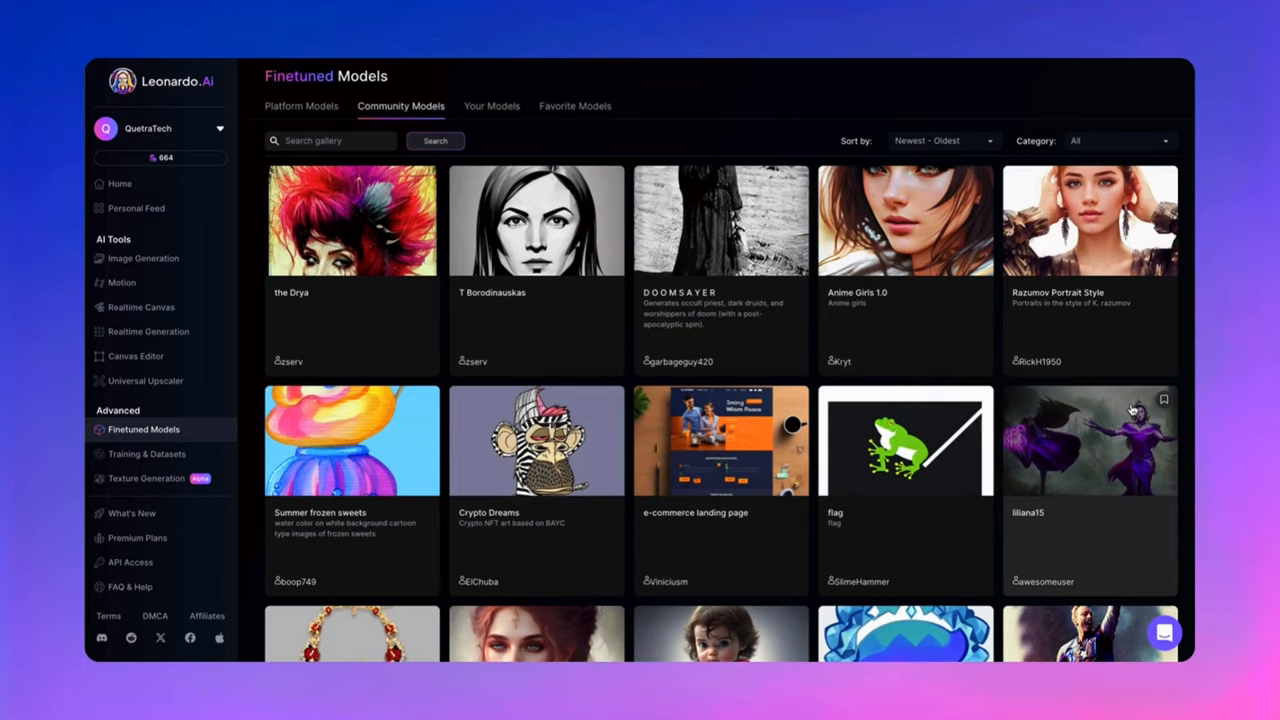
{"action": "scroll", "scroll_direction": "down", "scroll_amount": 3}
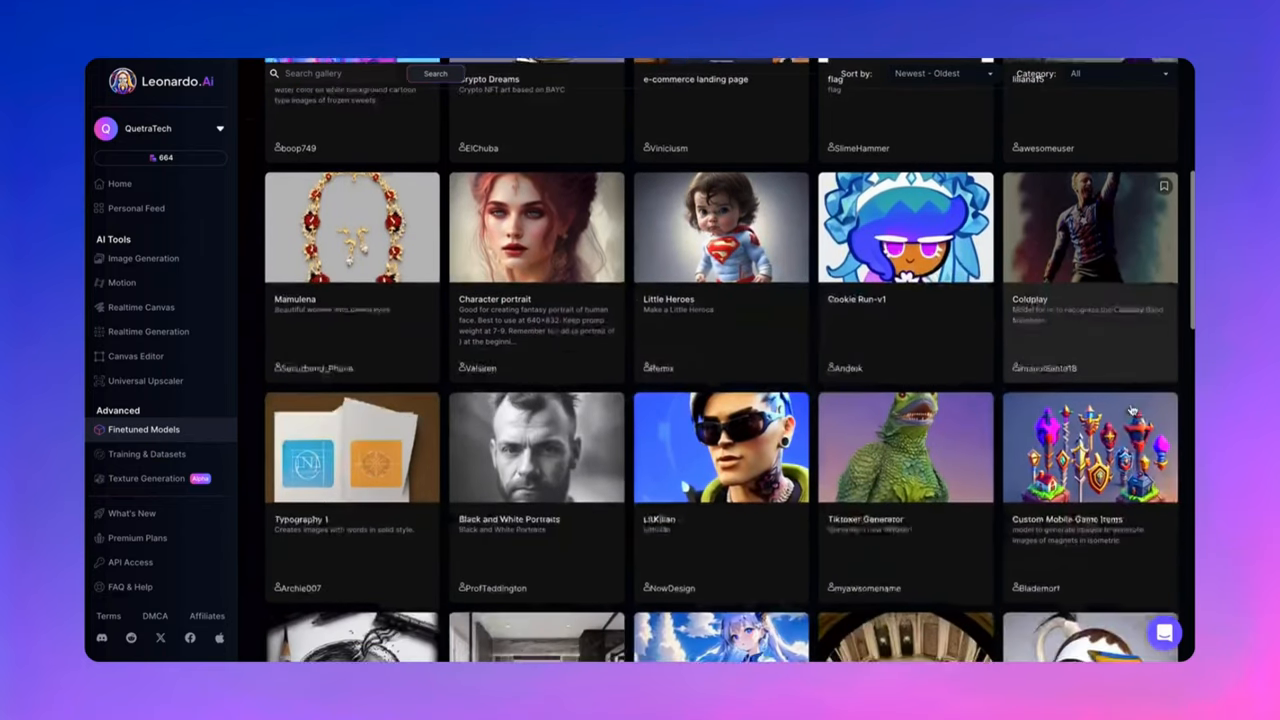
{"action": "scroll", "scroll_direction": "down", "scroll_amount": 3}
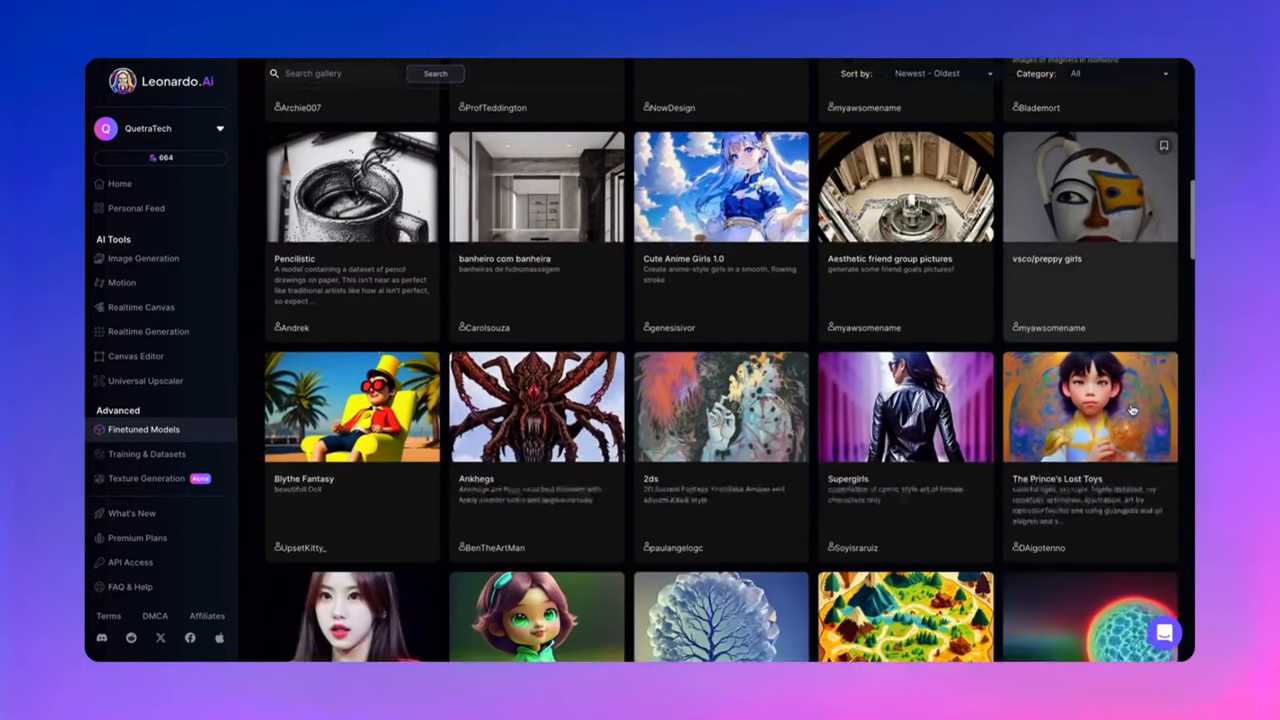
{"action": "scroll", "scroll_direction": "down", "scroll_amount": 3}
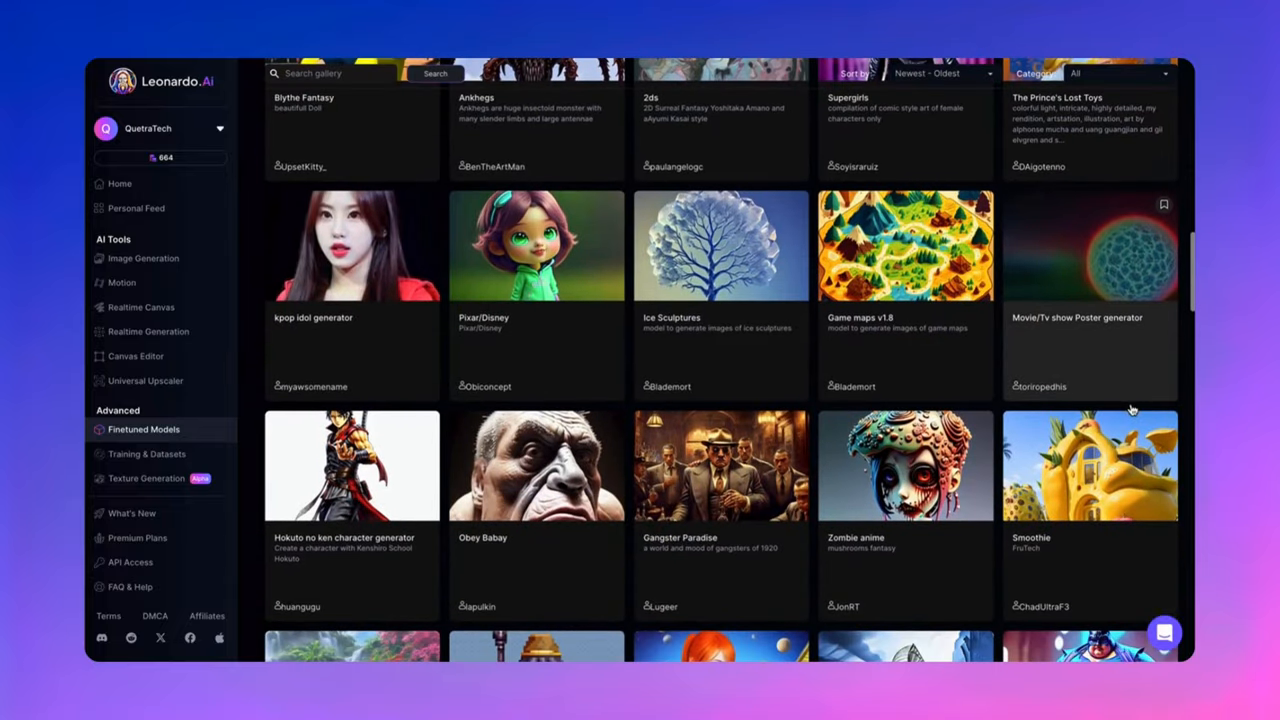
{"action": "left_click", "coordinate": [144, 452]}
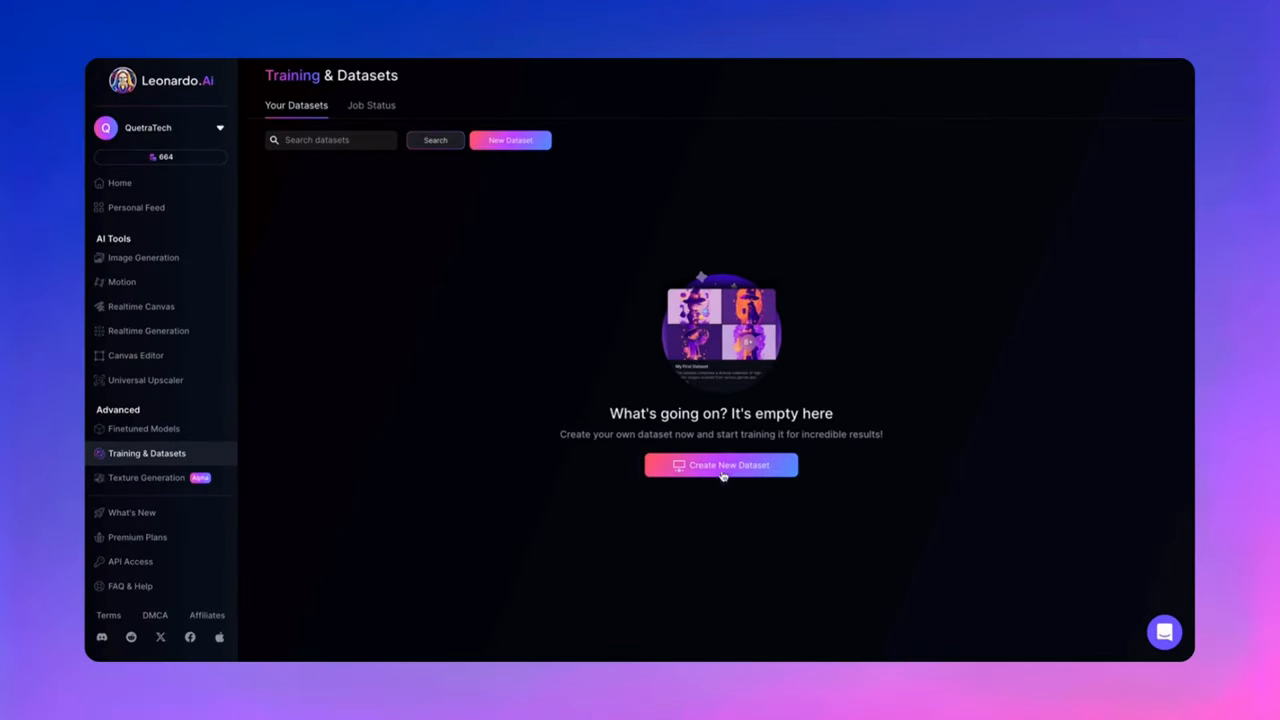
- Create a dataset named 'Demon Character' and start training the demon character model
{"action": "left_click", "coordinate": [720, 464]}
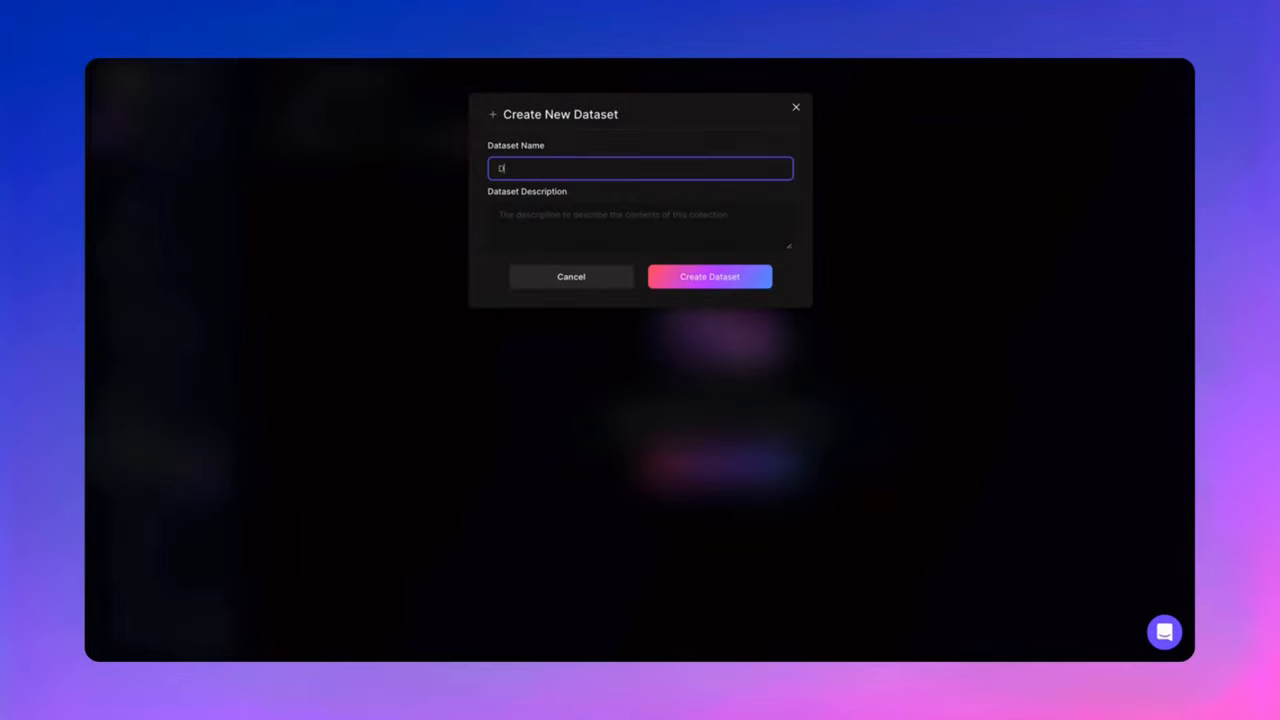
{"action": "type", "text": "Demon Character"}
{"action": "type", "text": "Horror themed demon"}
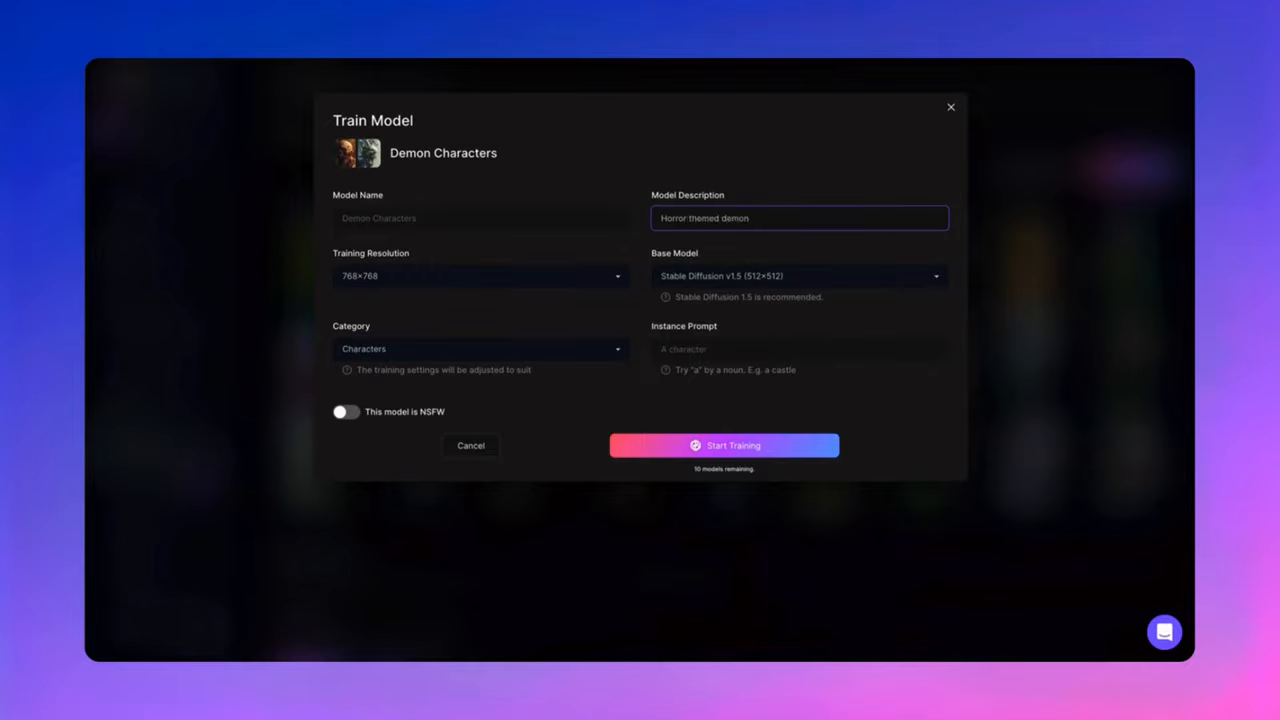
{"action": "left_click", "coordinate": [796, 276]}
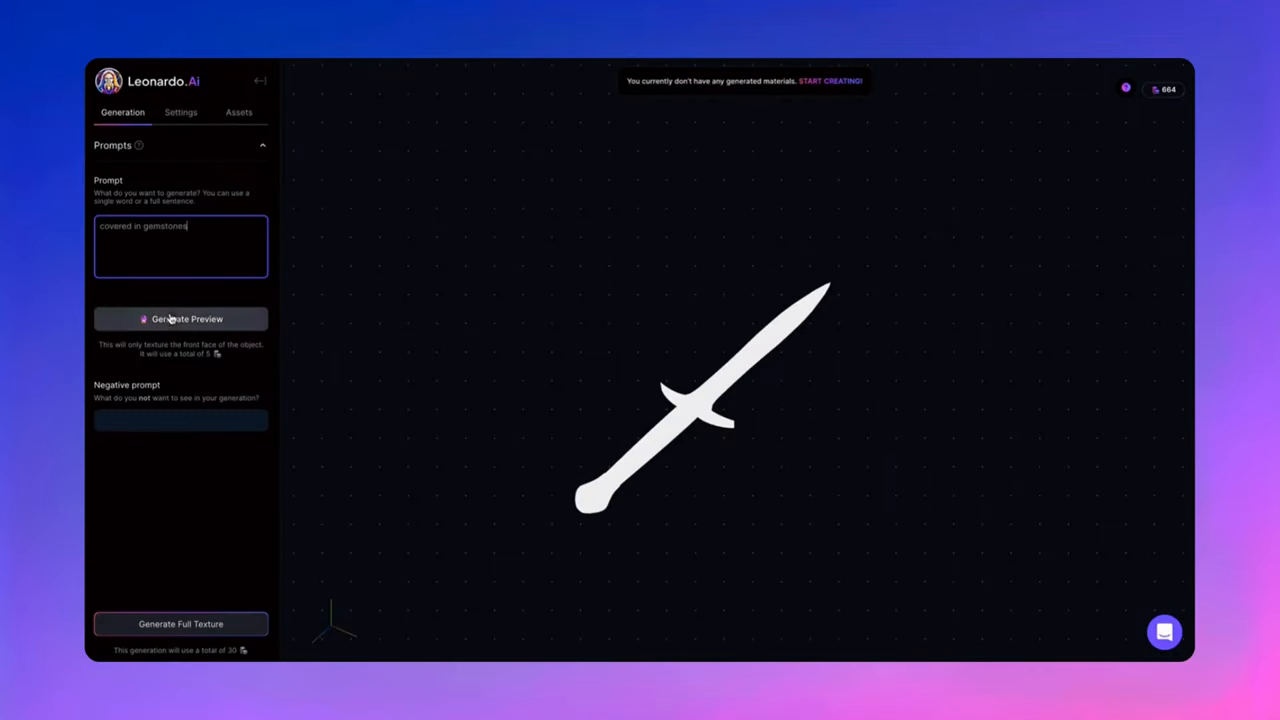
- Generate the emerald green crystal texture preview on the sword model, then return home
{"action": "left_click", "coordinate": [180, 318]}
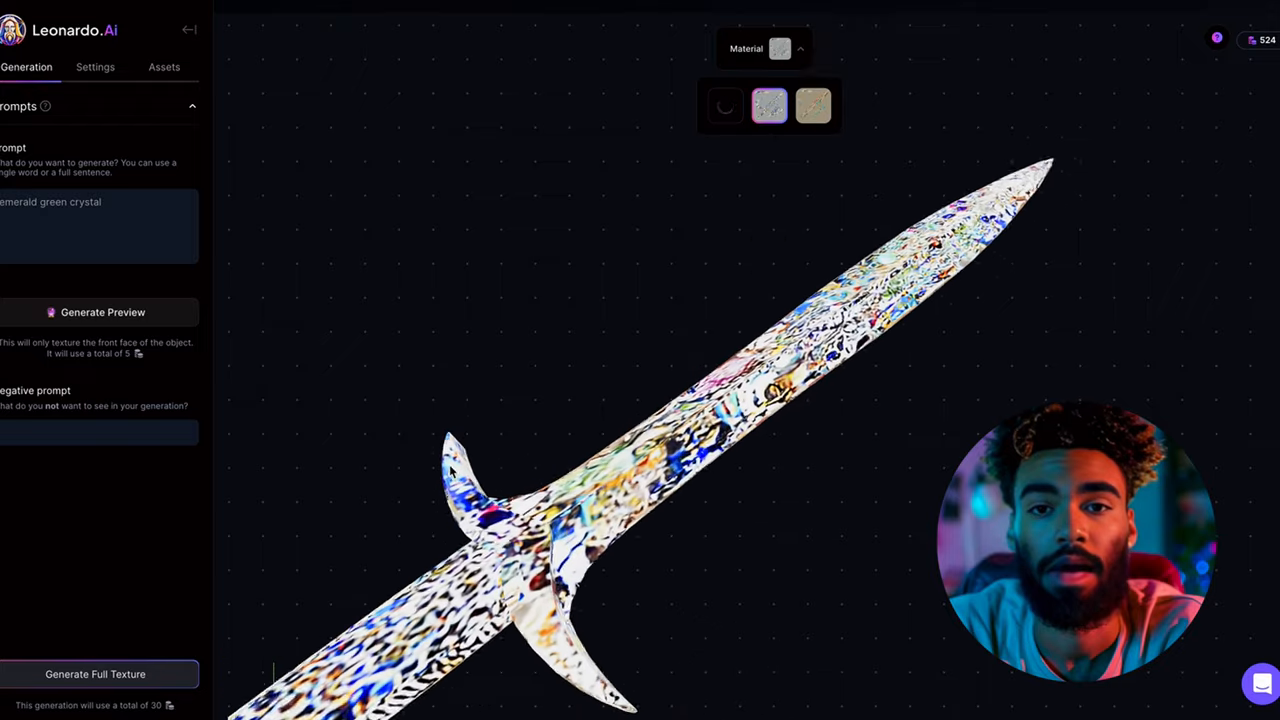
{"action": "left_click", "coordinate": [722, 108]}
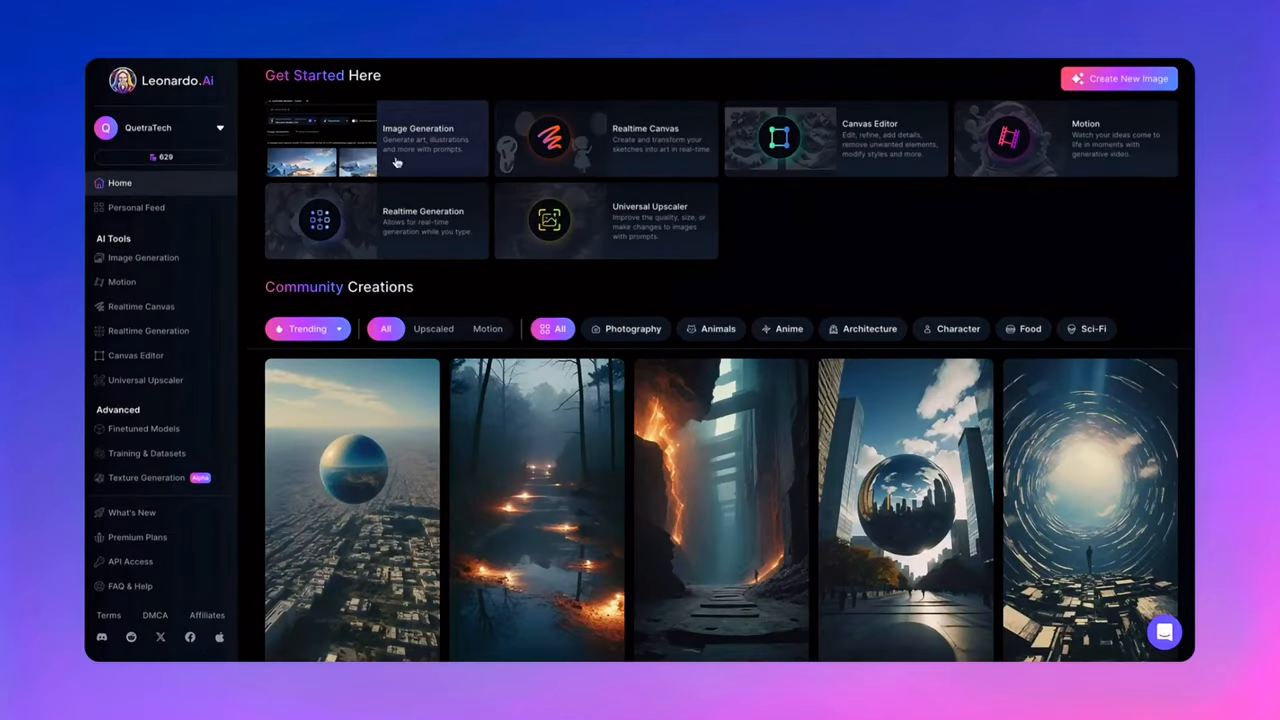
- Go from Home into Image Generation, showing the earlier cyberpunk girl and gangster cat results
{"action": "left_click", "coordinate": [432, 138]}
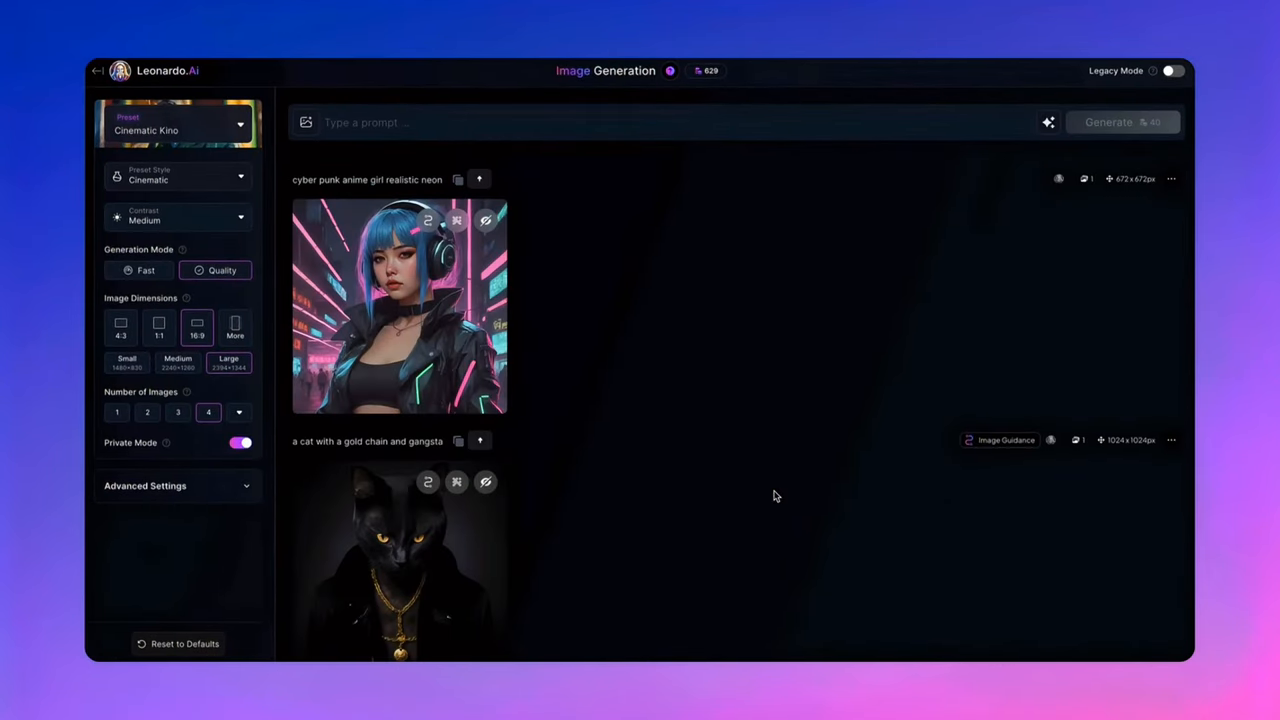
{"action": "left_click", "coordinate": [772, 124]}
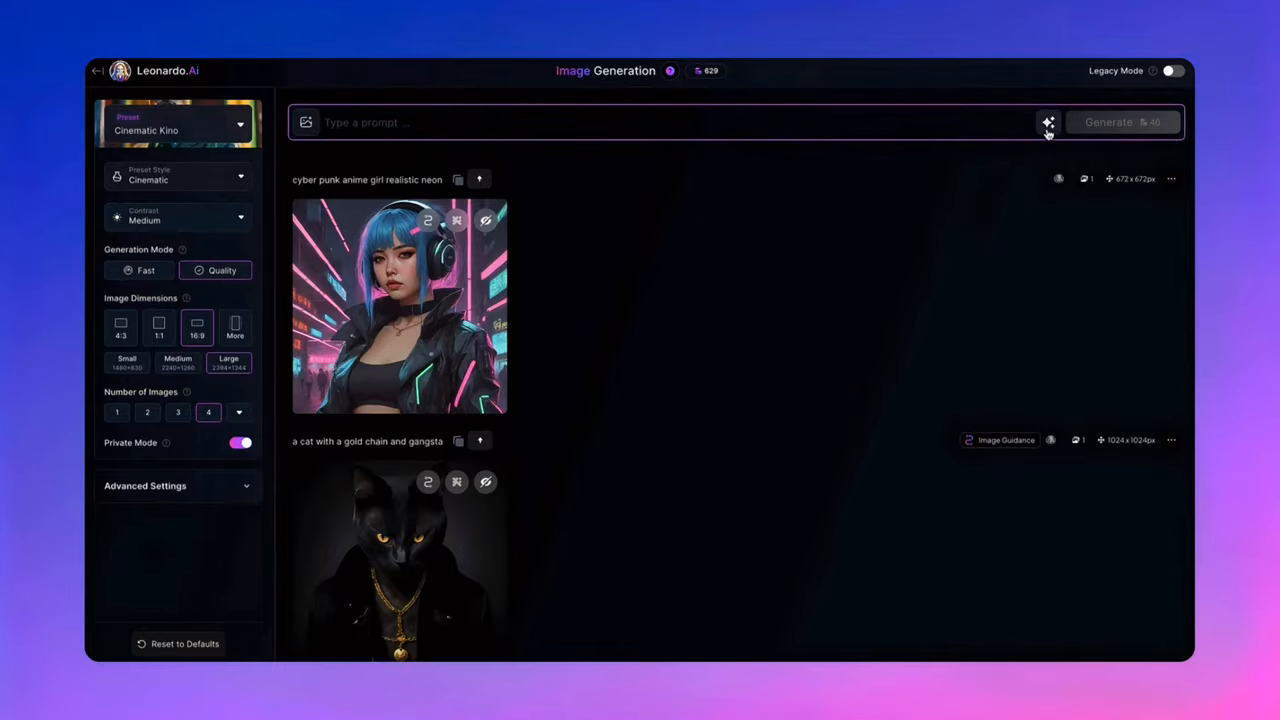
- Fill the prompt with a random suggested idea and generate images from it
{"action": "left_click", "coordinate": [1048, 124]}
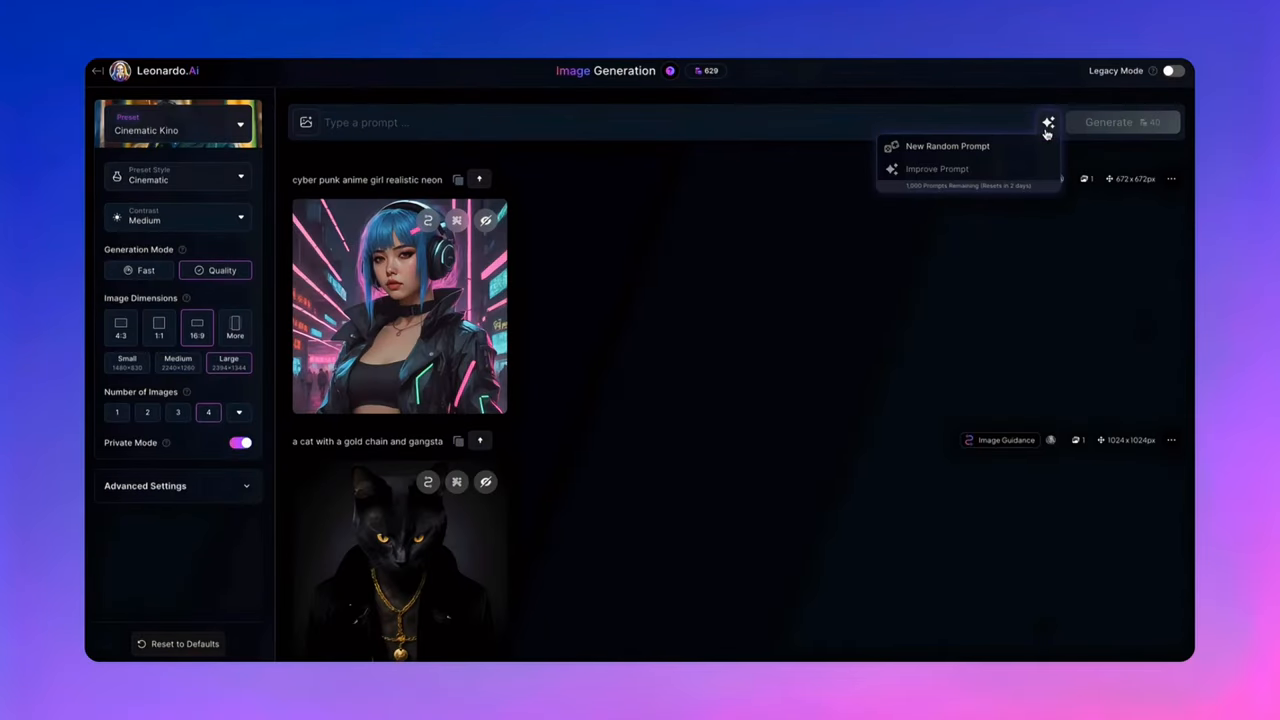
{"action": "left_click", "coordinate": [944, 144]}
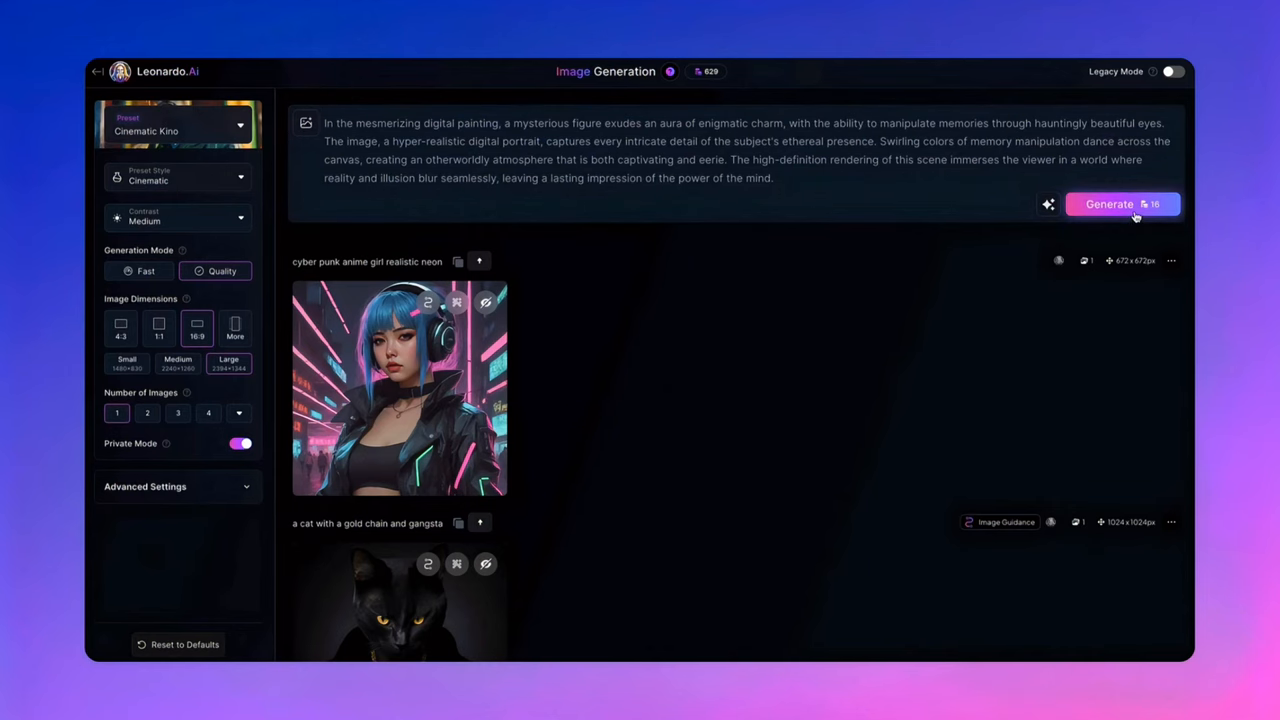
{"action": "left_click", "coordinate": [1110, 204]}
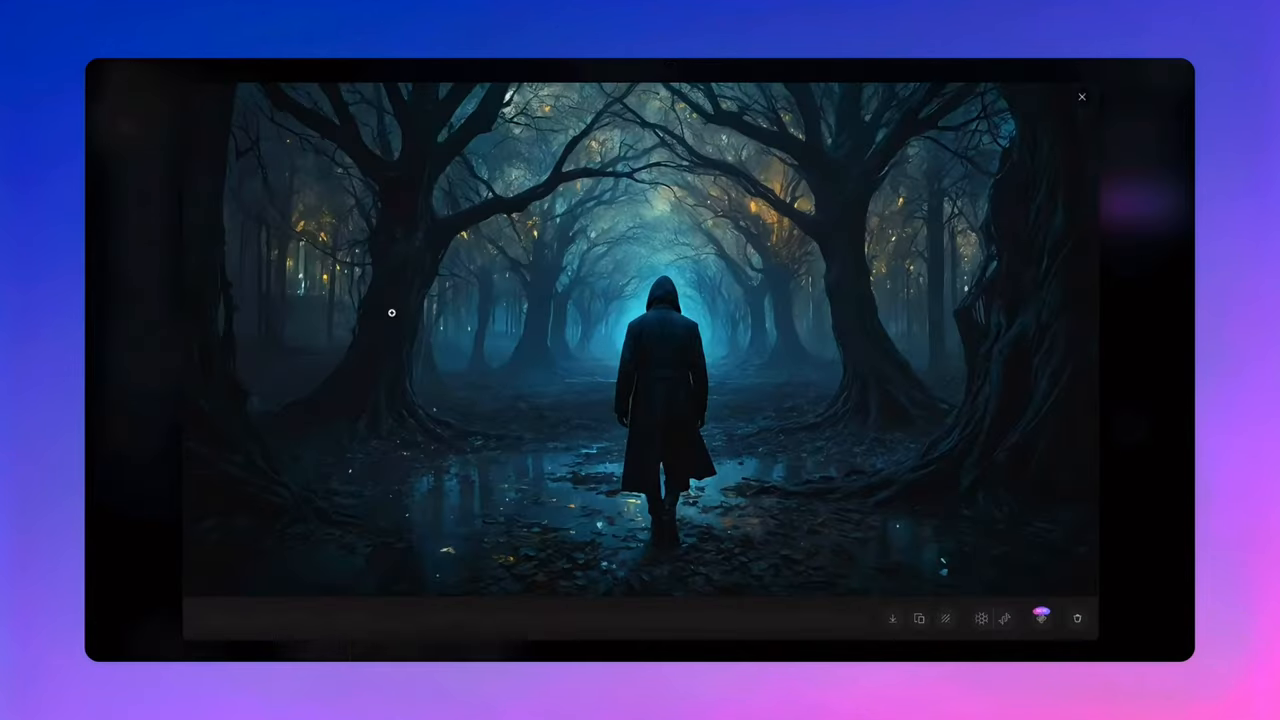
- Improve the gangsta cat prompt with negative prompt 'real cat', generate, and view the limousine image
{"action": "left_click", "coordinate": [1080, 100]}
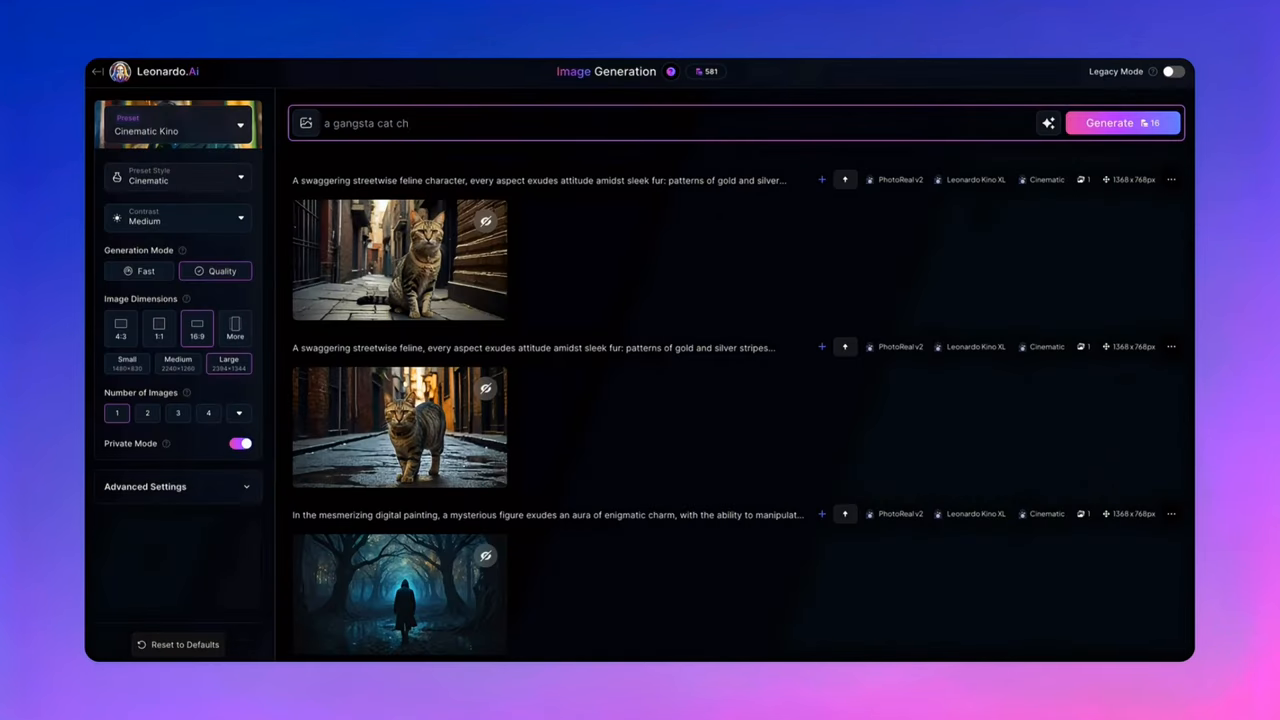
{"action": "left_click", "coordinate": [1048, 124]}
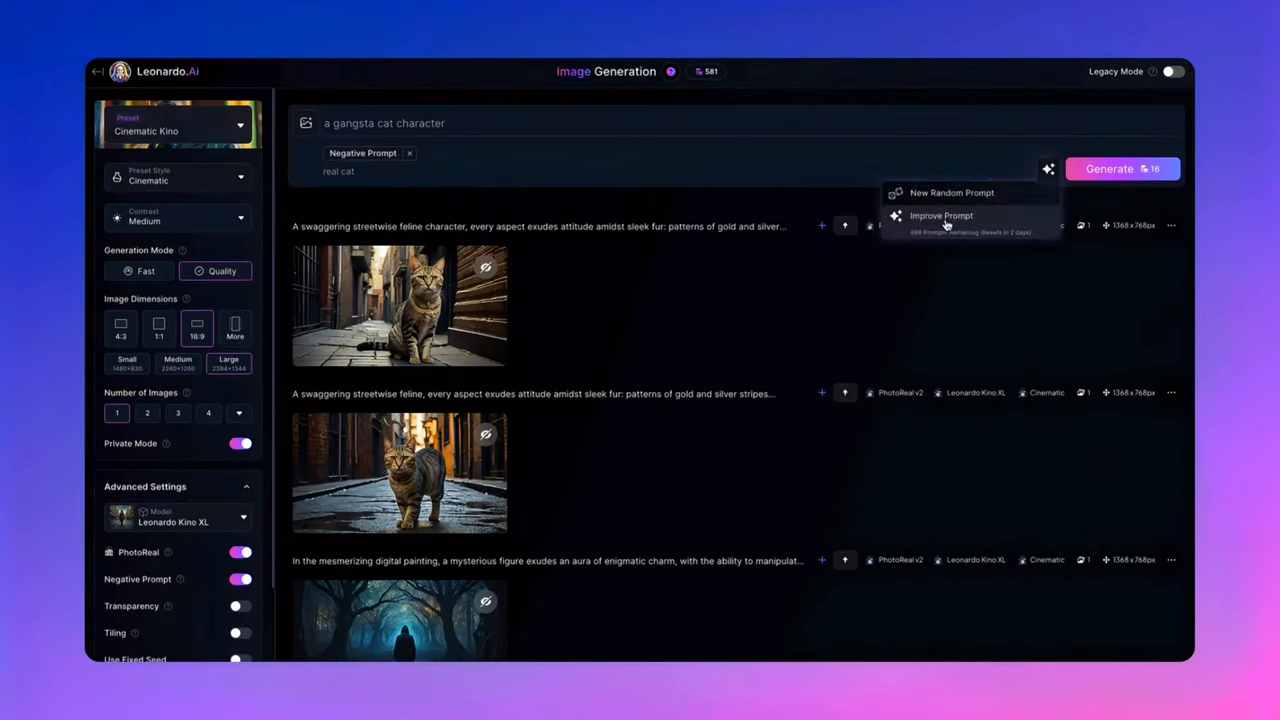
{"action": "left_click", "coordinate": [940, 216]}
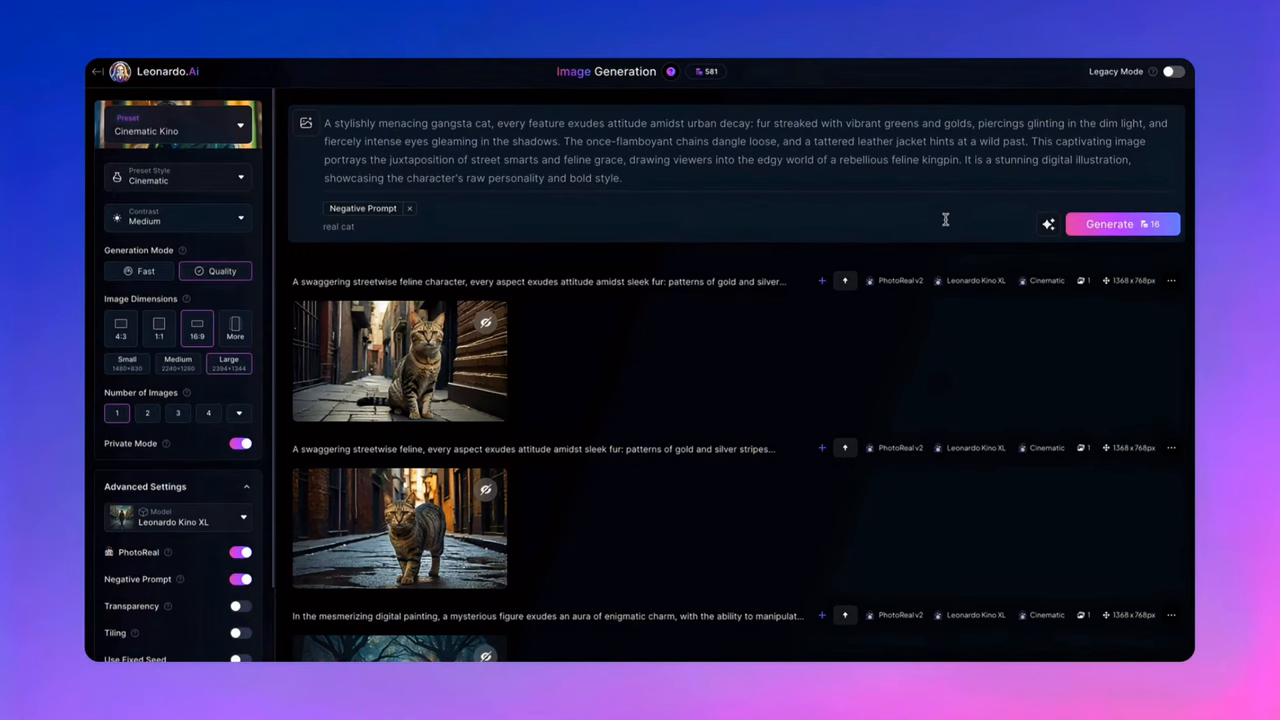
{"action": "left_click", "coordinate": [1110, 224]}
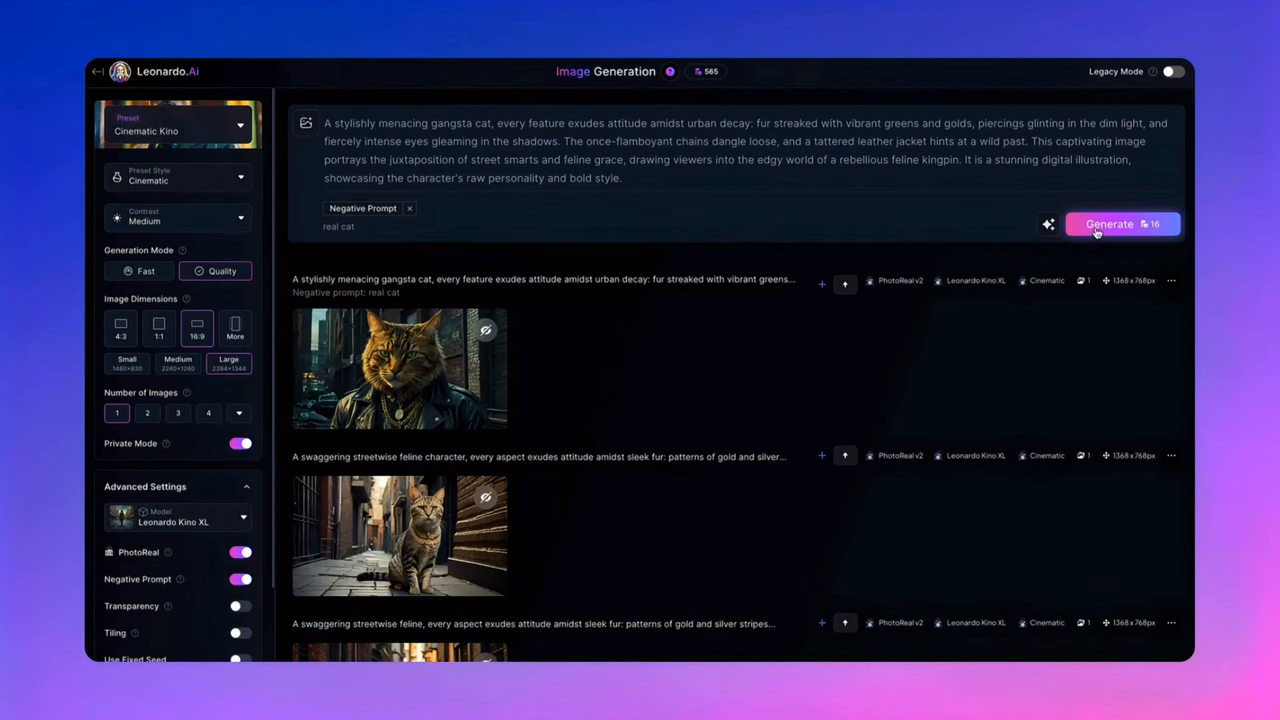
{"action": "left_click", "coordinate": [400, 368]}
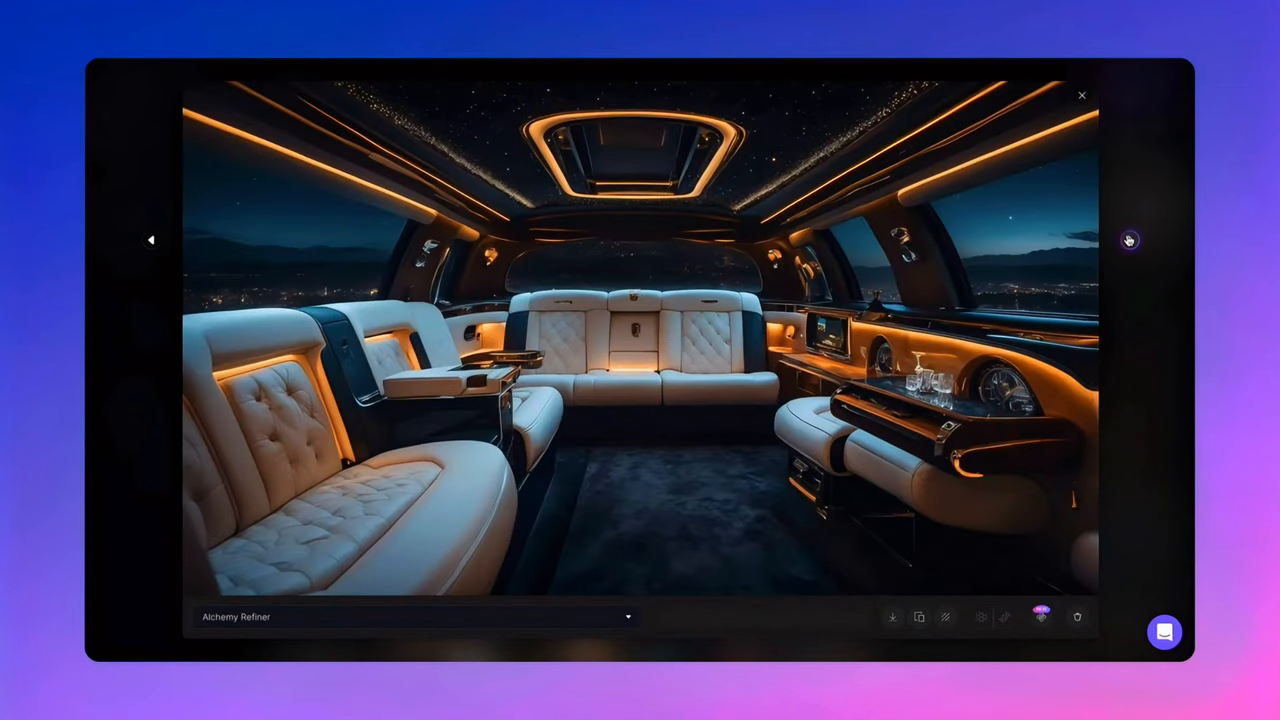
- Improve the current prompt into a detailed description and pick a contrast level
{"action": "left_click", "coordinate": [1130, 240]}
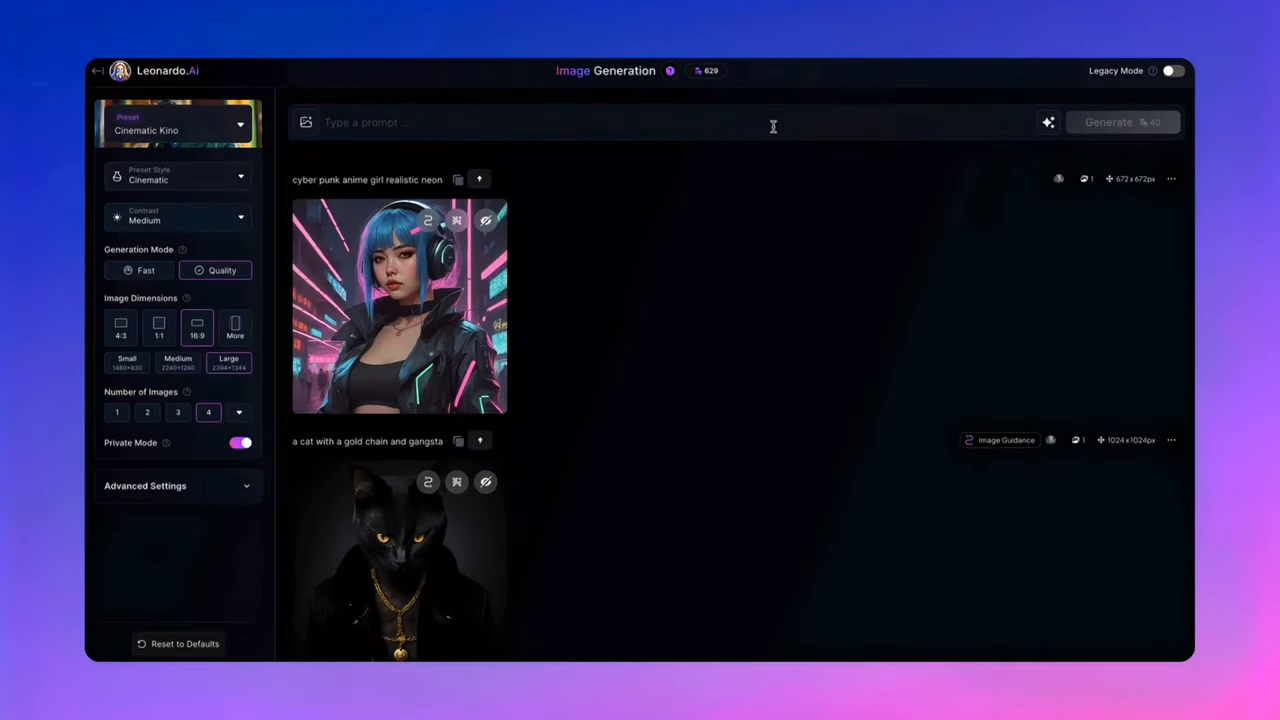
{"action": "left_click", "coordinate": [1048, 122]}
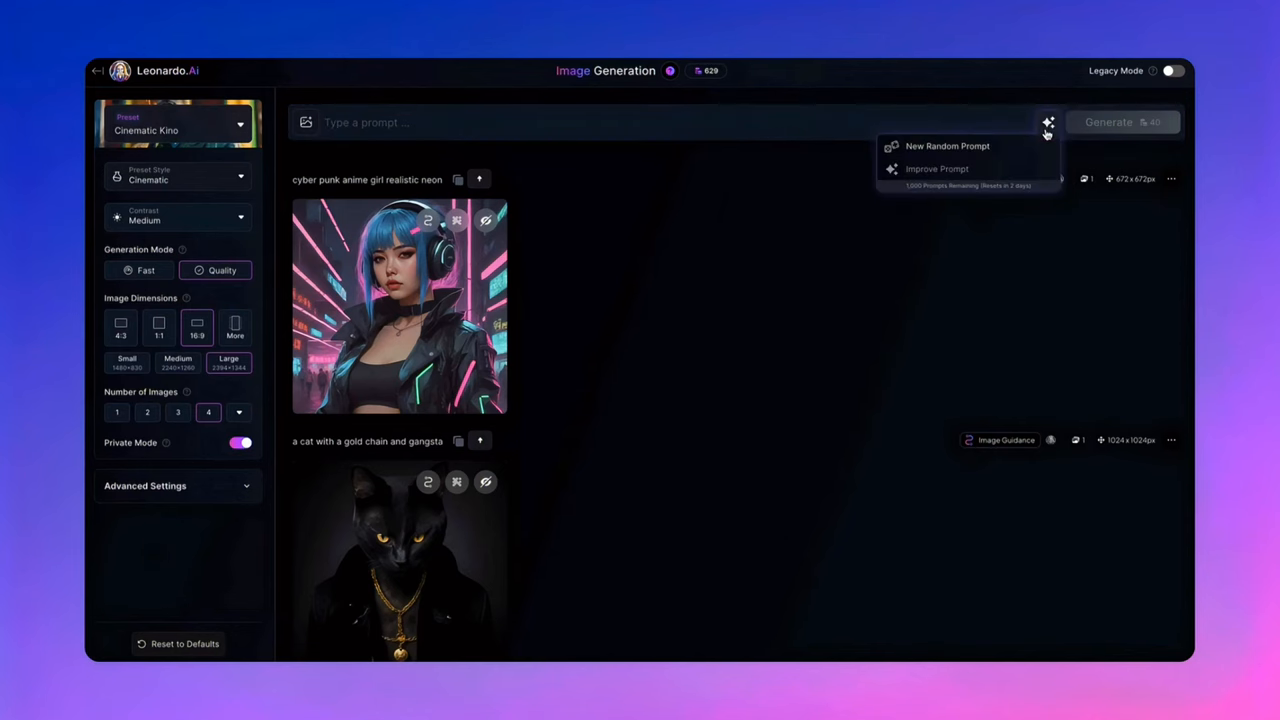
{"action": "mouse_move", "coordinate": [932, 176]}
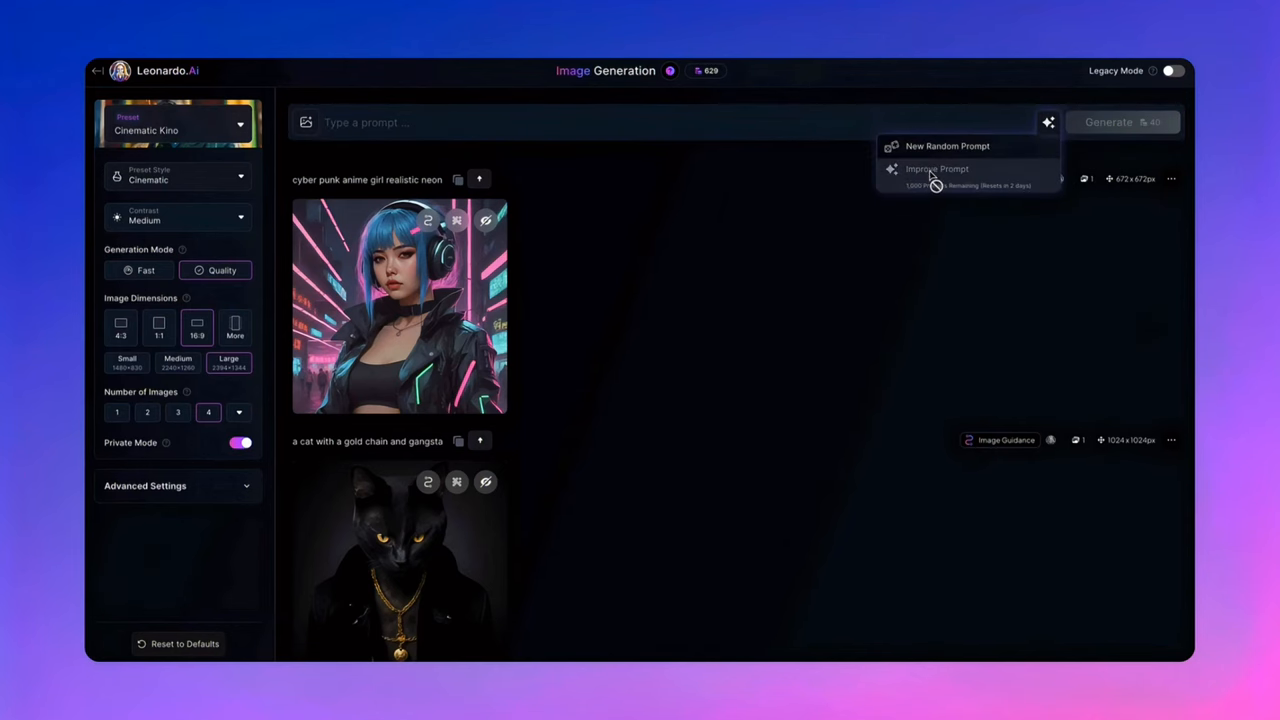
{"action": "left_click", "coordinate": [936, 168]}
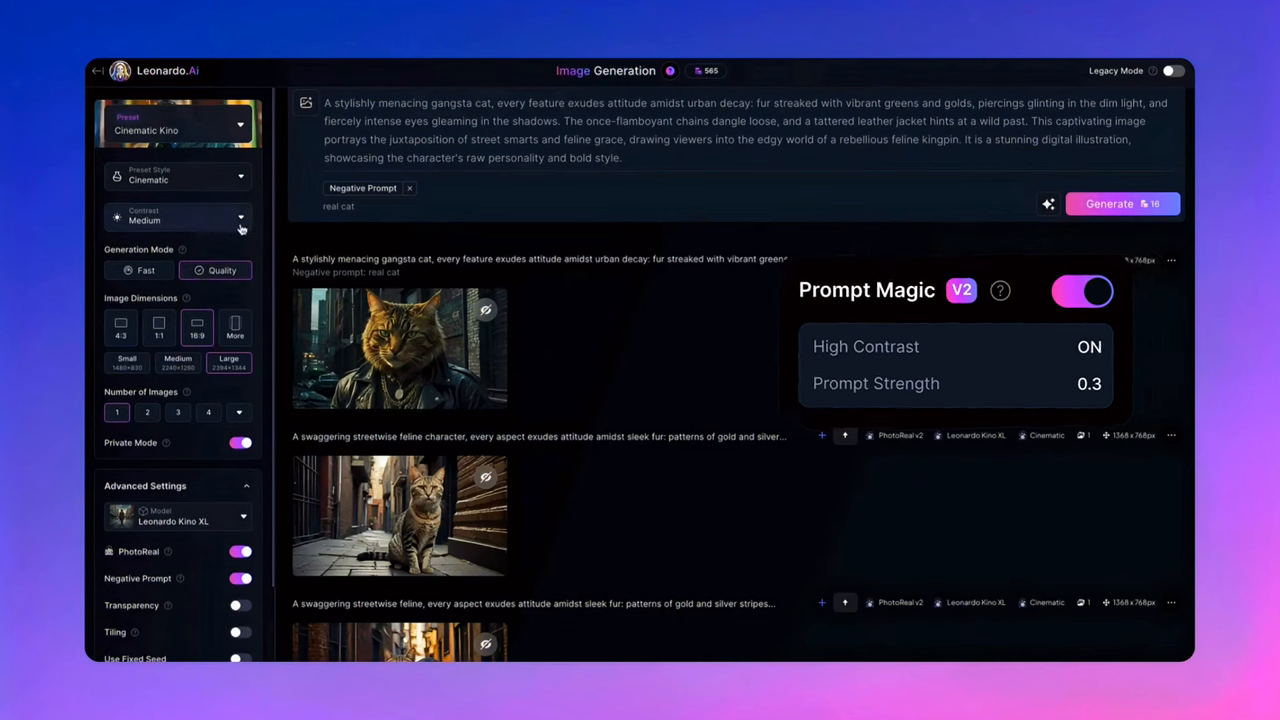
{"action": "left_click", "coordinate": [178, 216]}
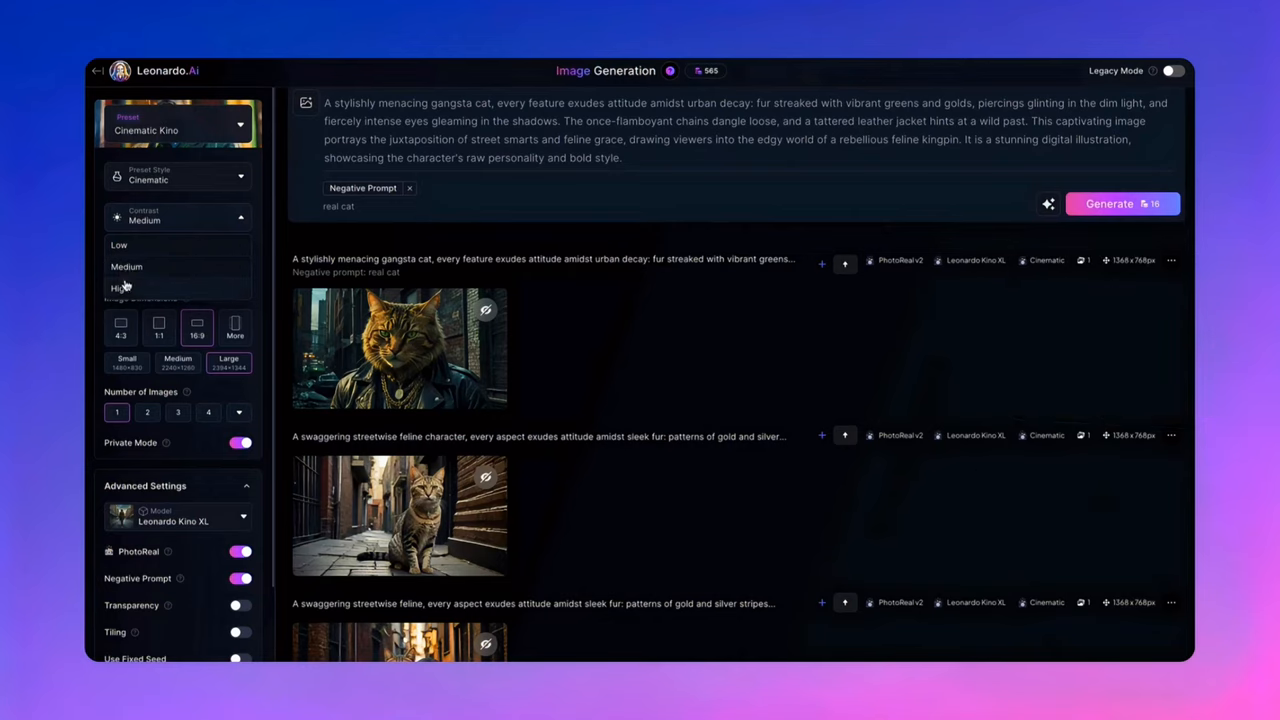
{"action": "left_click", "coordinate": [178, 218]}
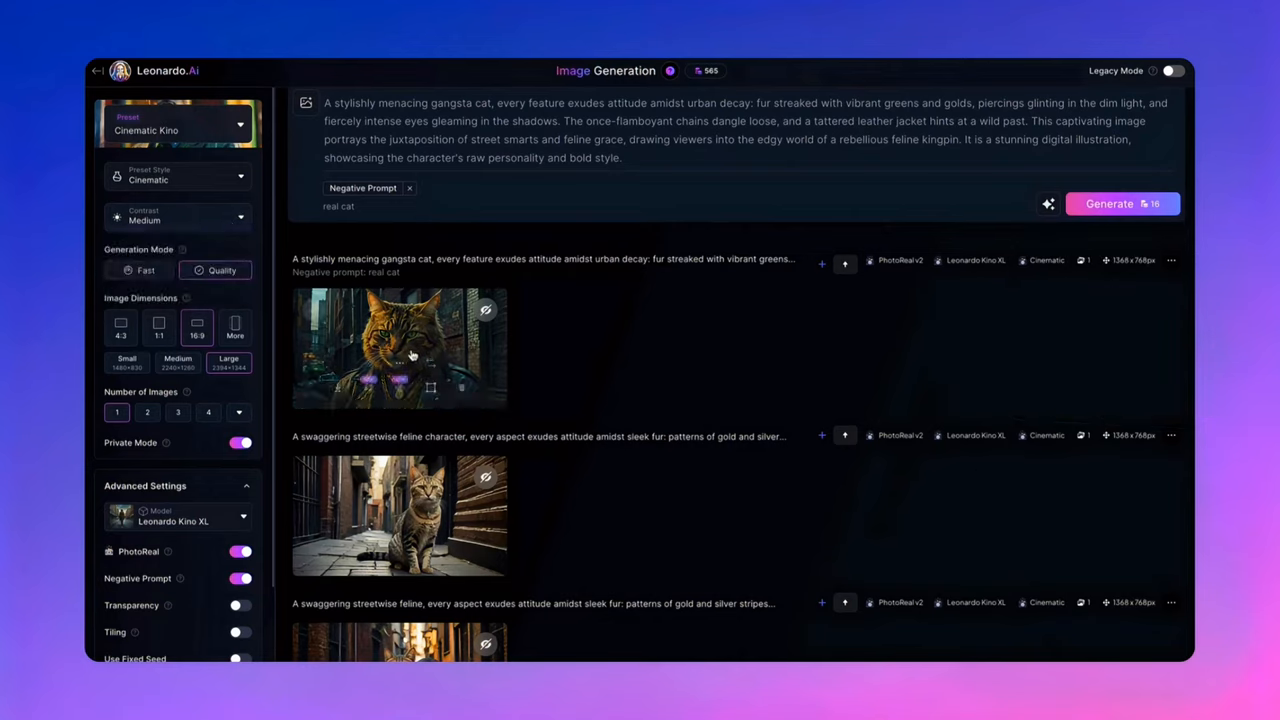
- View the gangsta cat image full size, then improve the prompt again
{"action": "left_click", "coordinate": [400, 348]}
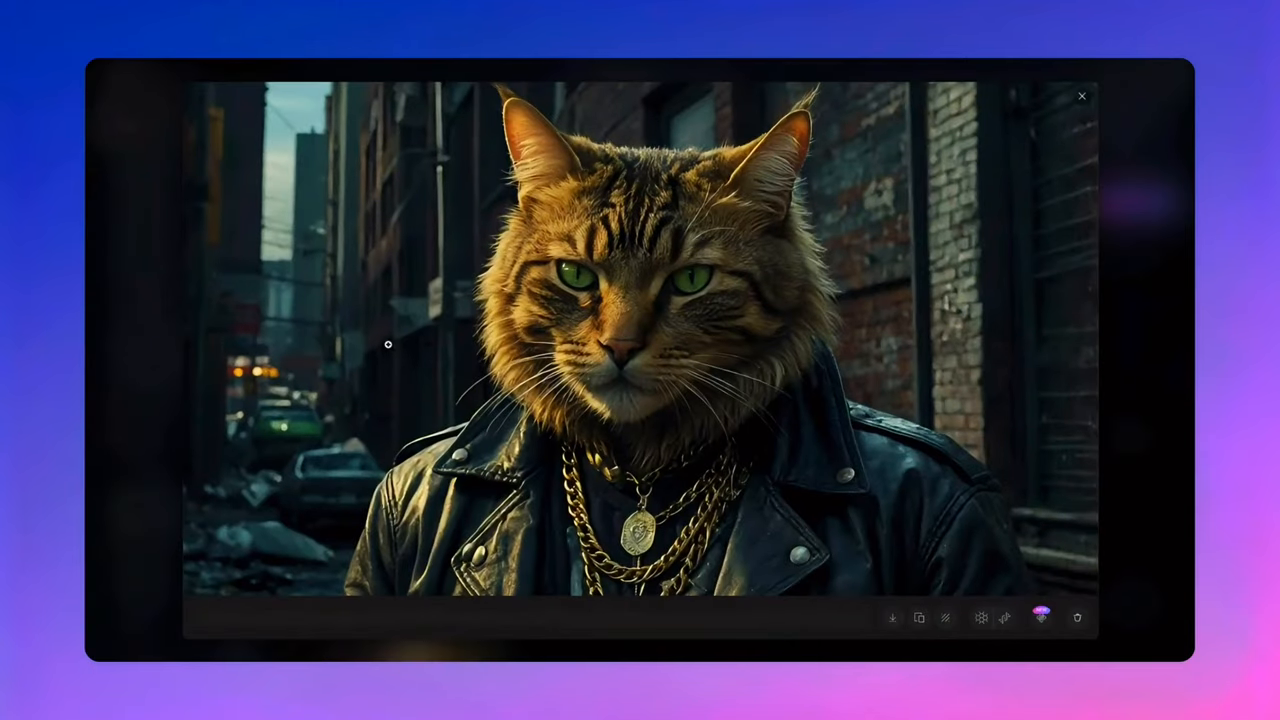
{"action": "left_click", "coordinate": [1082, 96]}
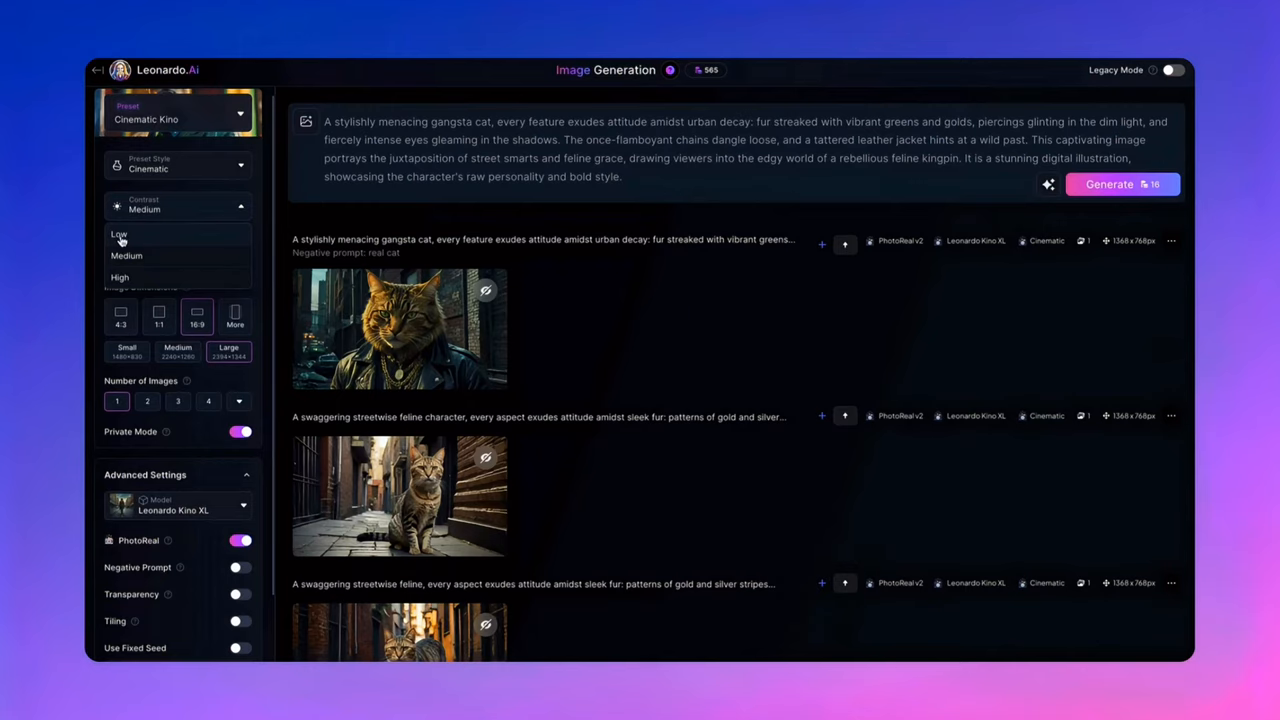
{"action": "mouse_move", "coordinate": [118, 258]}
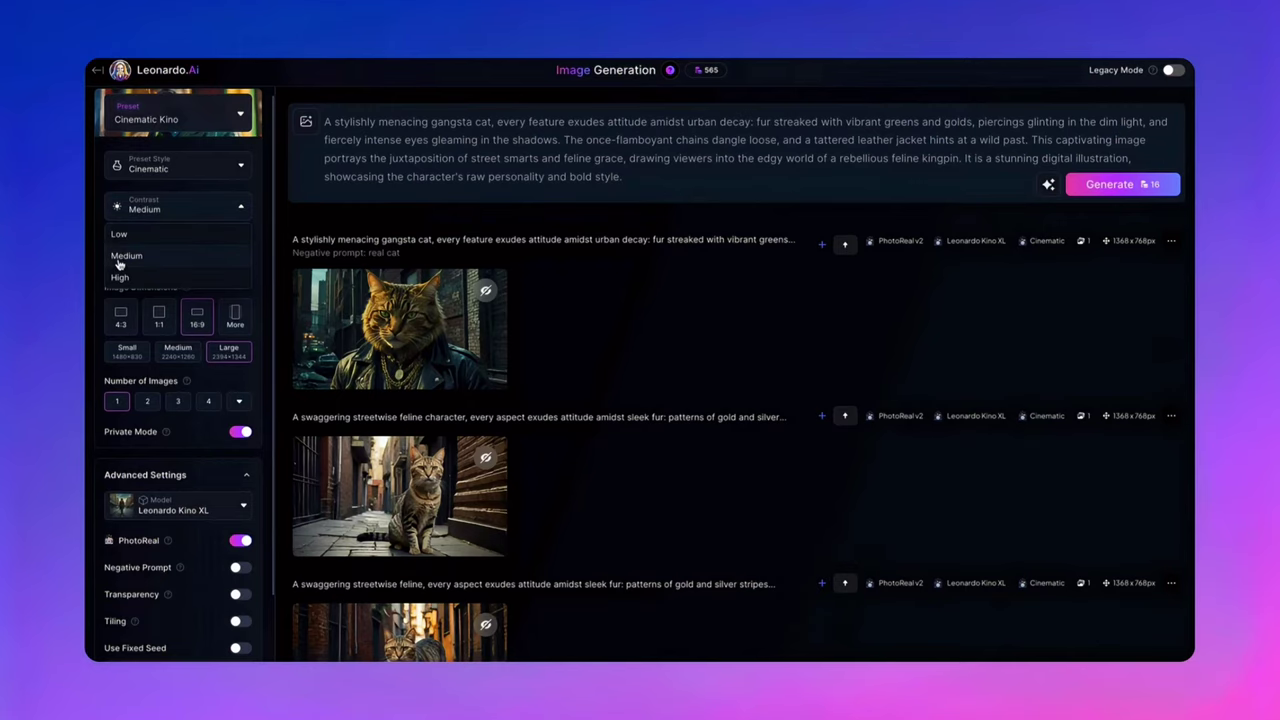
{"action": "mouse_move", "coordinate": [120, 278]}
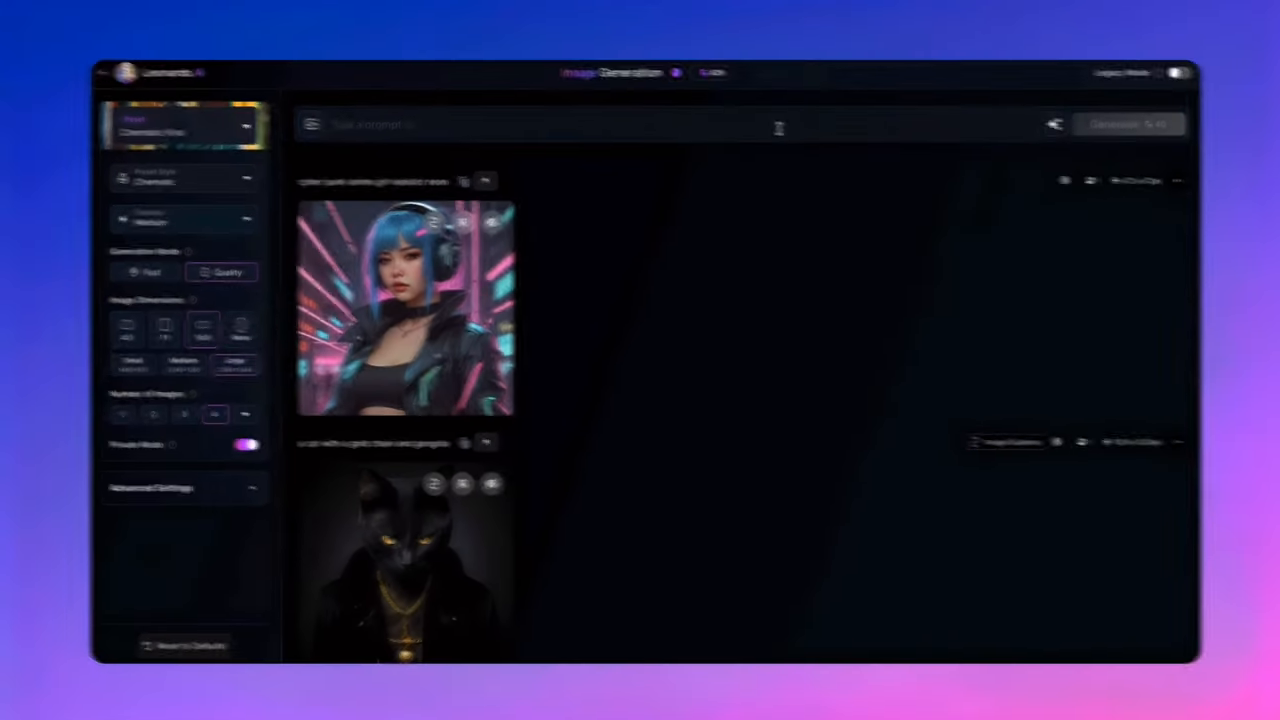
{"action": "left_click", "coordinate": [1048, 122]}
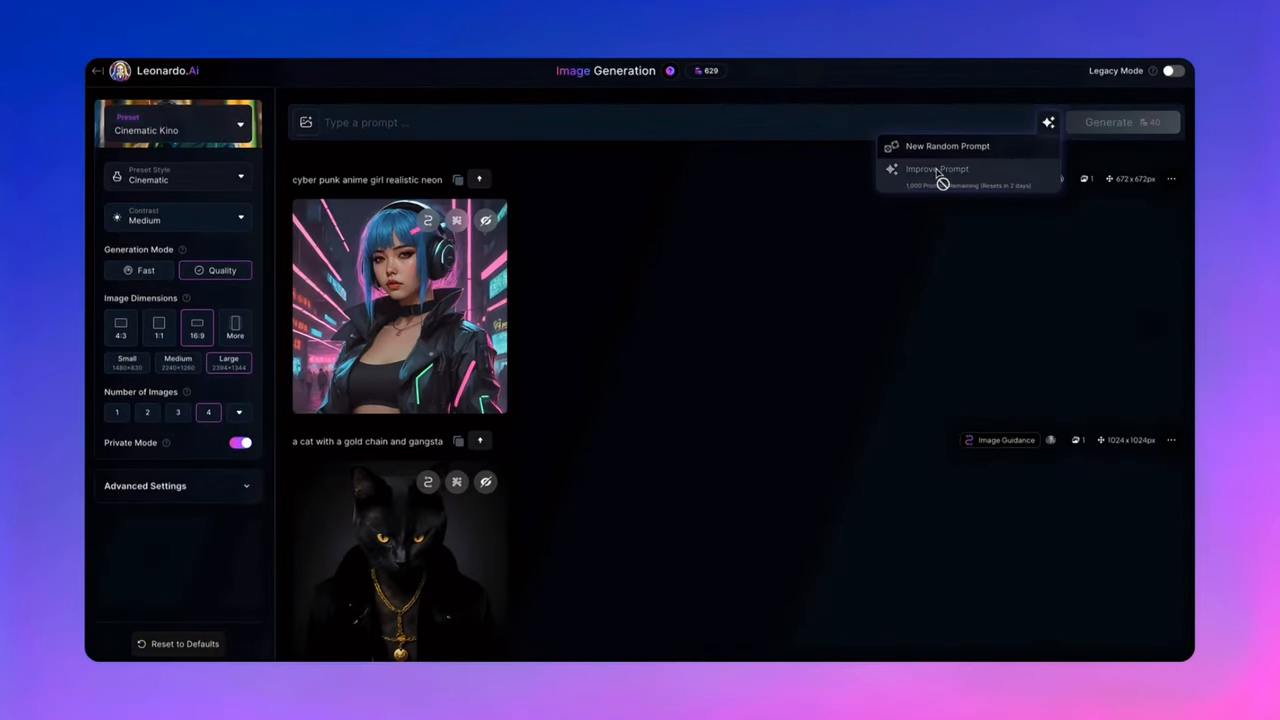
{"action": "left_click", "coordinate": [936, 168]}
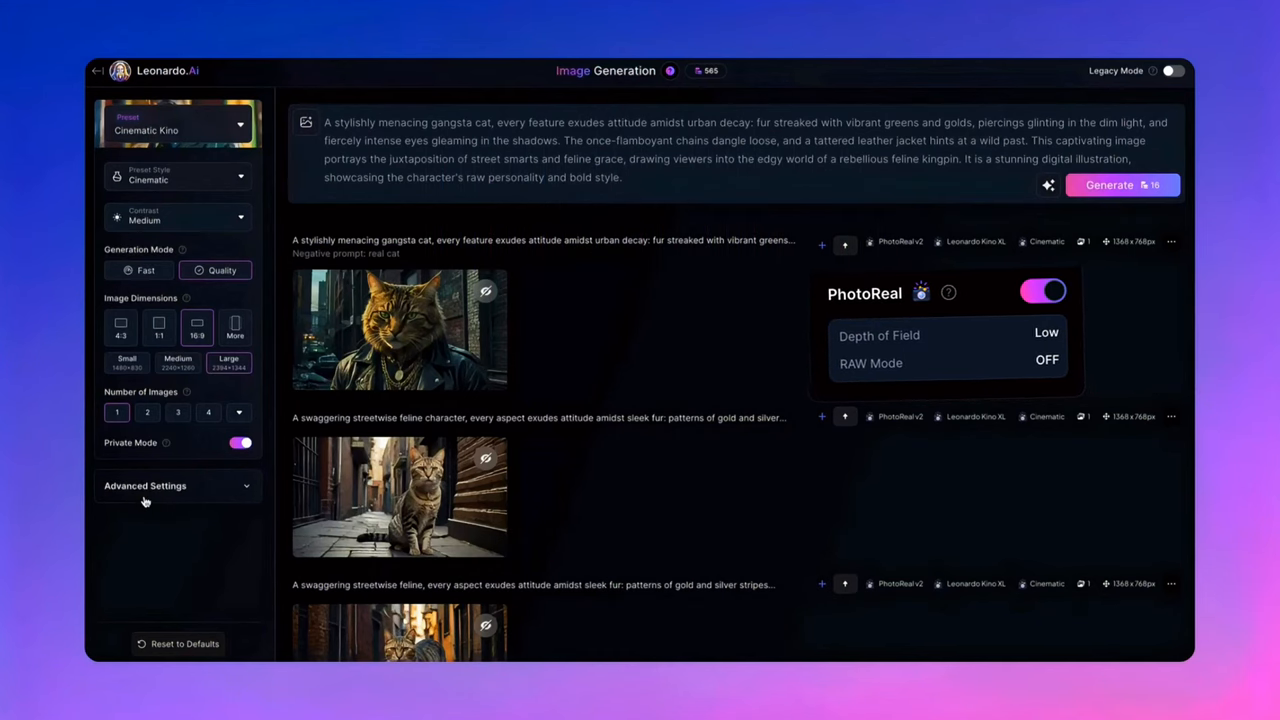
- Browse the cigar case and oversized Rolls-Royce generations, then pick the hooded figure as image input
{"action": "left_click", "coordinate": [144, 486]}
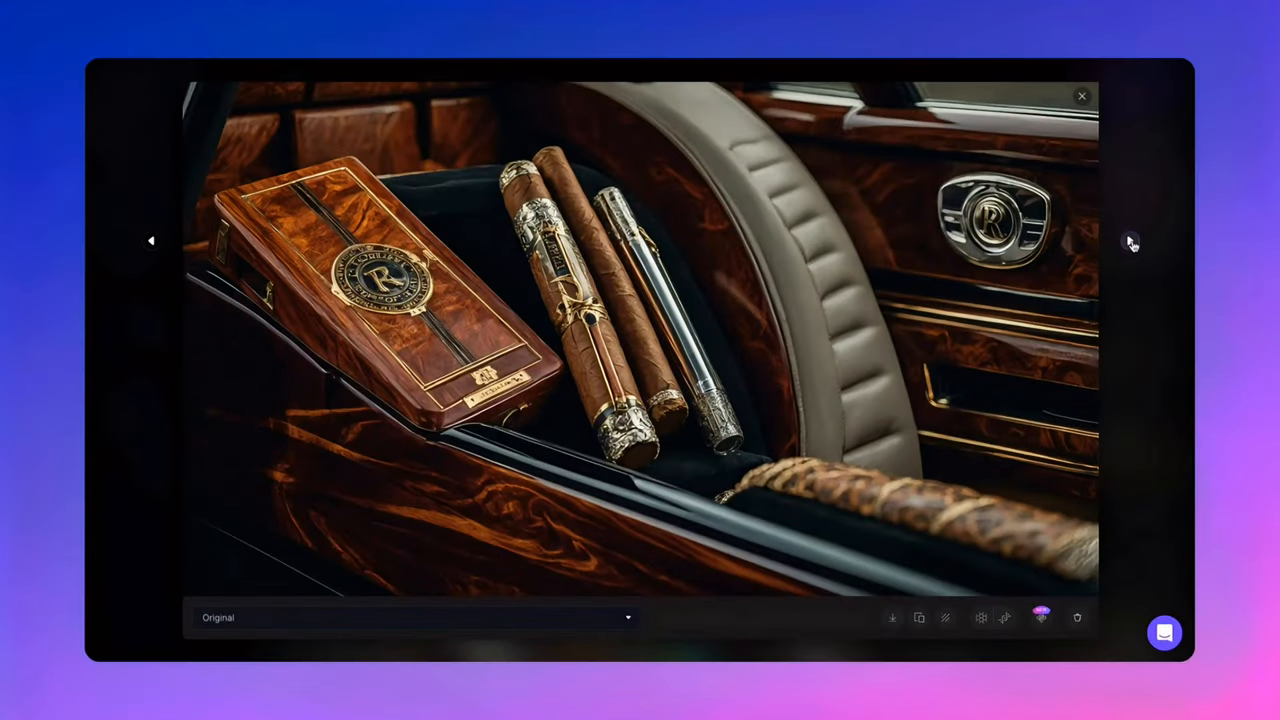
{"action": "left_click", "coordinate": [1080, 94]}
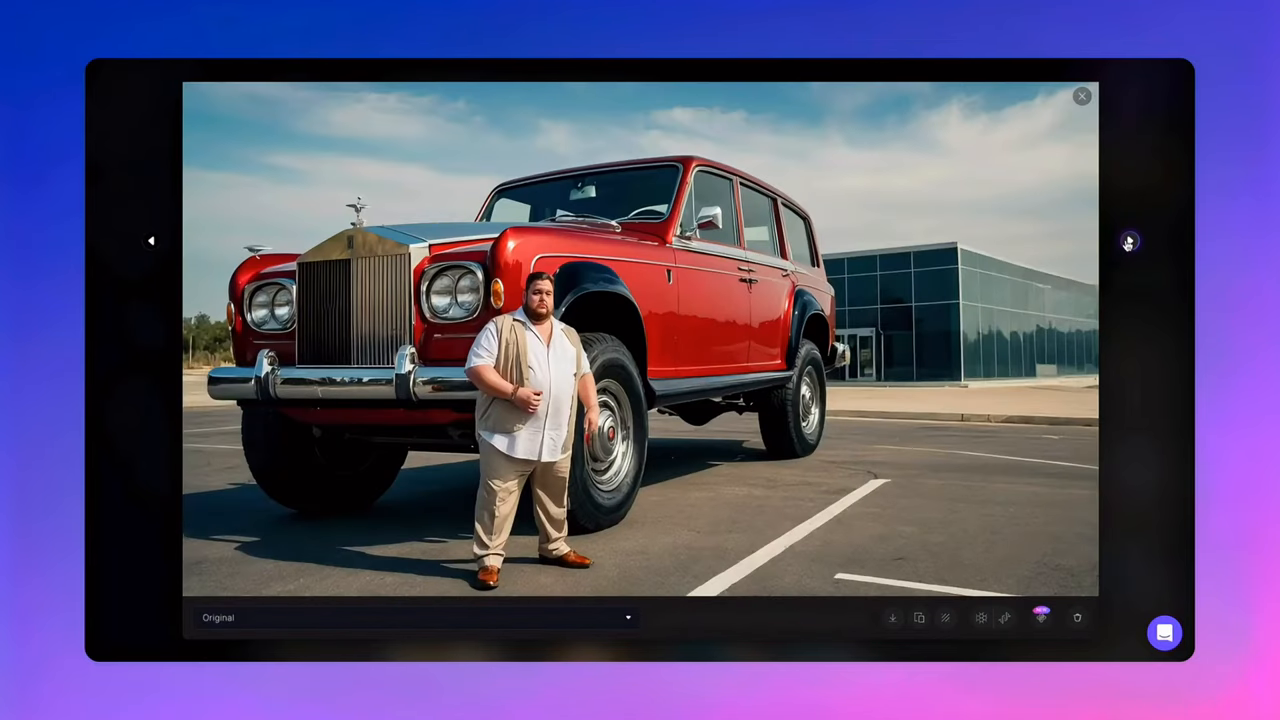
{"action": "left_click", "coordinate": [1130, 240]}
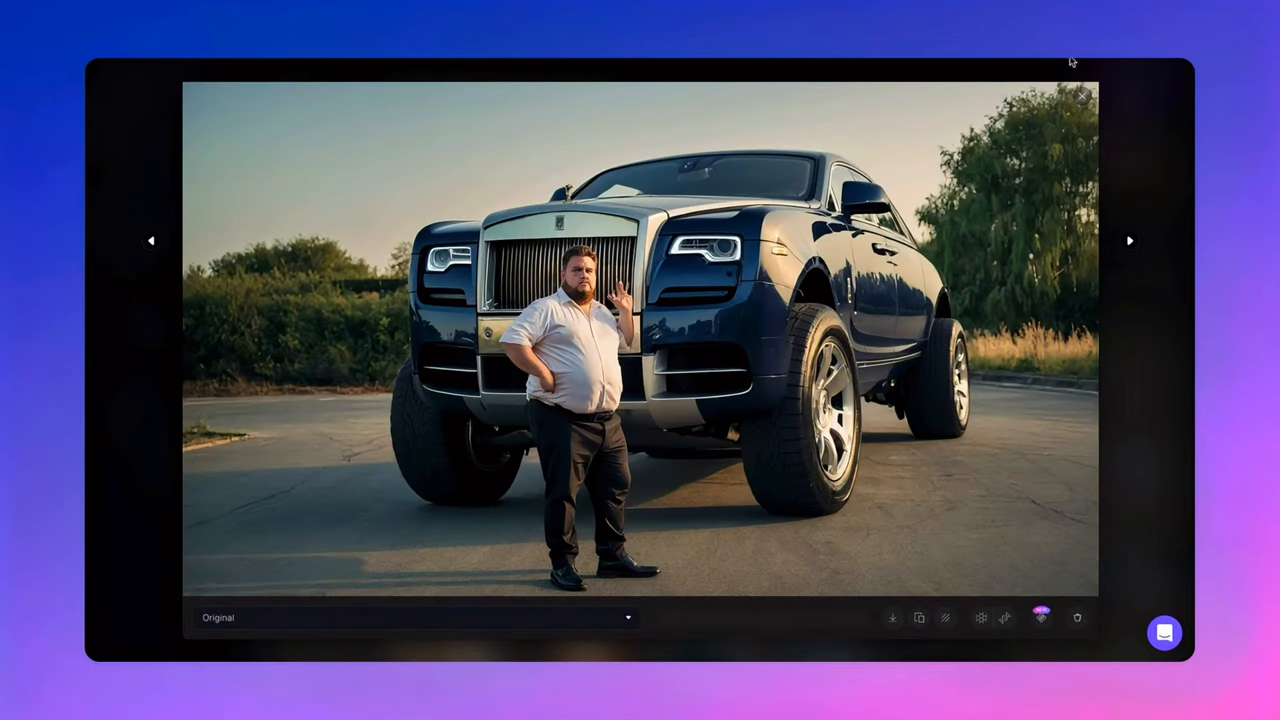
{"action": "left_click", "coordinate": [1084, 92]}
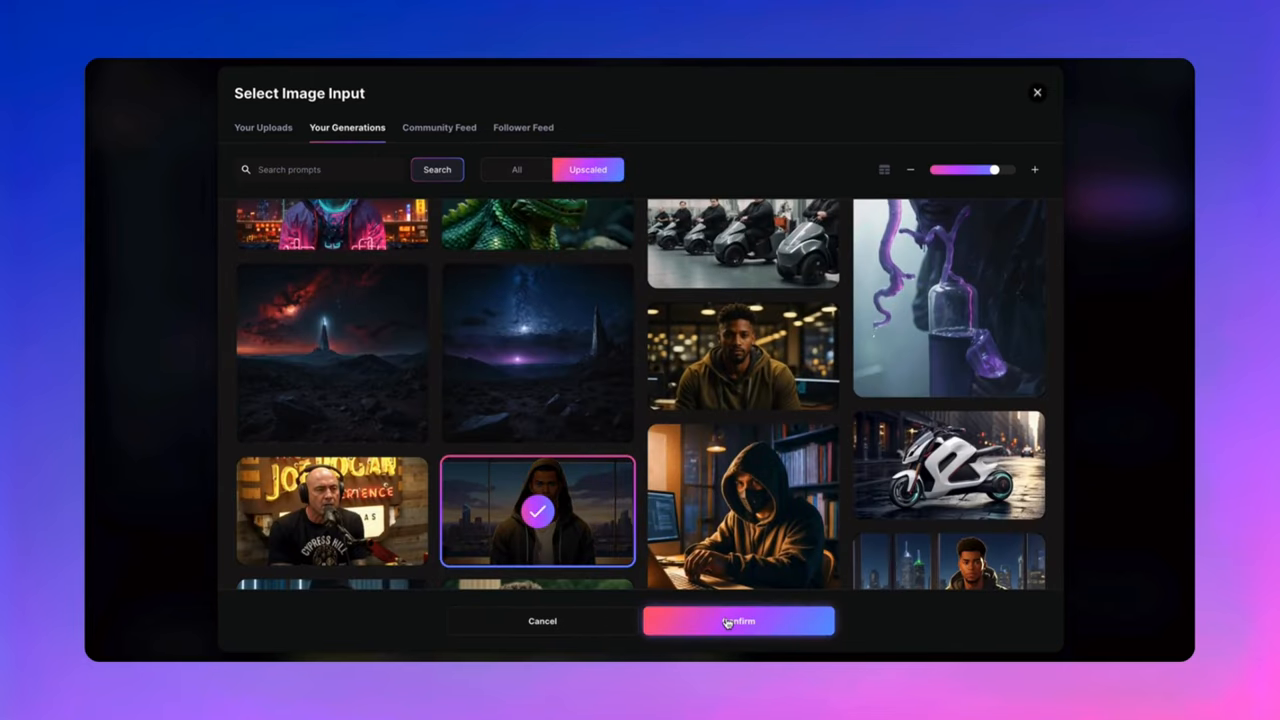
- Confirm the hooded-figure input as a Character Reference at Mid strength for the business character prompt
{"action": "left_click", "coordinate": [738, 620]}
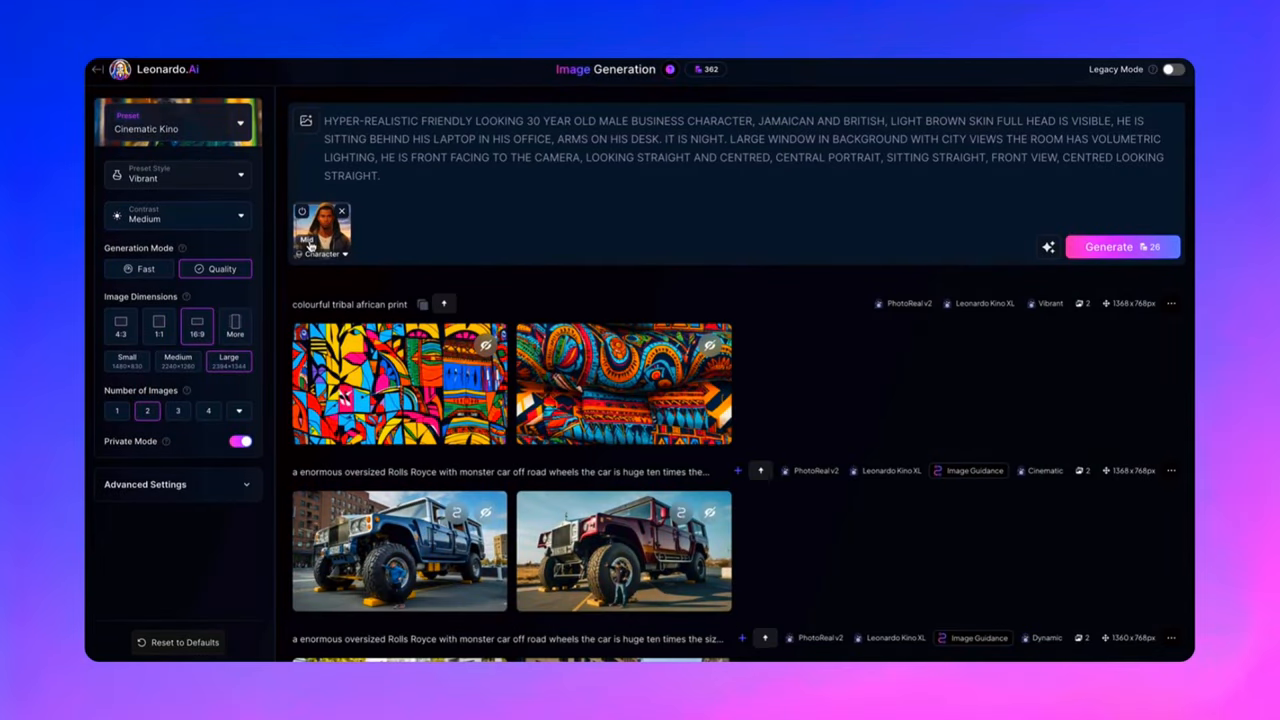
{"action": "left_click", "coordinate": [322, 230]}
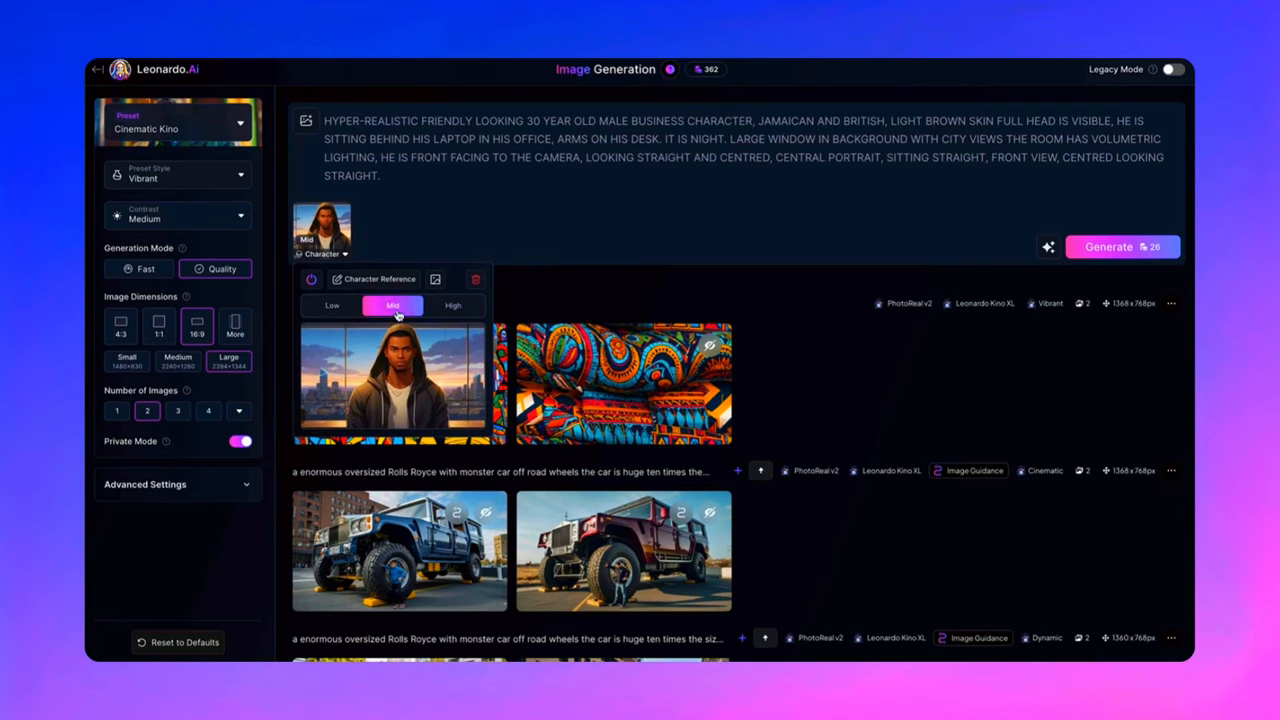
{"action": "left_click", "coordinate": [1124, 248]}
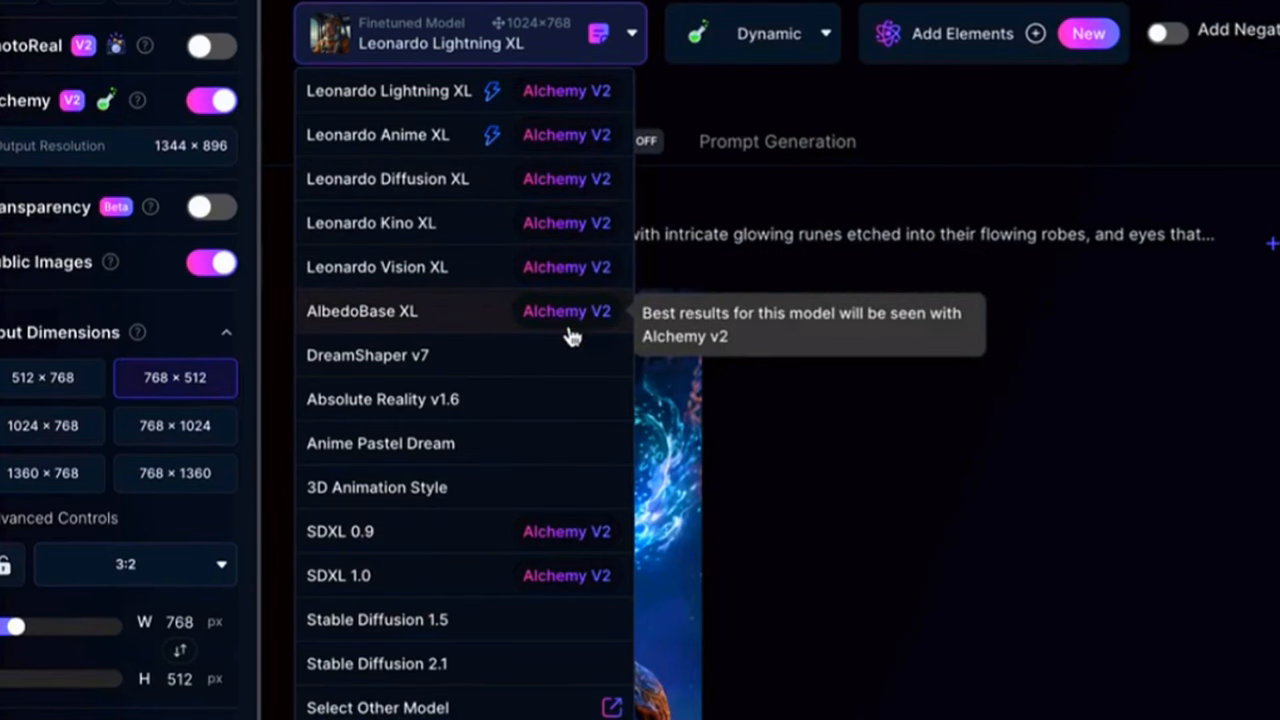
{"action": "mouse_move", "coordinate": [684, 486]}
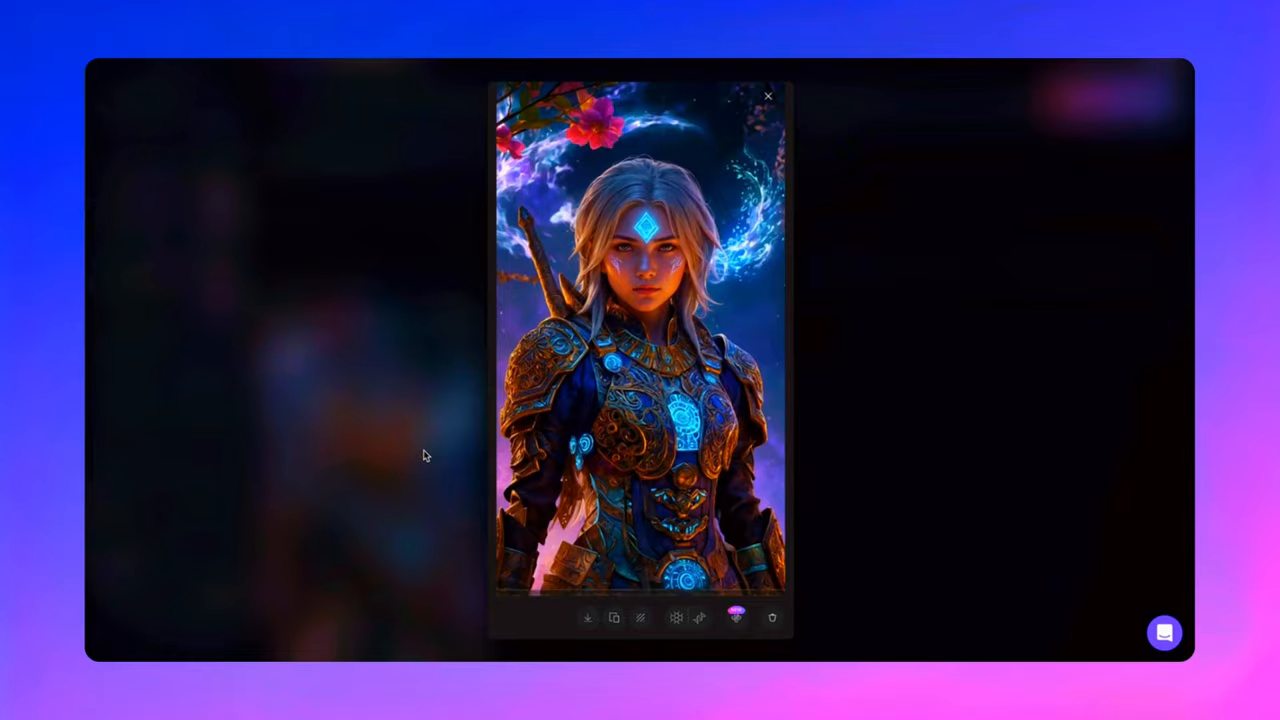
- Close the glowing-rune mage image and toggle Legacy Mode on
{"action": "left_click", "coordinate": [768, 96]}
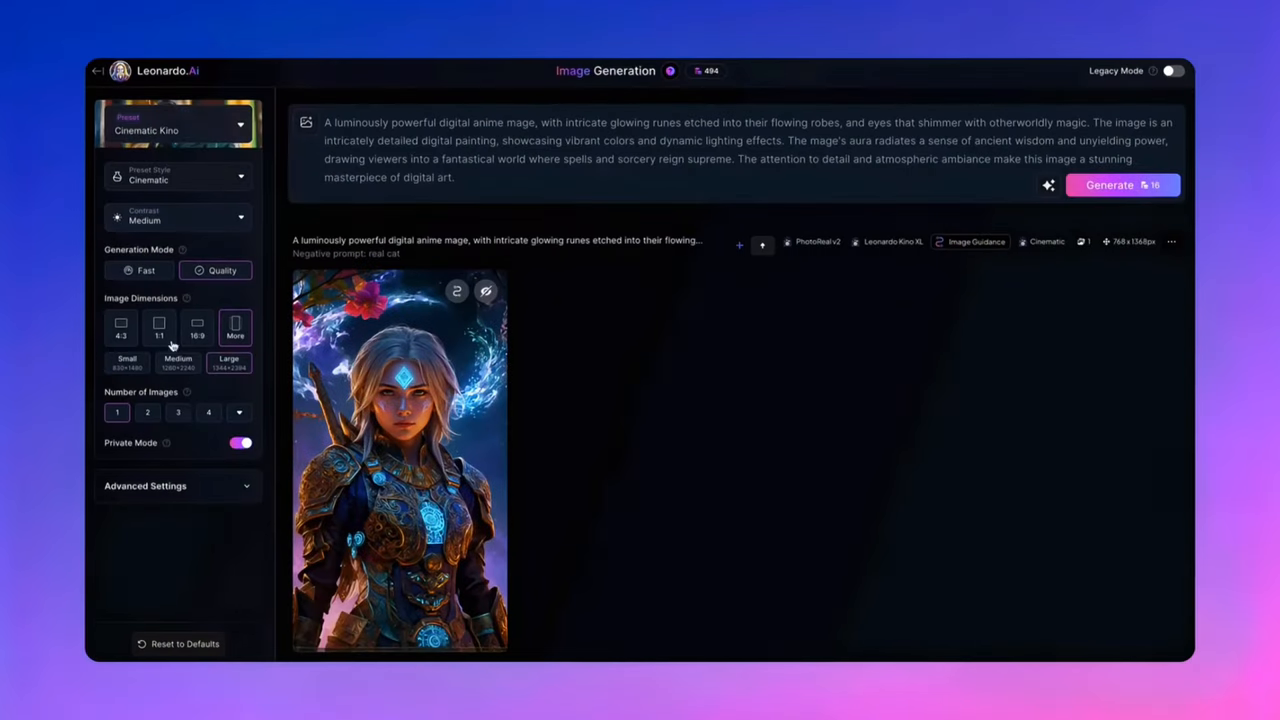
{"action": "mouse_move", "coordinate": [1162, 68]}
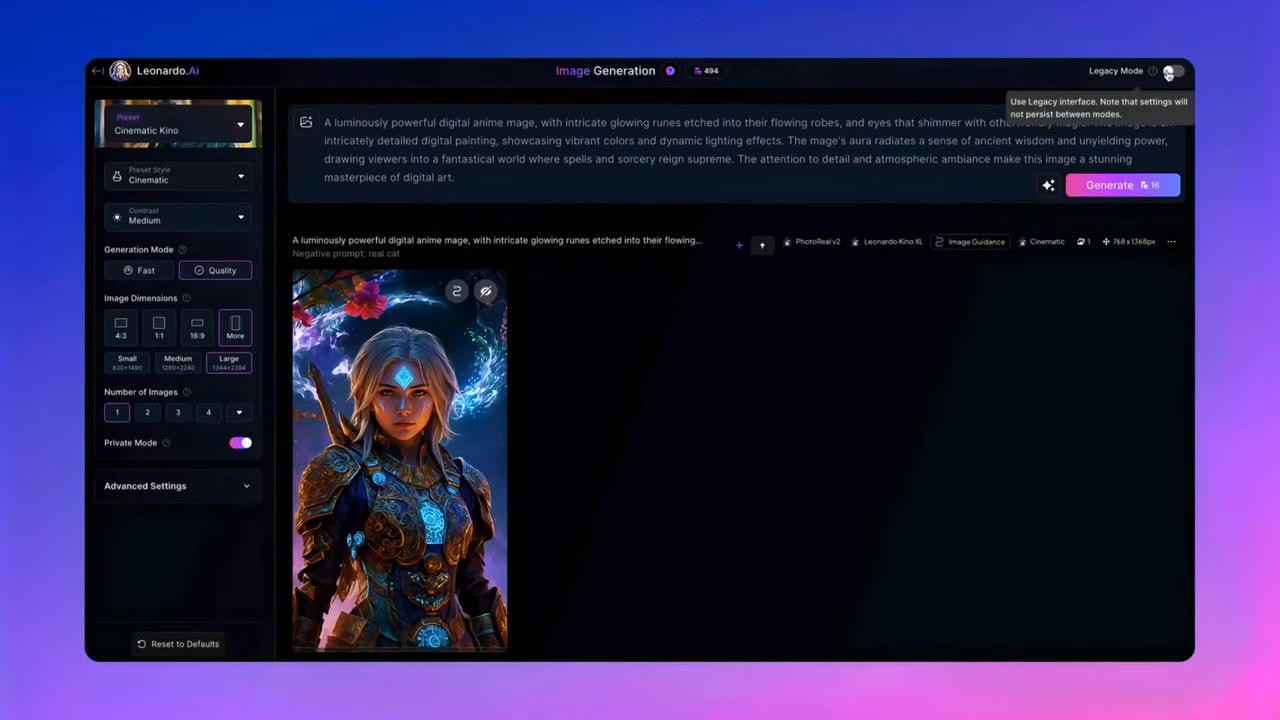
{"action": "left_click", "coordinate": [1176, 68]}
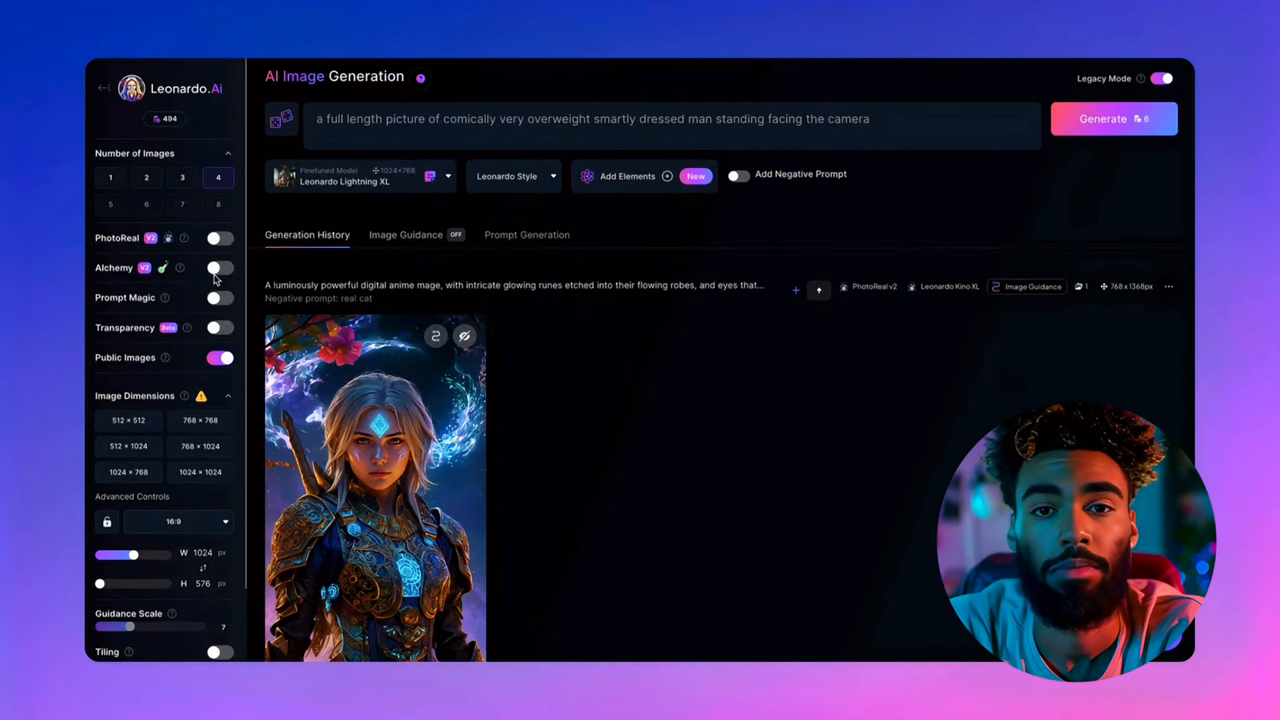
- Enable Alchemy at 768×512 (3:2) and open the Finetuned Model list
{"action": "left_click", "coordinate": [220, 268]}
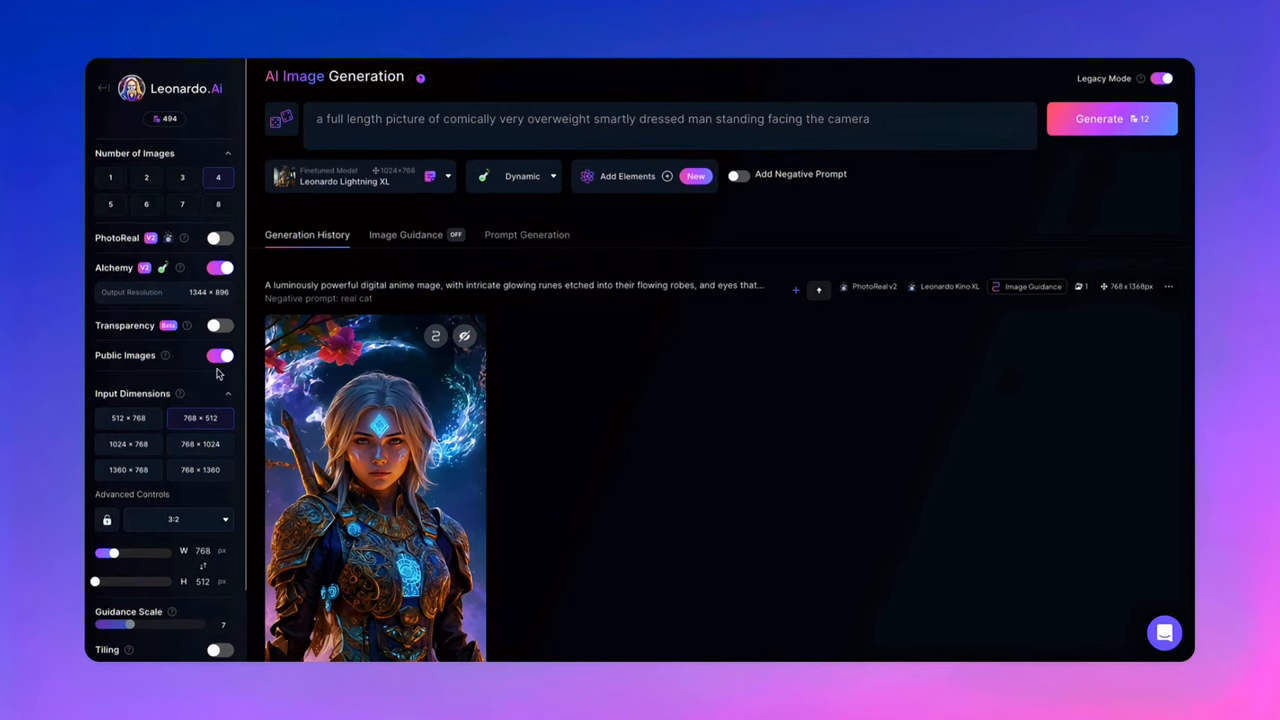
{"action": "scroll", "scroll_direction": "down", "scroll_amount": 3}
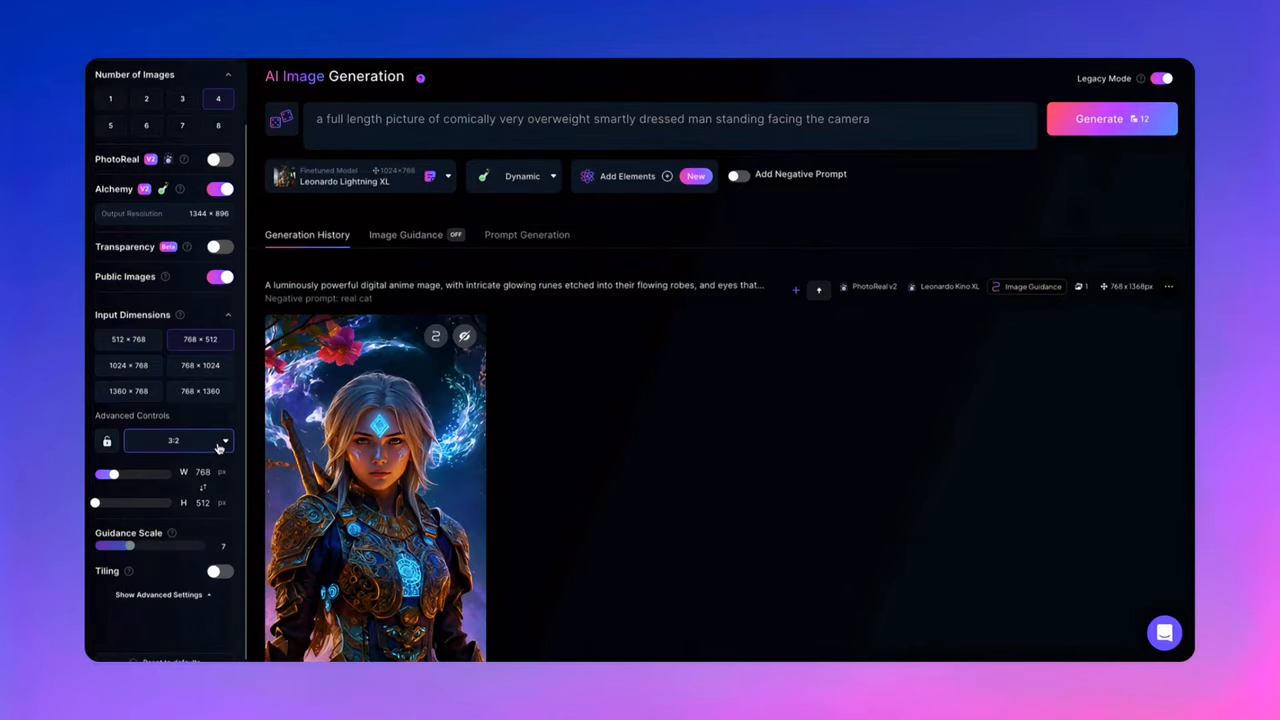
{"action": "left_click", "coordinate": [360, 180]}
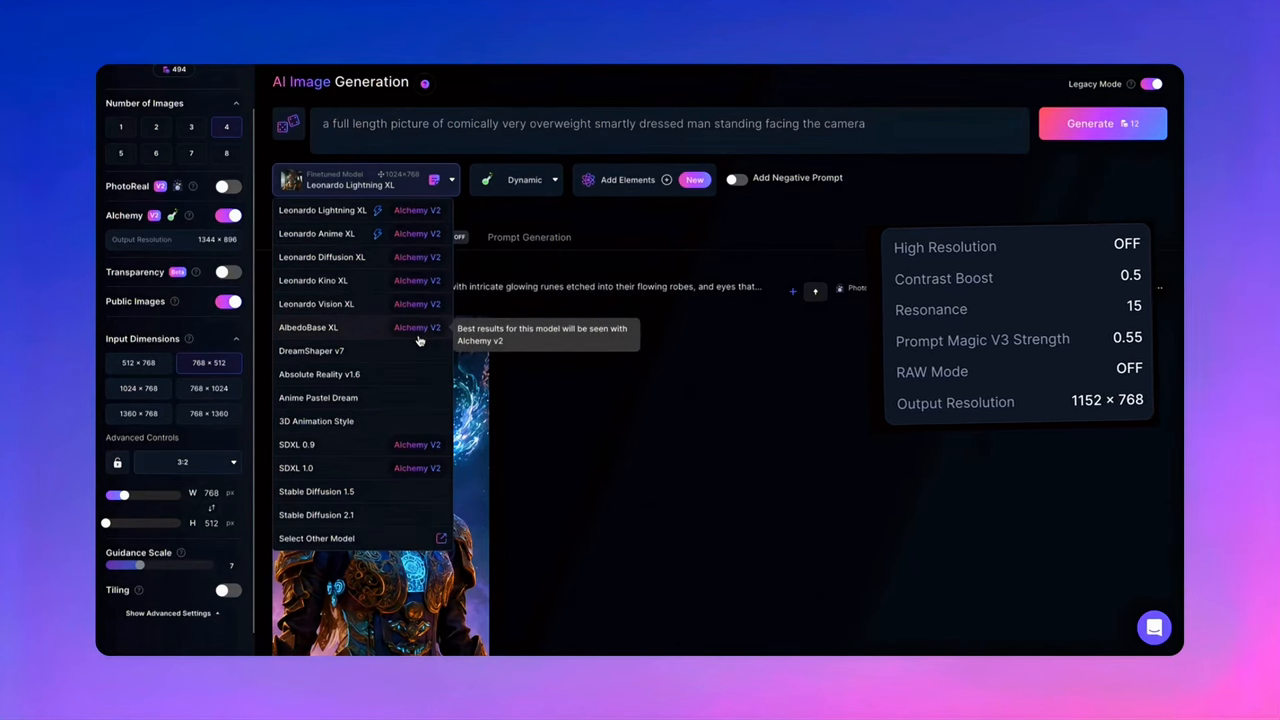
{"action": "mouse_move", "coordinate": [422, 468]}
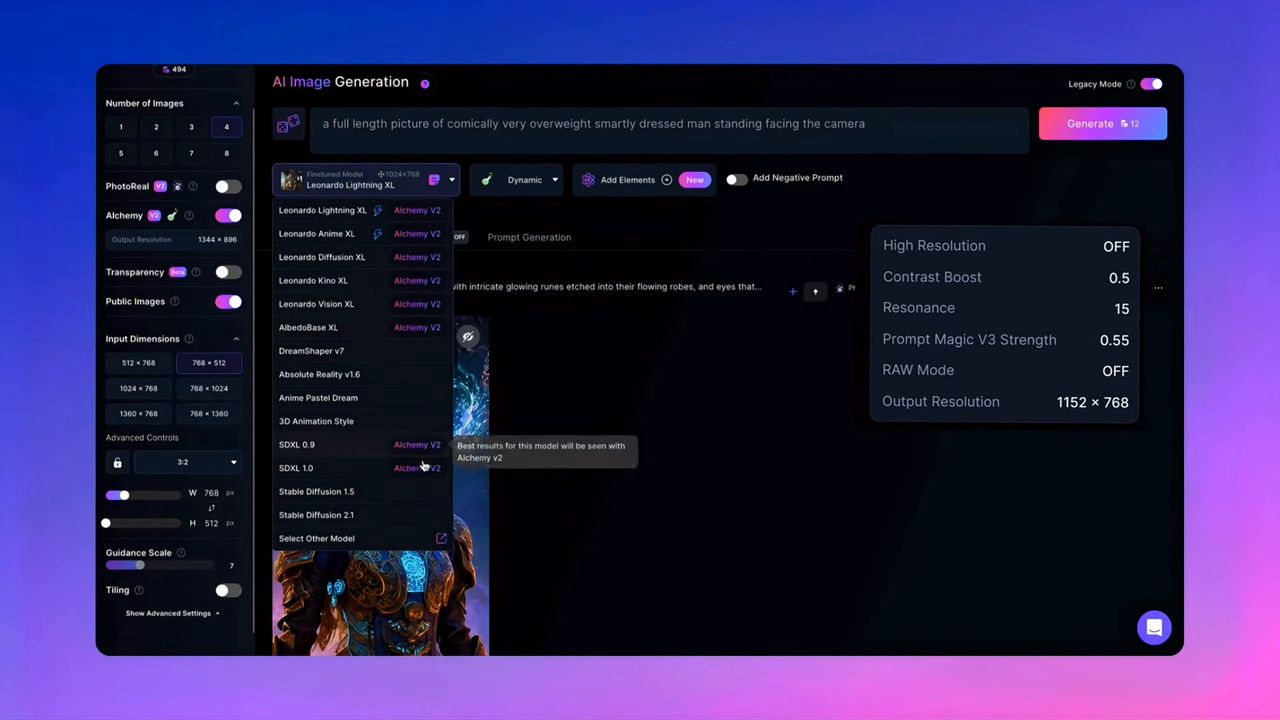
{"action": "mouse_move", "coordinate": [420, 472]}
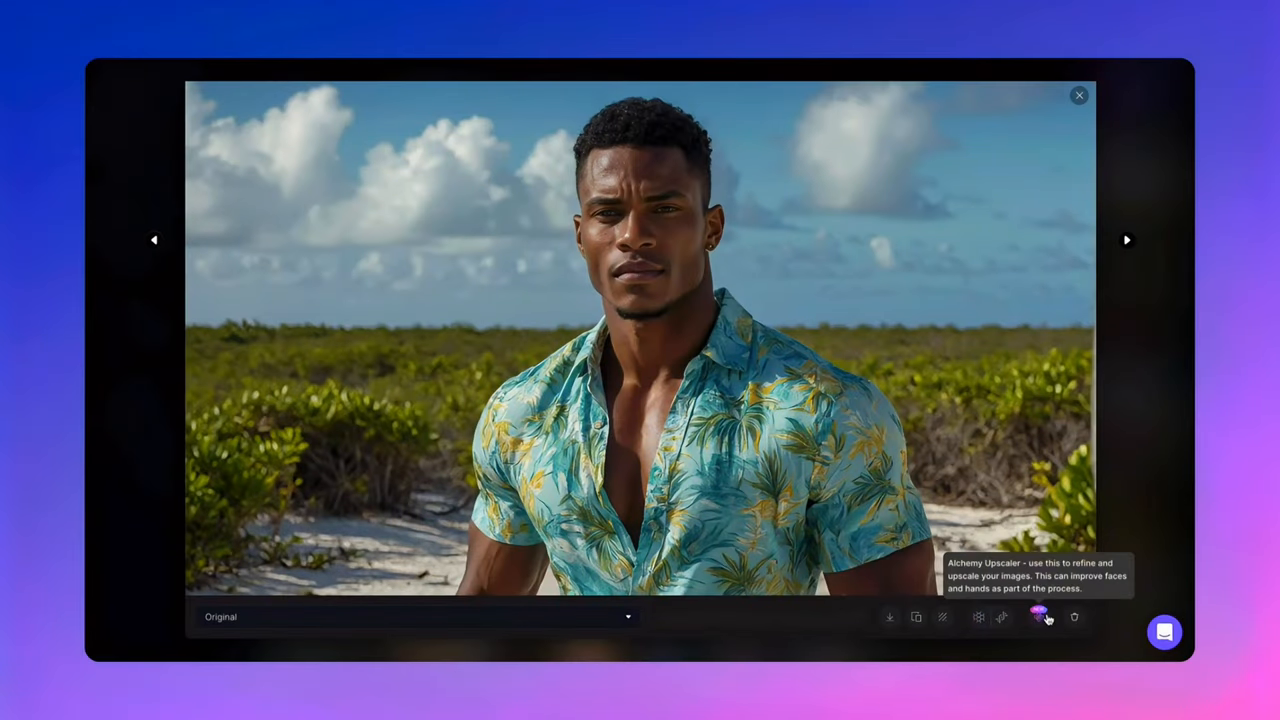
- Run the Alchemy Upscaler on the tropical-shirt portrait and view its Alchemy Refiner version
{"action": "left_click", "coordinate": [1042, 618]}
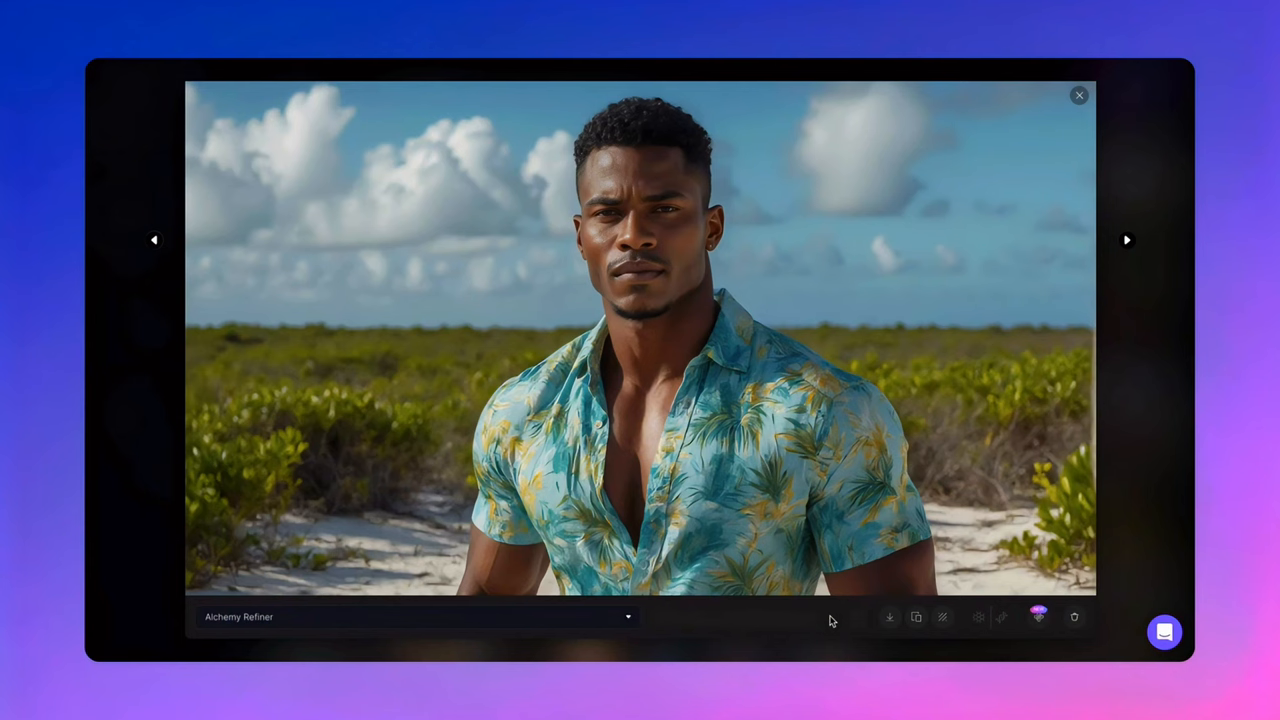
{"action": "left_click", "coordinate": [412, 618]}
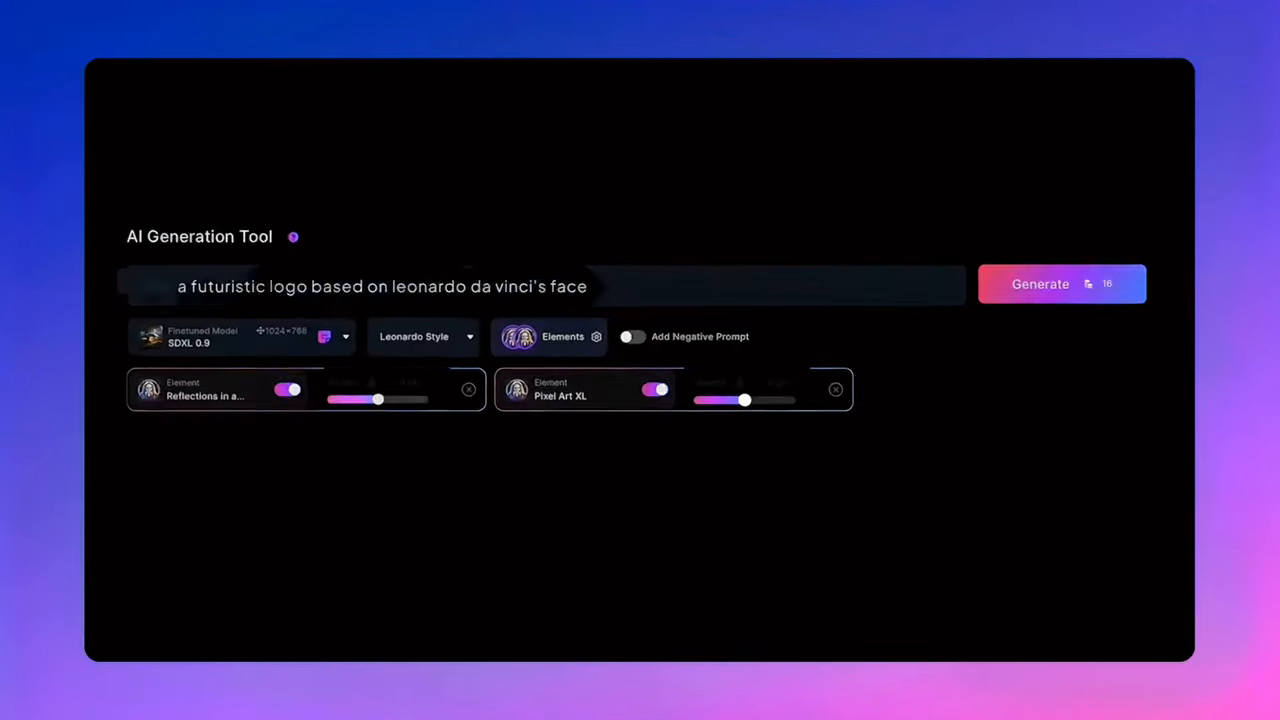
- Choose the Fiery Flames and Dragon Scales elements from the Elements gallery
{"action": "left_click", "coordinate": [1060, 284]}
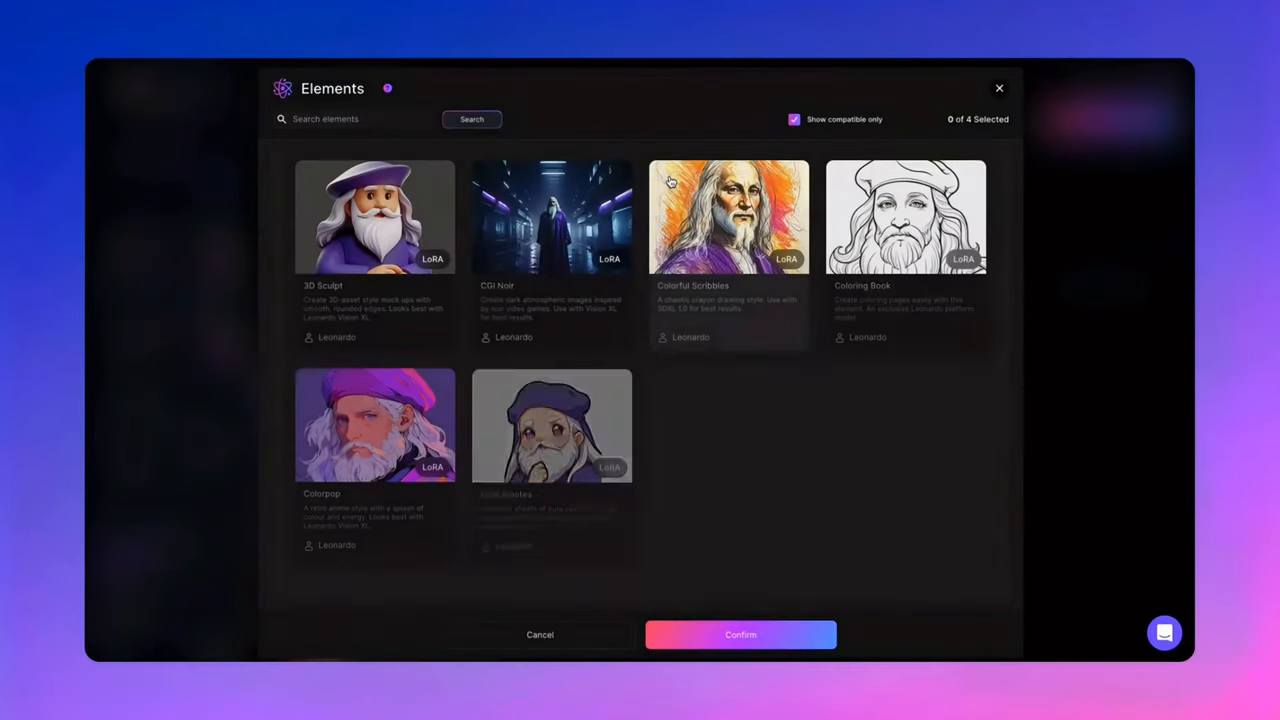
{"action": "scroll", "scroll_direction": "down", "scroll_amount": 3}
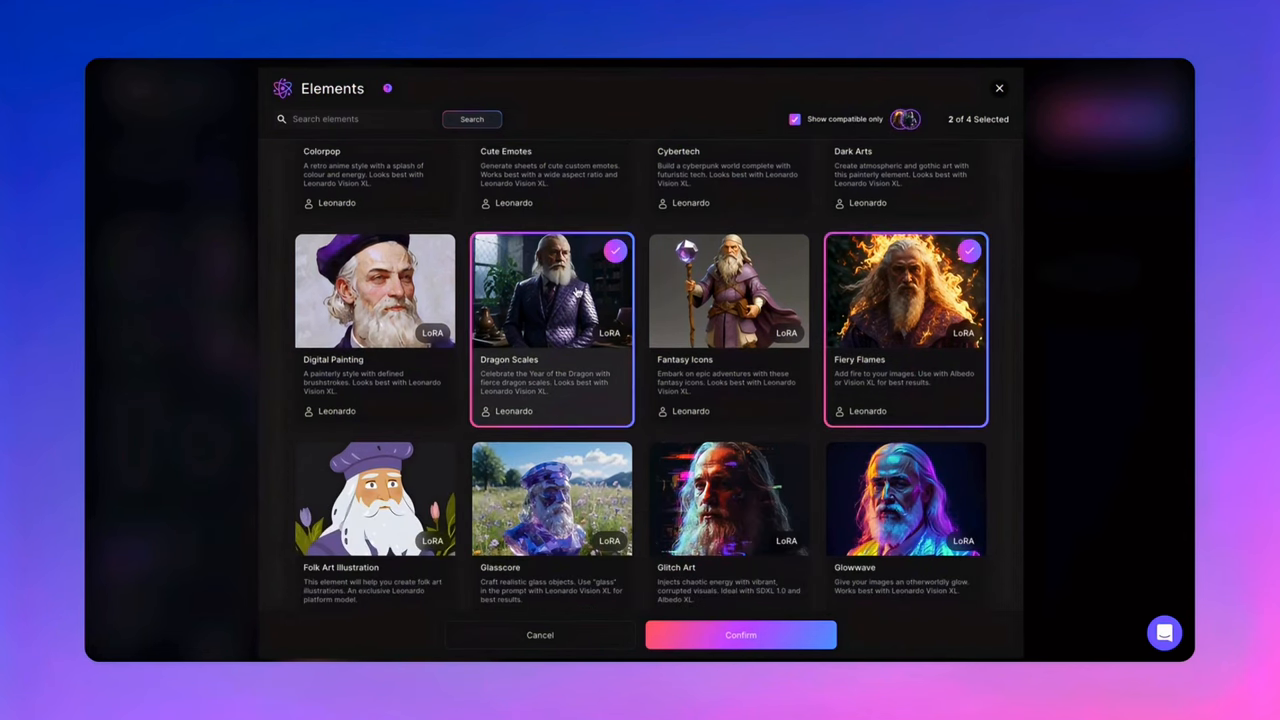
{"action": "left_click", "coordinate": [740, 634]}
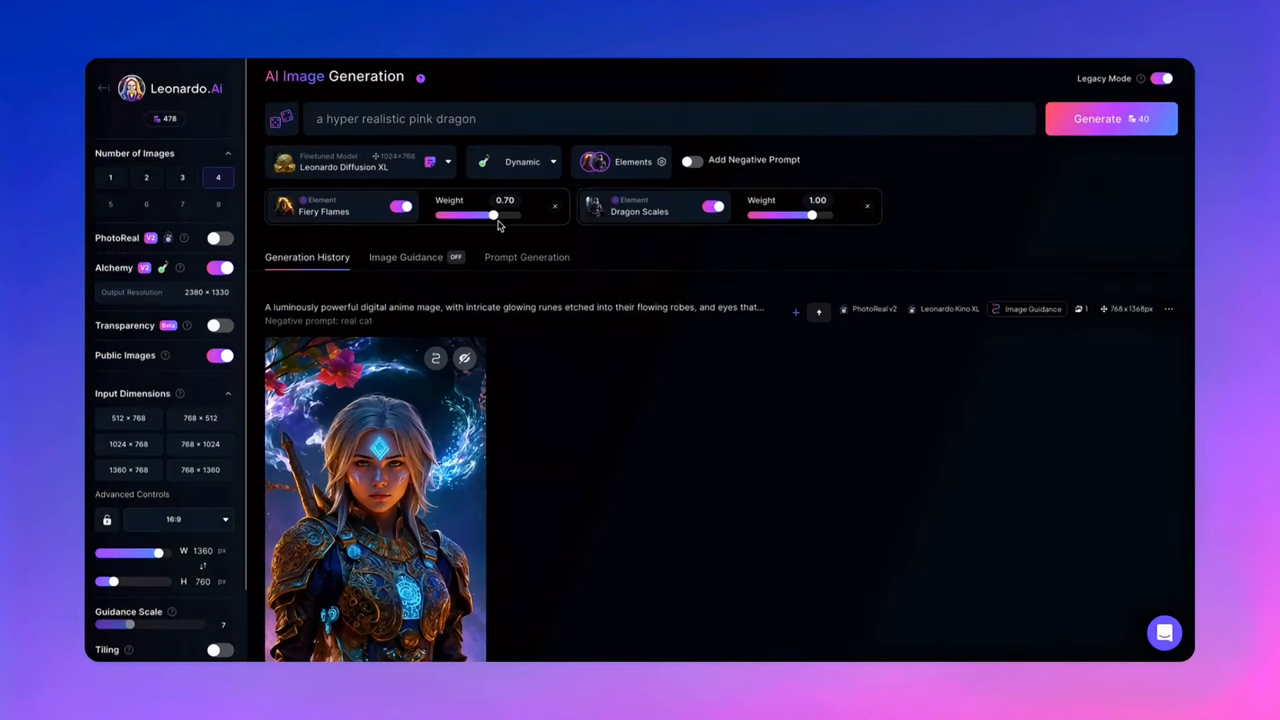
- Weight Fiery Flames to -0.30 and Dragon Scales to 0.90, then inspect a pink dragon result
{"action": "left_click_drag", "start_coordinate": [492, 216], "coordinate": [472, 216]}
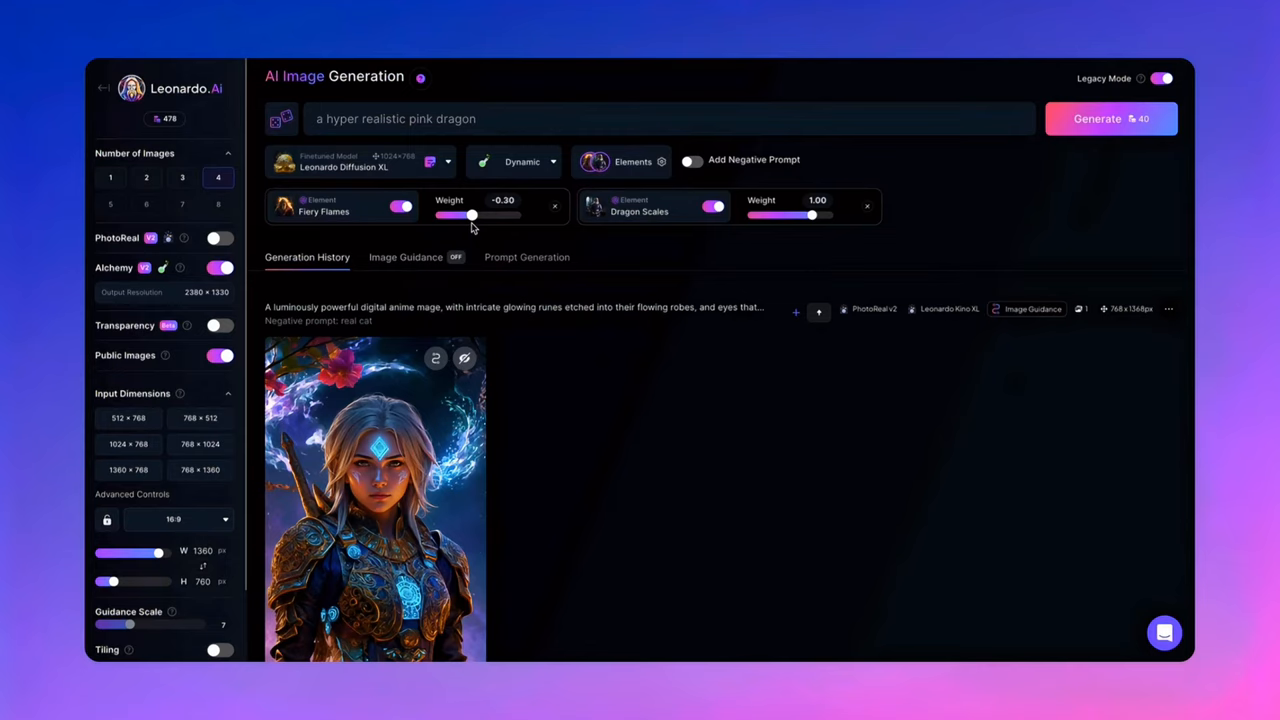
{"action": "left_click_drag", "start_coordinate": [830, 216], "coordinate": [800, 216]}
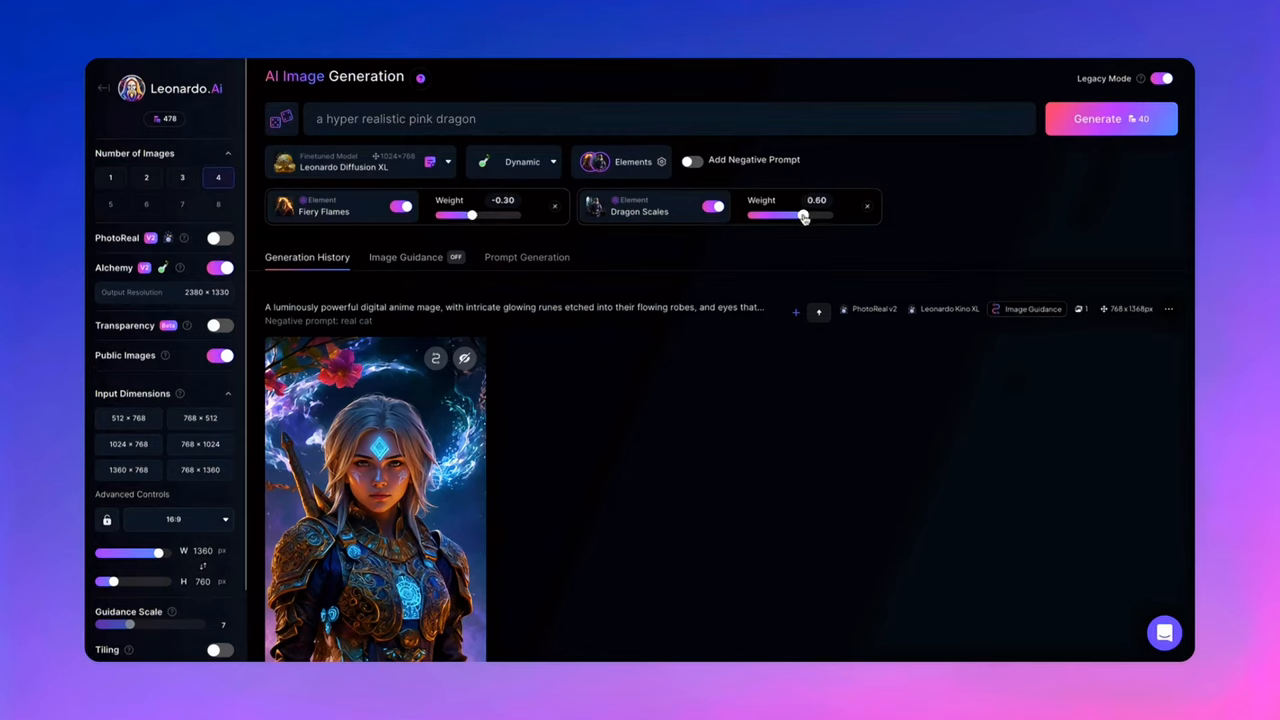
{"action": "left_click_drag", "start_coordinate": [800, 216], "coordinate": [810, 216]}
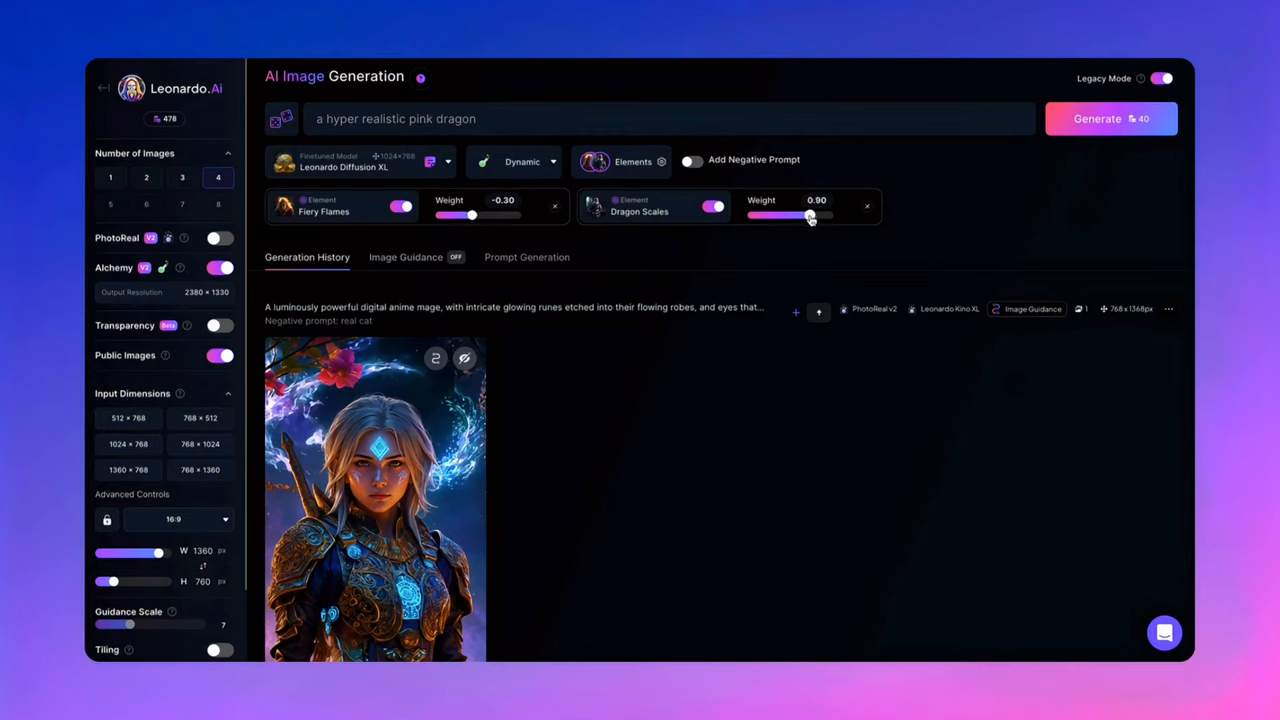
{"action": "left_click", "coordinate": [1112, 118]}
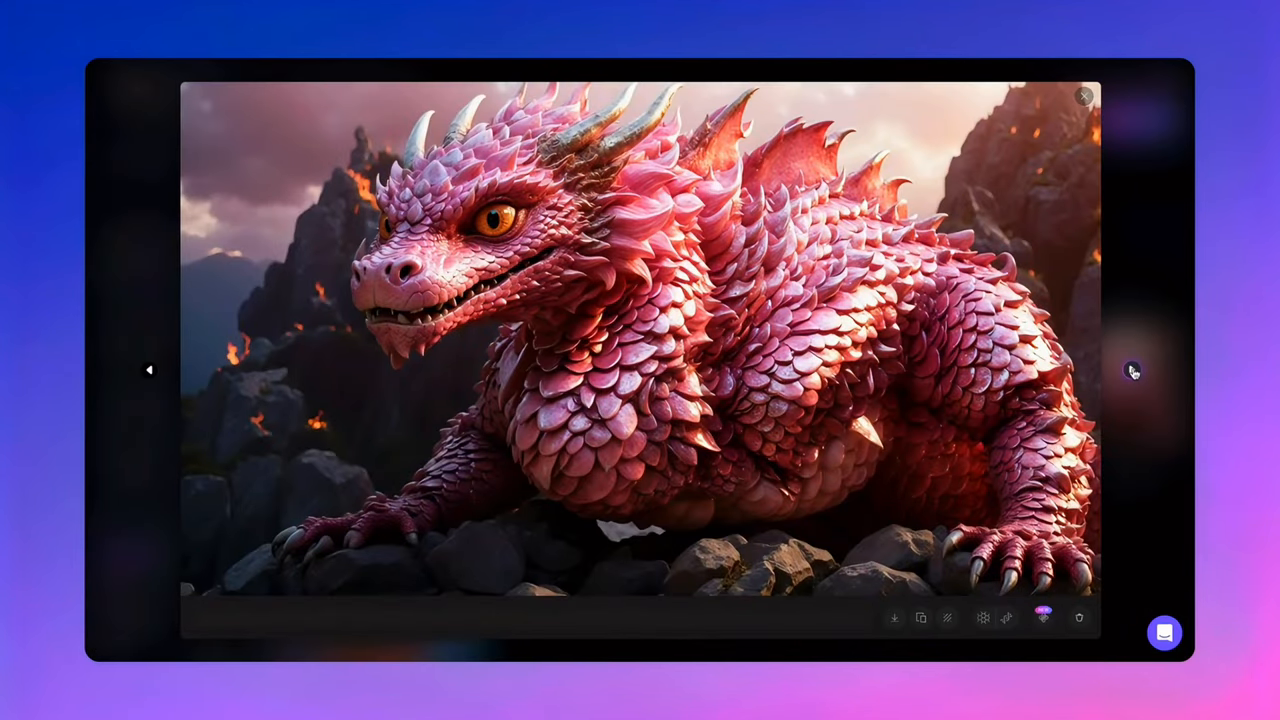
{"action": "left_click", "coordinate": [1084, 94]}
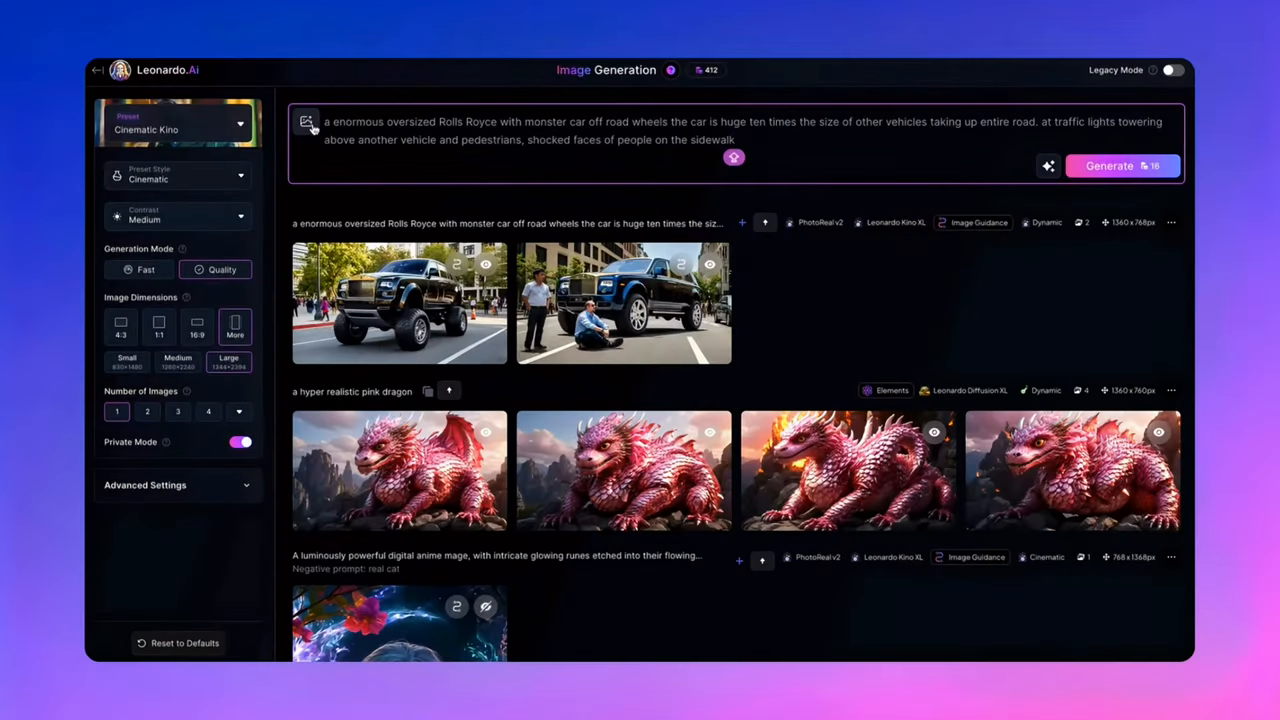
- Bring up the image-use dialog with Image to Image, Style, Content and Character Reference modes
{"action": "left_click", "coordinate": [310, 124]}
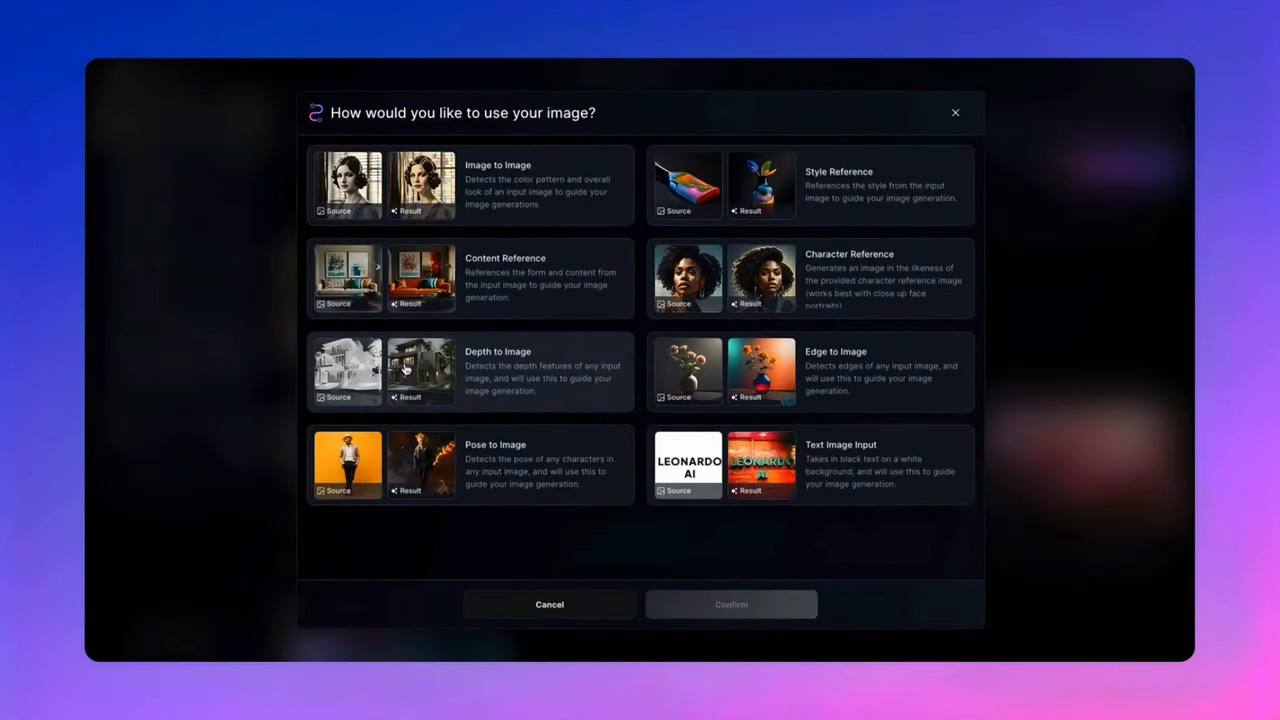
{"action": "mouse_move", "coordinate": [652, 136]}
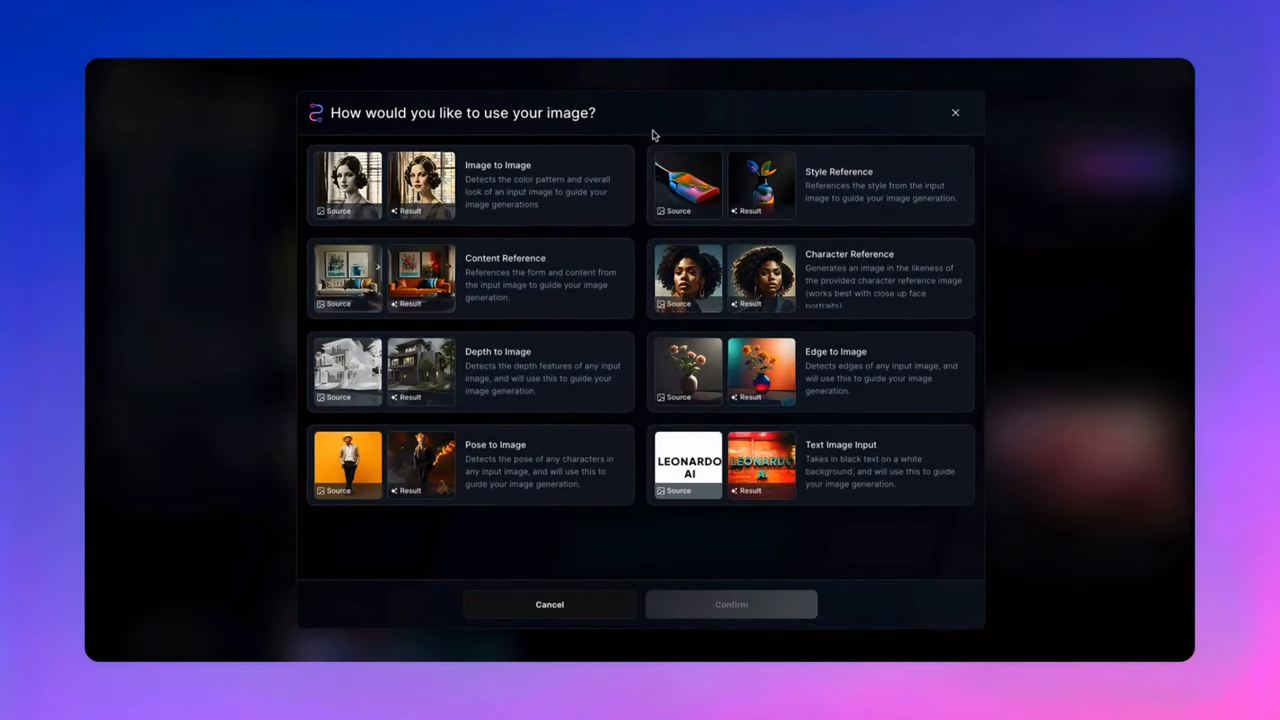
{"action": "mouse_move", "coordinate": [580, 198]}
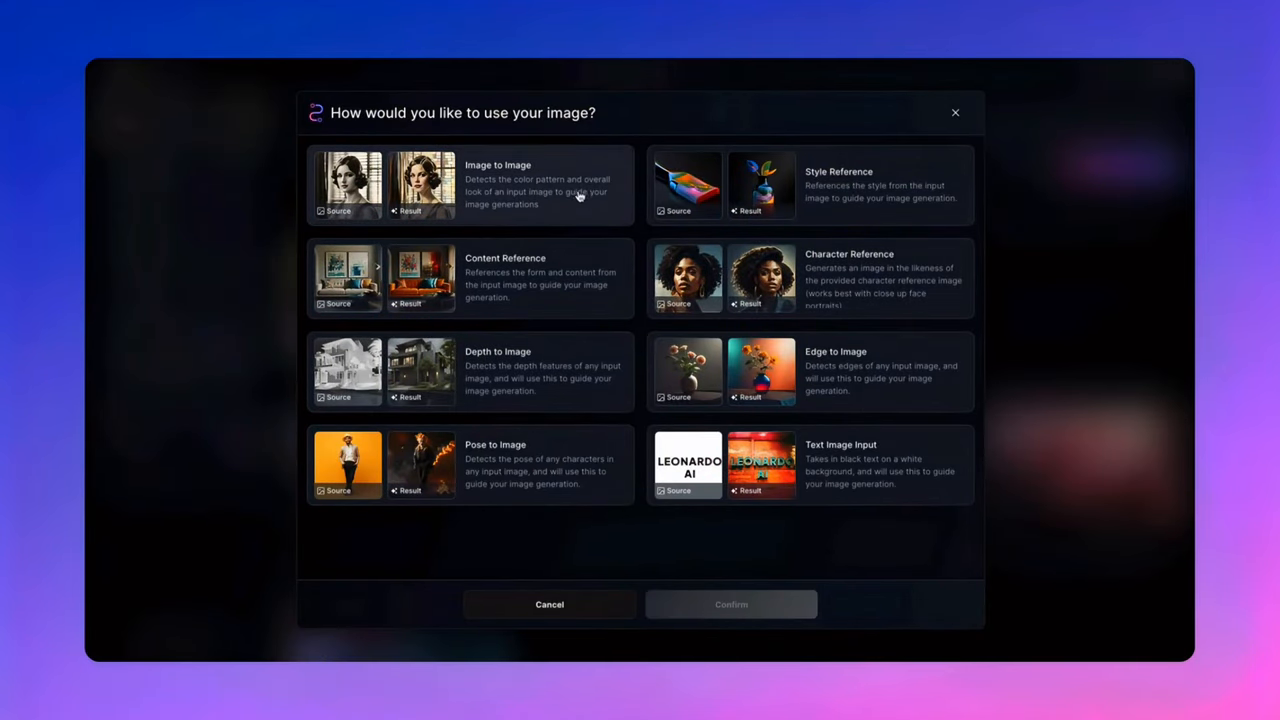
{"action": "mouse_move", "coordinate": [654, 224]}
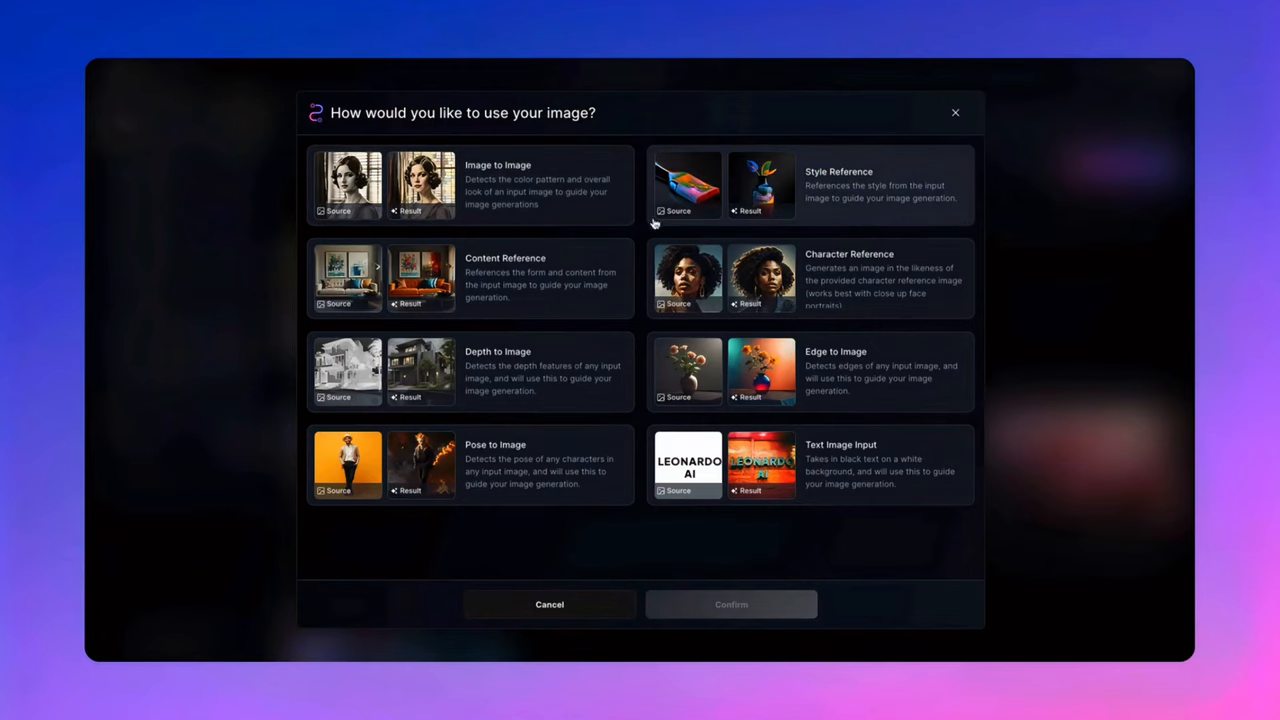
{"action": "mouse_move", "coordinate": [558, 272]}
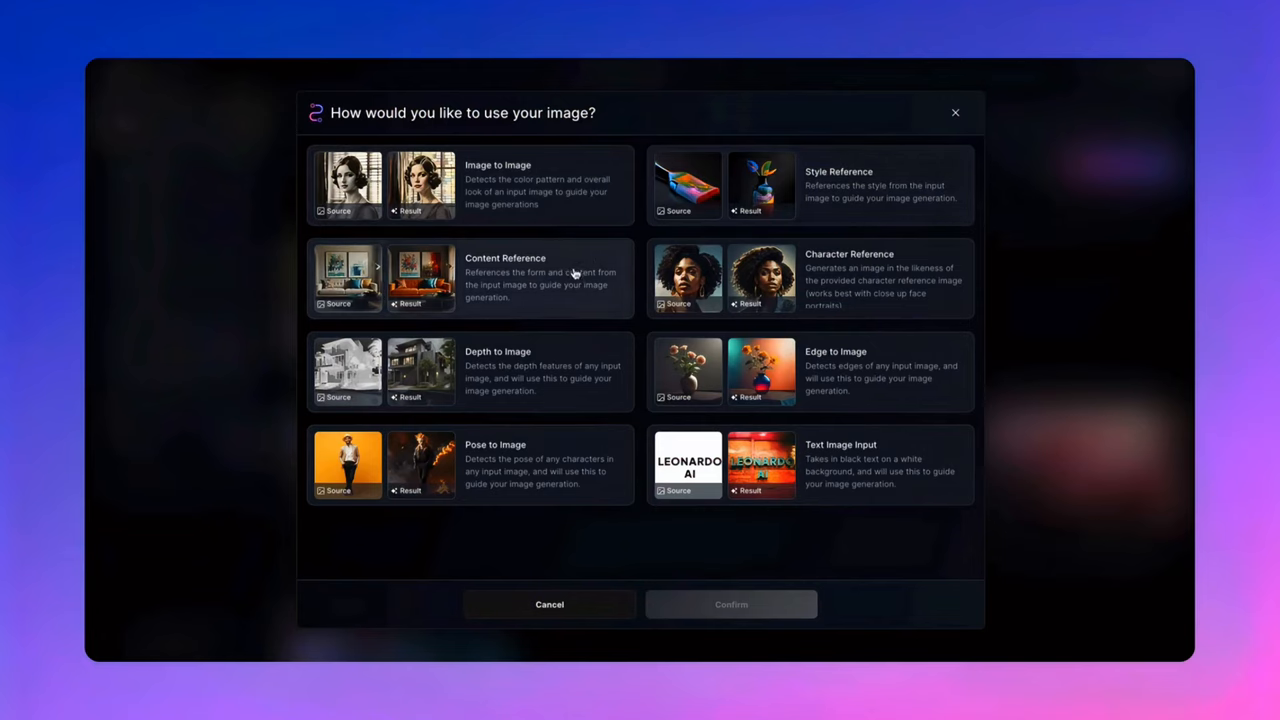
{"action": "mouse_move", "coordinate": [696, 274]}
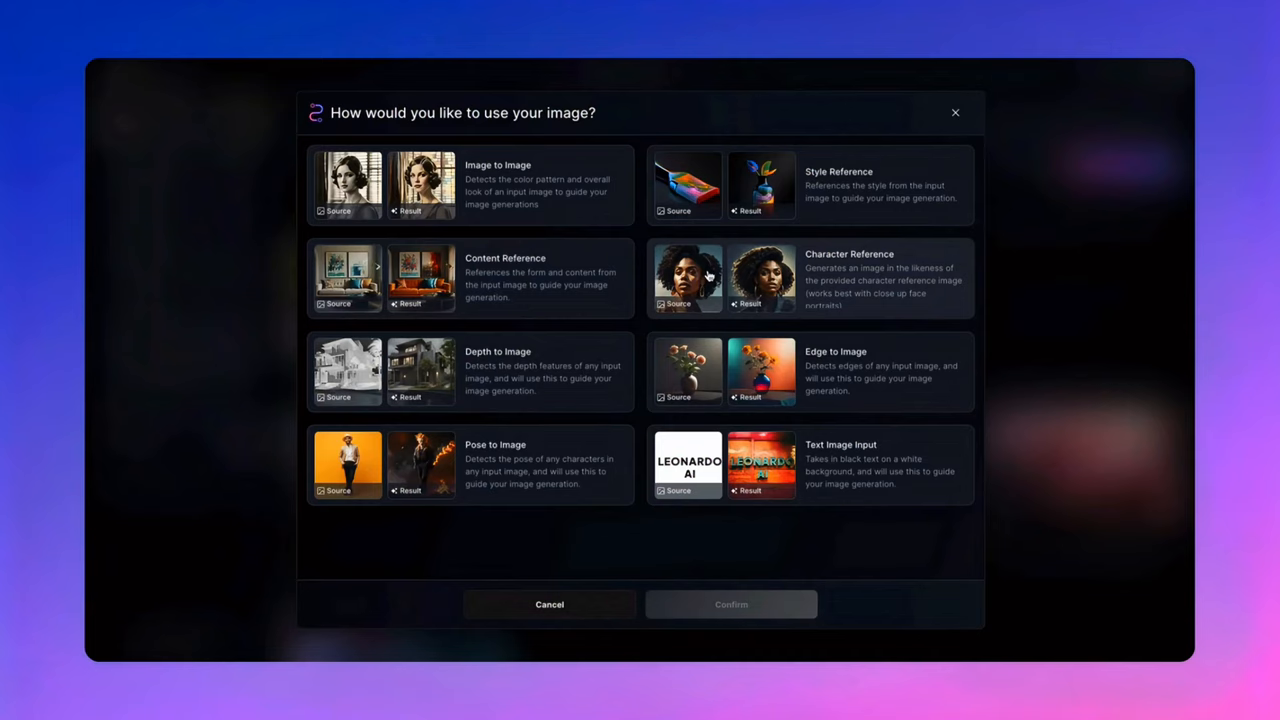
{"action": "mouse_move", "coordinate": [588, 396]}
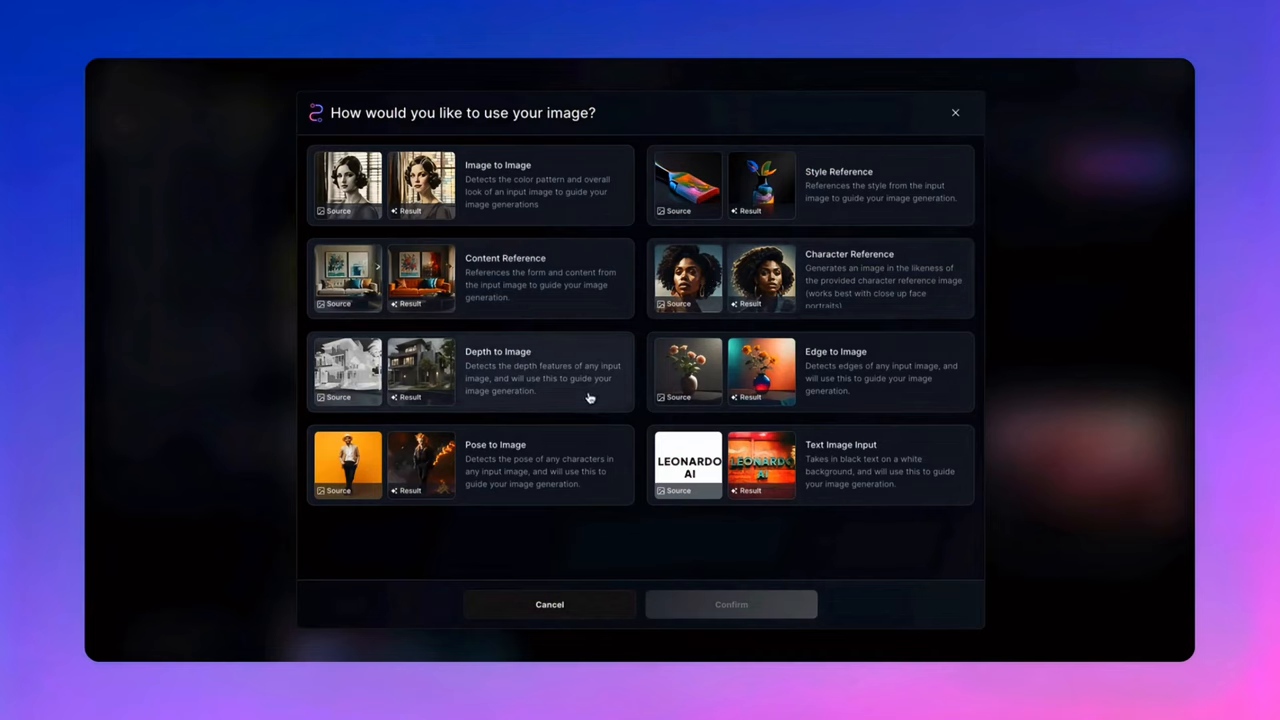
{"action": "mouse_move", "coordinate": [700, 400]}
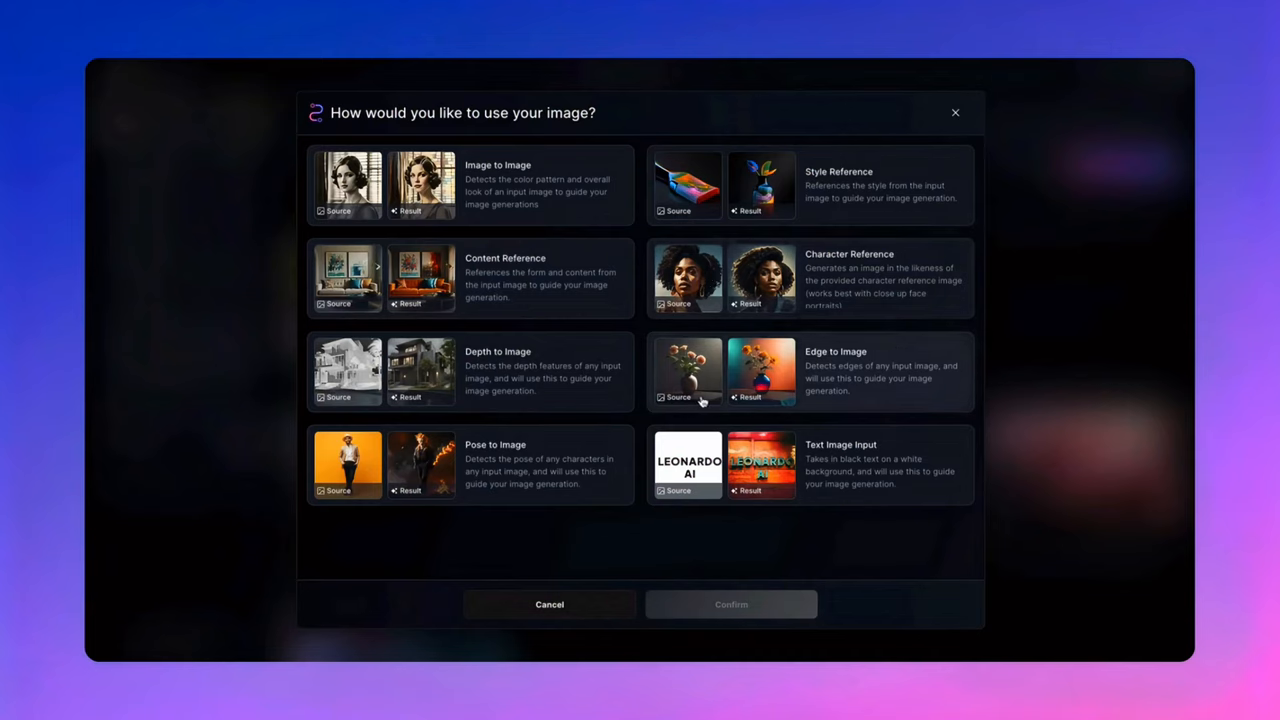
{"action": "mouse_move", "coordinate": [588, 500]}
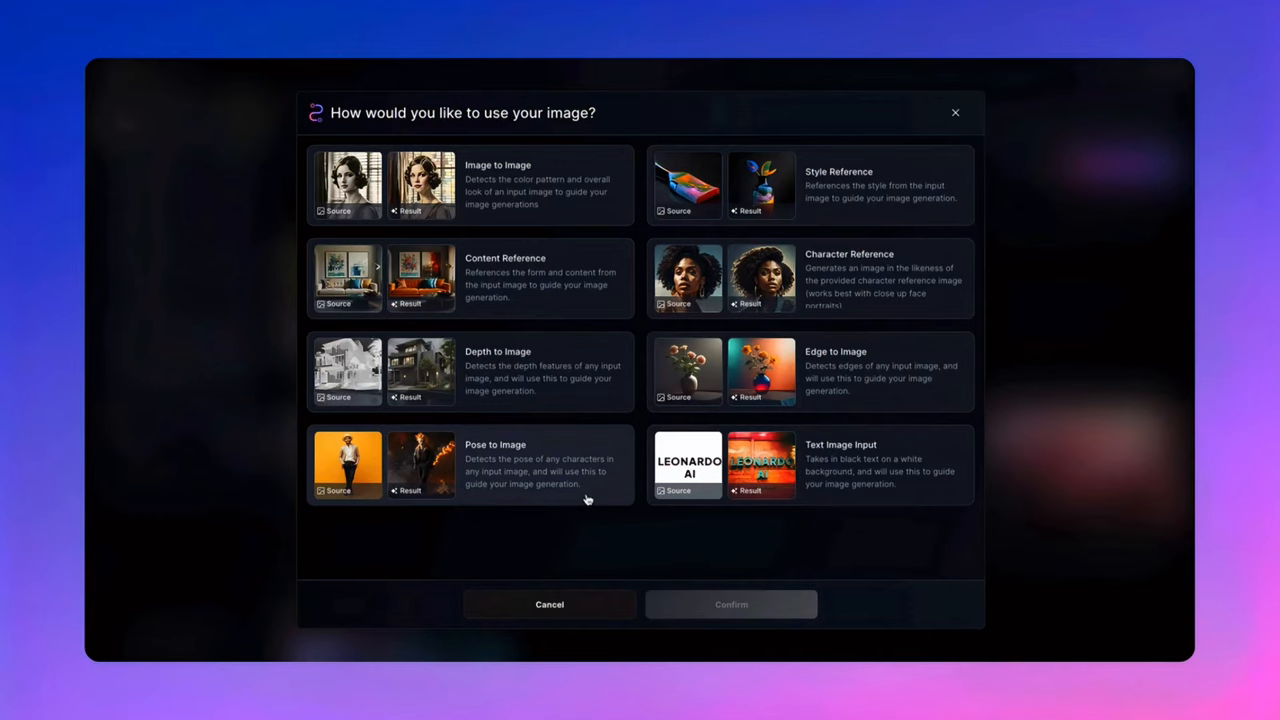
{"action": "mouse_move", "coordinate": [716, 486]}
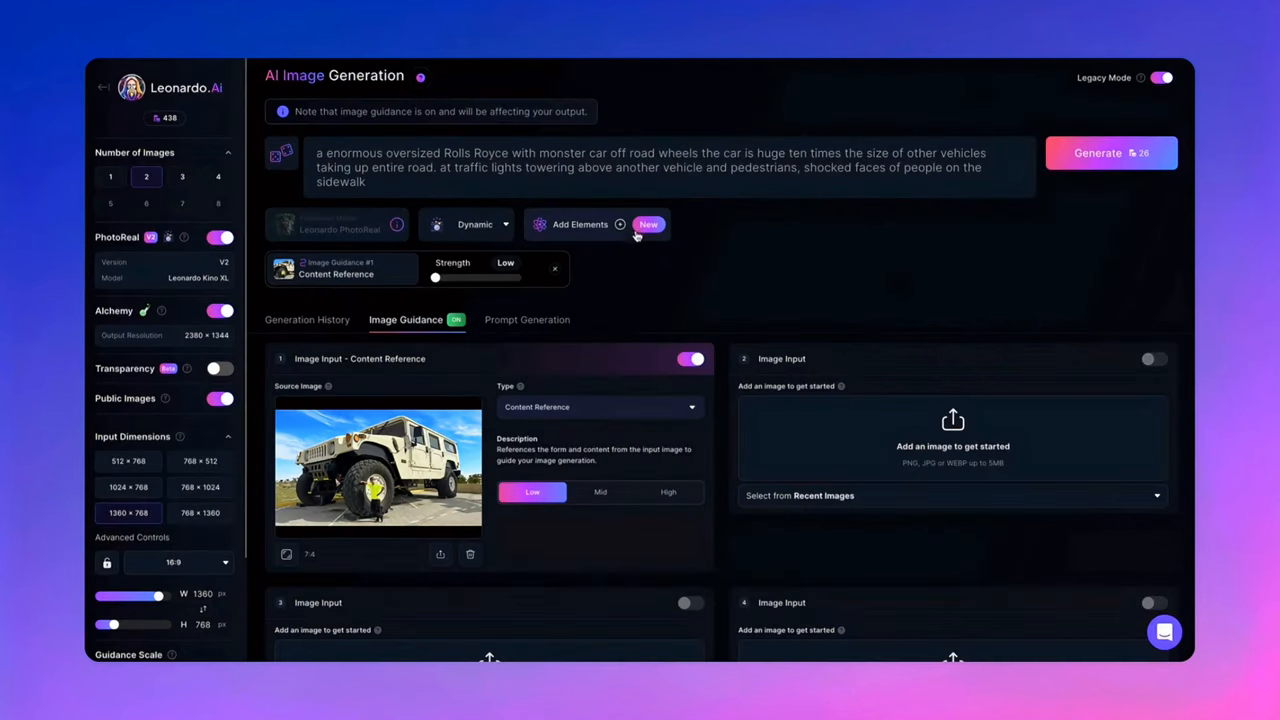
- Apply the truck photo as a Low-strength Content Reference and view the monster-wheeled Rolls-Royce result
{"action": "left_click", "coordinate": [1112, 152]}
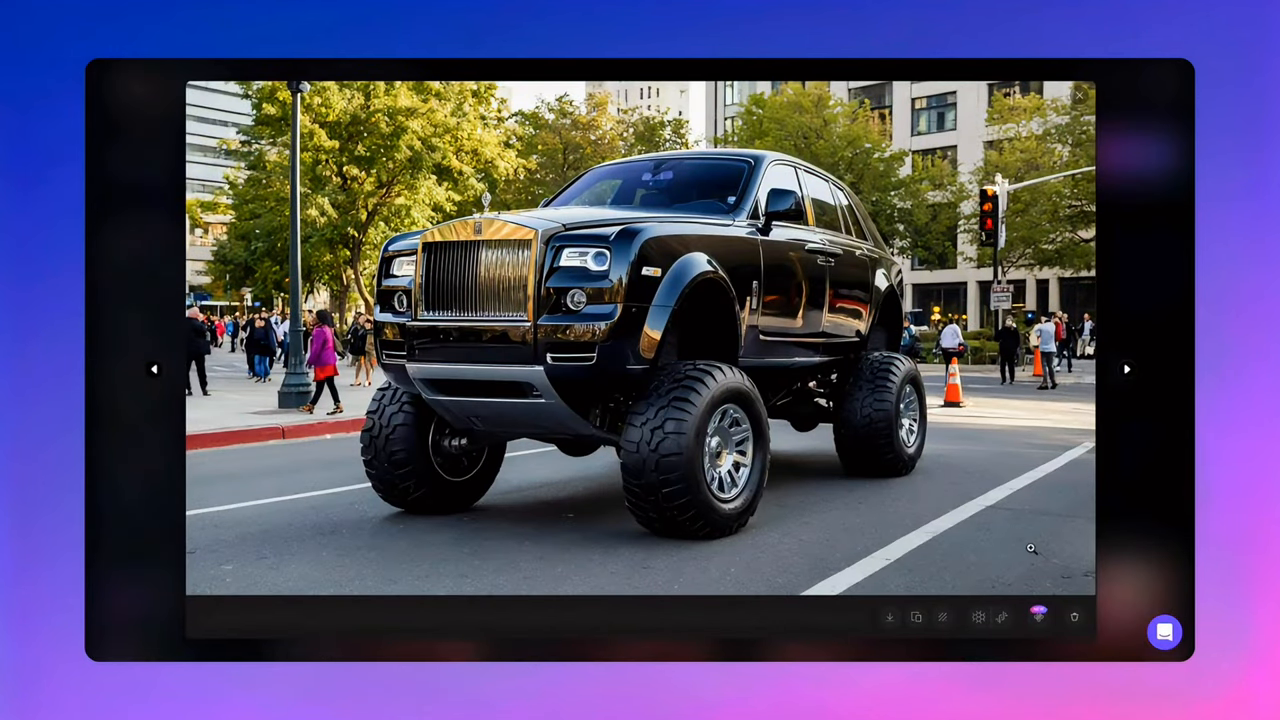
{"action": "mouse_move", "coordinate": [892, 616]}
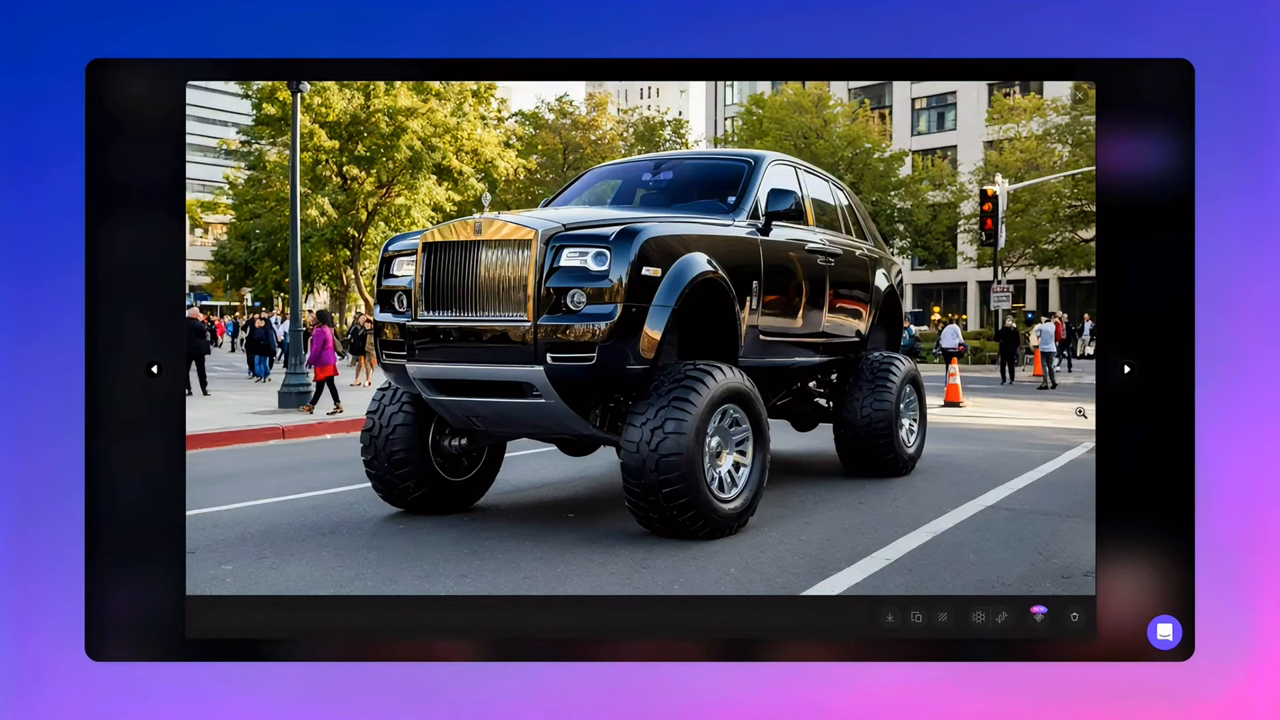
{"action": "left_click", "coordinate": [1080, 96]}
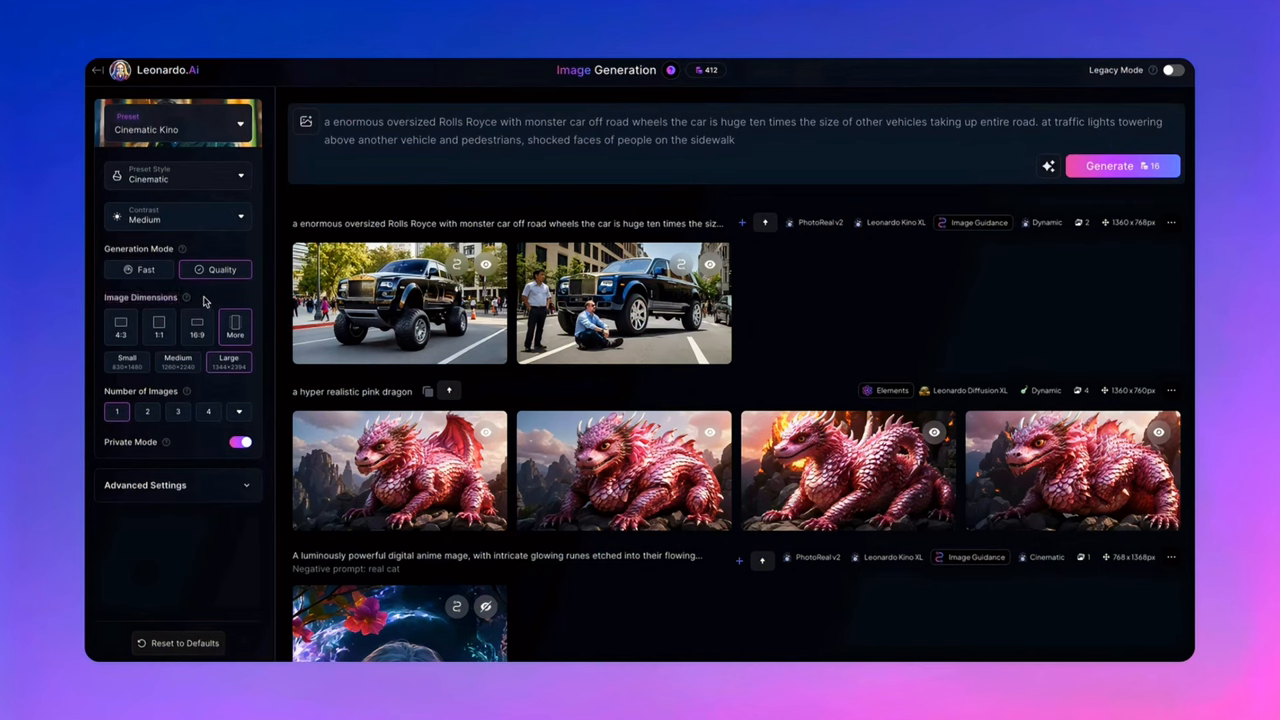
- Expand Image Dimensions via More to show the full aspect ratio panel
{"action": "left_click", "coordinate": [160, 326]}
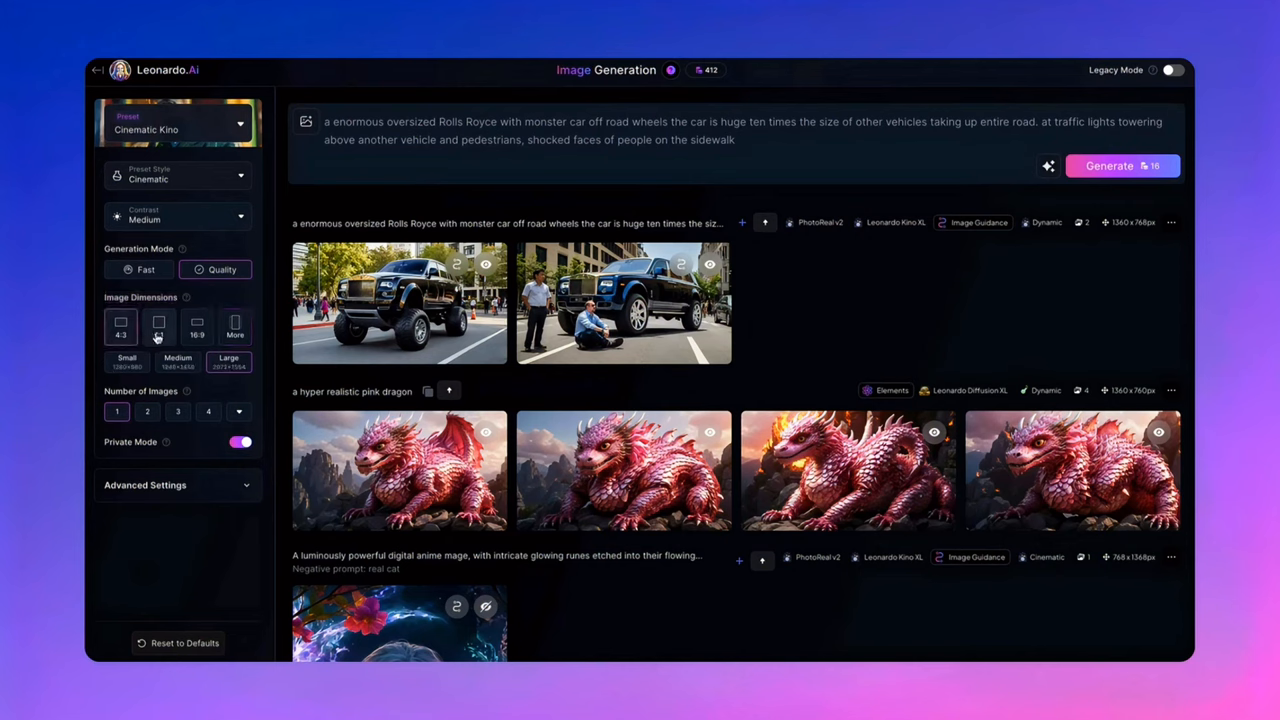
{"action": "left_click", "coordinate": [158, 328]}
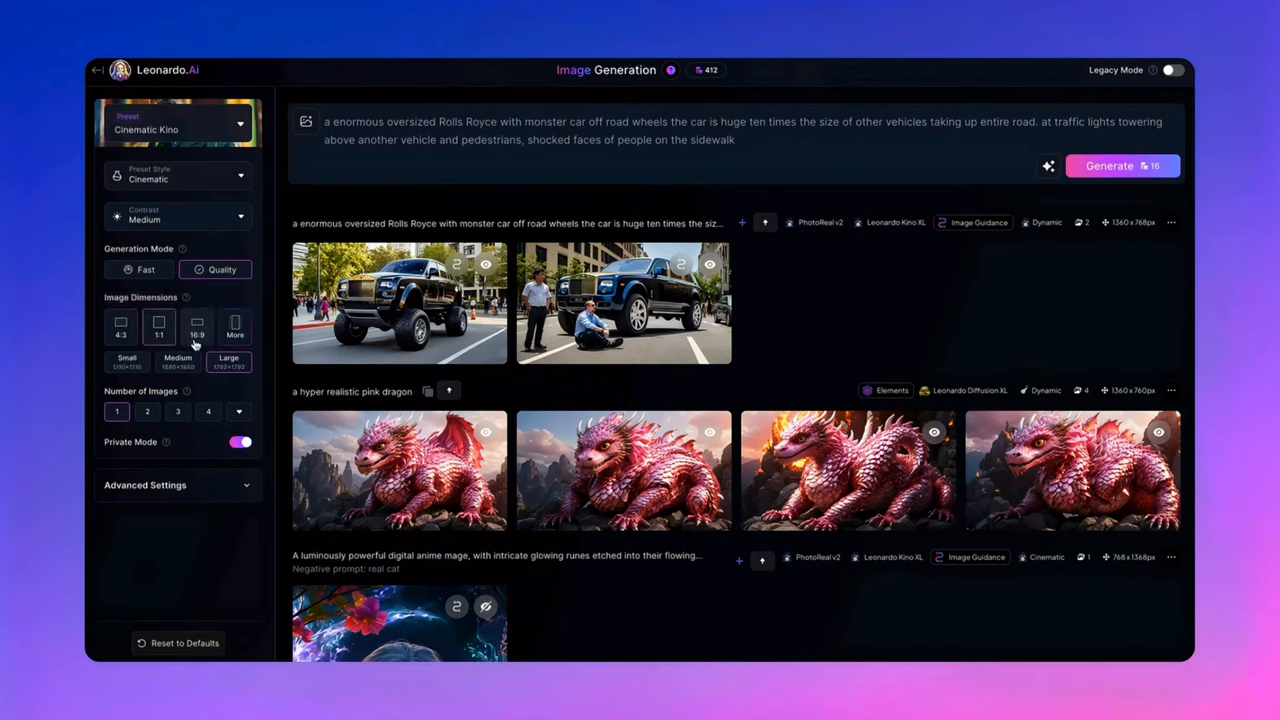
{"action": "left_click", "coordinate": [236, 326]}
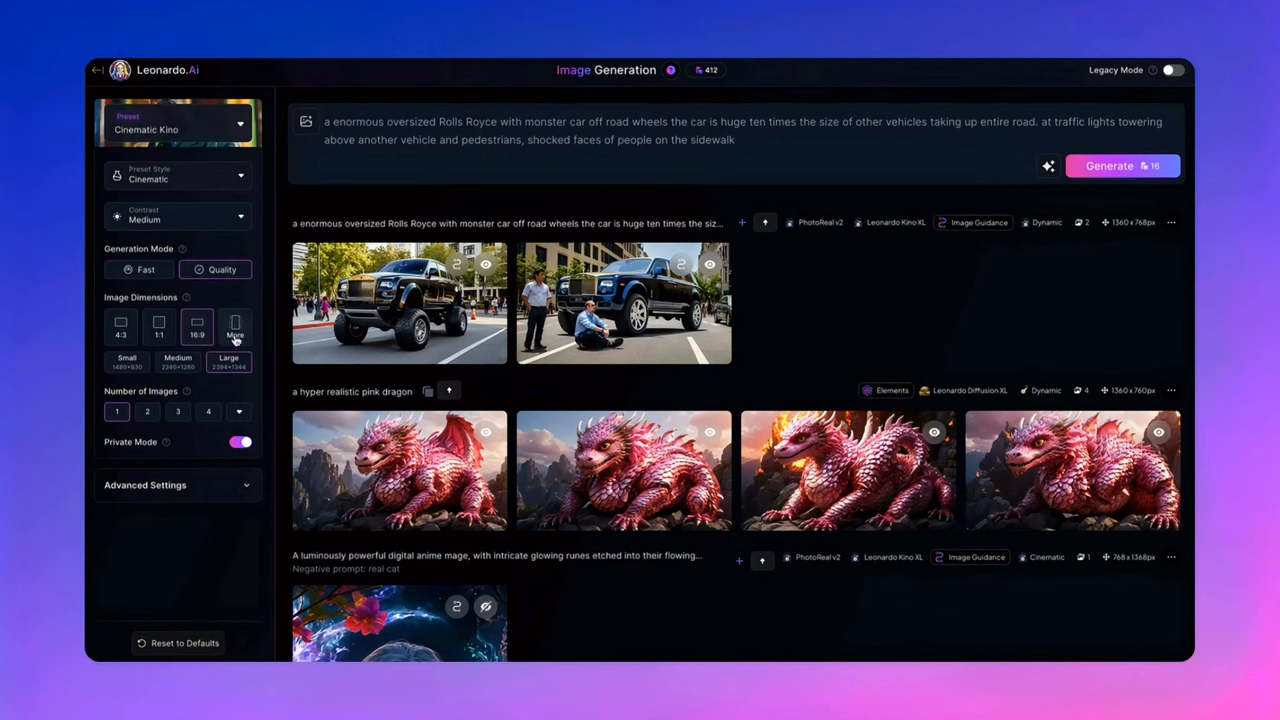
{"action": "left_click", "coordinate": [234, 326]}
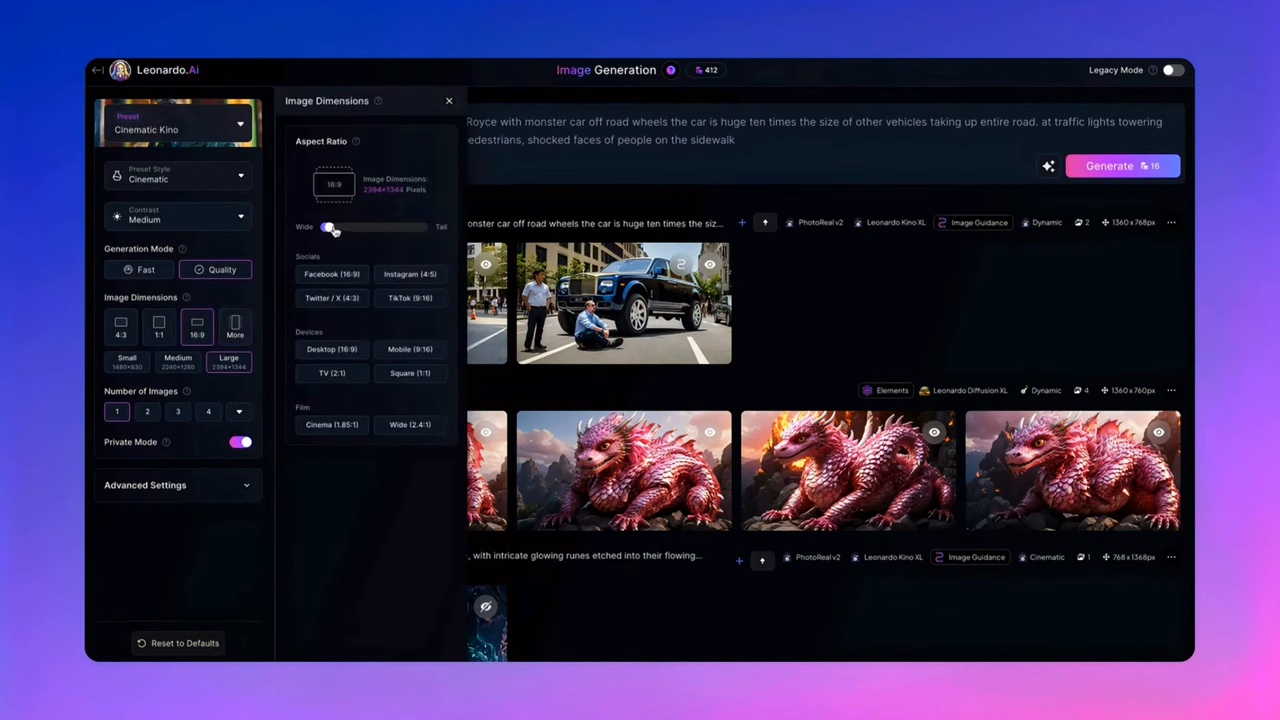
- Slide the aspect ratio through tall, square and 4:3, leaving the social, device and film presets shown
{"action": "left_click_drag", "start_coordinate": [330, 228], "coordinate": [420, 228]}
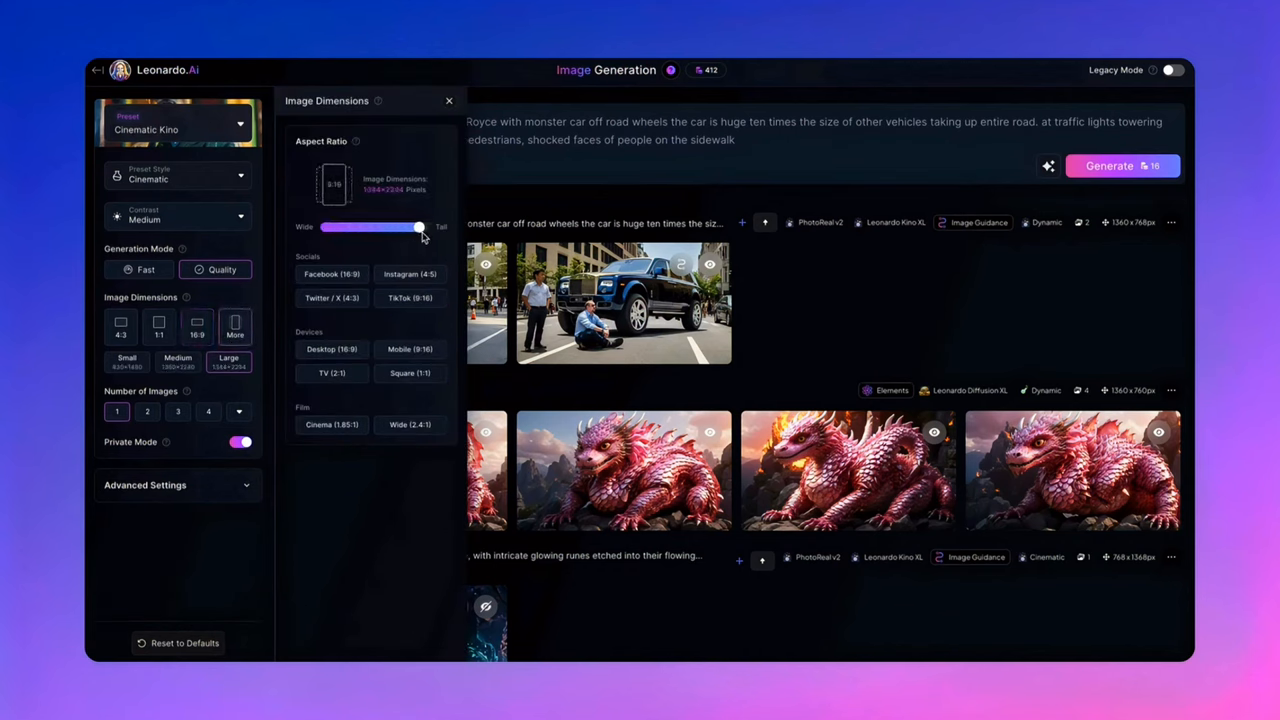
{"action": "left_click_drag", "start_coordinate": [418, 228], "coordinate": [336, 228]}
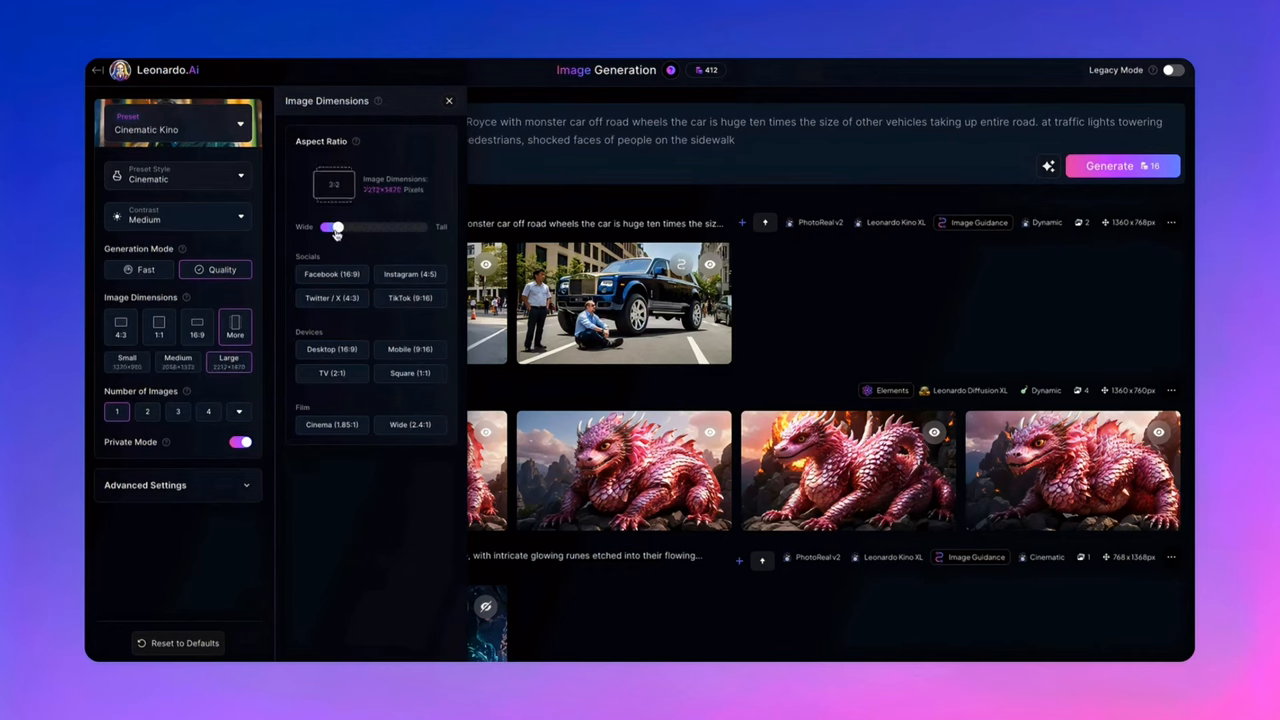
{"action": "left_click_drag", "start_coordinate": [336, 228], "coordinate": [348, 228]}
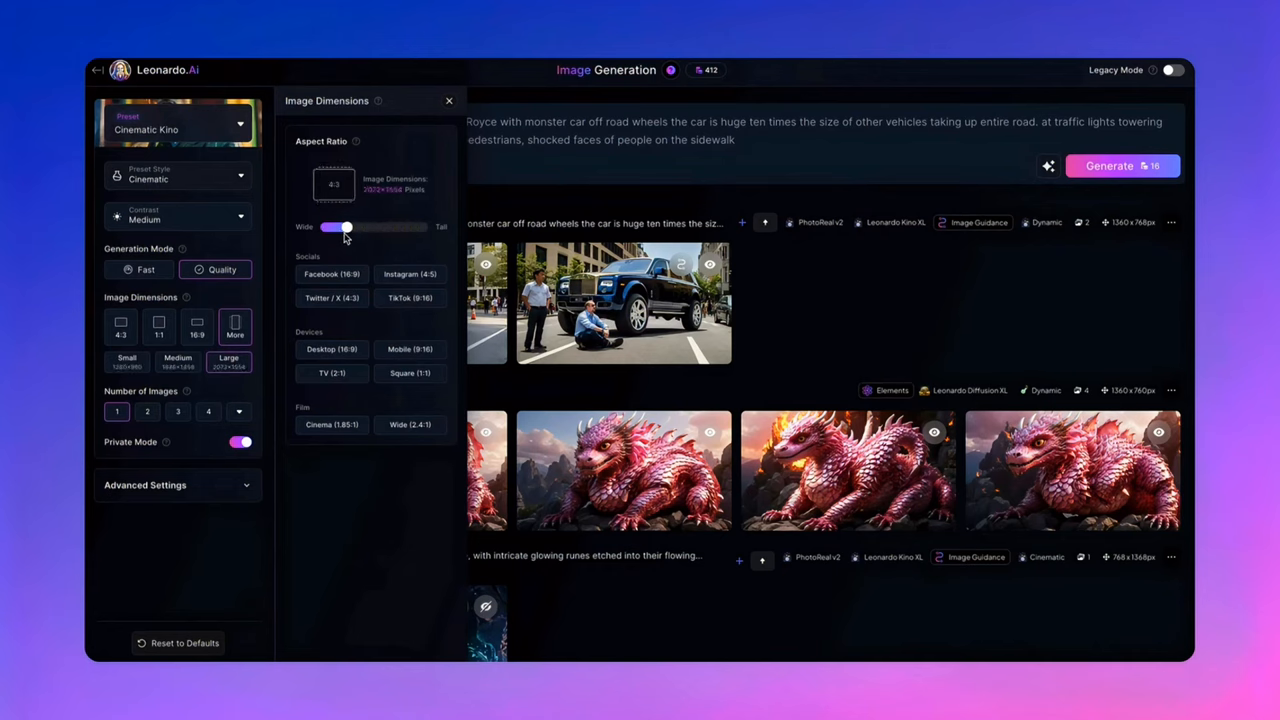
{"action": "left_click_drag", "start_coordinate": [348, 228], "coordinate": [332, 228]}
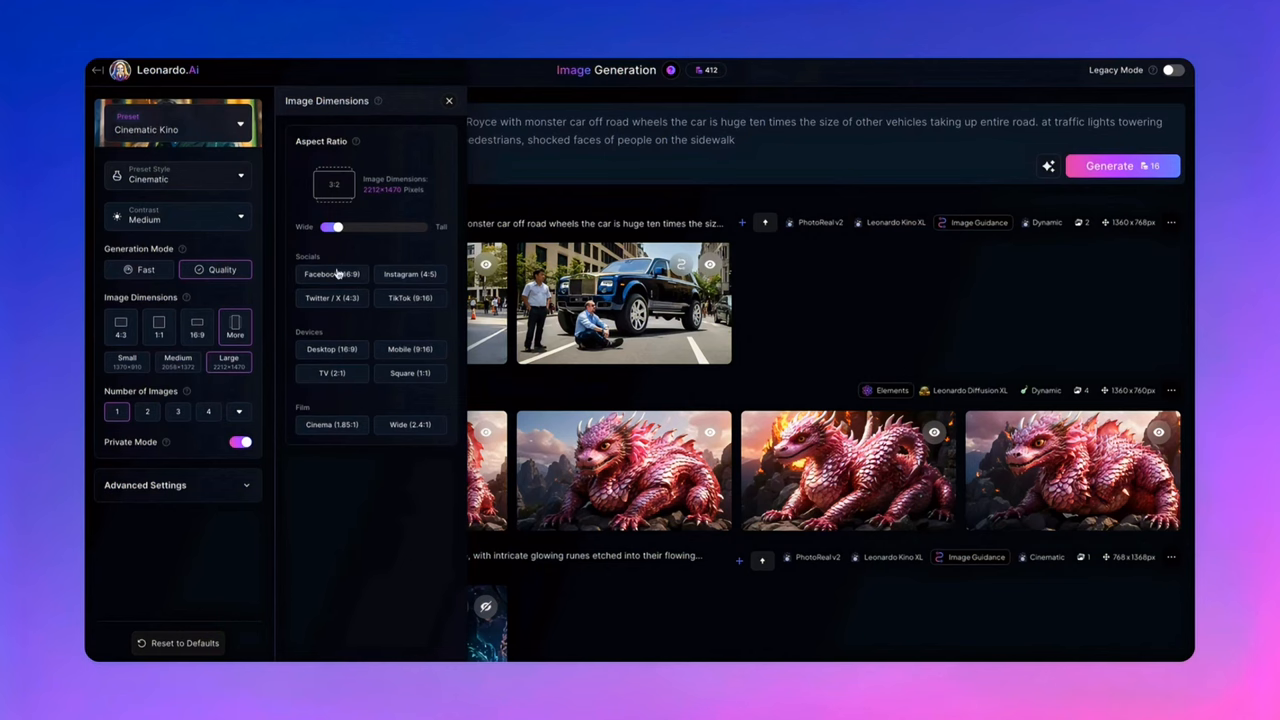
{"action": "left_click", "coordinate": [234, 324]}
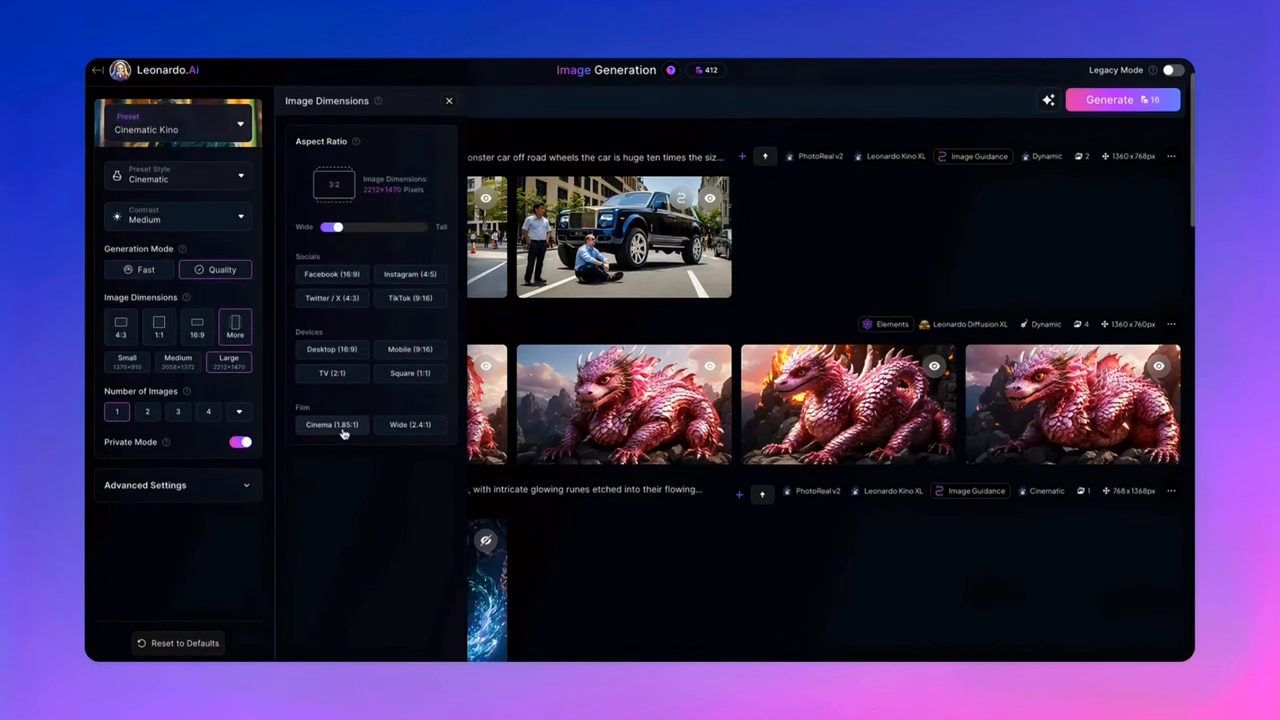
{"action": "mouse_move", "coordinate": [418, 432]}
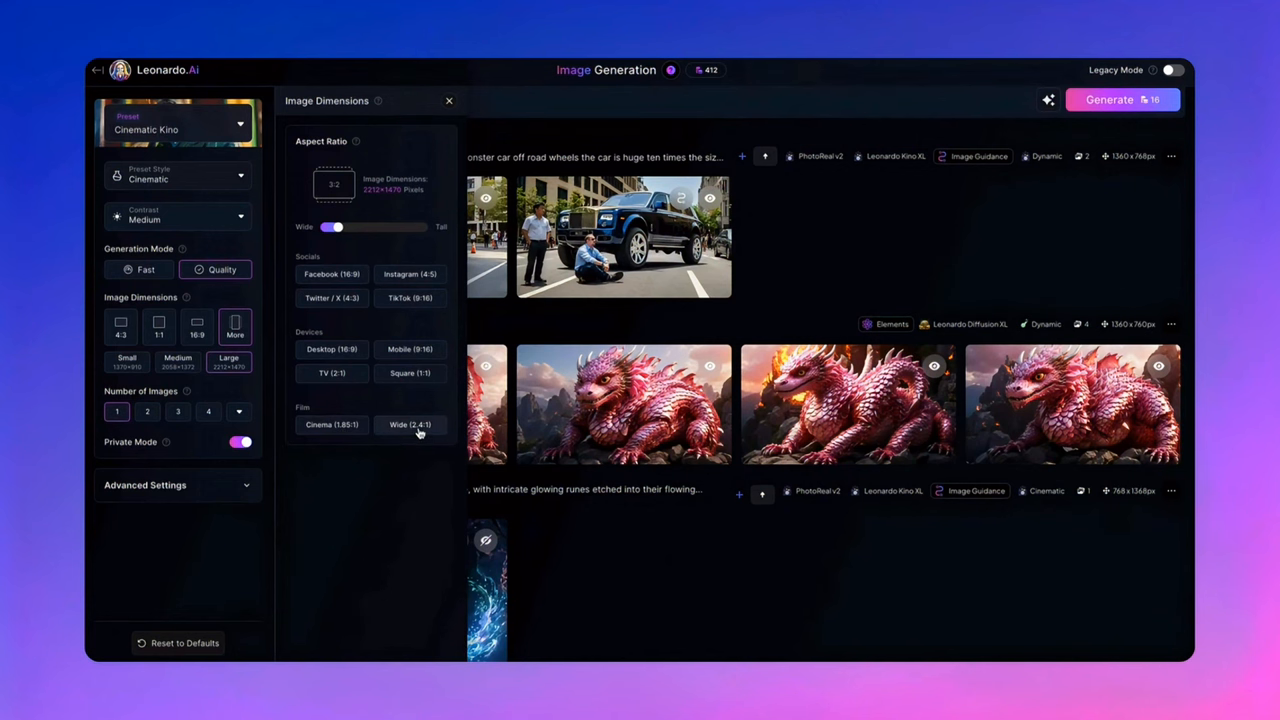
- Set the Rolls Royce content reference strength to High and generate new images from it
{"action": "left_click", "coordinate": [448, 100]}
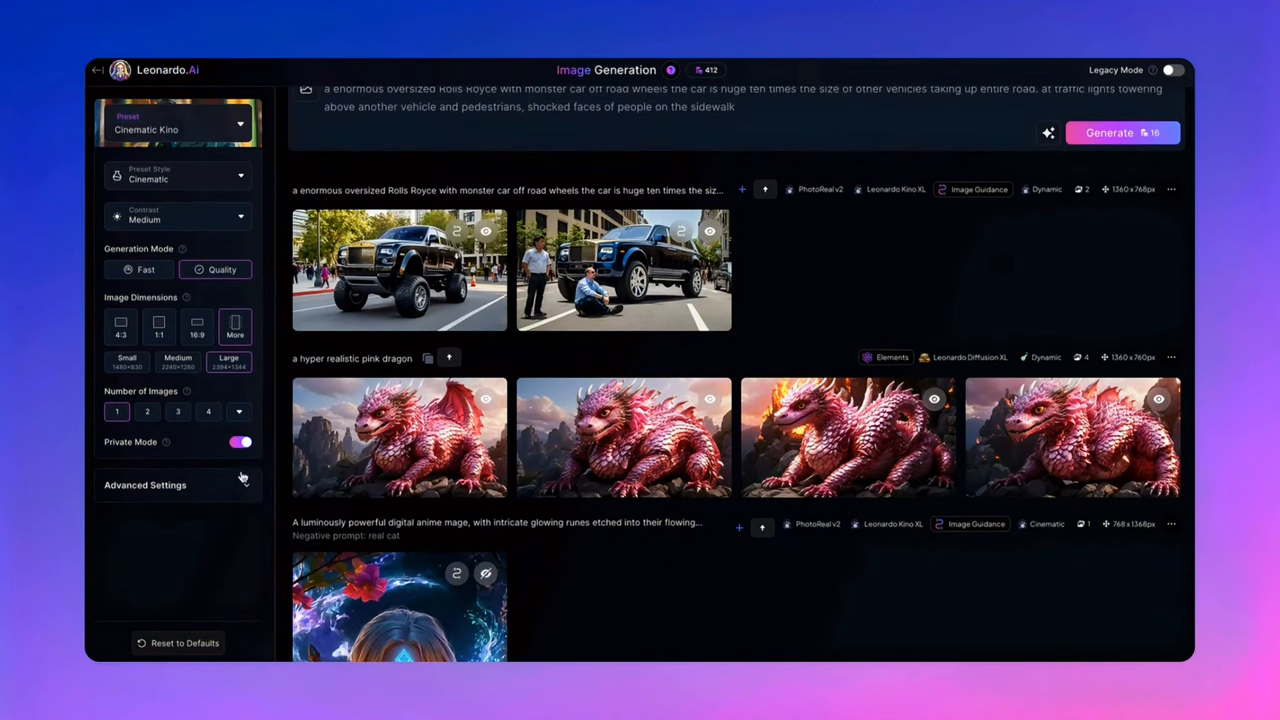
{"action": "mouse_move", "coordinate": [148, 412]}
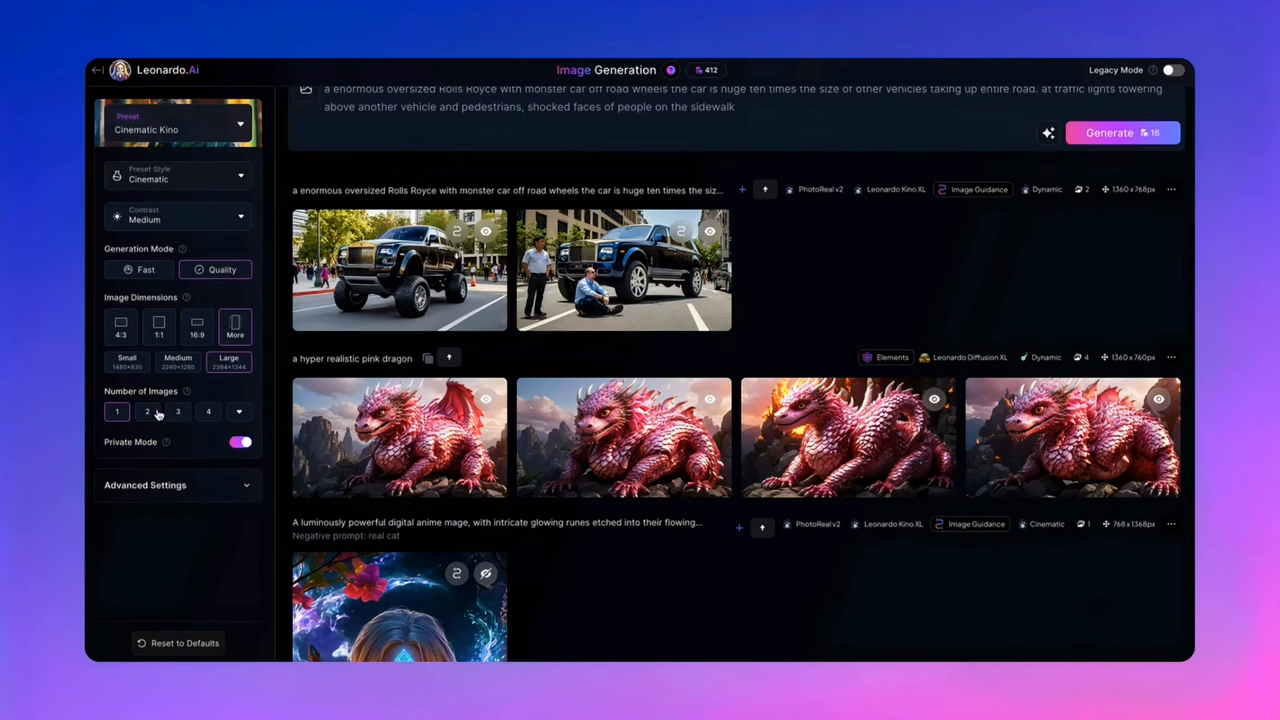
{"action": "mouse_move", "coordinate": [148, 376]}
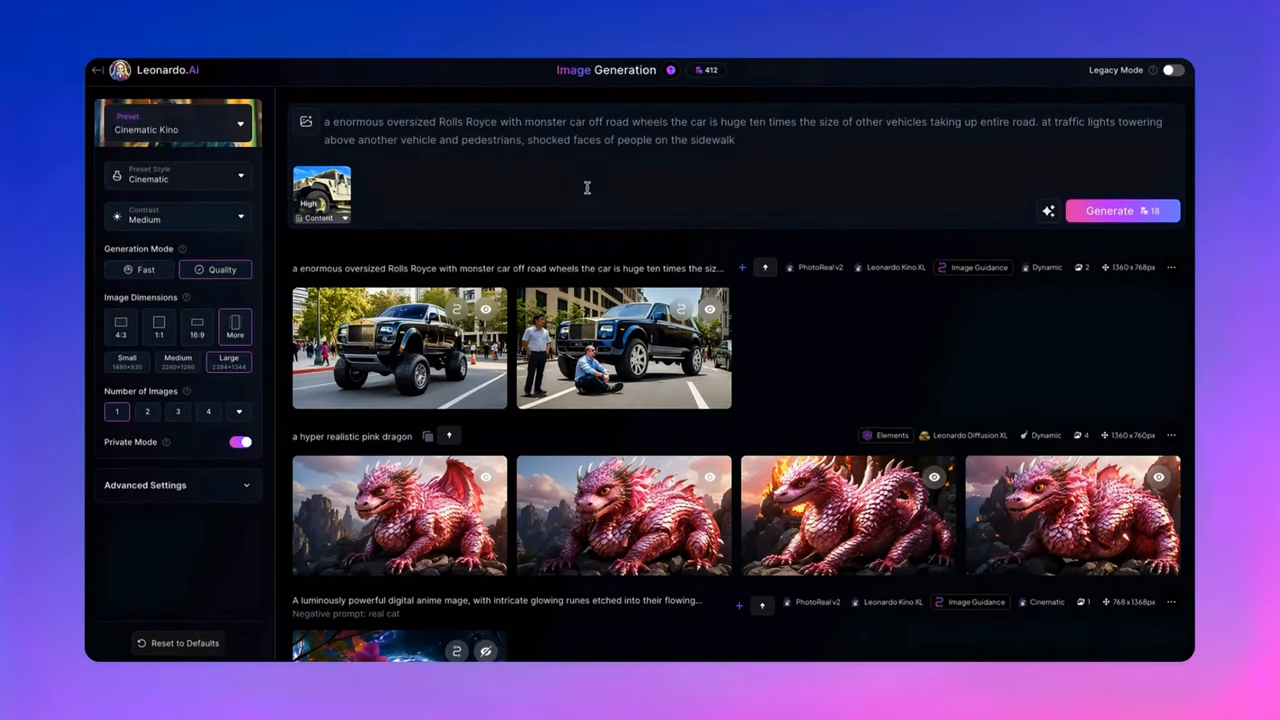
{"action": "left_click", "coordinate": [320, 196]}
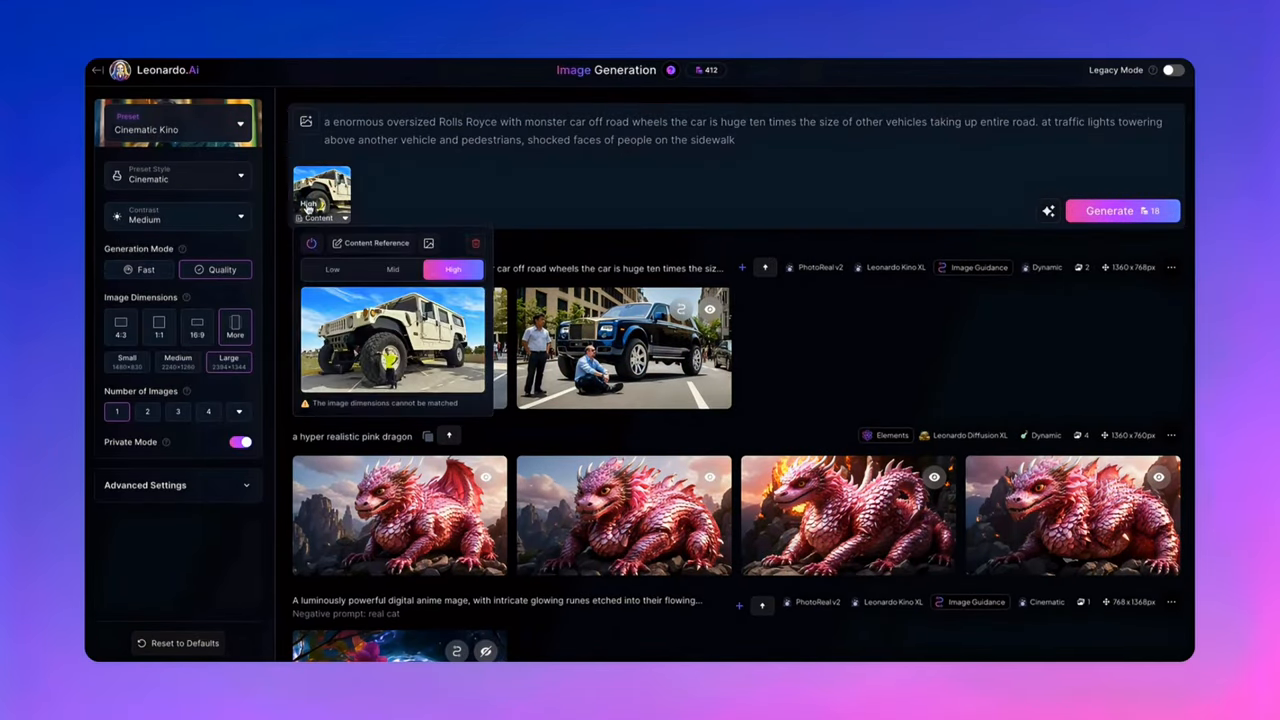
{"action": "left_click", "coordinate": [332, 270]}
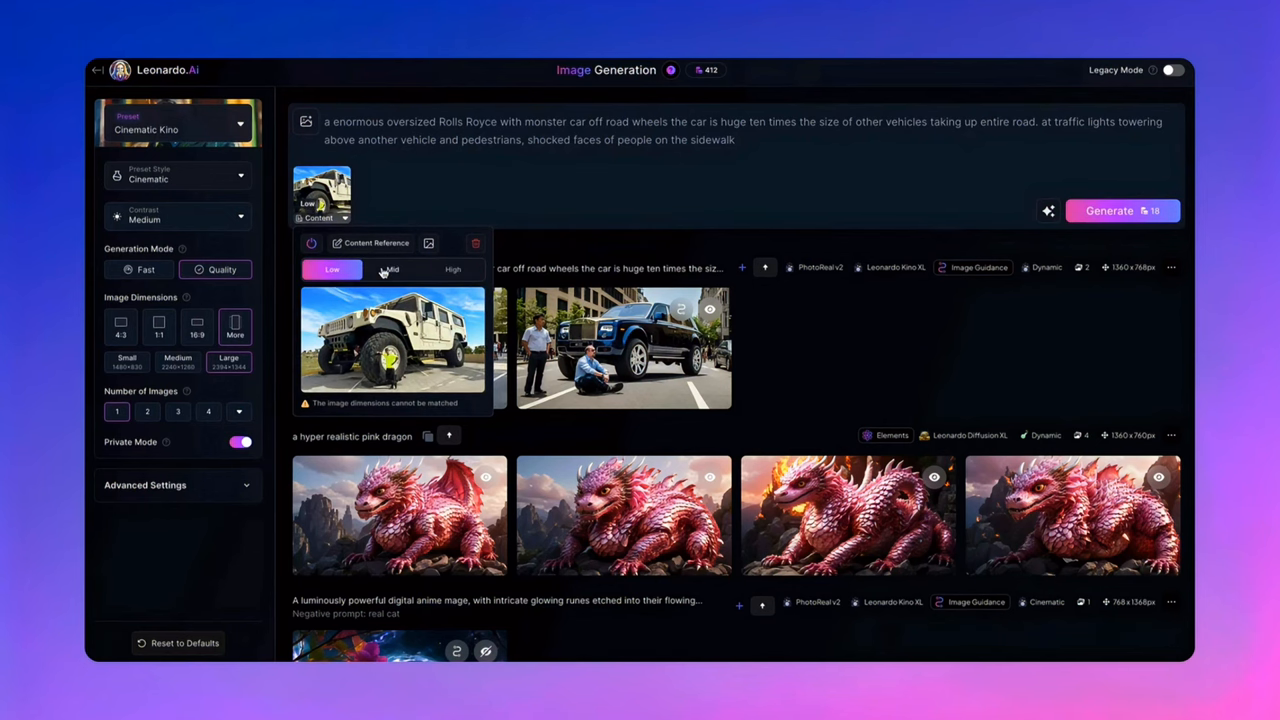
{"action": "left_click", "coordinate": [452, 270]}
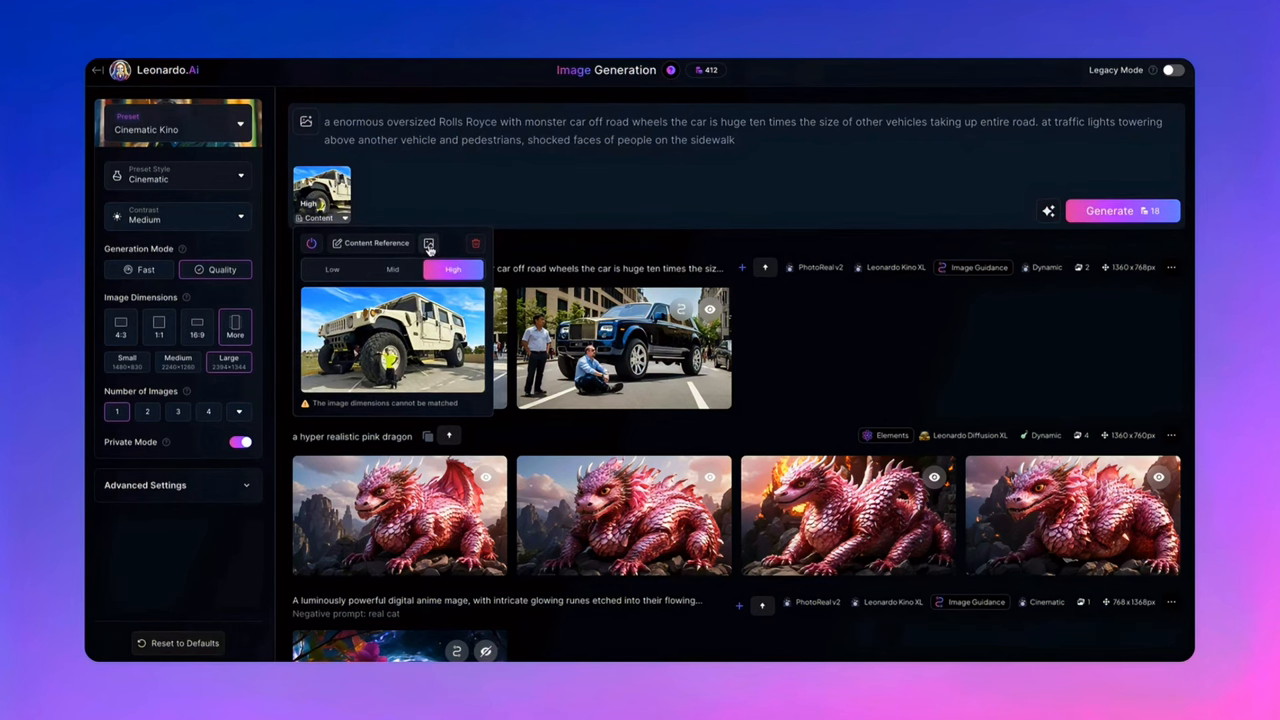
{"action": "left_click", "coordinate": [1108, 210]}
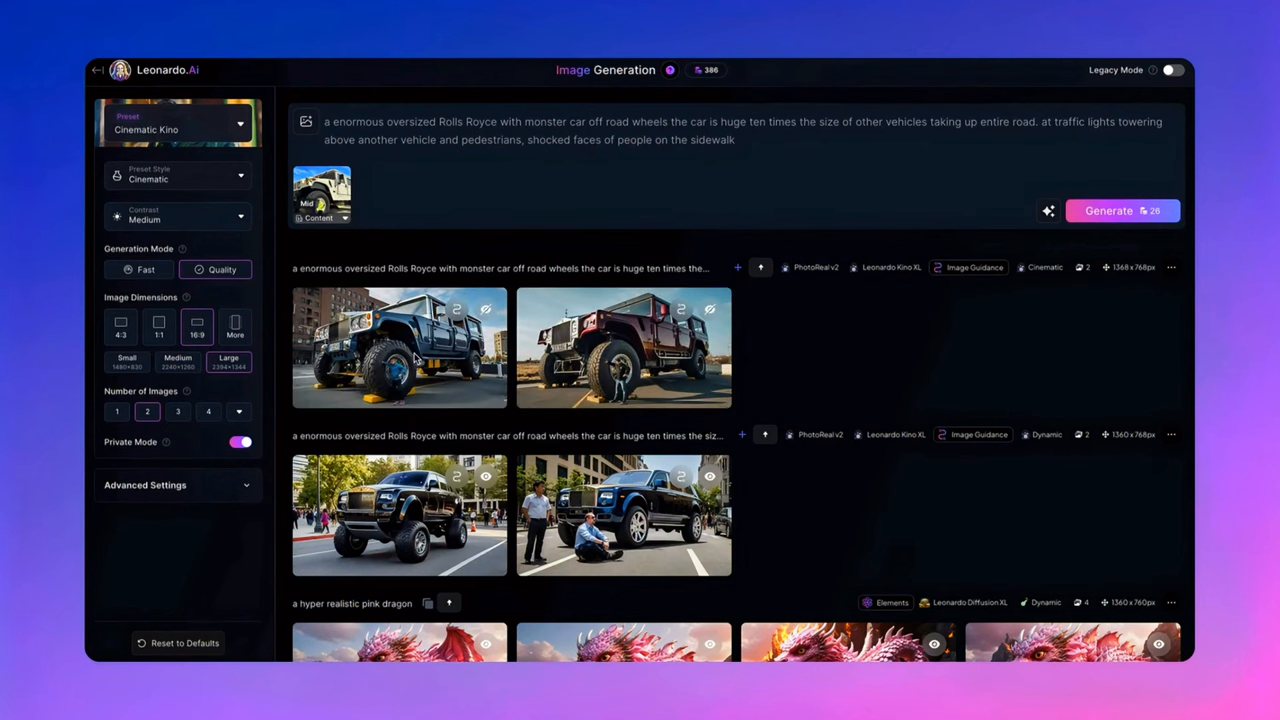
{"action": "left_click", "coordinate": [398, 348]}
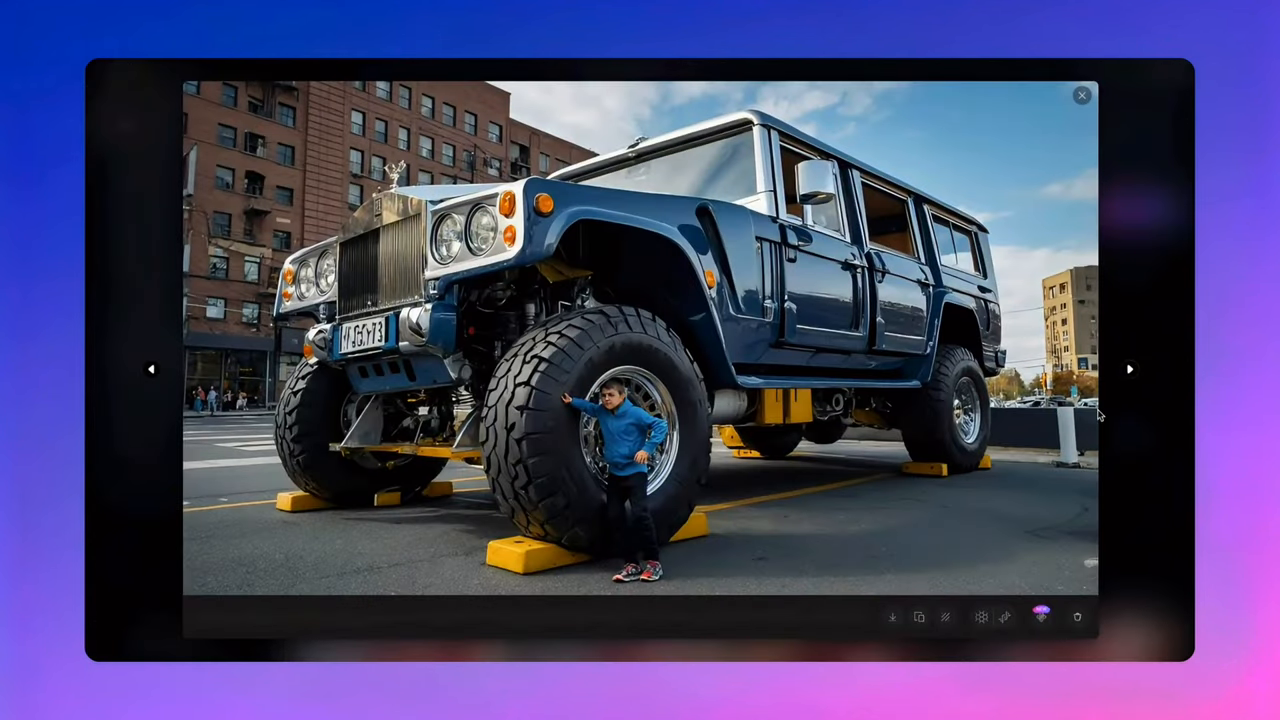
{"action": "left_click", "coordinate": [1128, 370]}
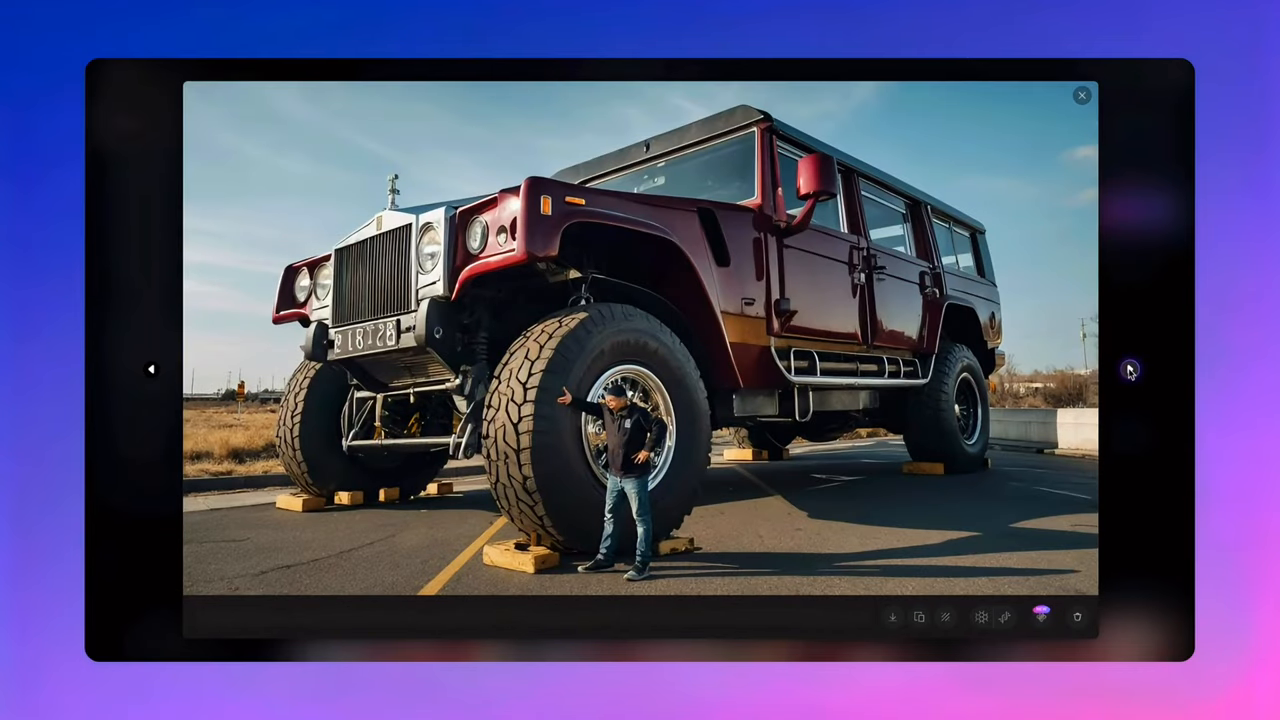
{"action": "left_click", "coordinate": [1082, 94]}
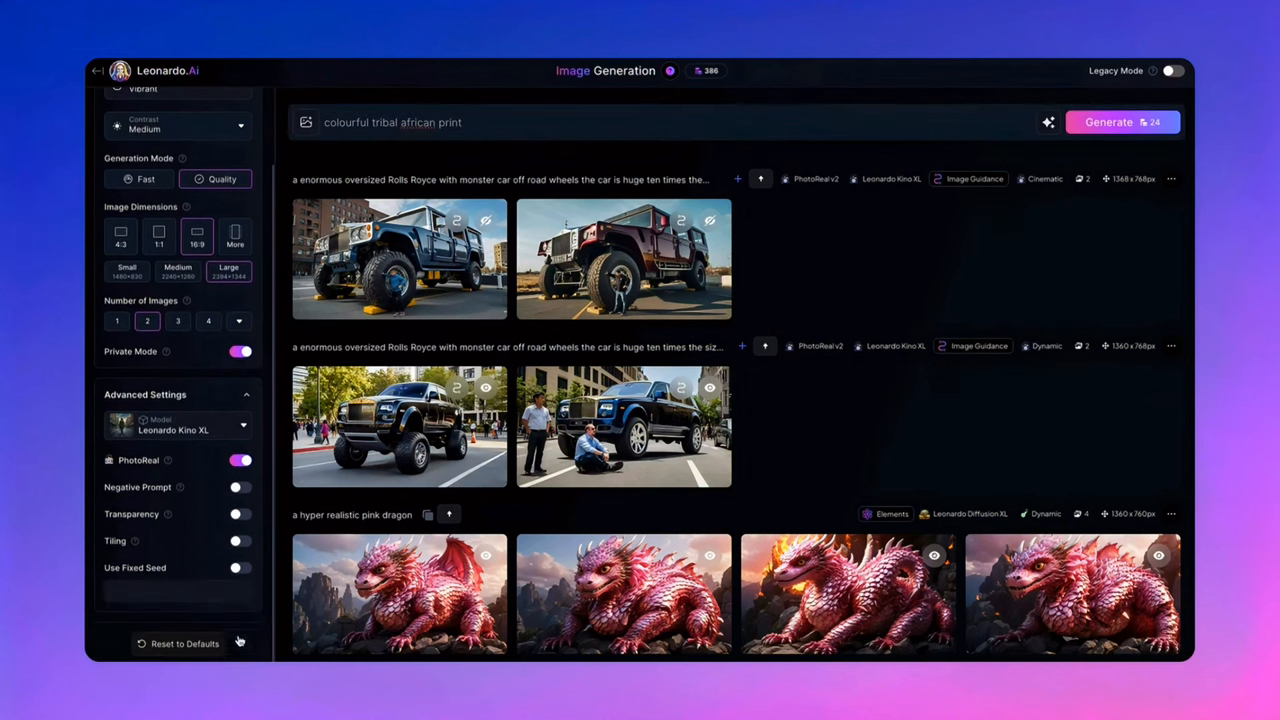
- Enable Tiling, generate the colourful tribal African print and view one result full size
{"action": "left_click", "coordinate": [238, 540]}
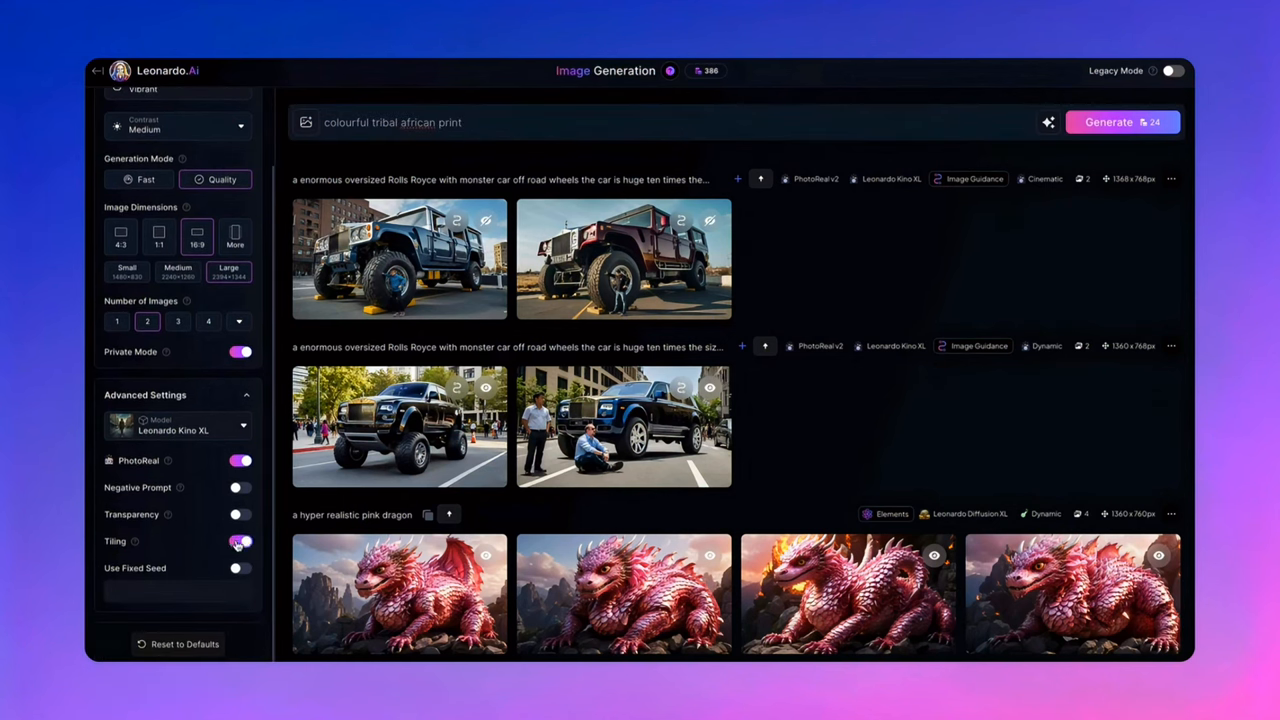
{"action": "left_click", "coordinate": [238, 540]}
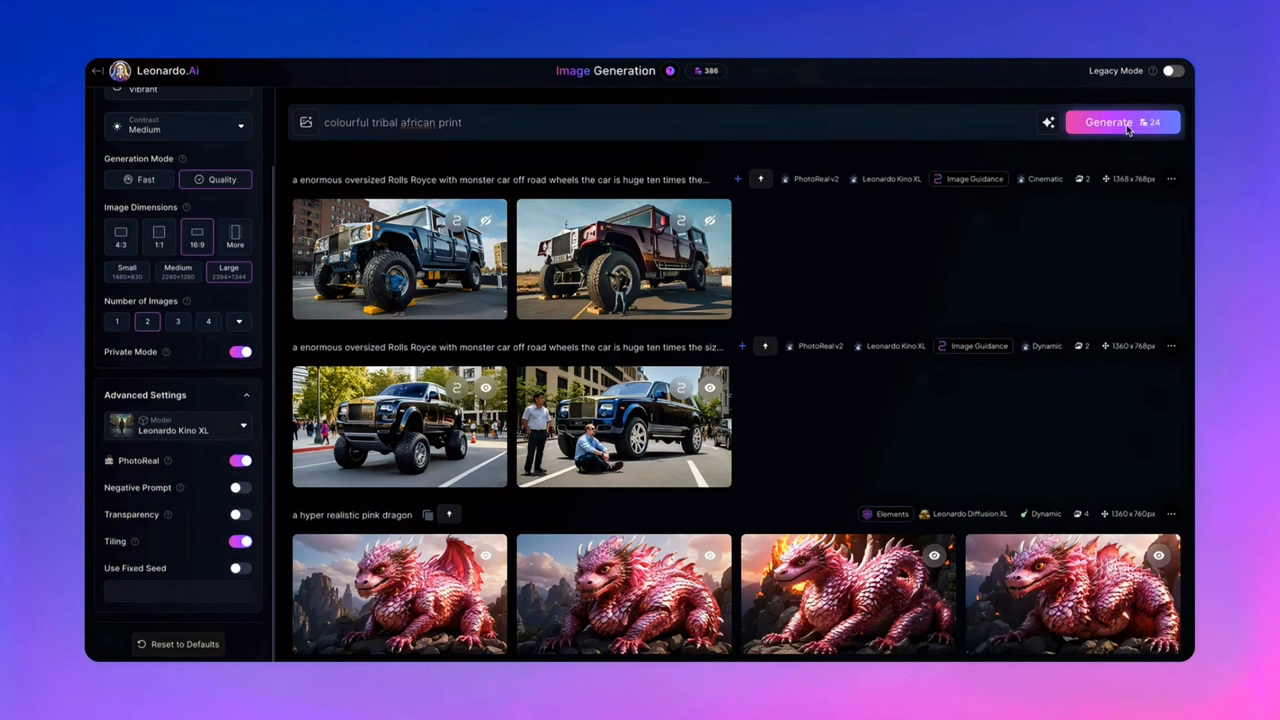
{"action": "left_click", "coordinate": [1112, 122]}
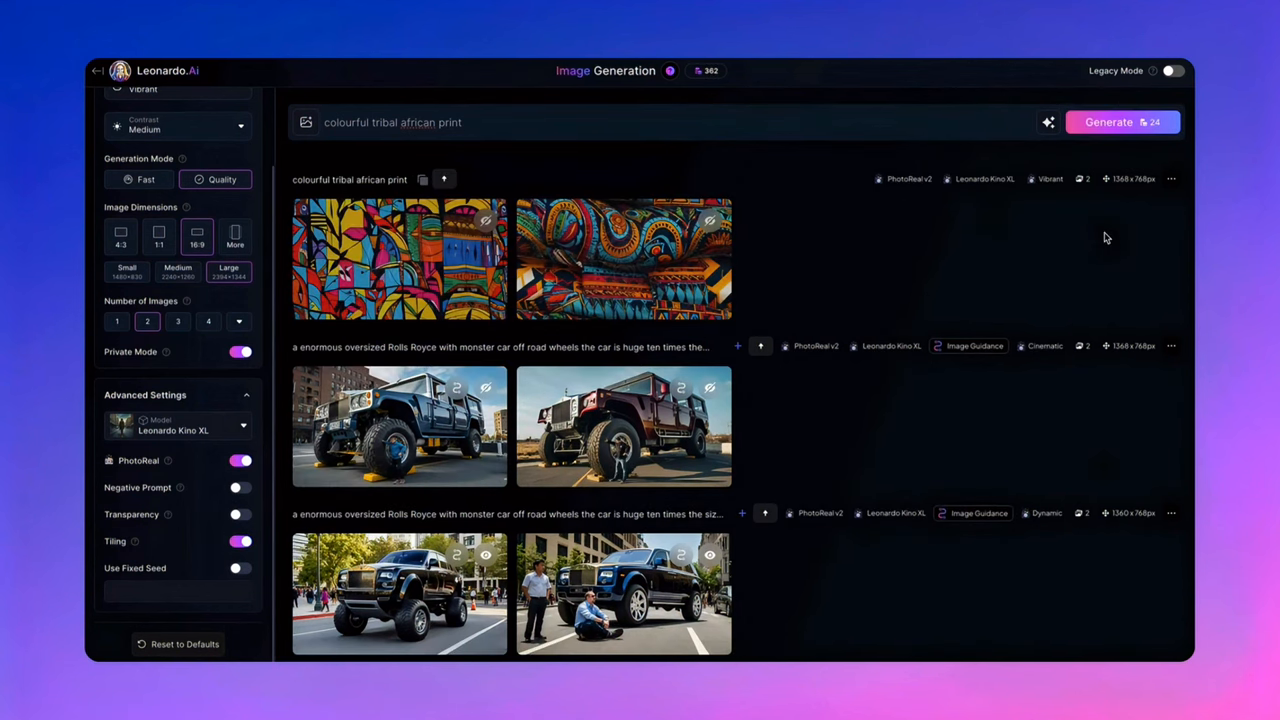
{"action": "mouse_move", "coordinate": [400, 258]}
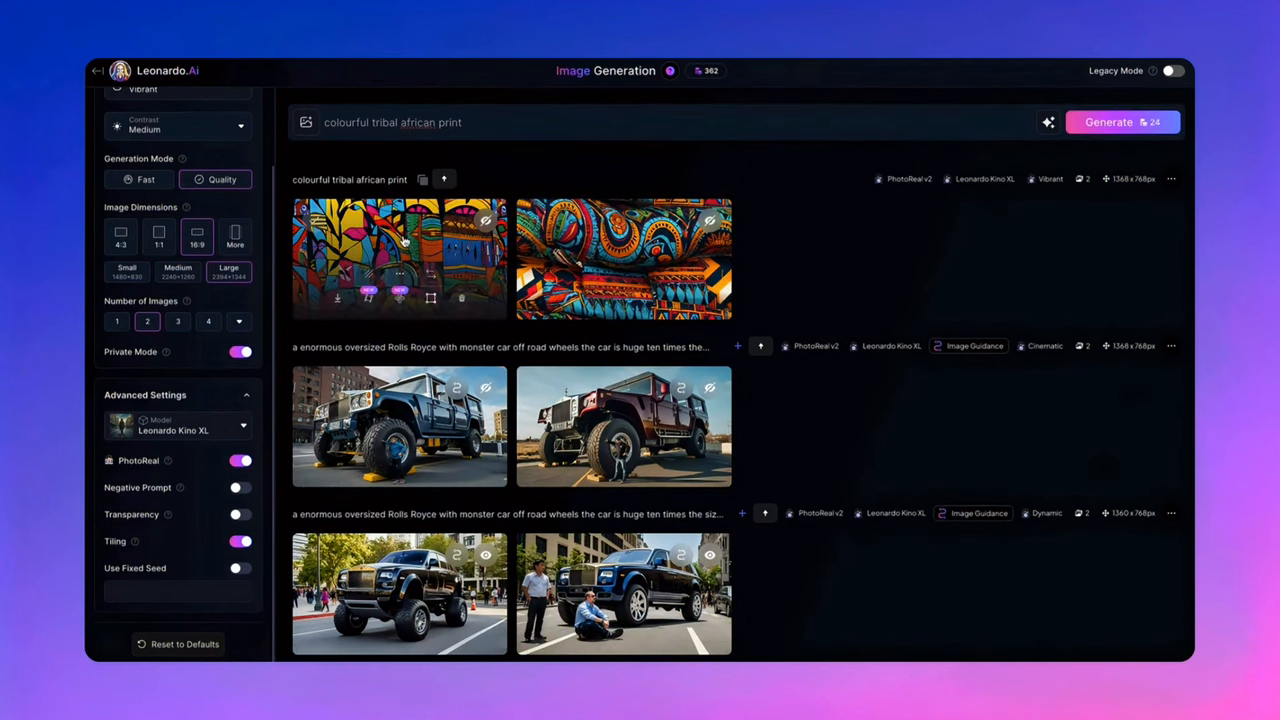
{"action": "left_click", "coordinate": [398, 258]}
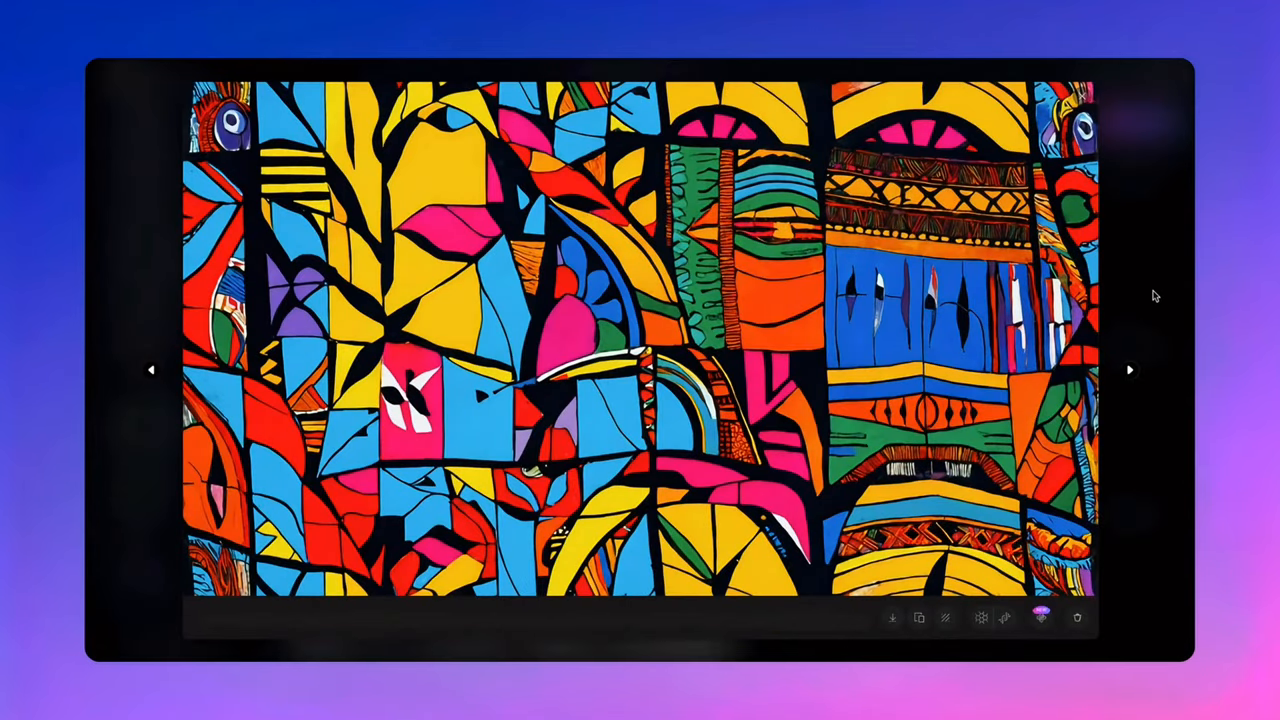
{"action": "left_click", "coordinate": [1128, 370]}
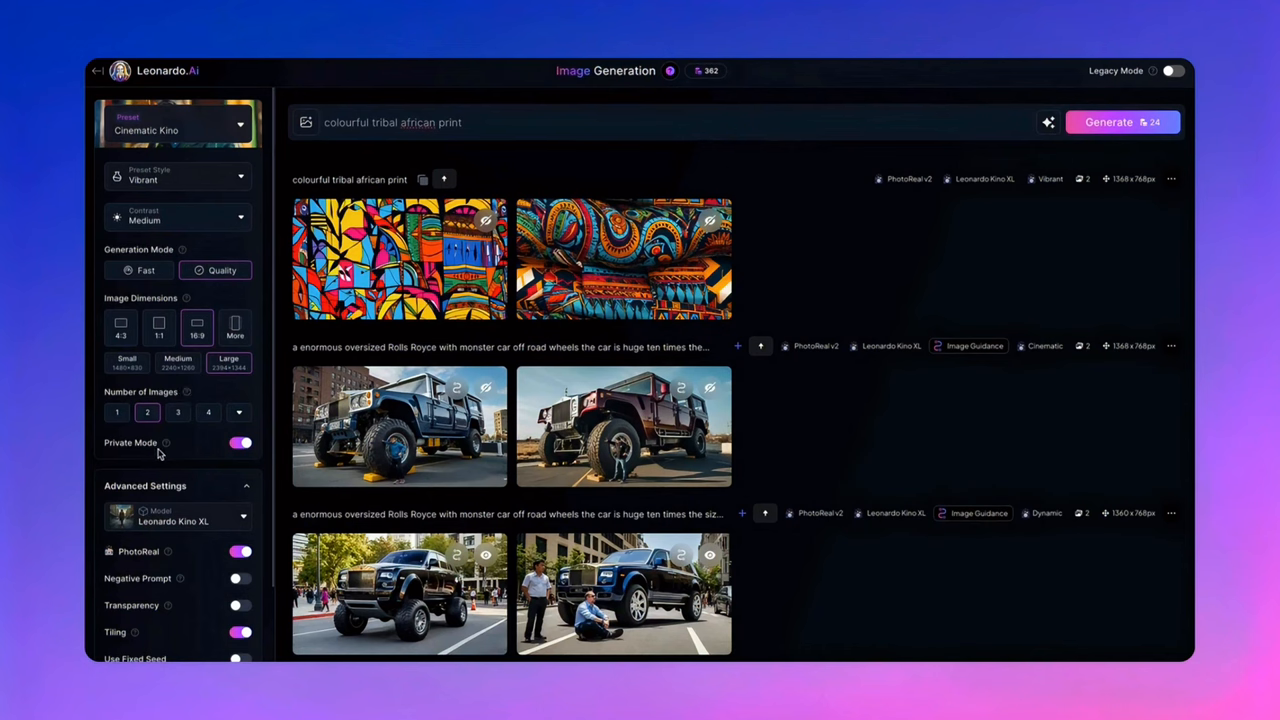
{"action": "mouse_move", "coordinate": [168, 444]}
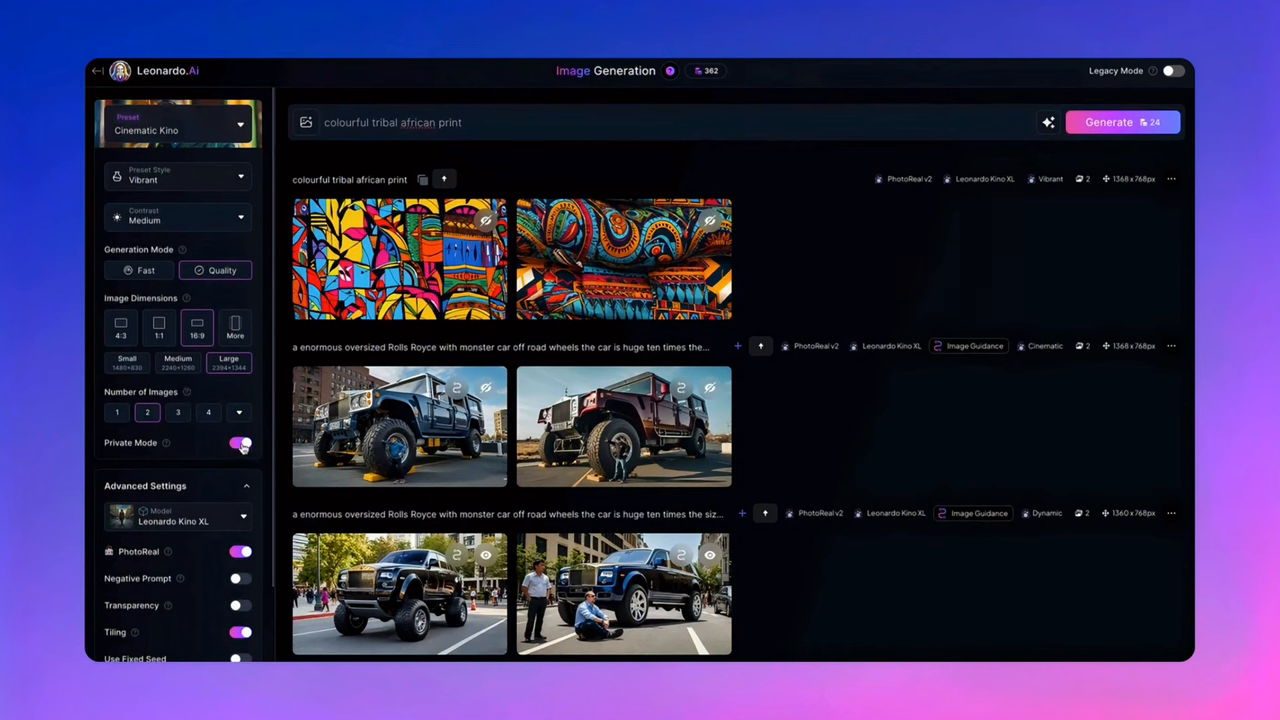
{"action": "left_click", "coordinate": [236, 444]}
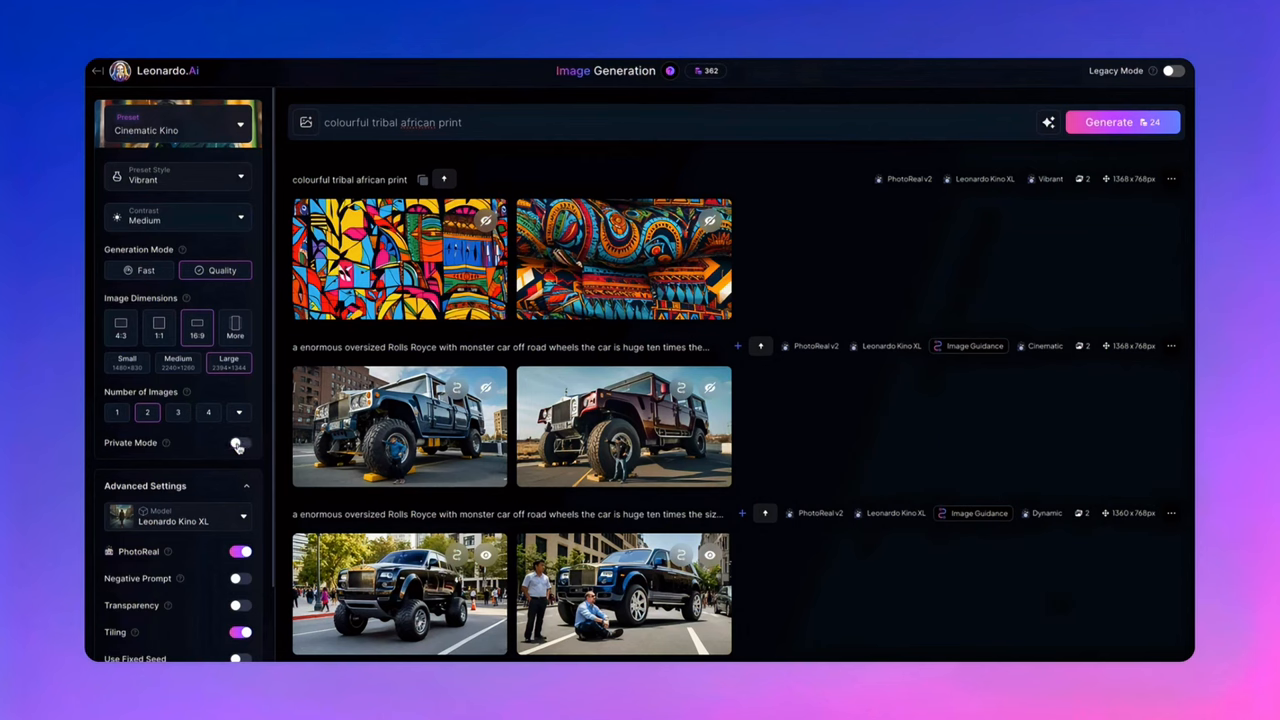
{"action": "left_click", "coordinate": [238, 444]}
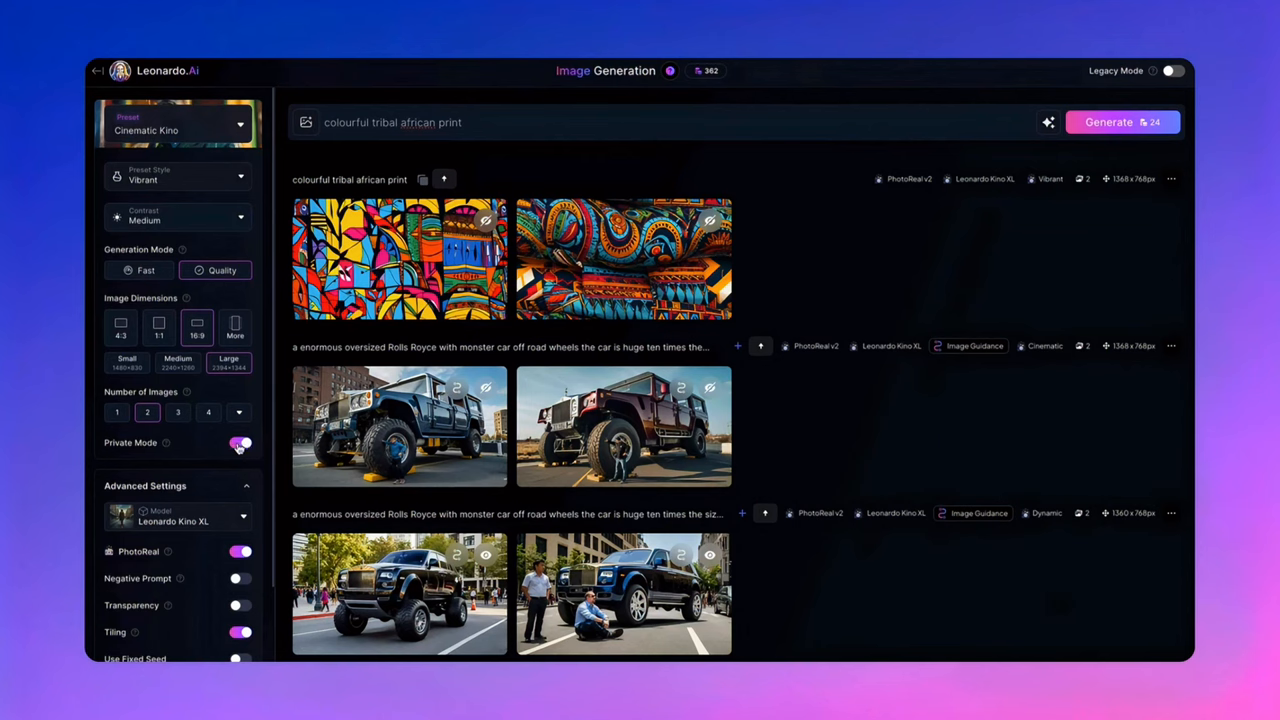
{"action": "left_click", "coordinate": [240, 444]}
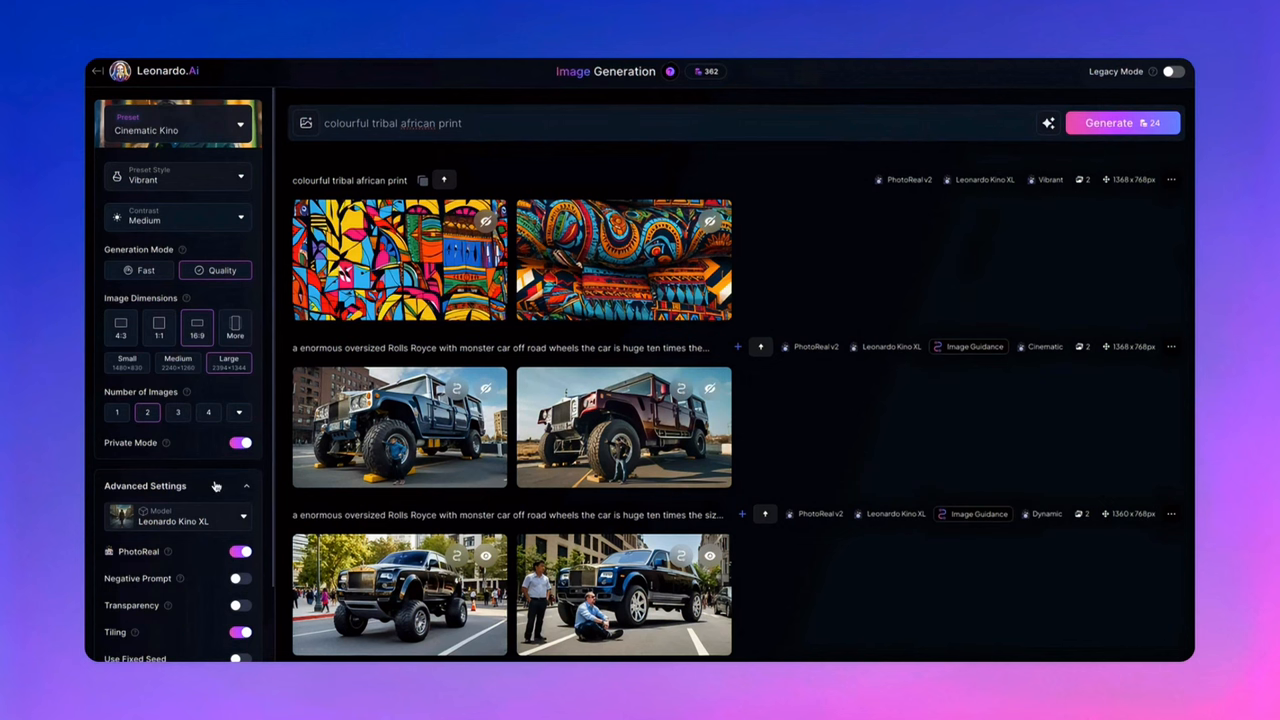
{"action": "mouse_move", "coordinate": [232, 552]}
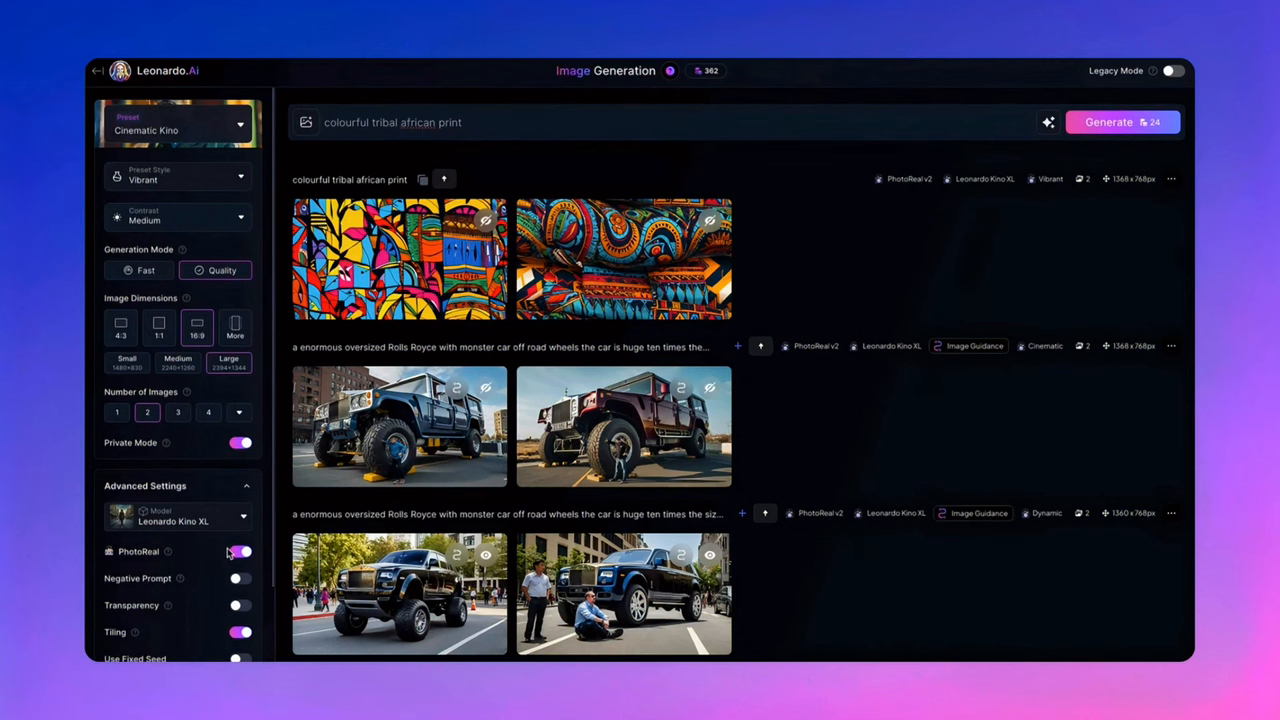
{"action": "left_click", "coordinate": [238, 552]}
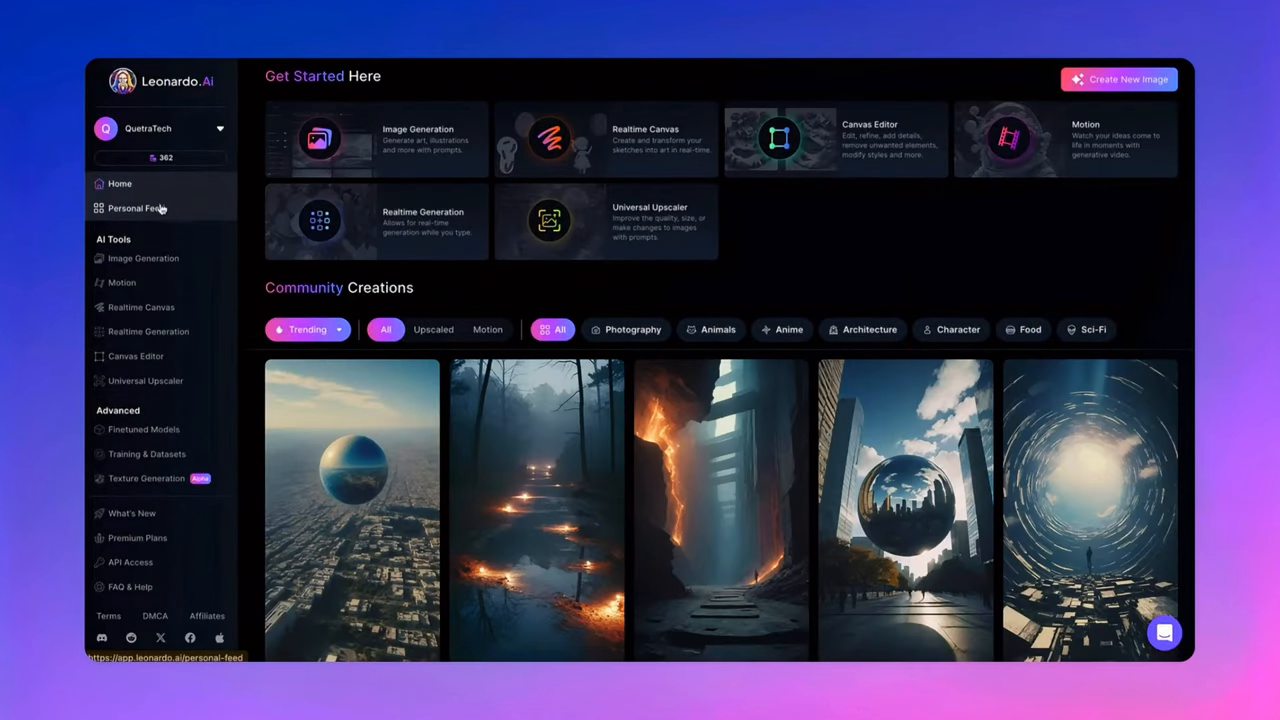
- Browse the personal feed and scroll back through older generations like the pink dragon and gangsta cat
{"action": "left_click", "coordinate": [136, 208]}
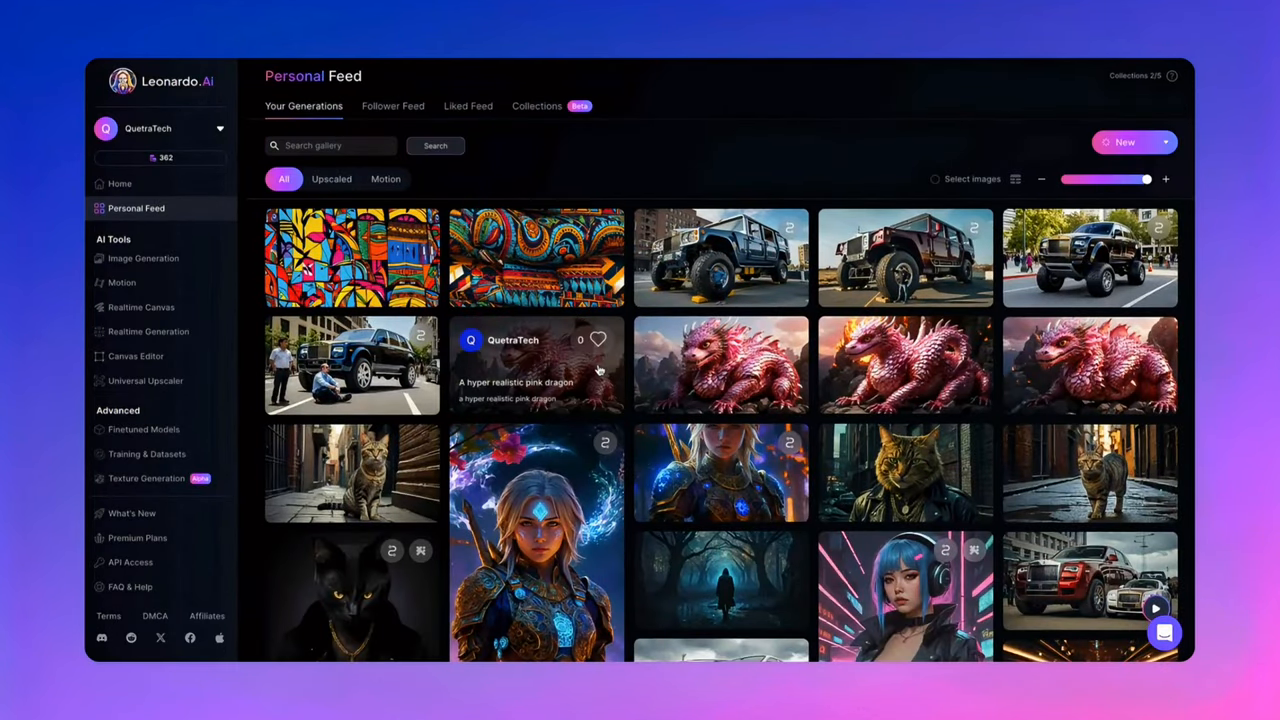
{"action": "scroll", "scroll_direction": "down", "scroll_amount": 3}
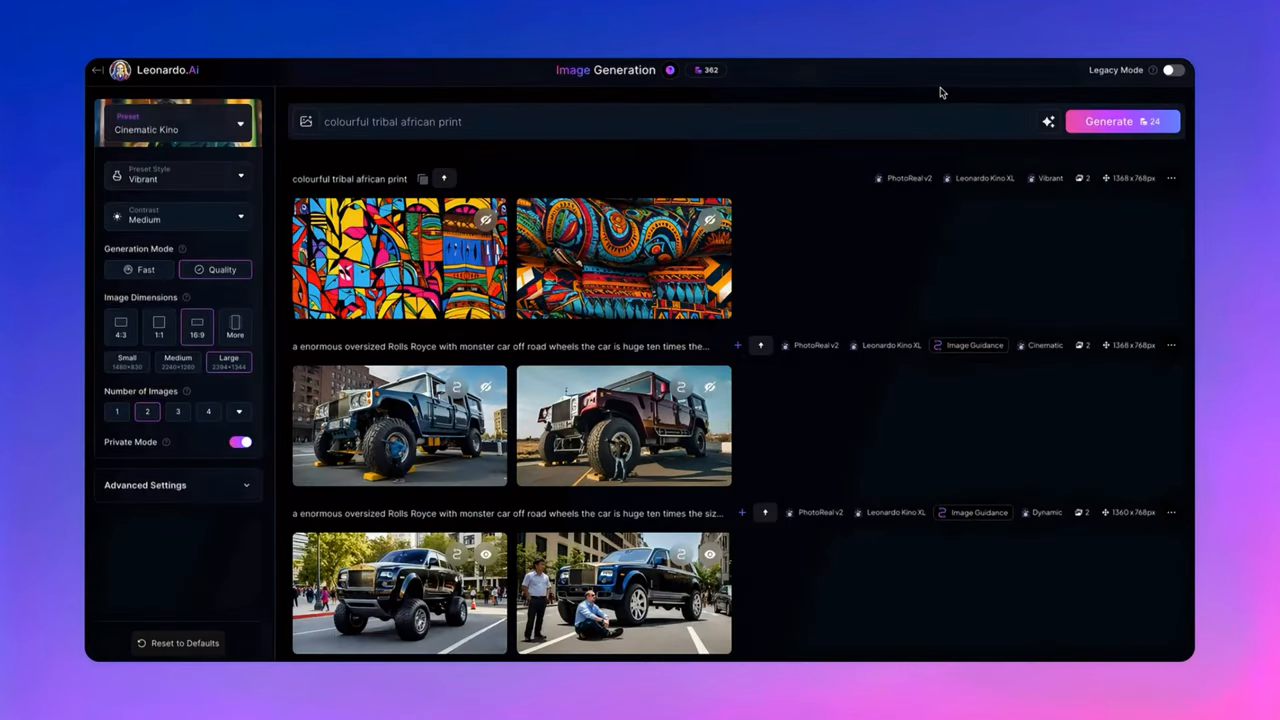
{"action": "scroll", "scroll_direction": "down", "scroll_amount": 3}
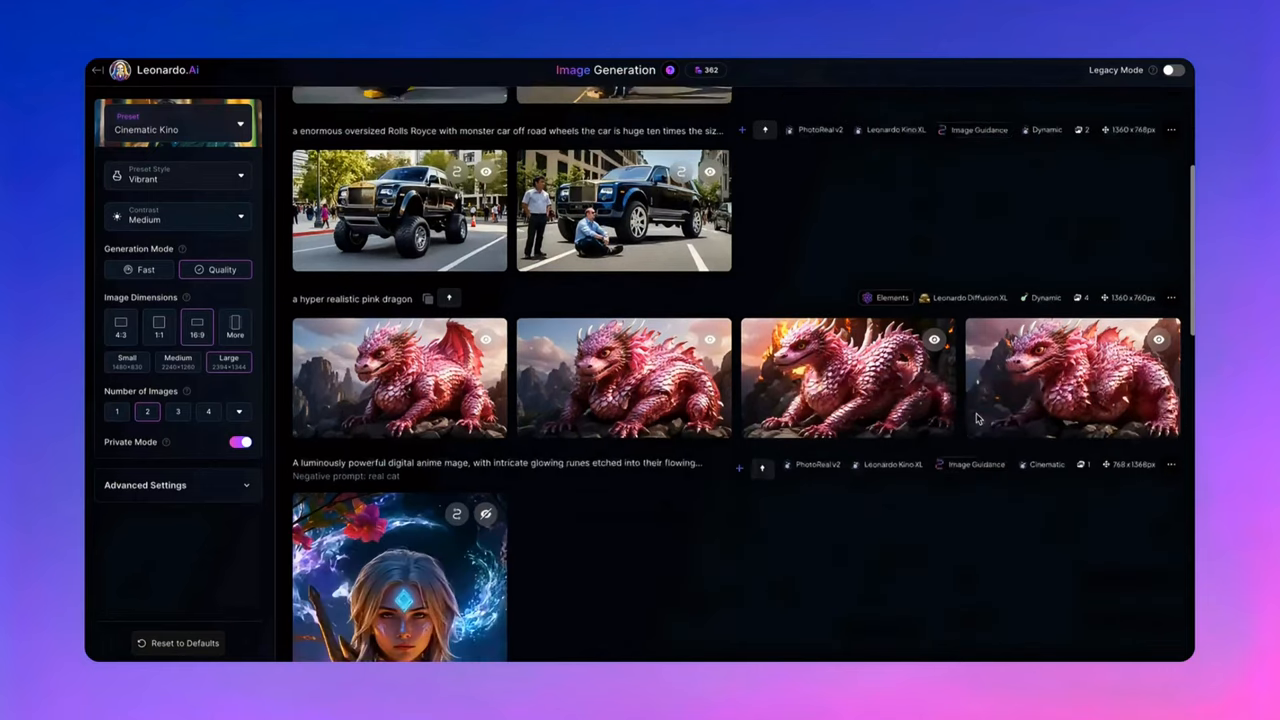
{"action": "scroll", "scroll_direction": "down", "scroll_amount": 3}
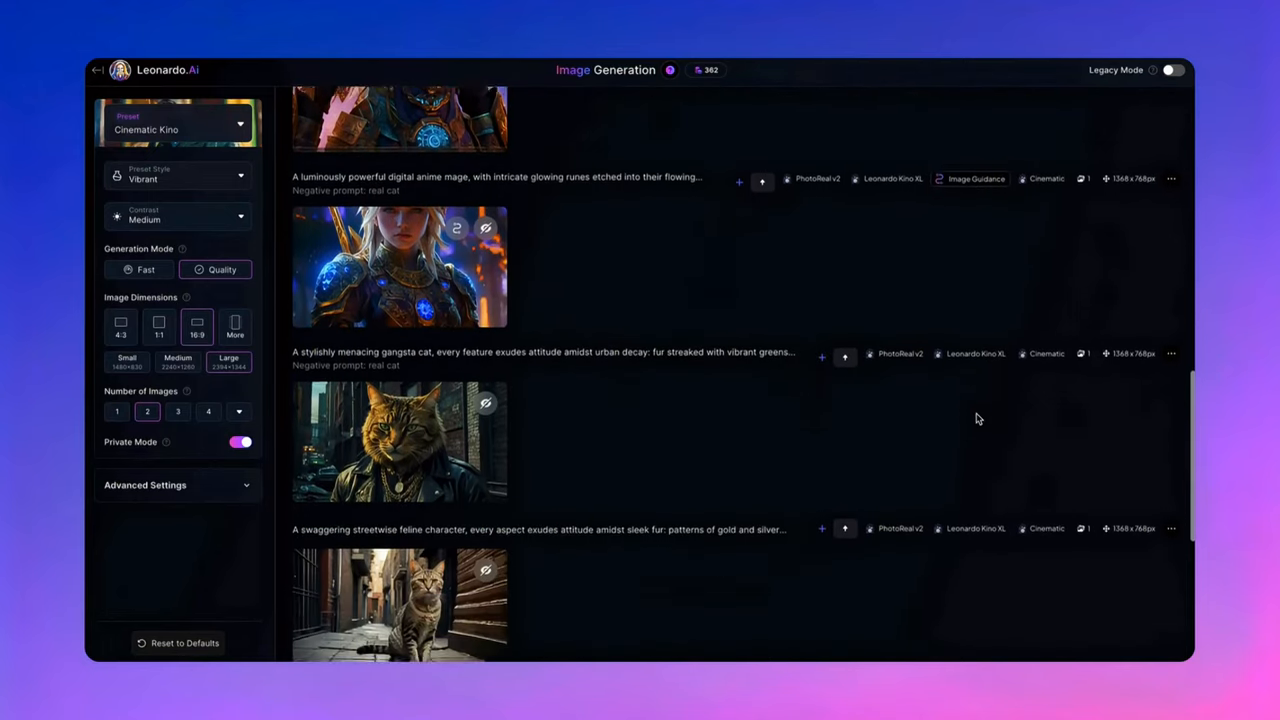
{"action": "scroll", "scroll_direction": "down", "scroll_amount": 3}
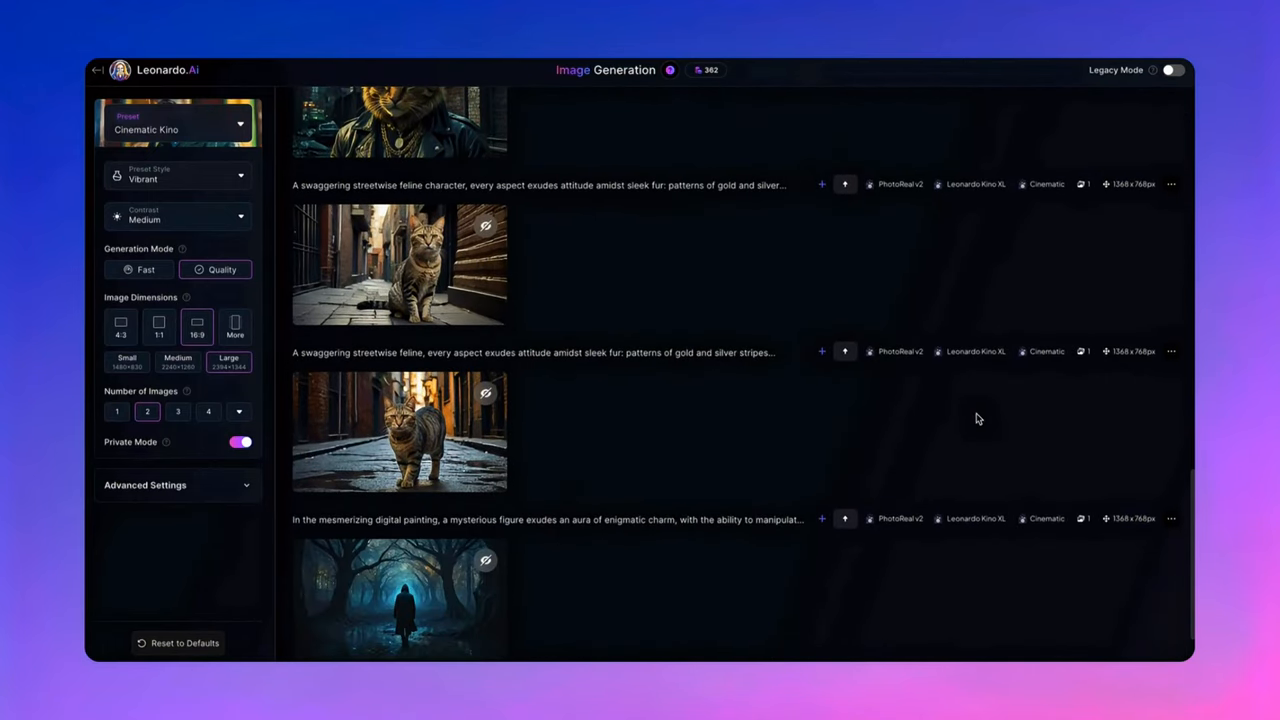